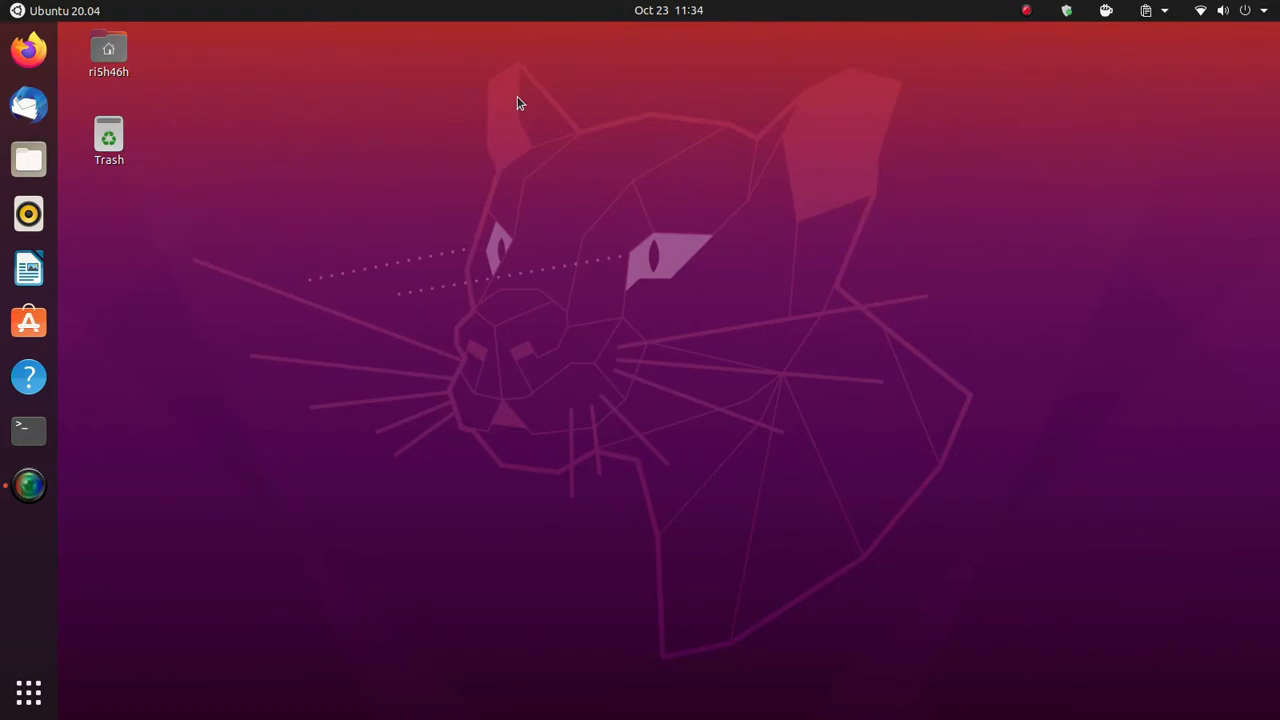
{"action": "mouse_move", "coordinate": [532, 100]}
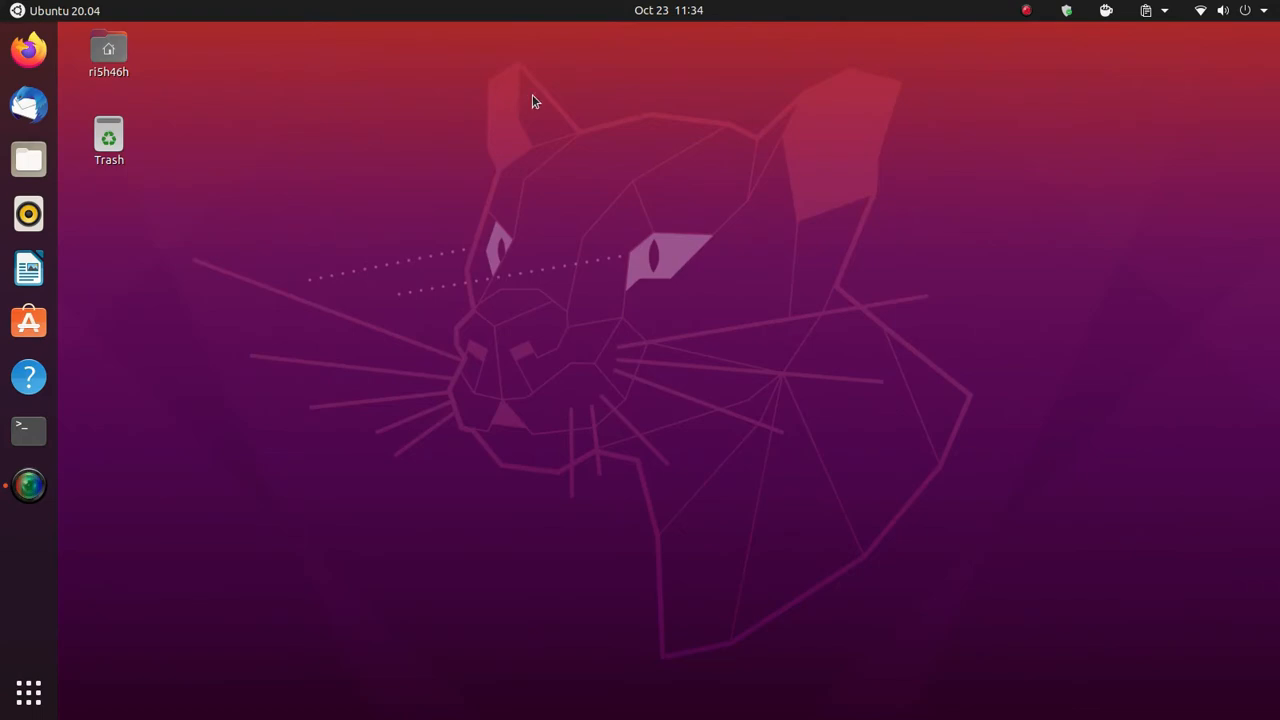
{"action": "mouse_move", "coordinate": [164, 260]}
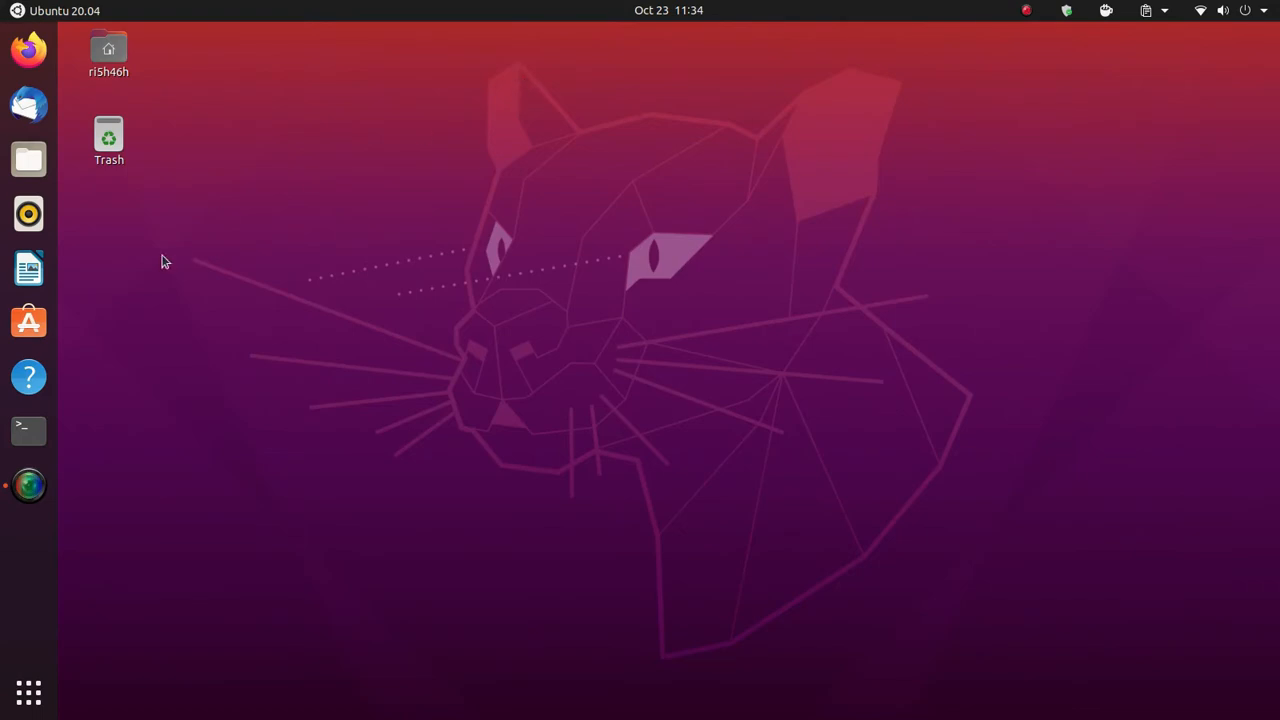
{"action": "mouse_move", "coordinate": [146, 272]}
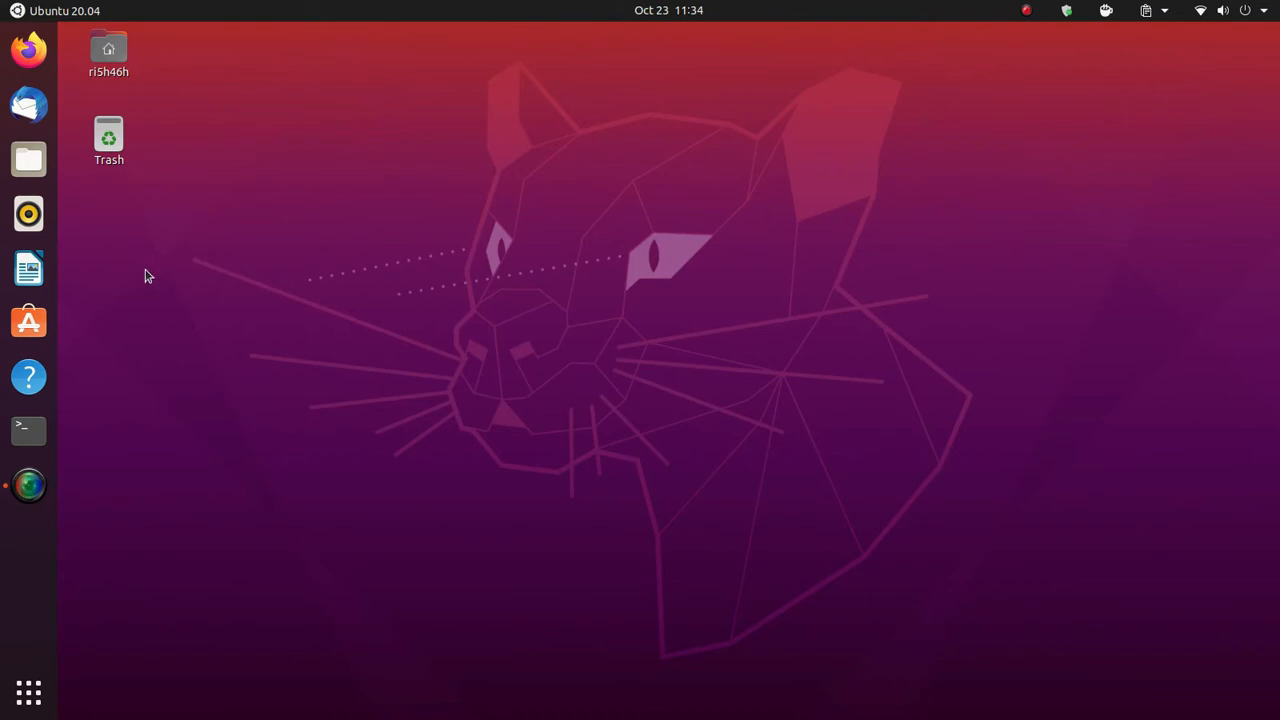
{"action": "mouse_move", "coordinate": [400, 464]}
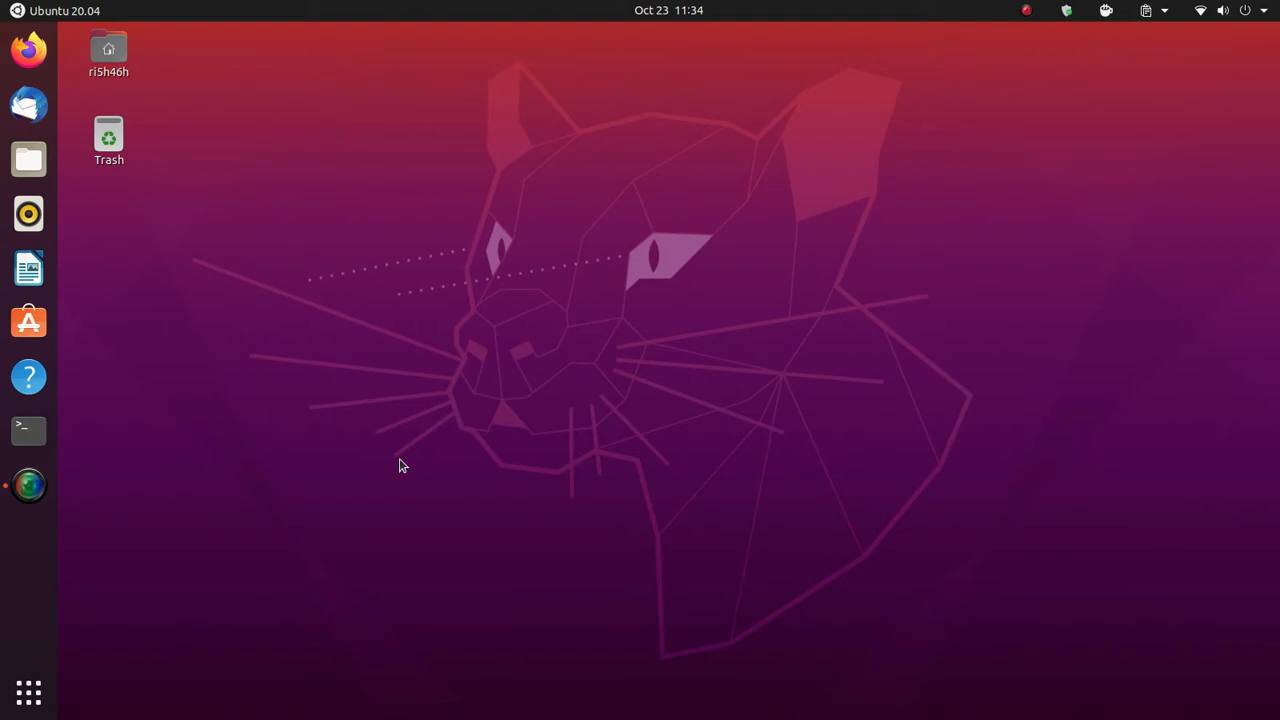
{"action": "mouse_move", "coordinate": [390, 492]}
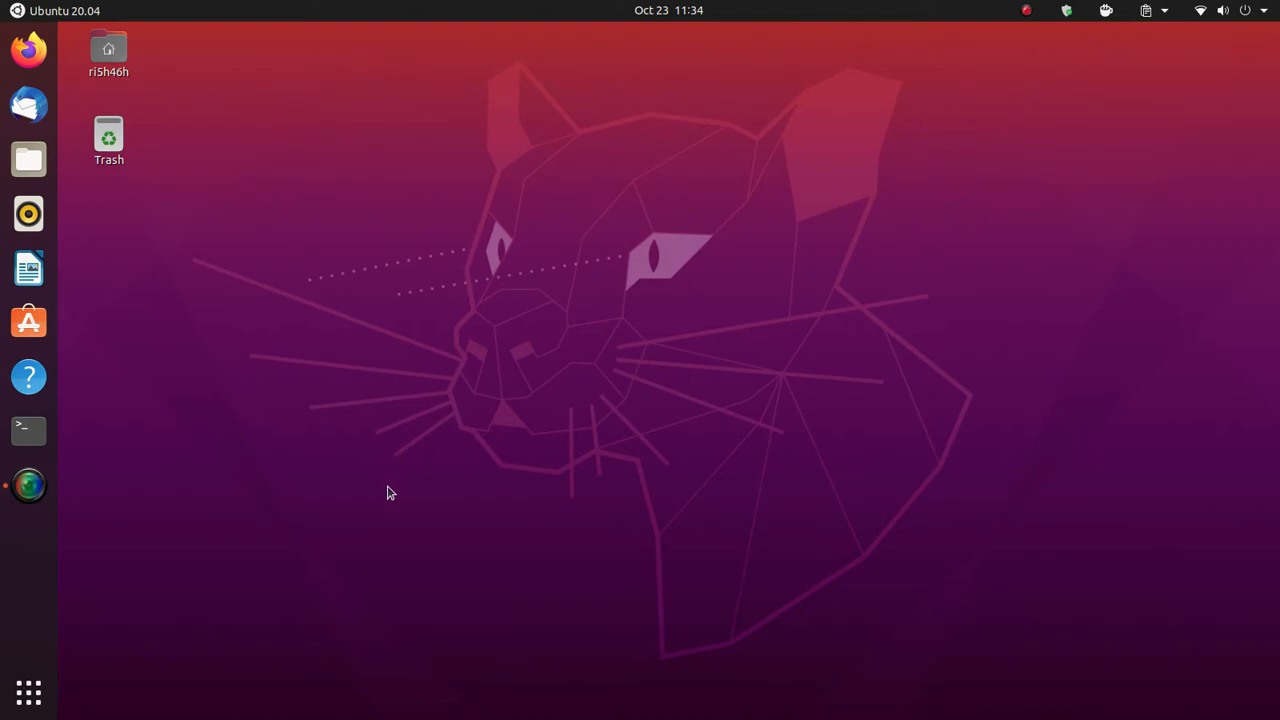
{"action": "mouse_move", "coordinate": [376, 488]}
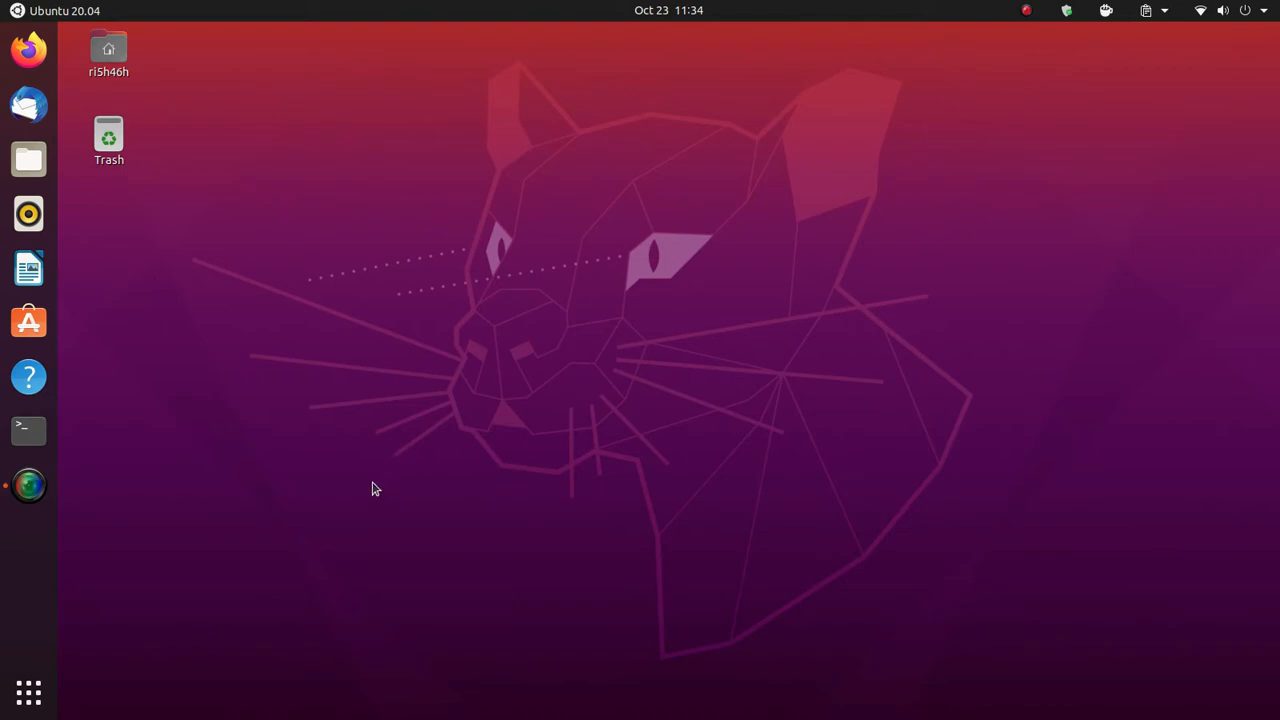
{"action": "mouse_move", "coordinate": [252, 548]}
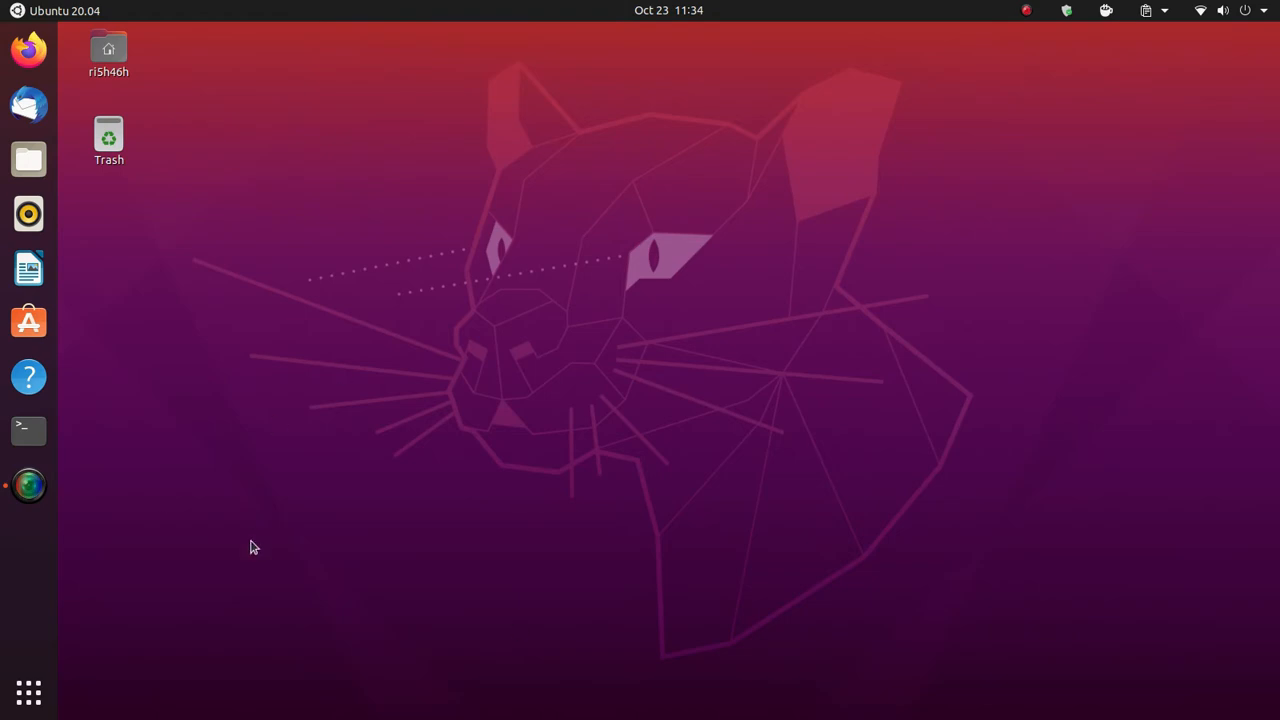
{"action": "mouse_move", "coordinate": [350, 456]}
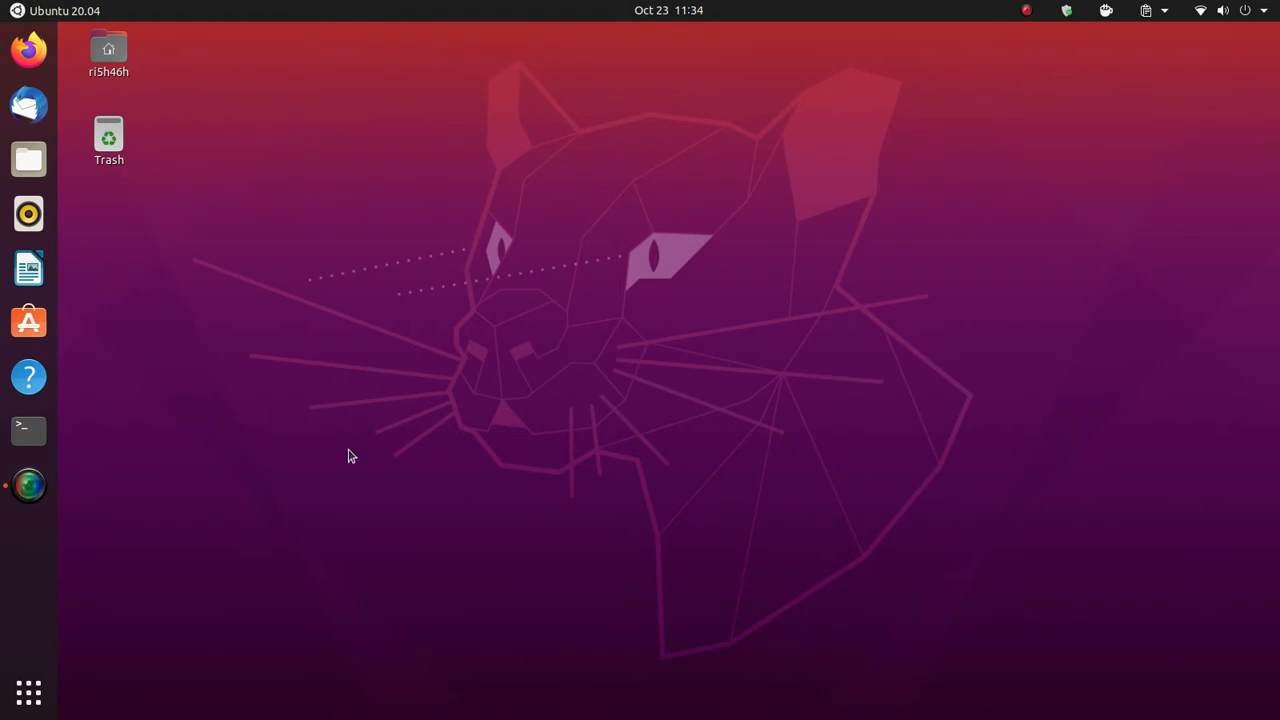
{"action": "mouse_move", "coordinate": [28, 50]}
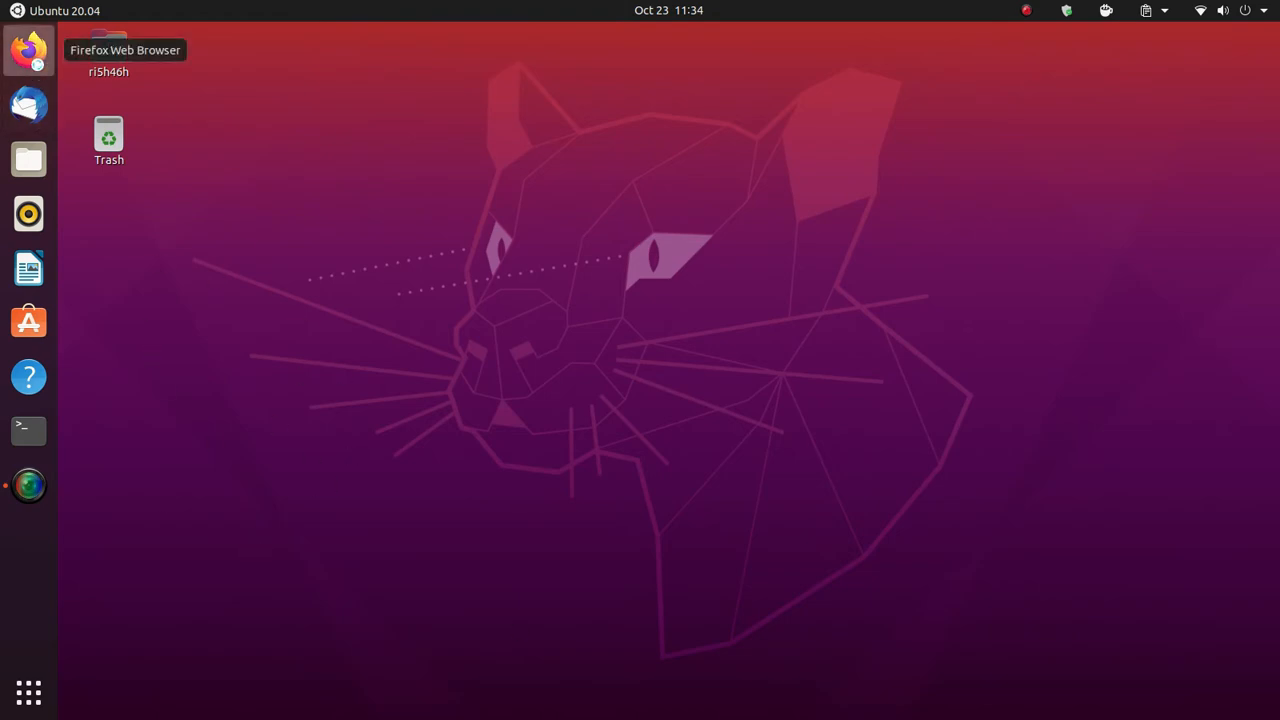
Launch Firefox and run a web search for 'pycharm download'
{"action": "left_click", "coordinate": [28, 50]}
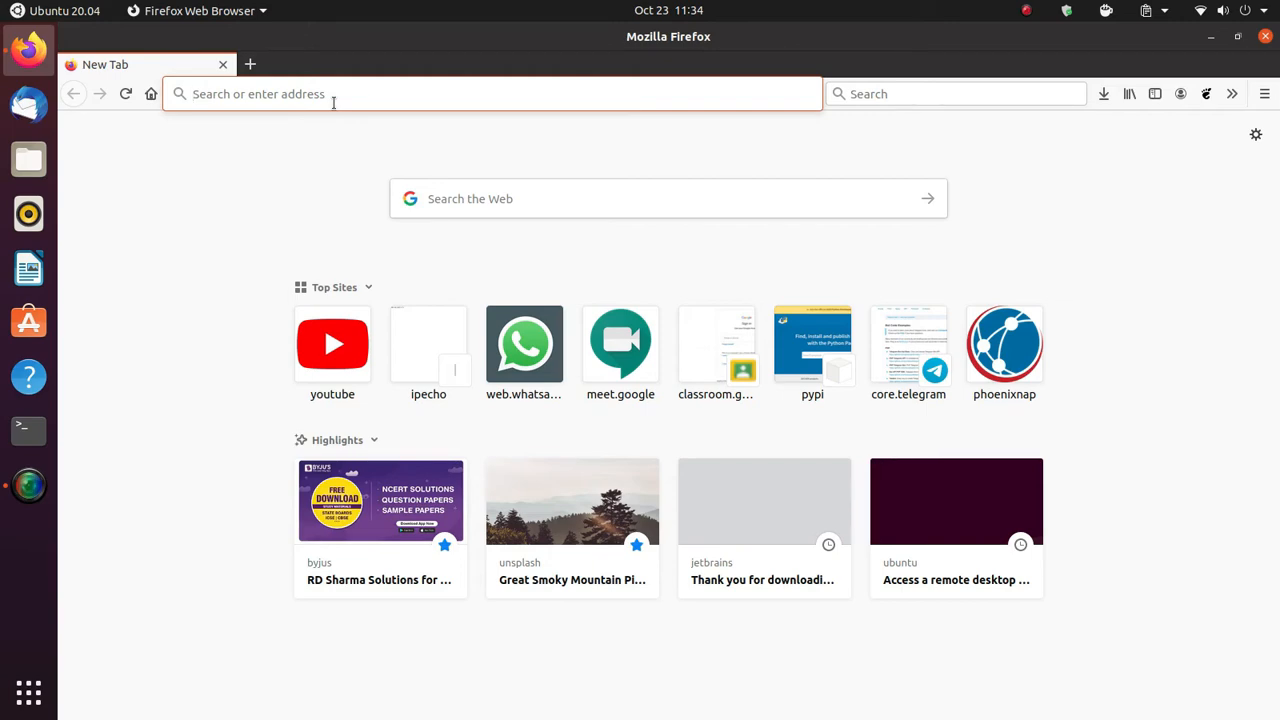
{"action": "type", "text": "pycharm dow"}
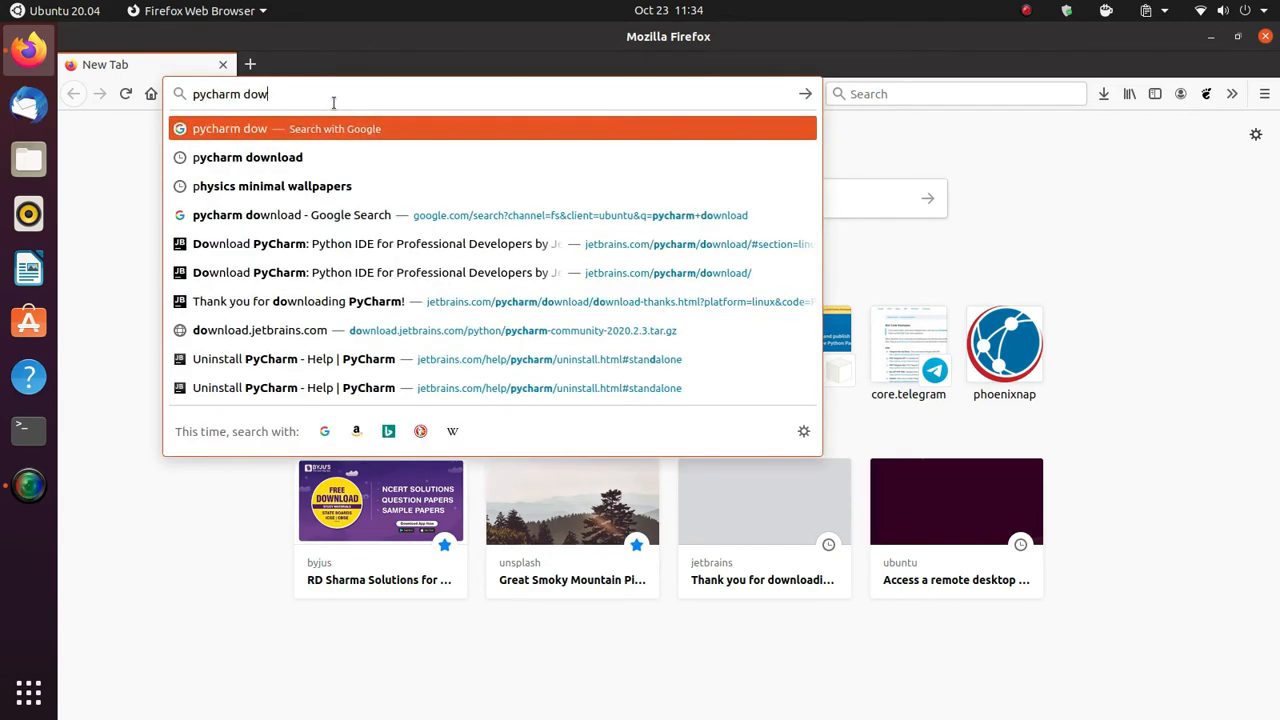
{"action": "left_click", "coordinate": [292, 214]}
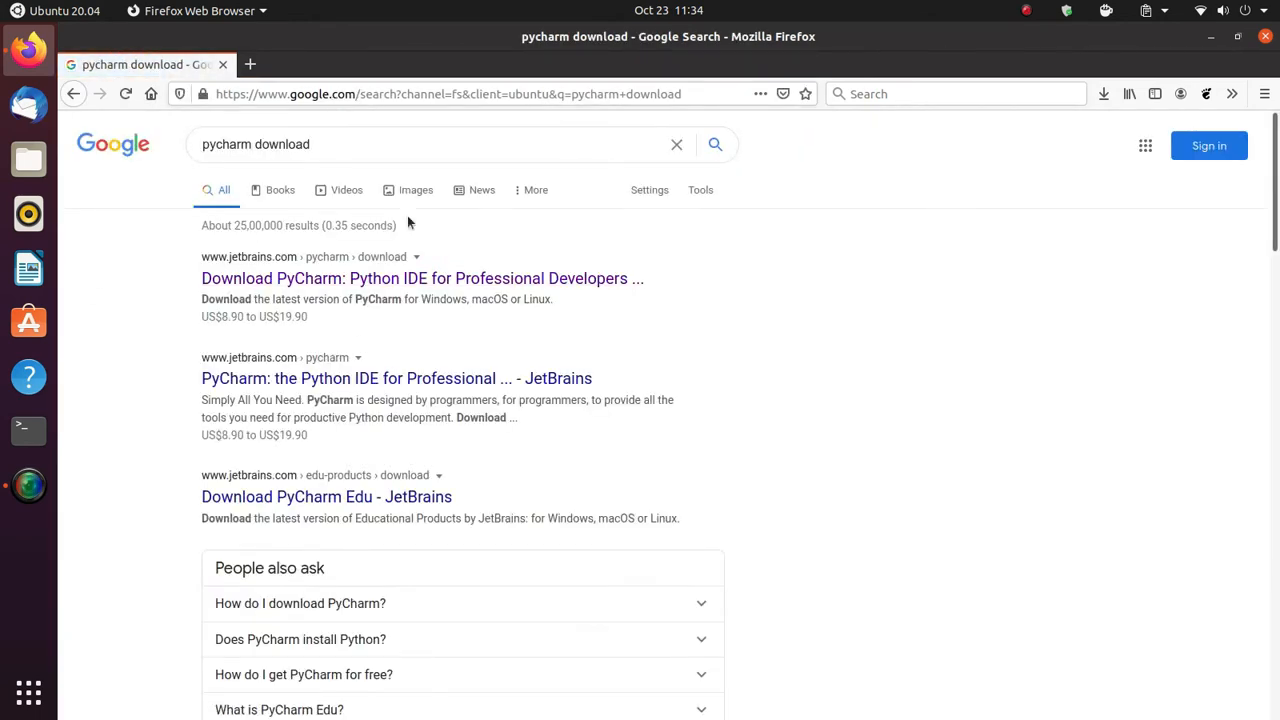
{"action": "mouse_move", "coordinate": [384, 356]}
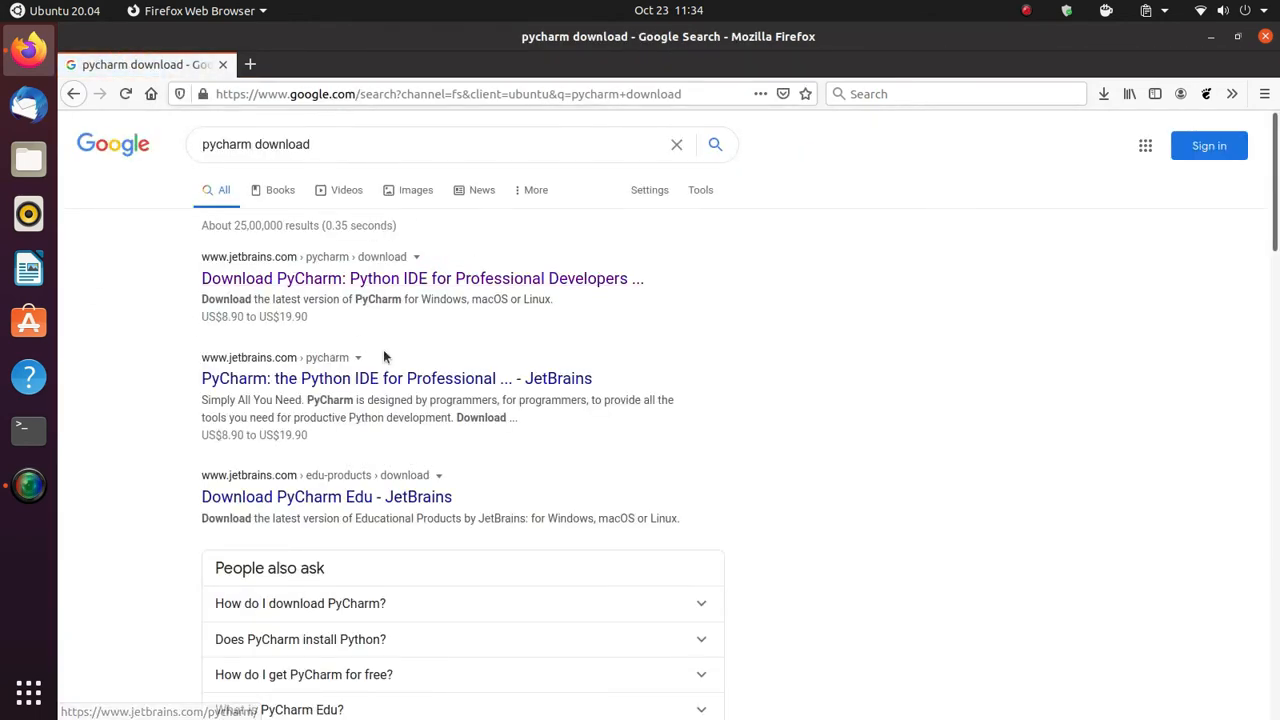
{"action": "mouse_move", "coordinate": [528, 136]}
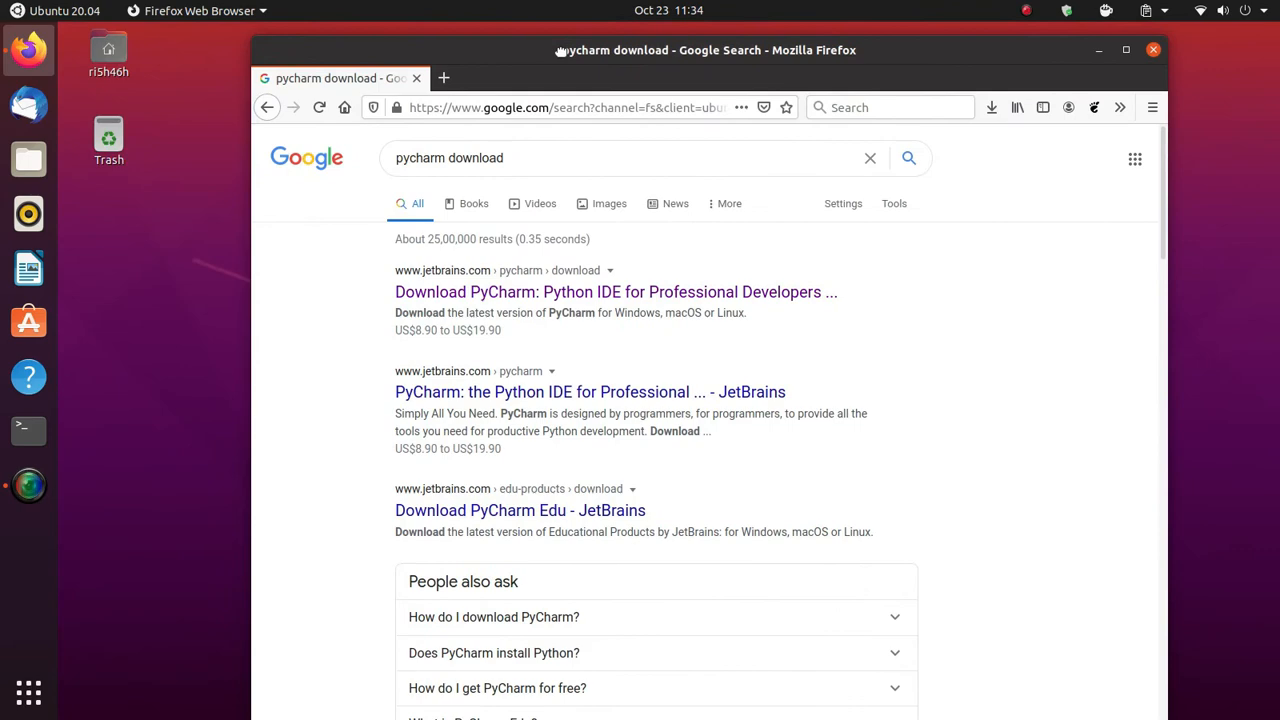
{"action": "mouse_move", "coordinate": [28, 320]}
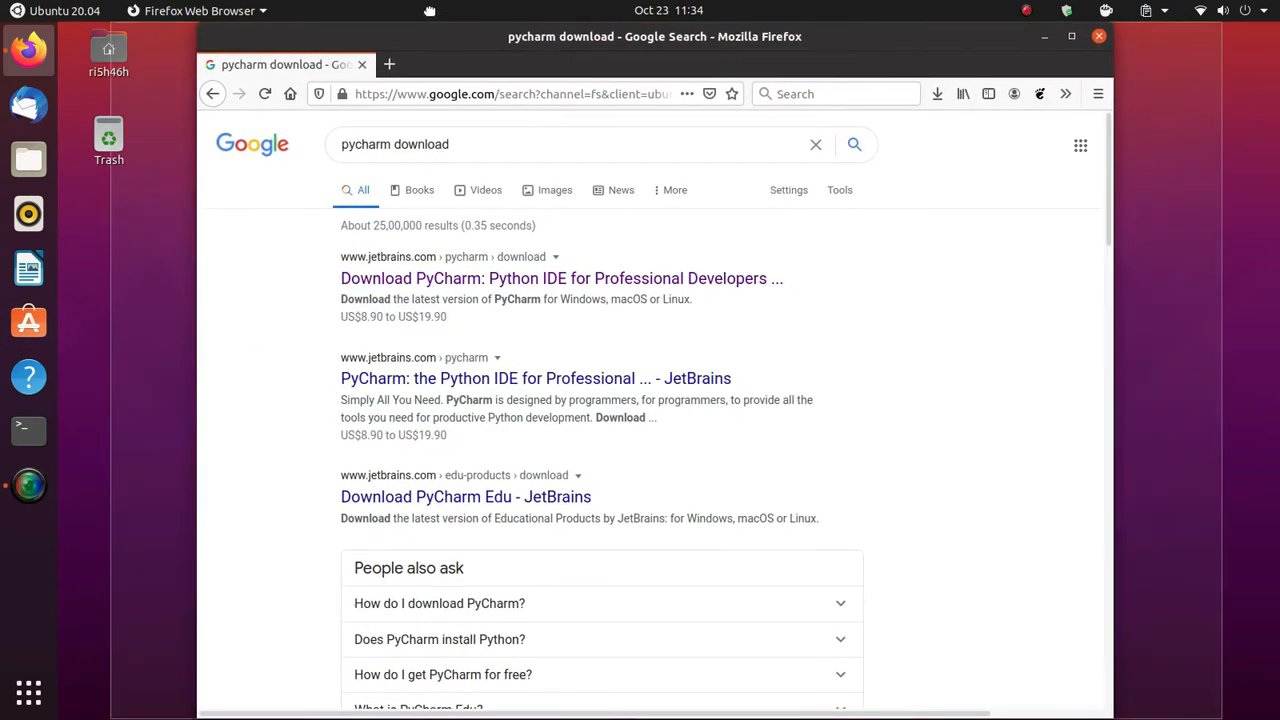
{"action": "left_click", "coordinate": [1072, 36]}
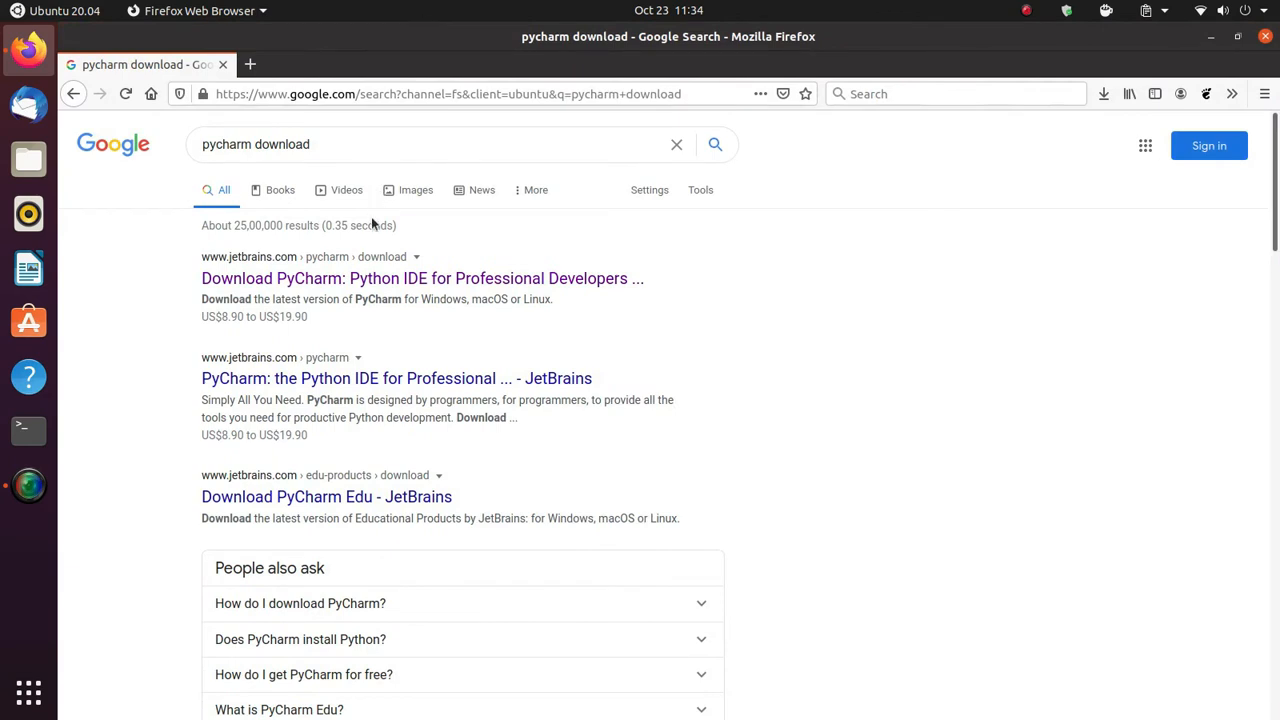
{"action": "mouse_move", "coordinate": [536, 392]}
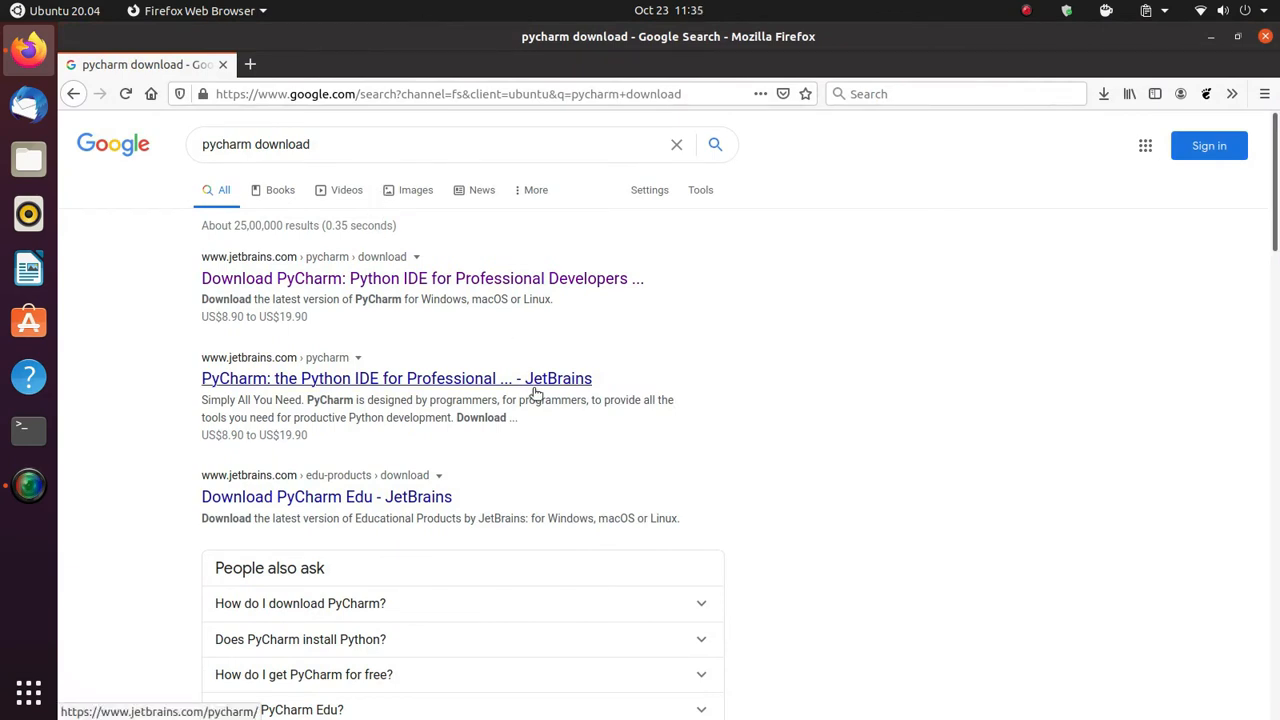
{"action": "mouse_move", "coordinate": [460, 372]}
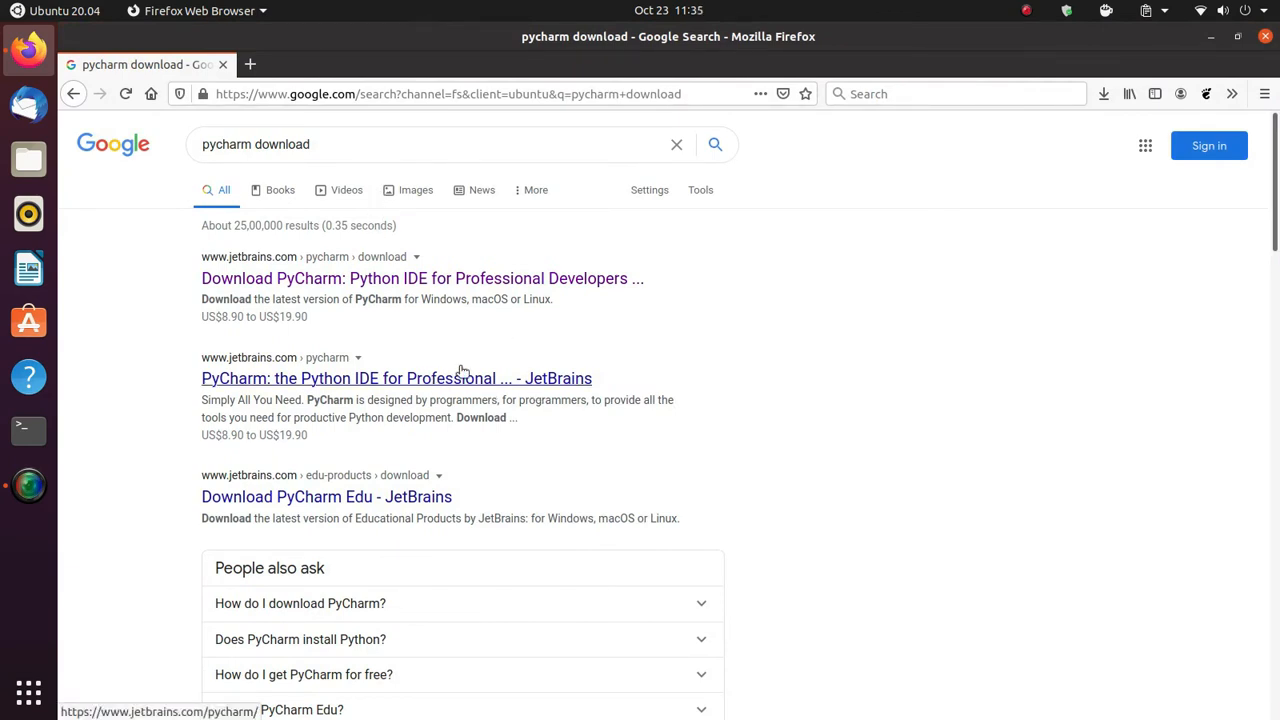
{"action": "mouse_move", "coordinate": [490, 430]}
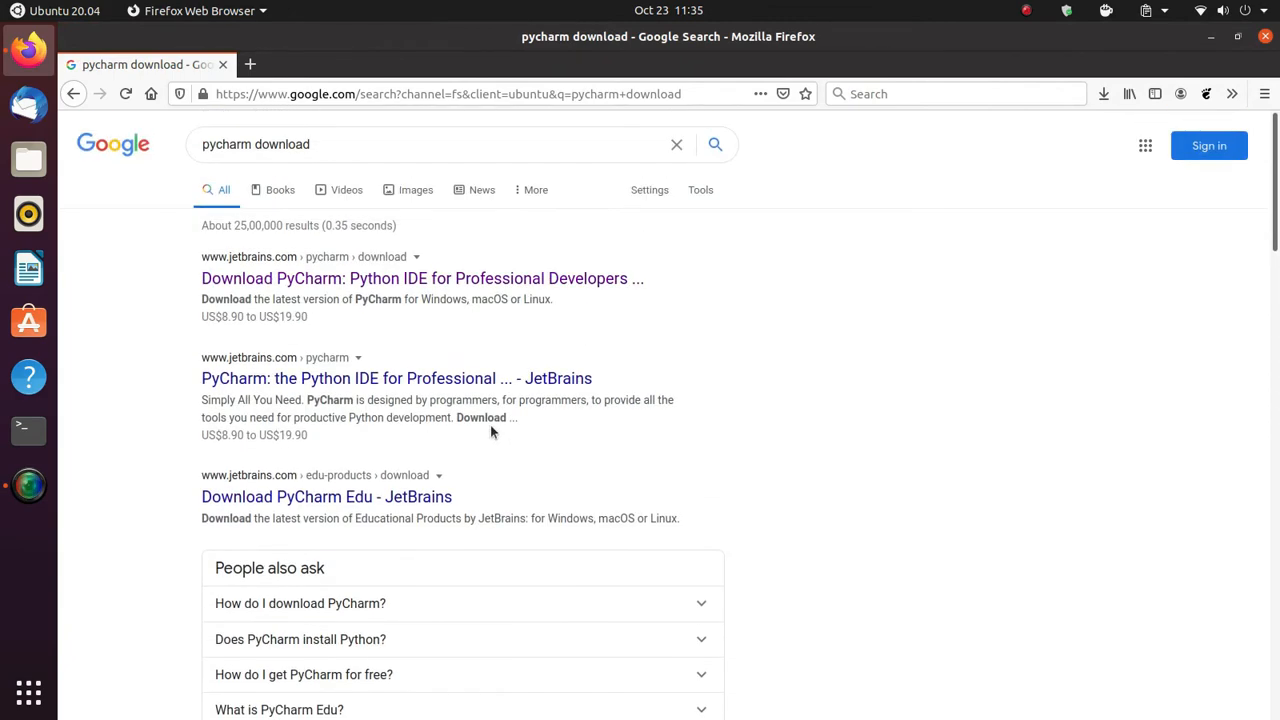
{"action": "mouse_move", "coordinate": [492, 344]}
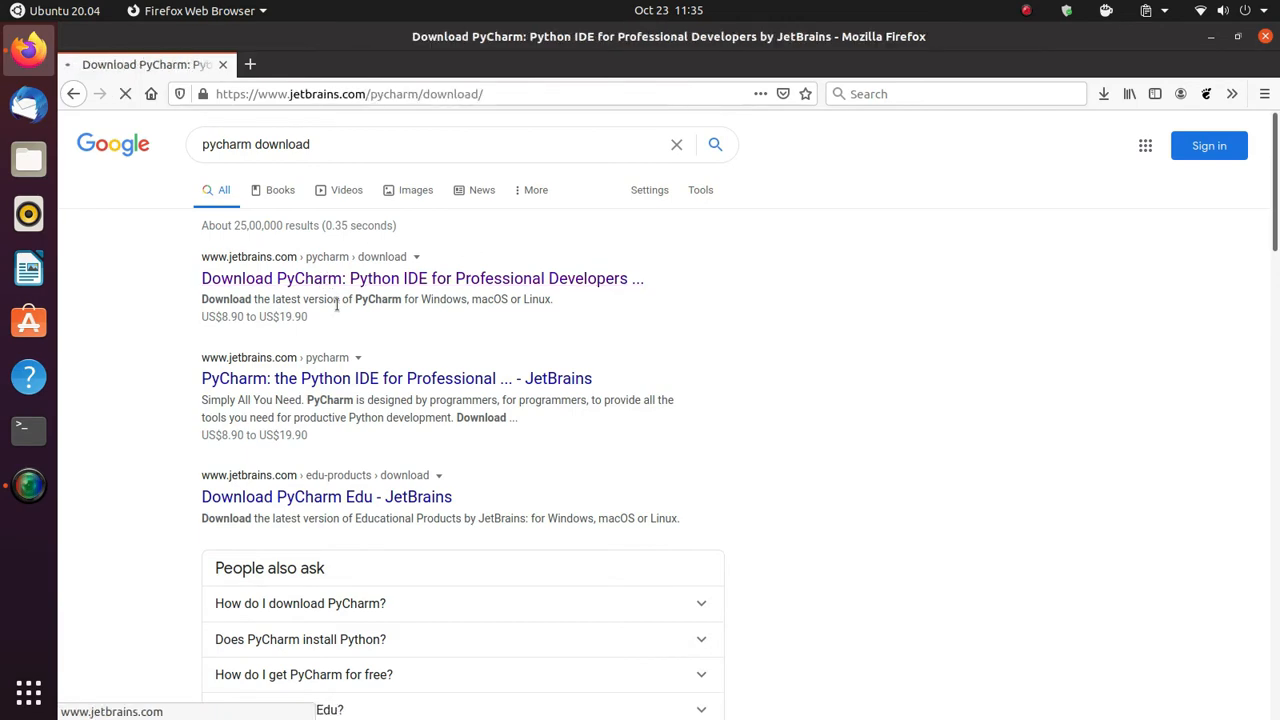
From the JetBrains download page, start the free PyCharm Community download for Linux
{"action": "left_click", "coordinate": [422, 278]}
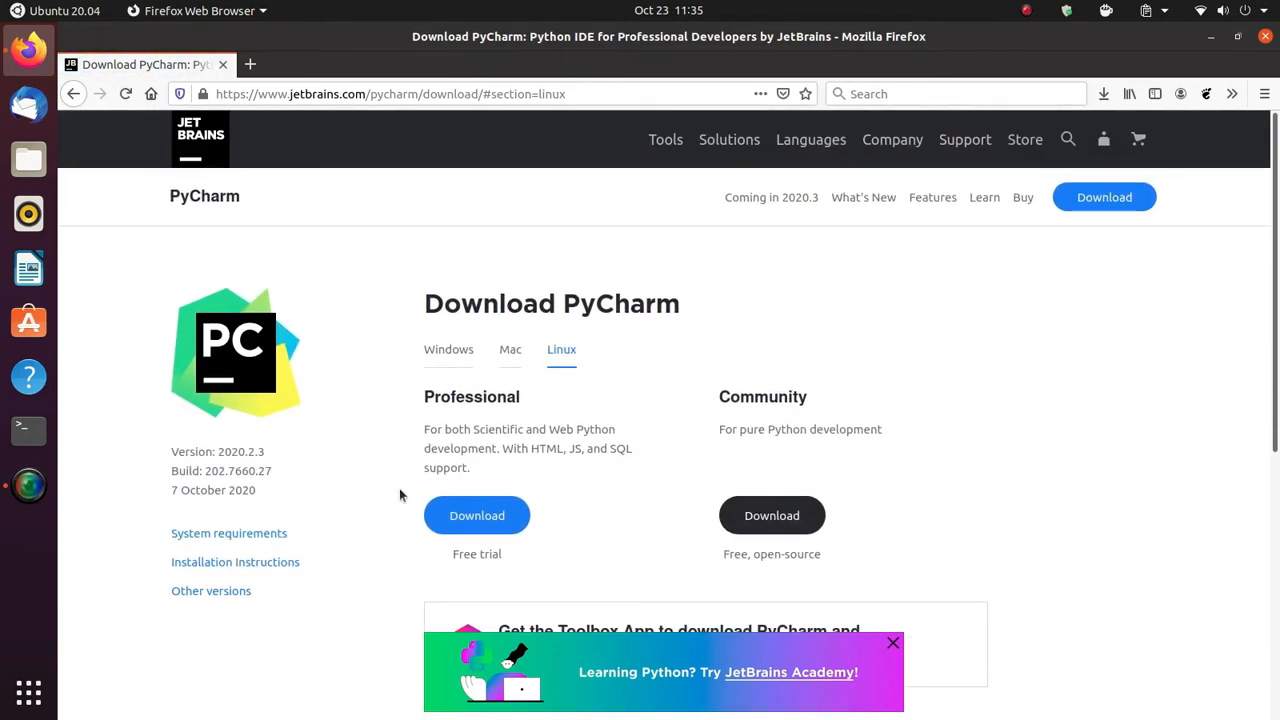
{"action": "mouse_move", "coordinate": [864, 454]}
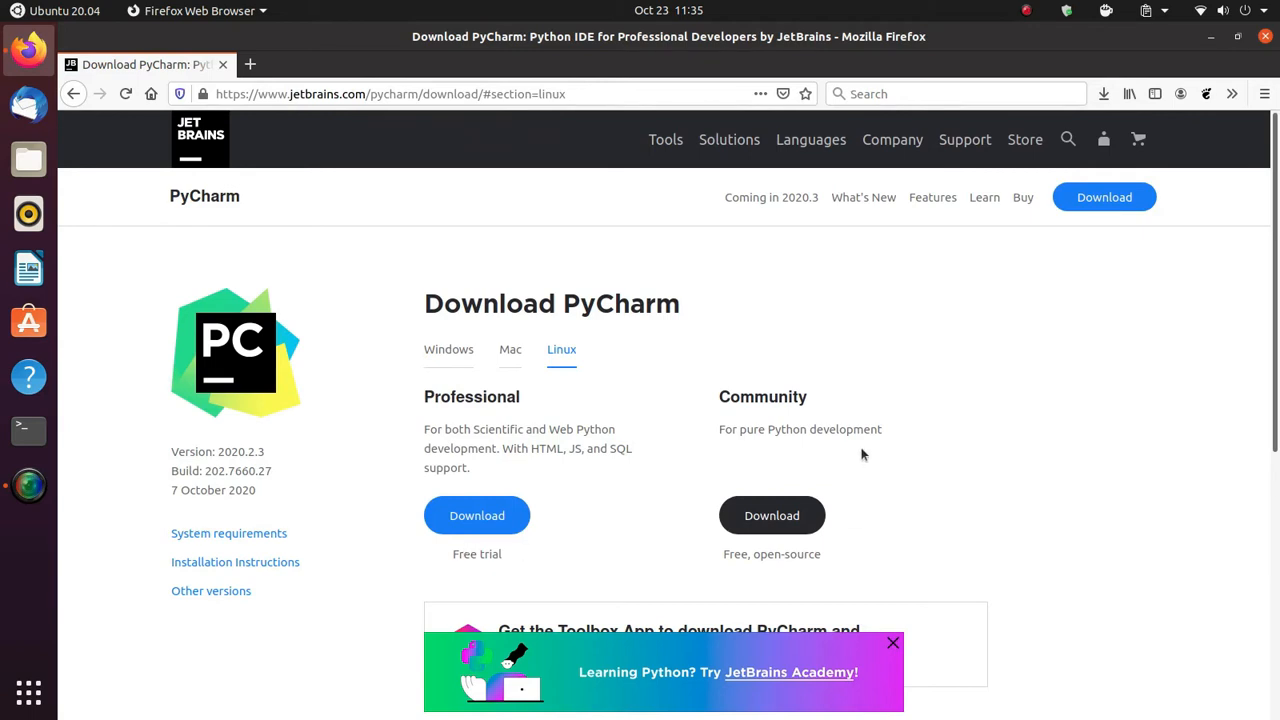
{"action": "mouse_move", "coordinate": [664, 536]}
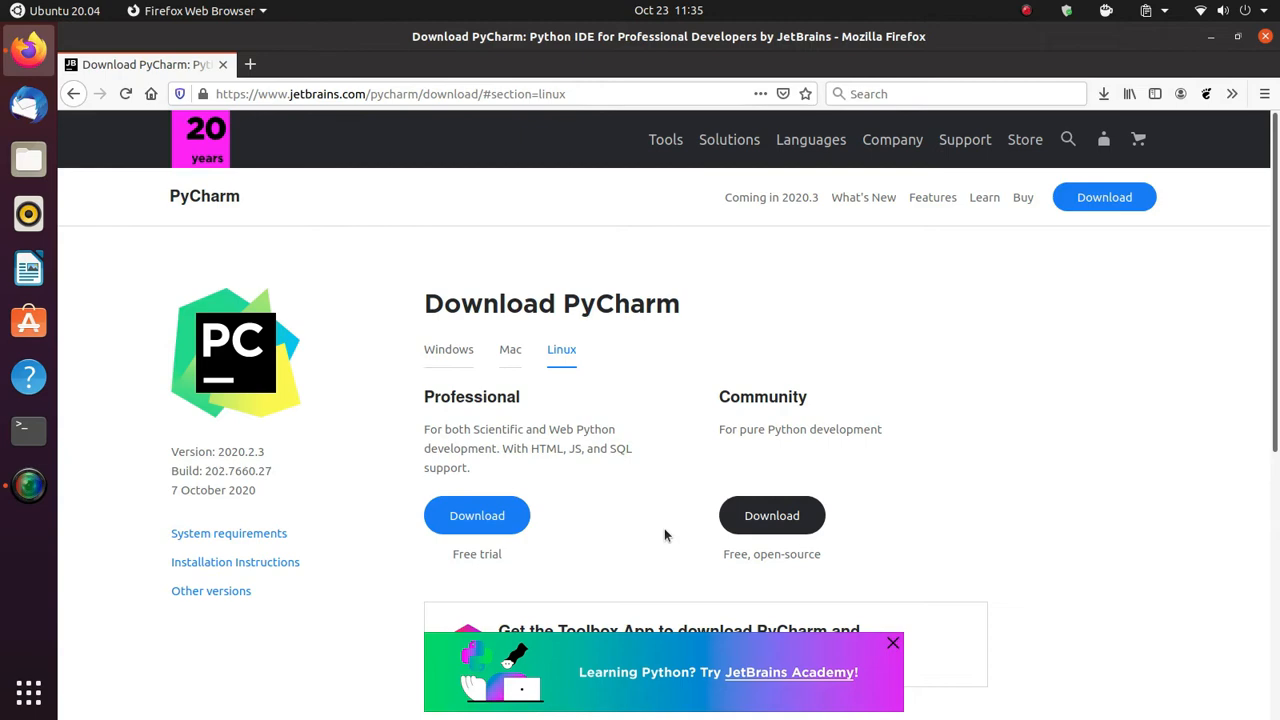
{"action": "scroll", "scroll_direction": "down", "scroll_amount": 3}
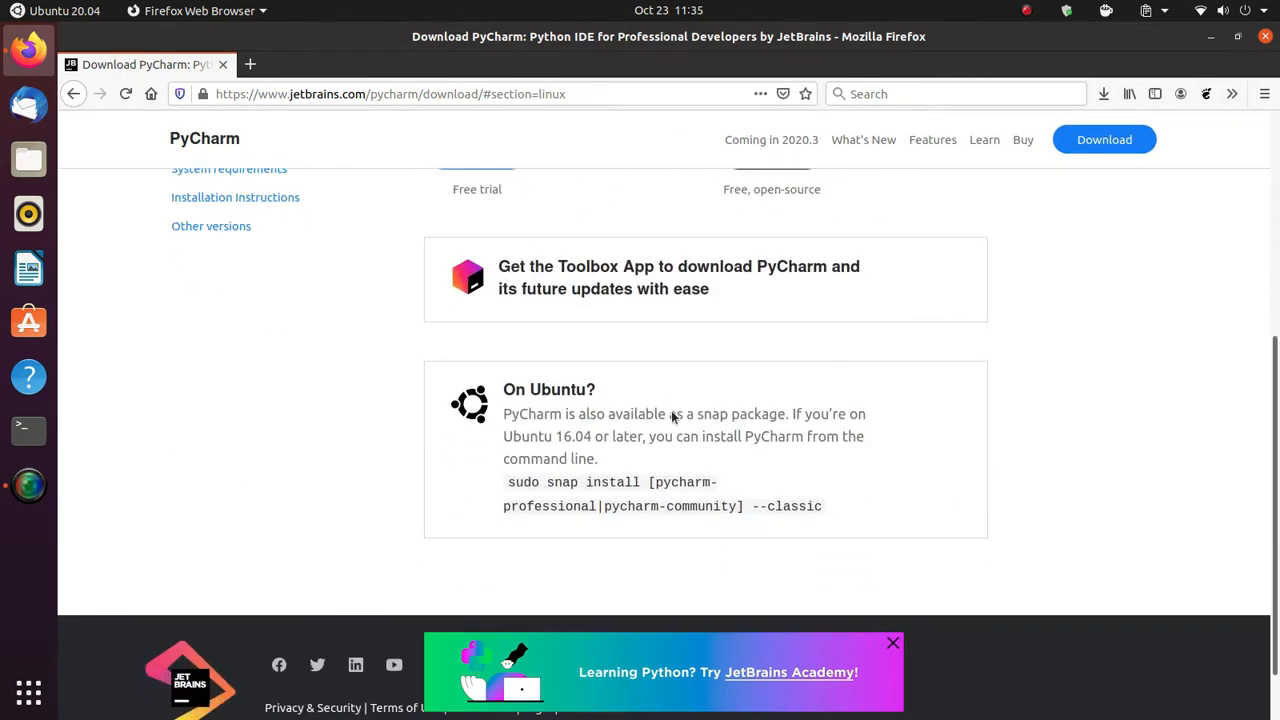
{"action": "scroll", "scroll_direction": "up", "scroll_amount": 3}
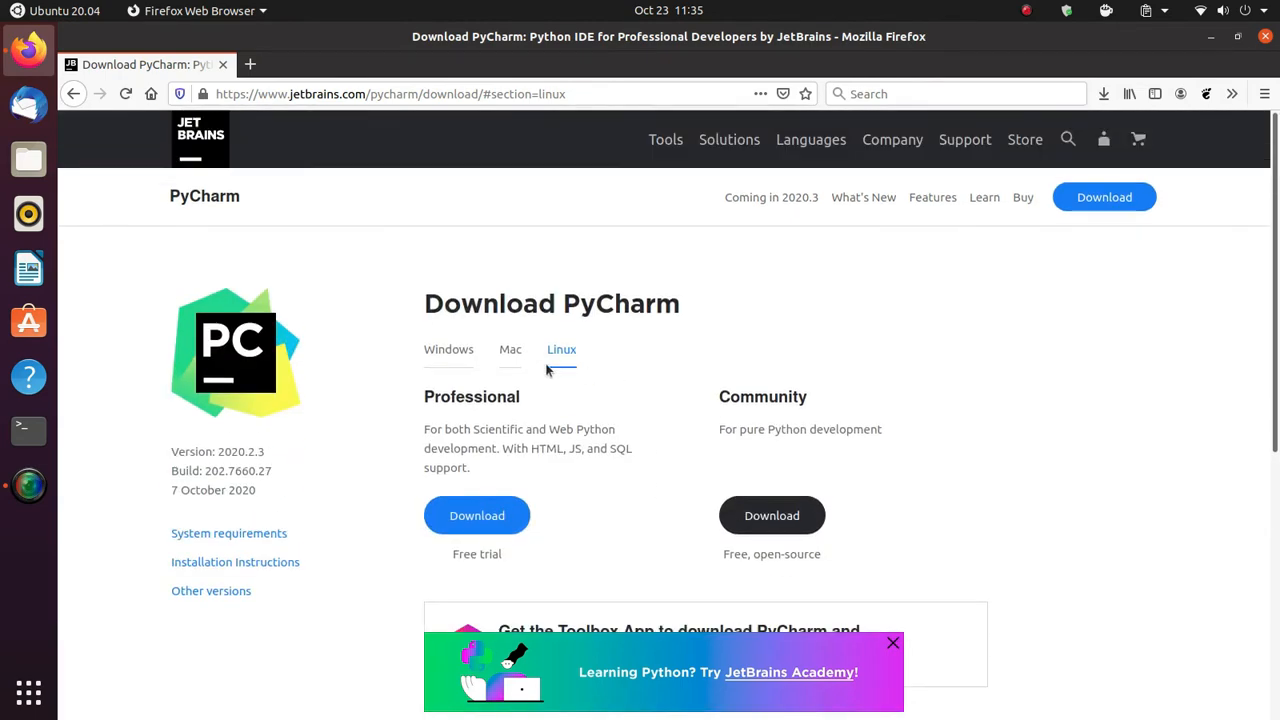
{"action": "scroll", "scroll_direction": "down", "scroll_amount": 3}
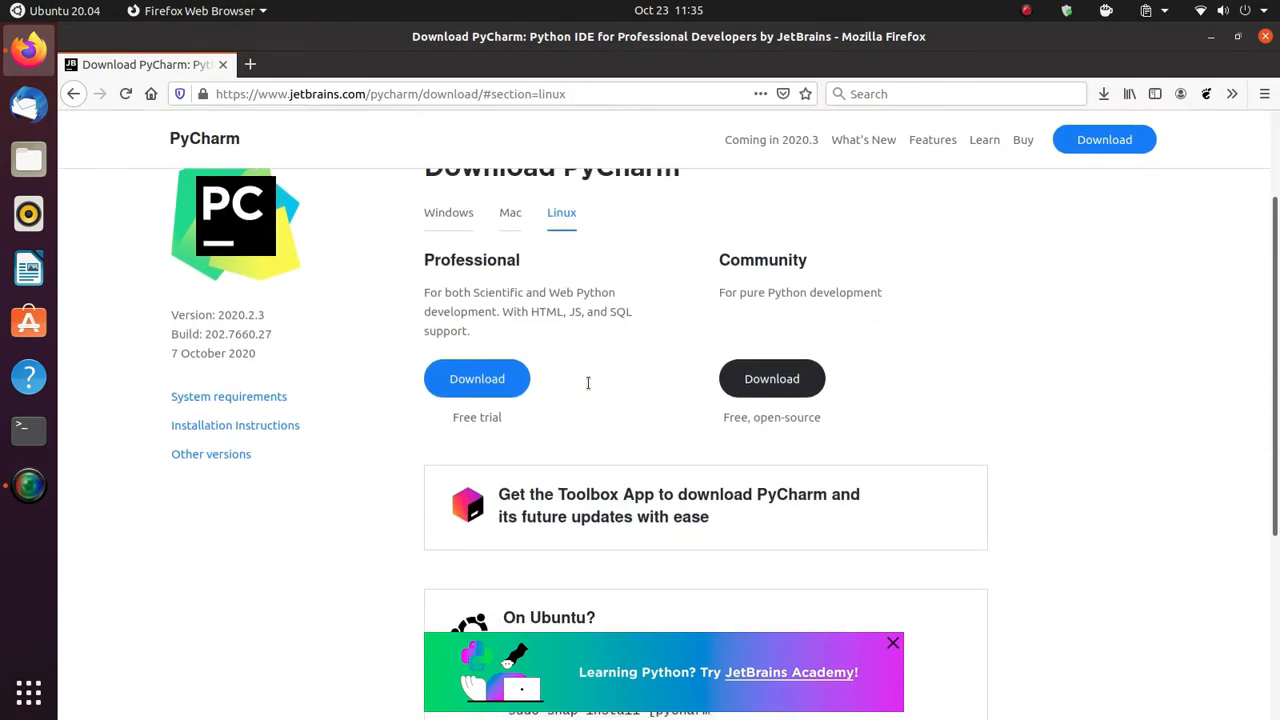
{"action": "scroll", "scroll_direction": "up", "scroll_amount": 3}
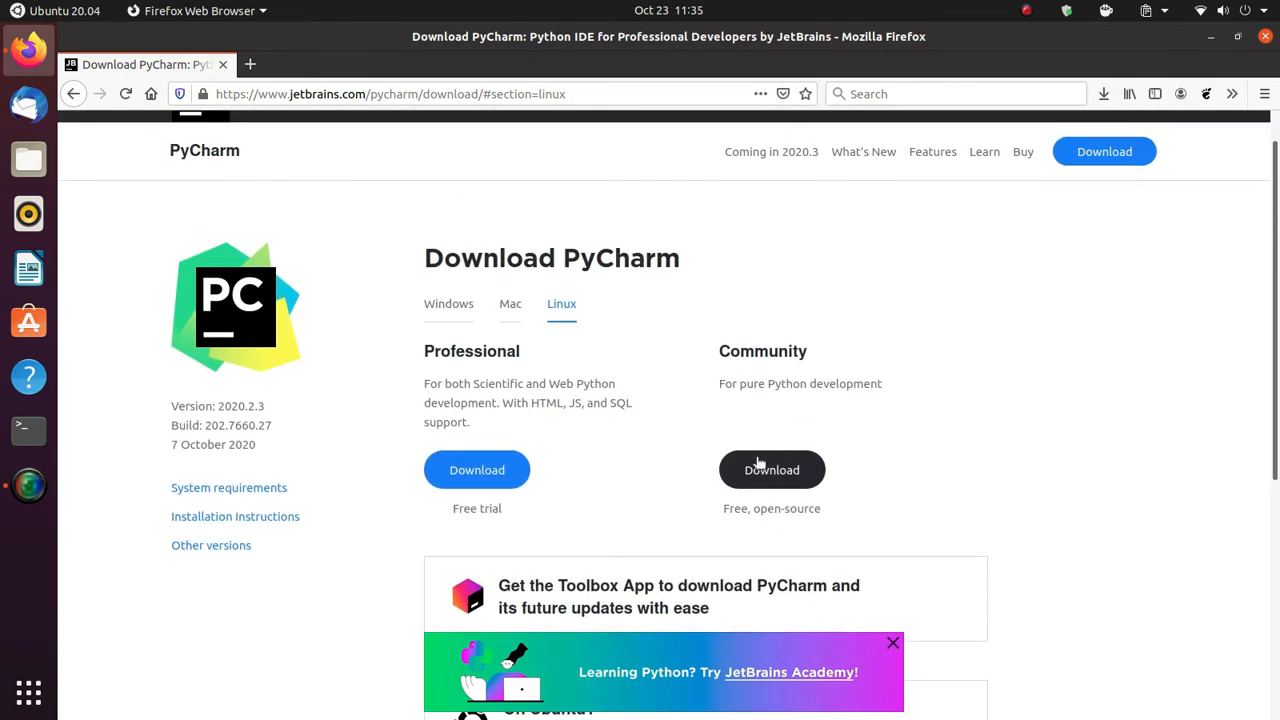
{"action": "left_click", "coordinate": [772, 468]}
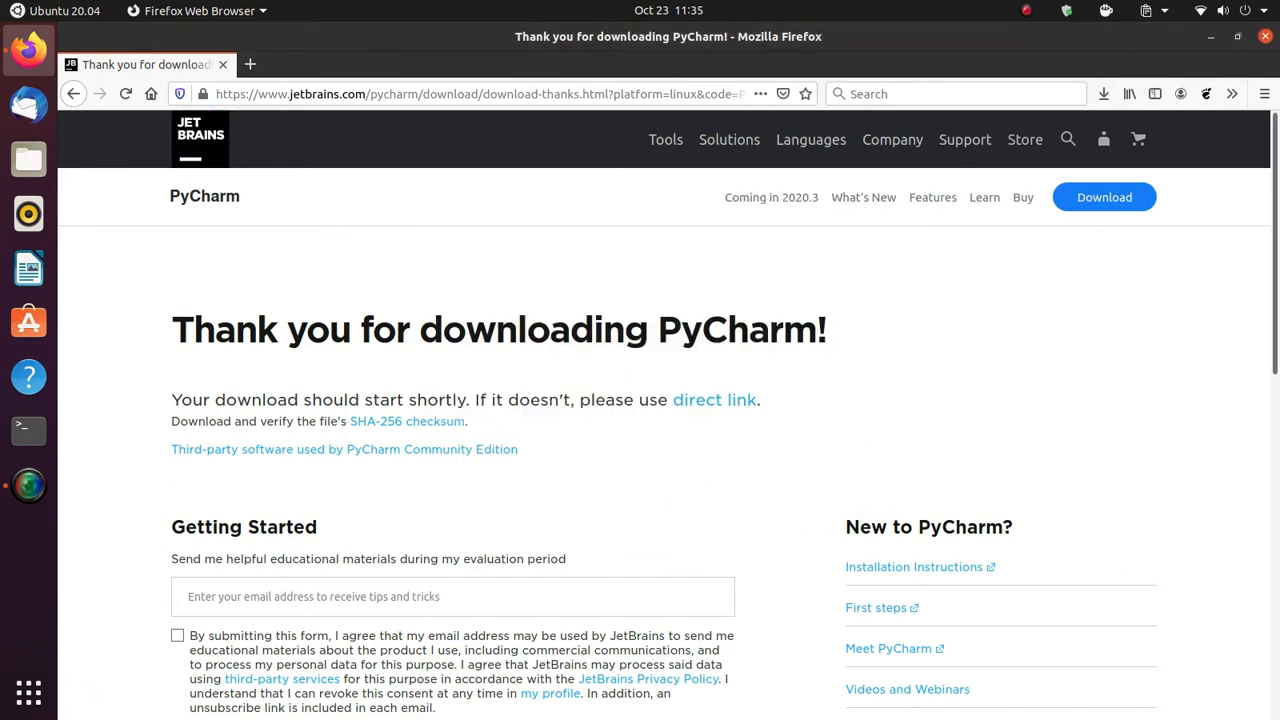
{"action": "mouse_move", "coordinate": [156, 700]}
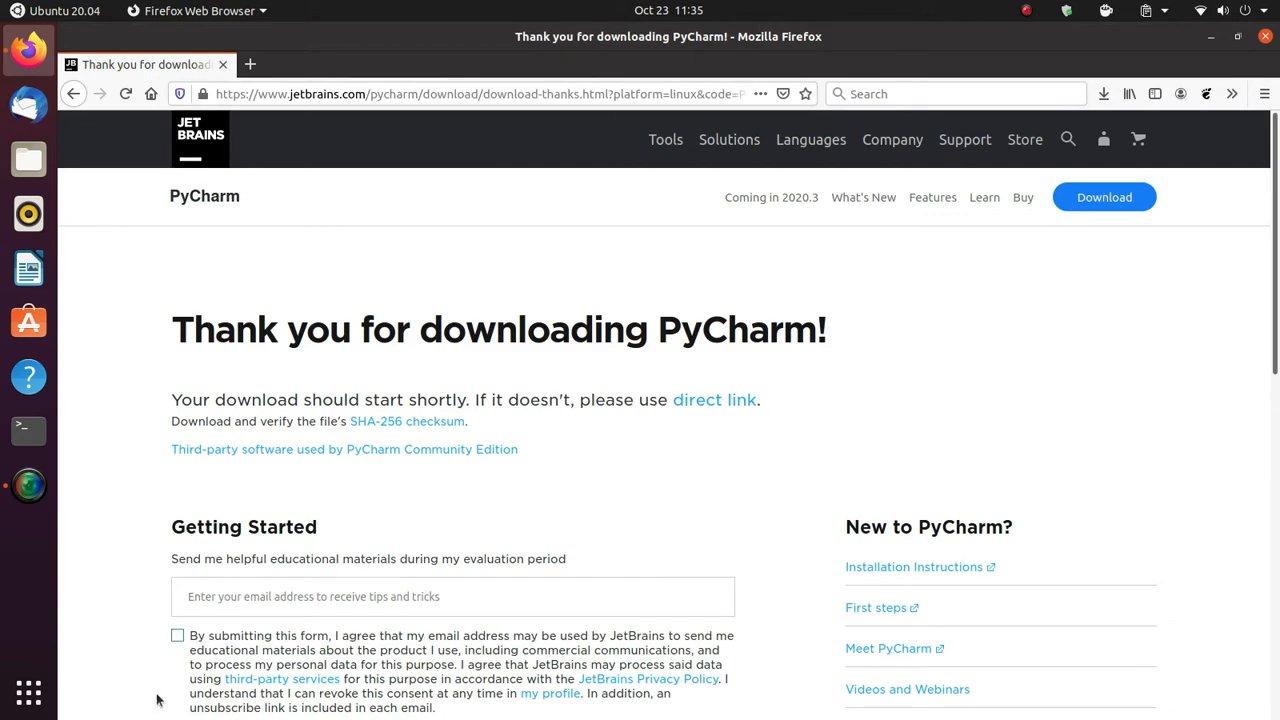
{"action": "mouse_move", "coordinate": [818, 122]}
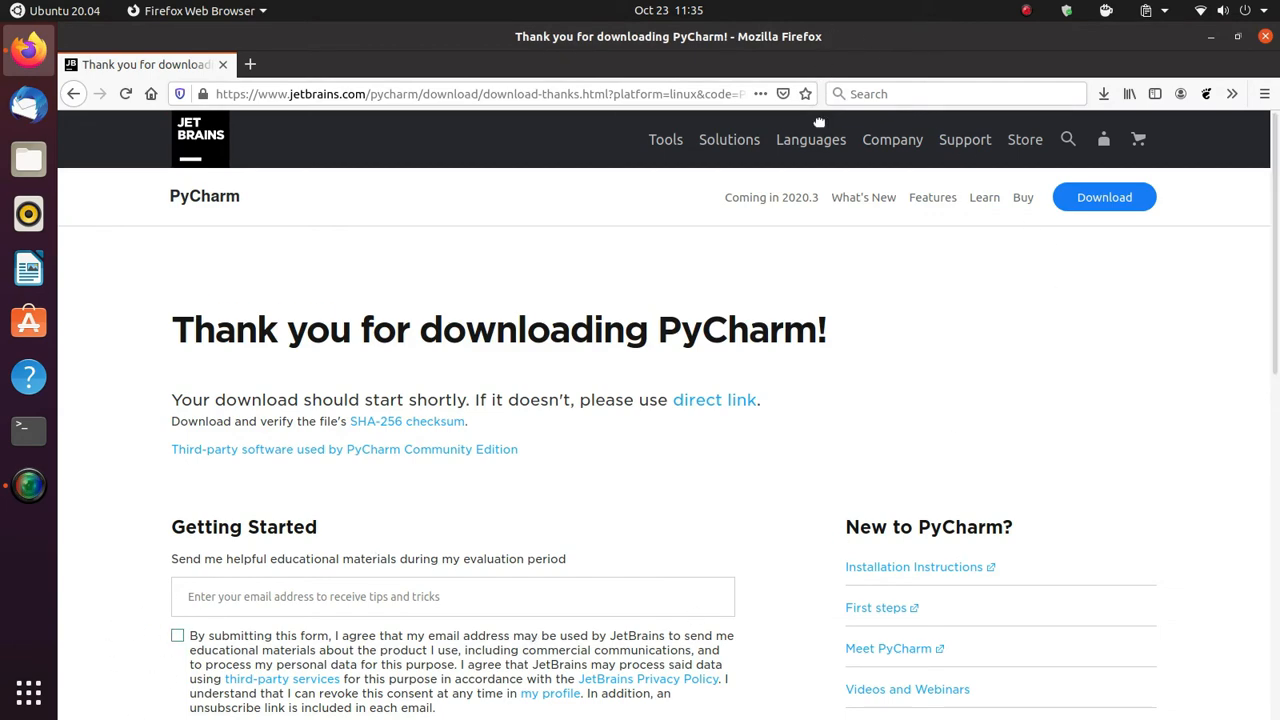
Close Firefox and extract pycharm-community-2020.2.3.tar.gz in the Downloads folder
{"action": "left_click", "coordinate": [1084, 36]}
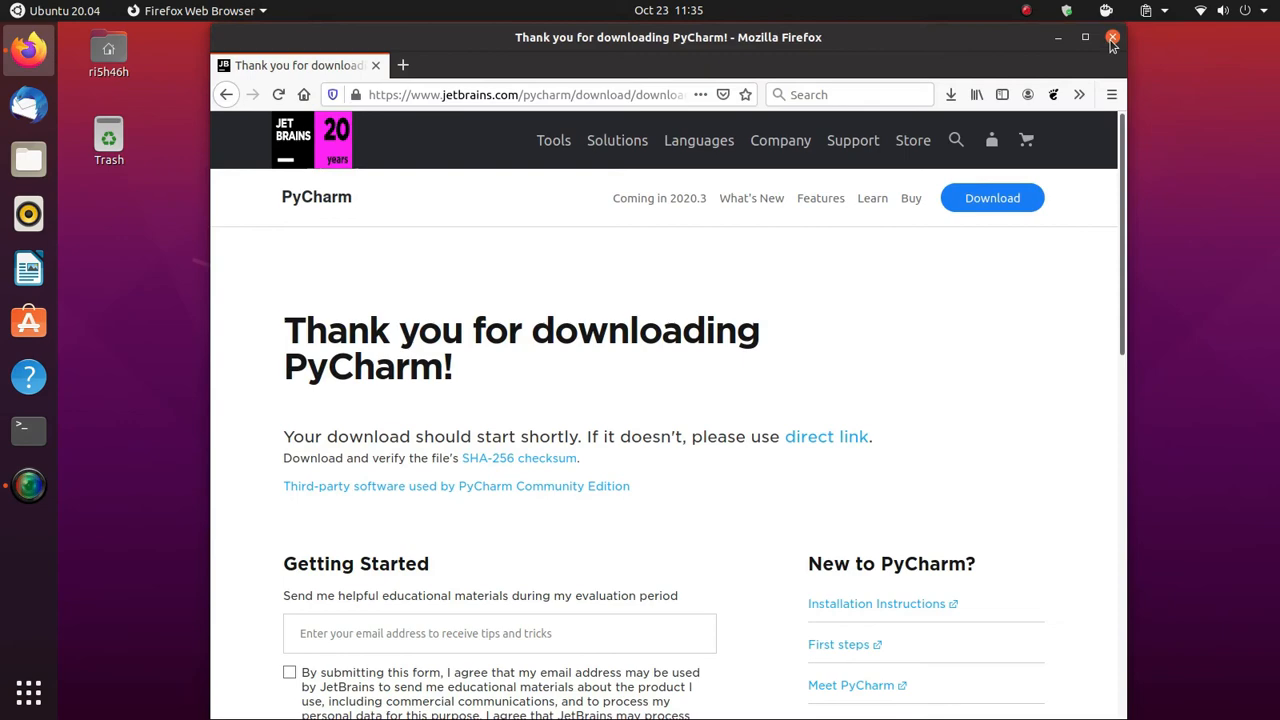
{"action": "left_click", "coordinate": [1112, 36]}
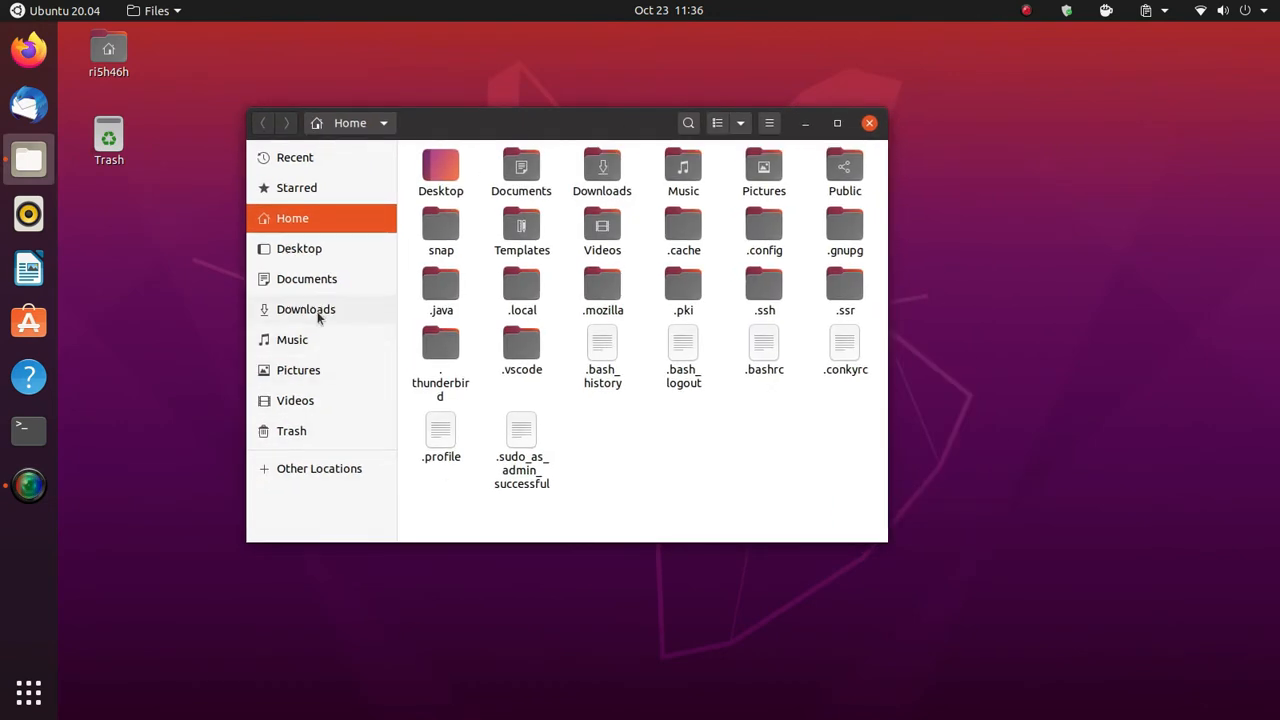
{"action": "left_click", "coordinate": [306, 308]}
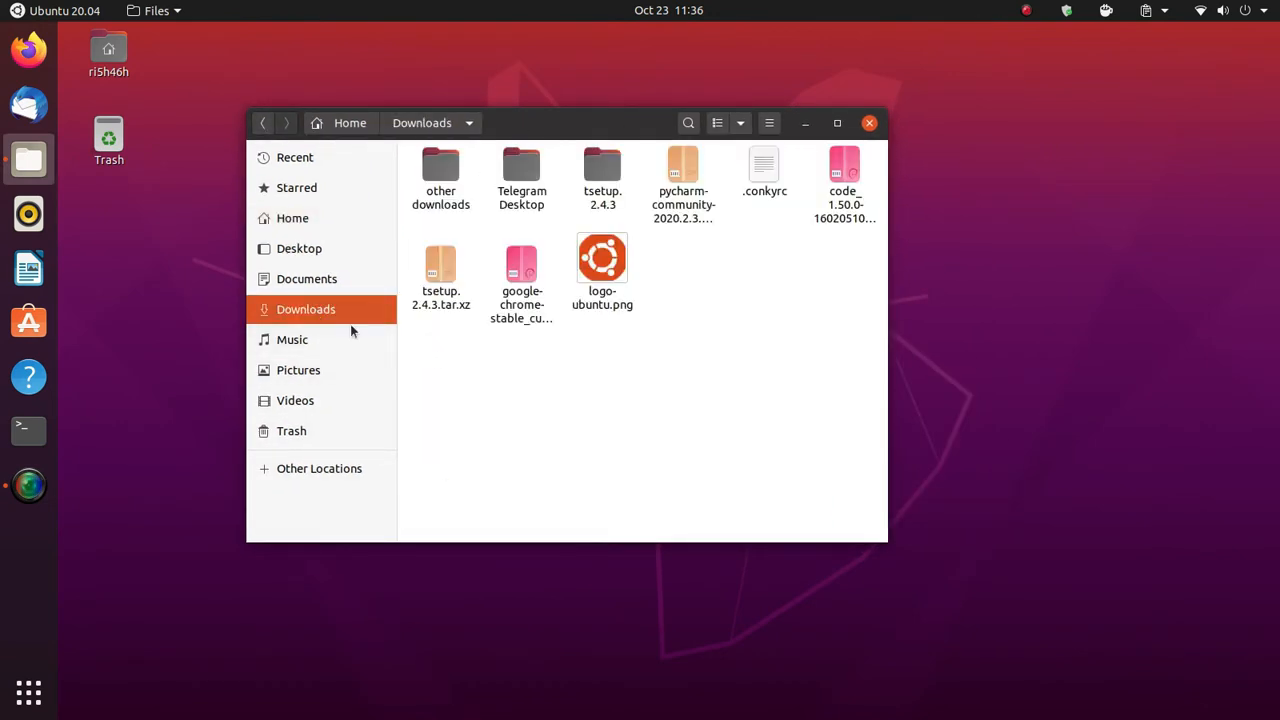
{"action": "left_click", "coordinate": [684, 178]}
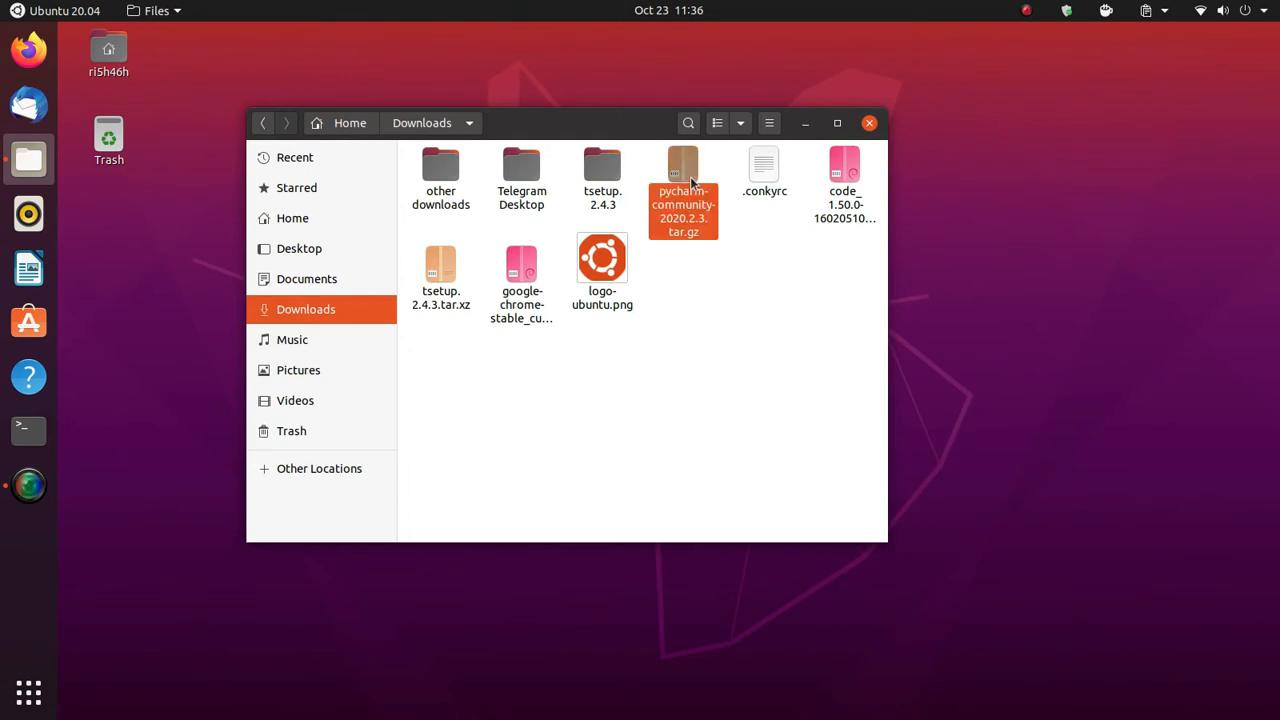
{"action": "left_click", "coordinate": [684, 190]}
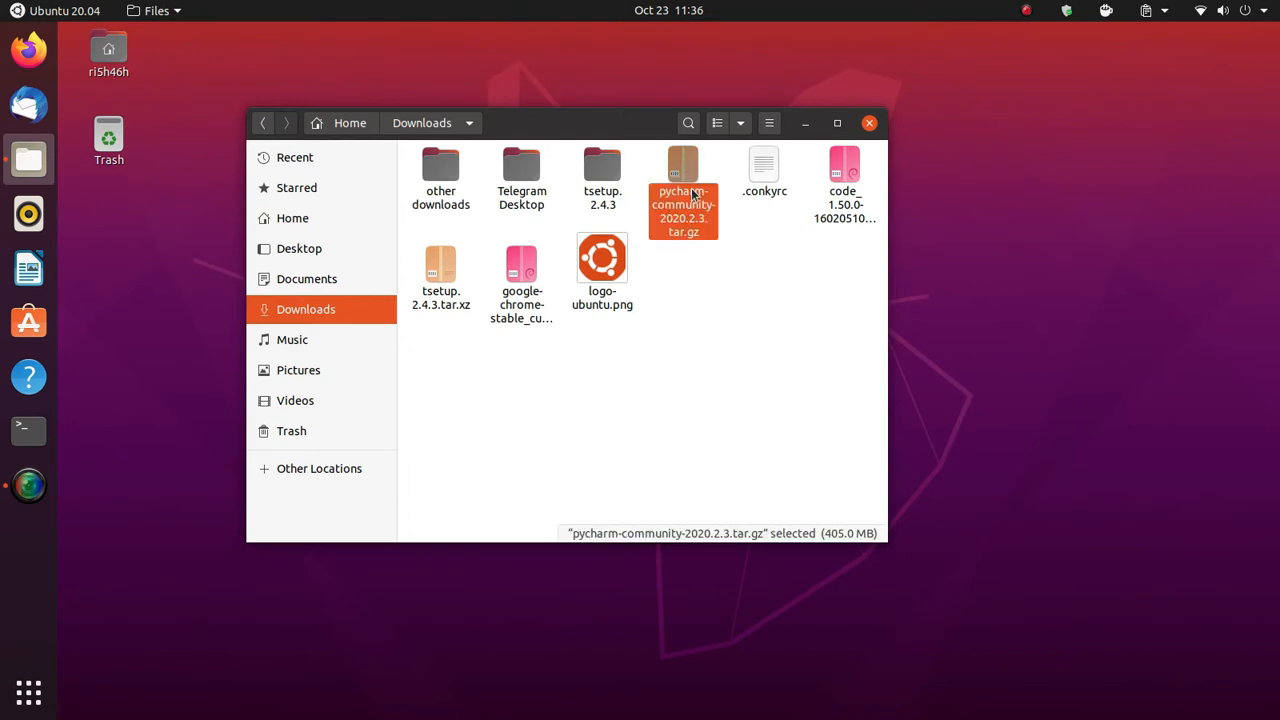
{"action": "right_click", "coordinate": [684, 196]}
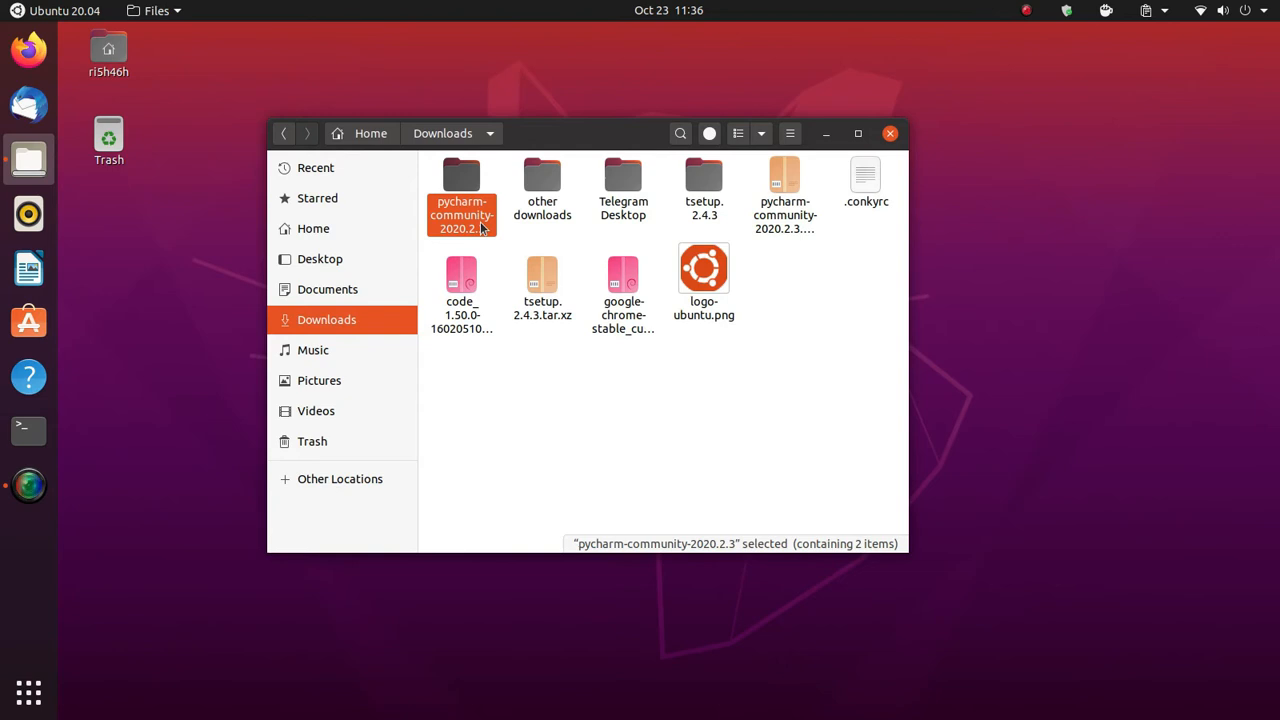
Browse into the extracted folder's bin directory, locate pycharm.sh, and bring up a terminal
{"action": "double_click", "coordinate": [462, 190]}
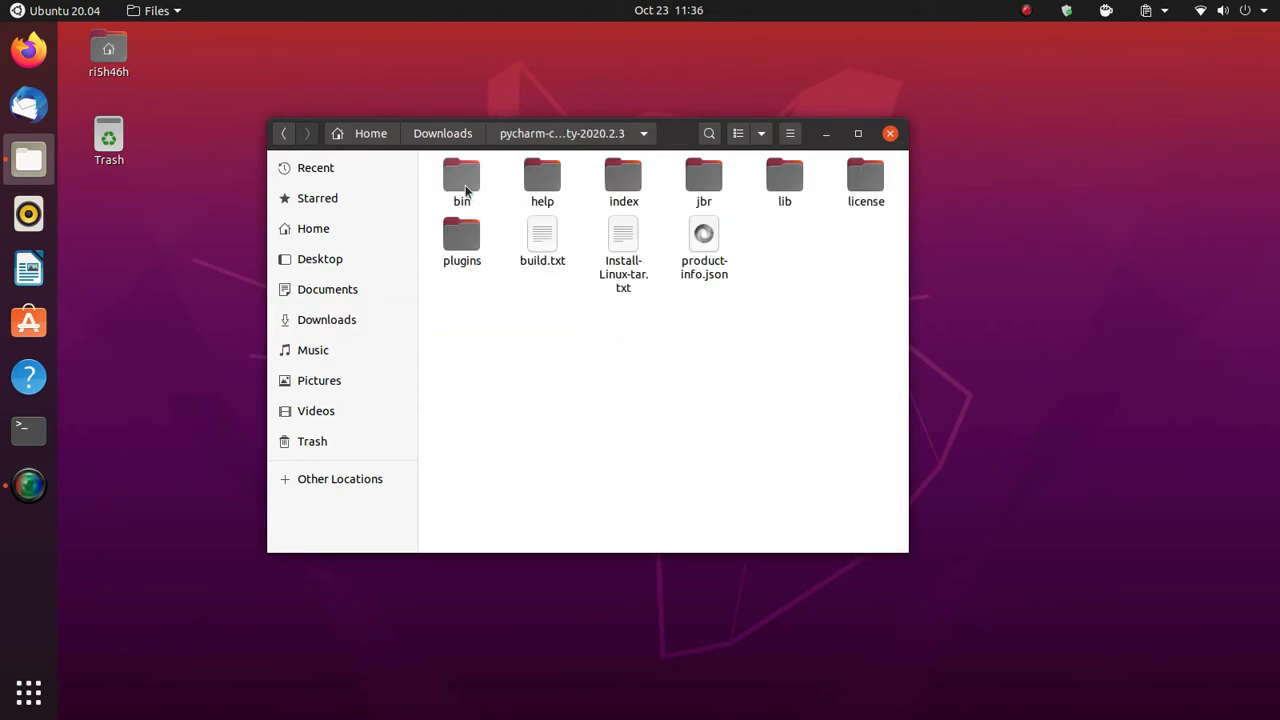
{"action": "mouse_move", "coordinate": [484, 224]}
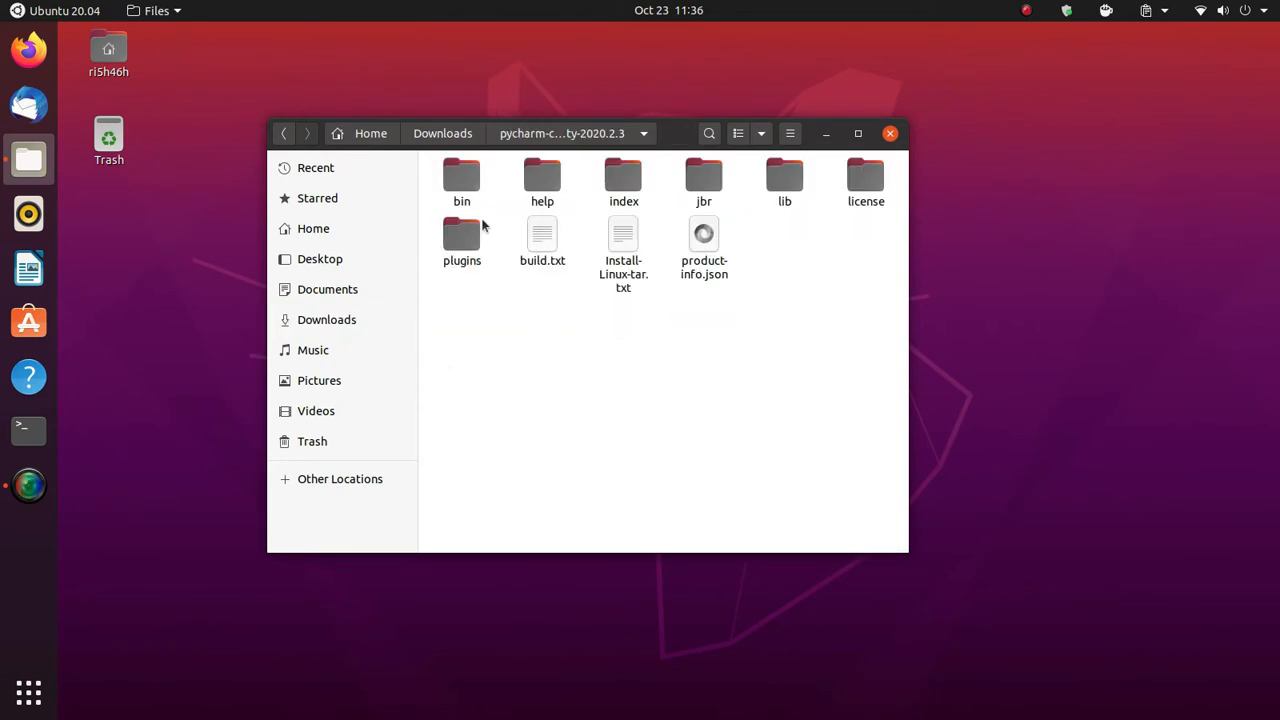
{"action": "left_click", "coordinate": [460, 180]}
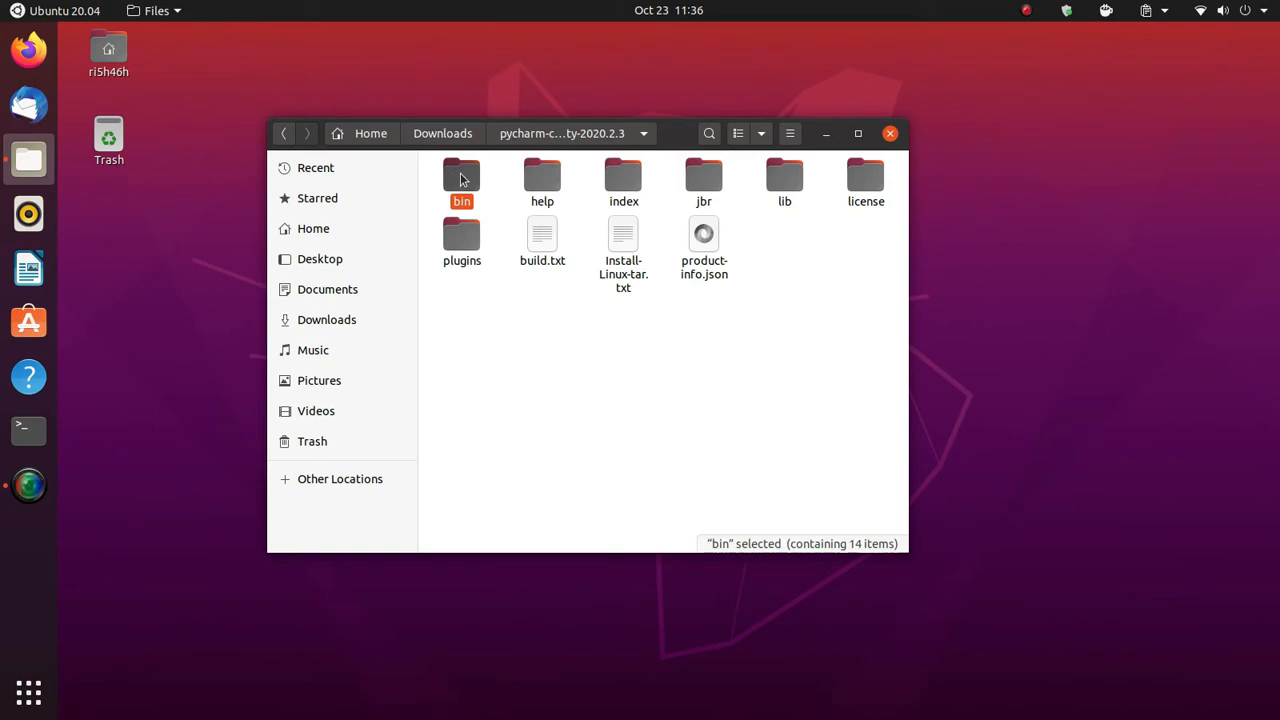
{"action": "double_click", "coordinate": [460, 176]}
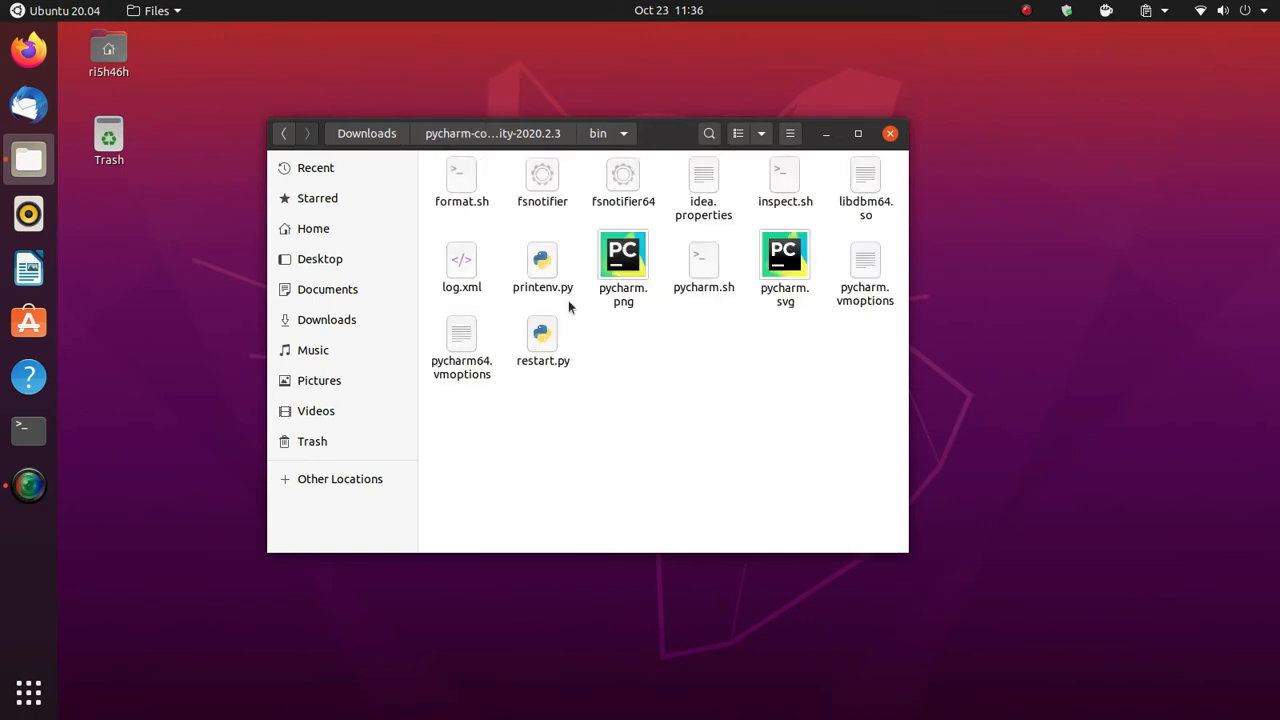
{"action": "mouse_move", "coordinate": [738, 360]}
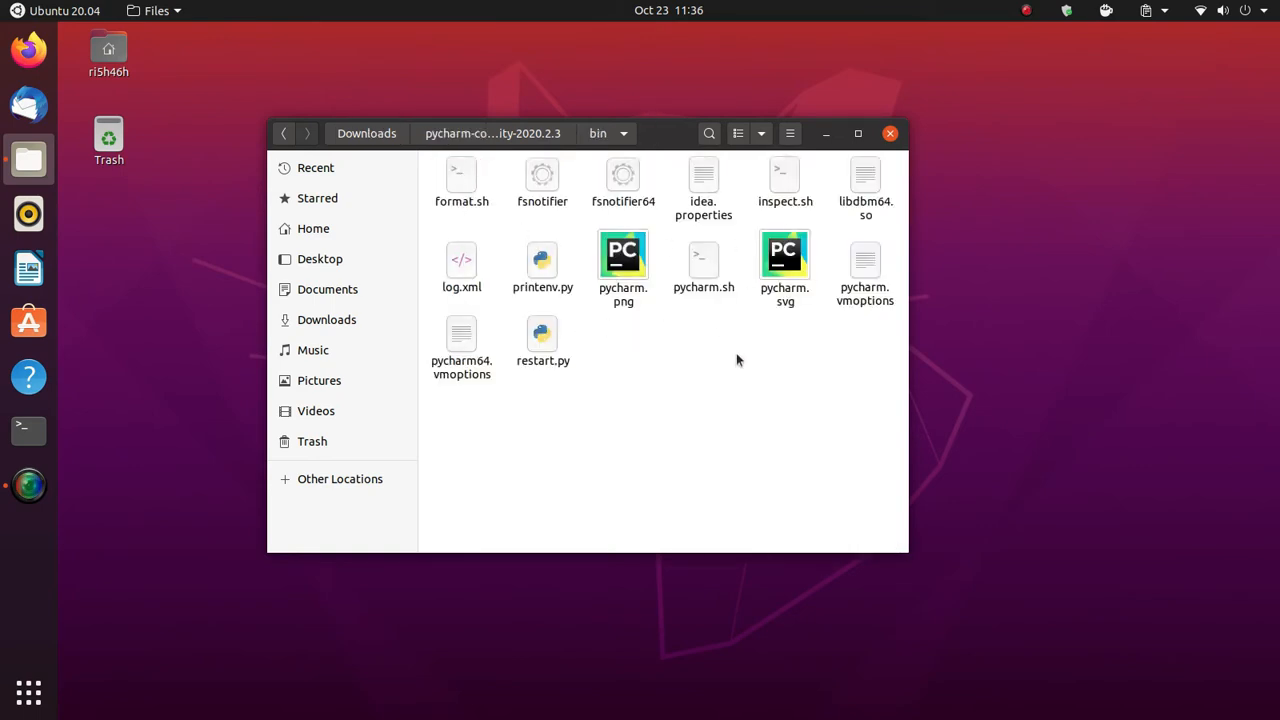
{"action": "left_click", "coordinate": [704, 260]}
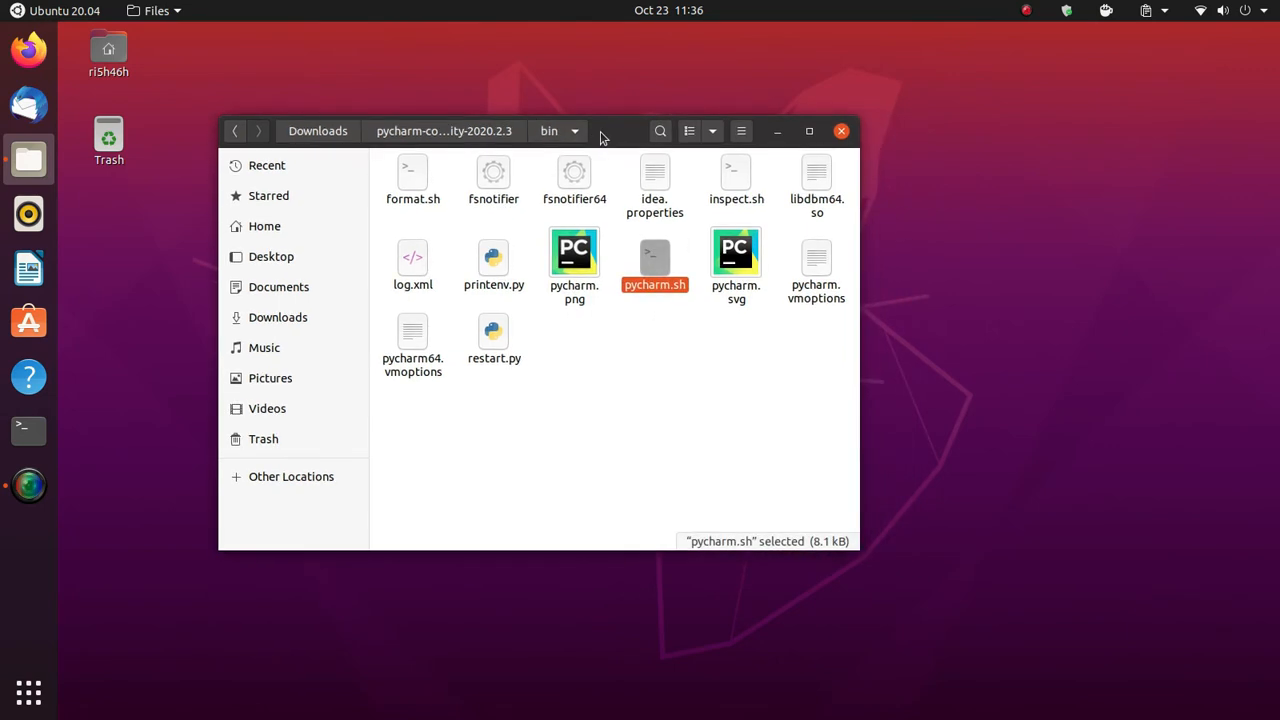
{"action": "mouse_move", "coordinate": [64, 472]}
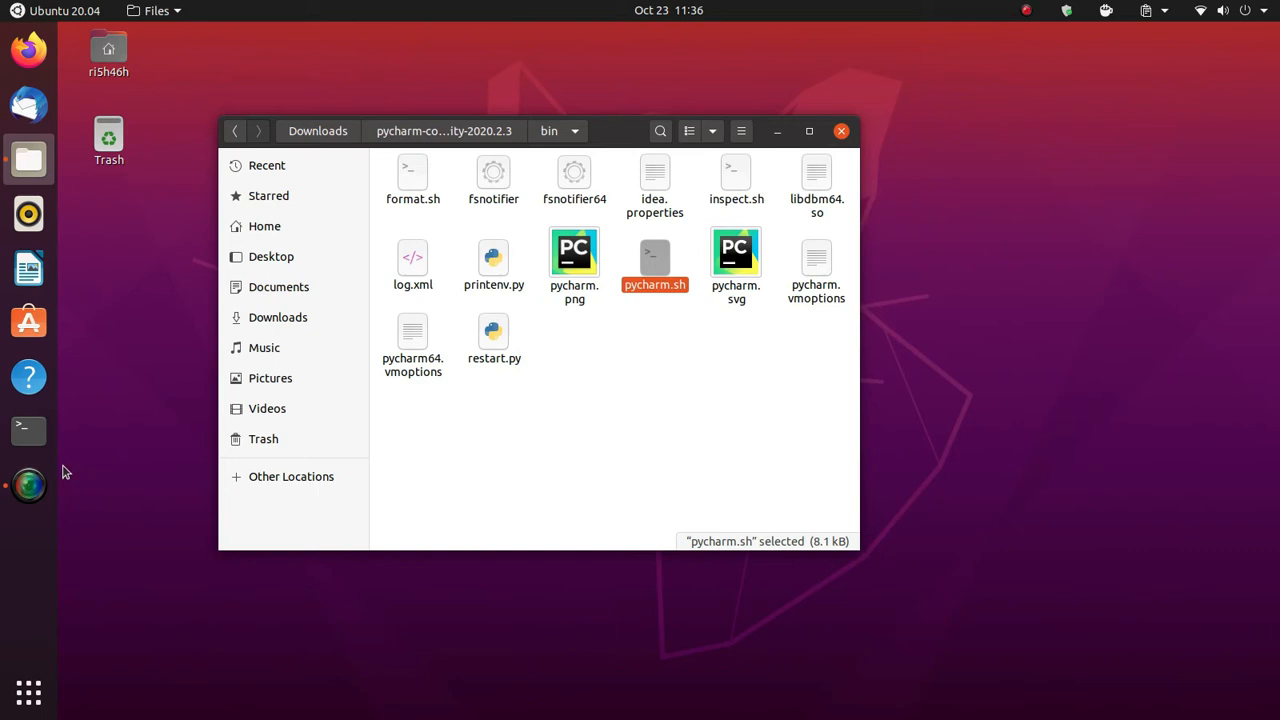
{"action": "left_click", "coordinate": [28, 430]}
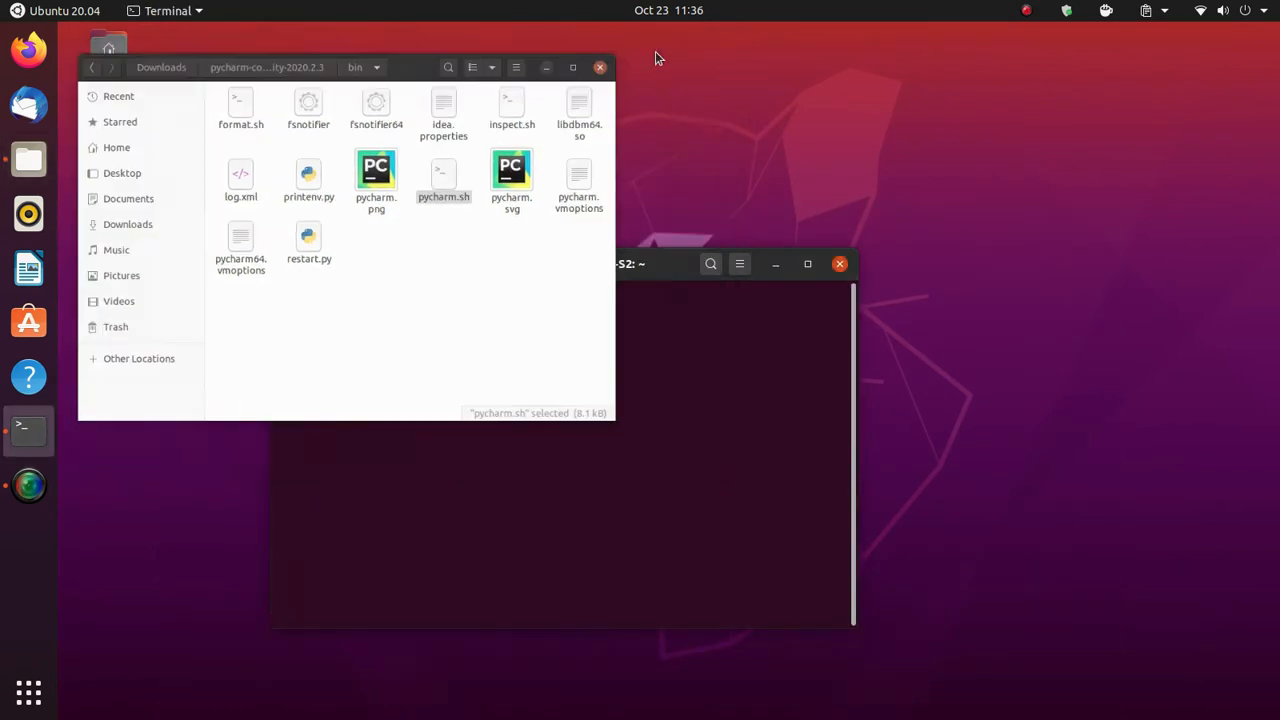
Change directory into Downloads/pycharm-community-2020.2.3/bin in the terminal
{"action": "left_click", "coordinate": [600, 68]}
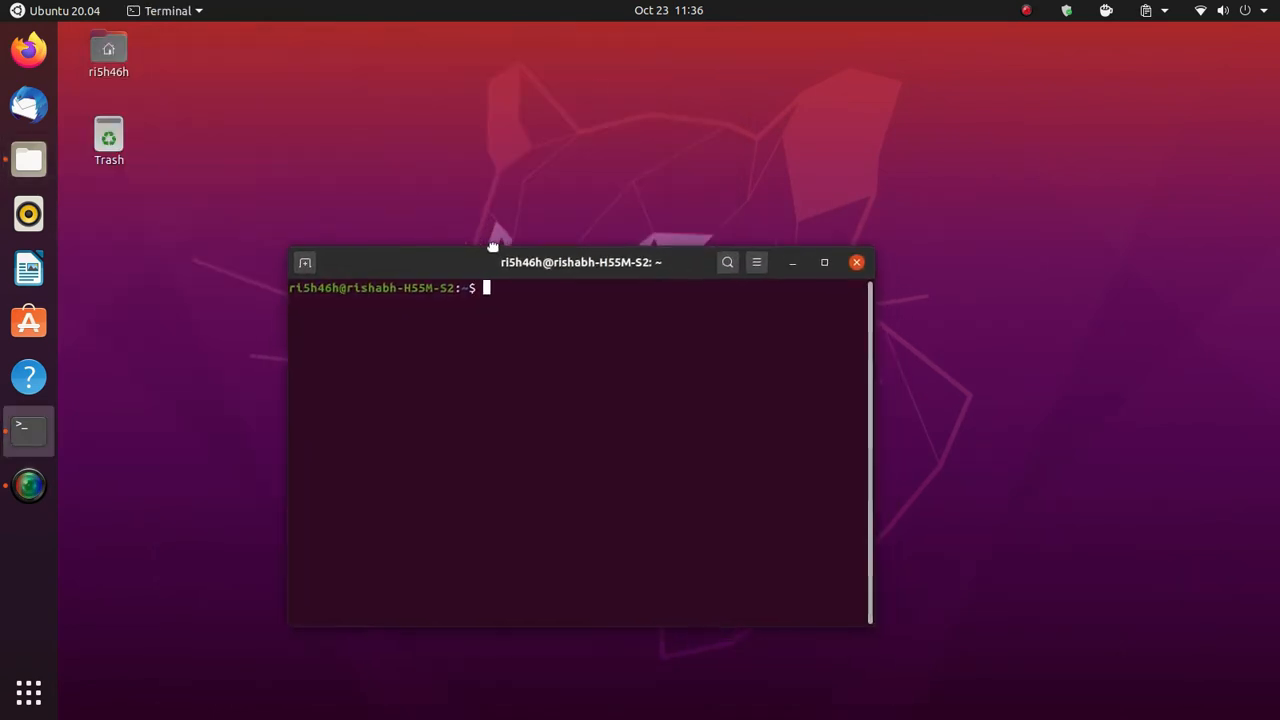
{"action": "left_click_drag", "start_coordinate": [580, 262], "coordinate": [532, 244]}
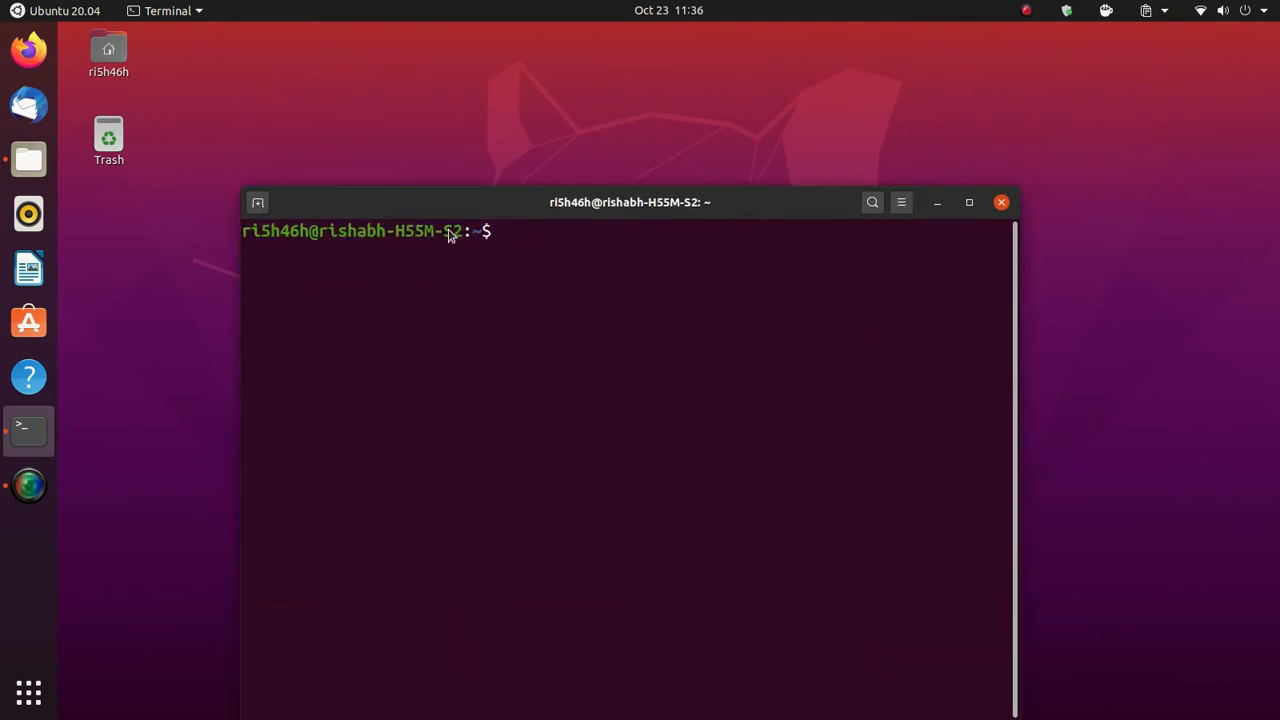
{"action": "type", "text": "cd"}
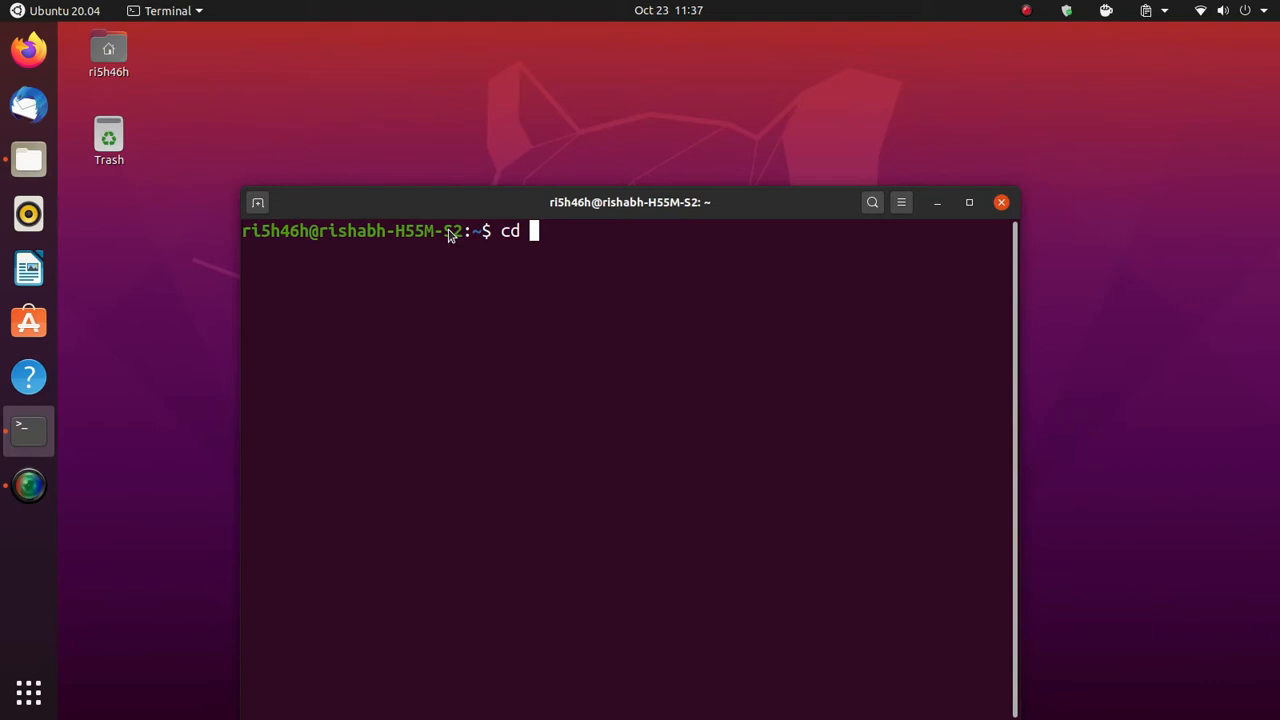
{"action": "key", "text": "Return"}
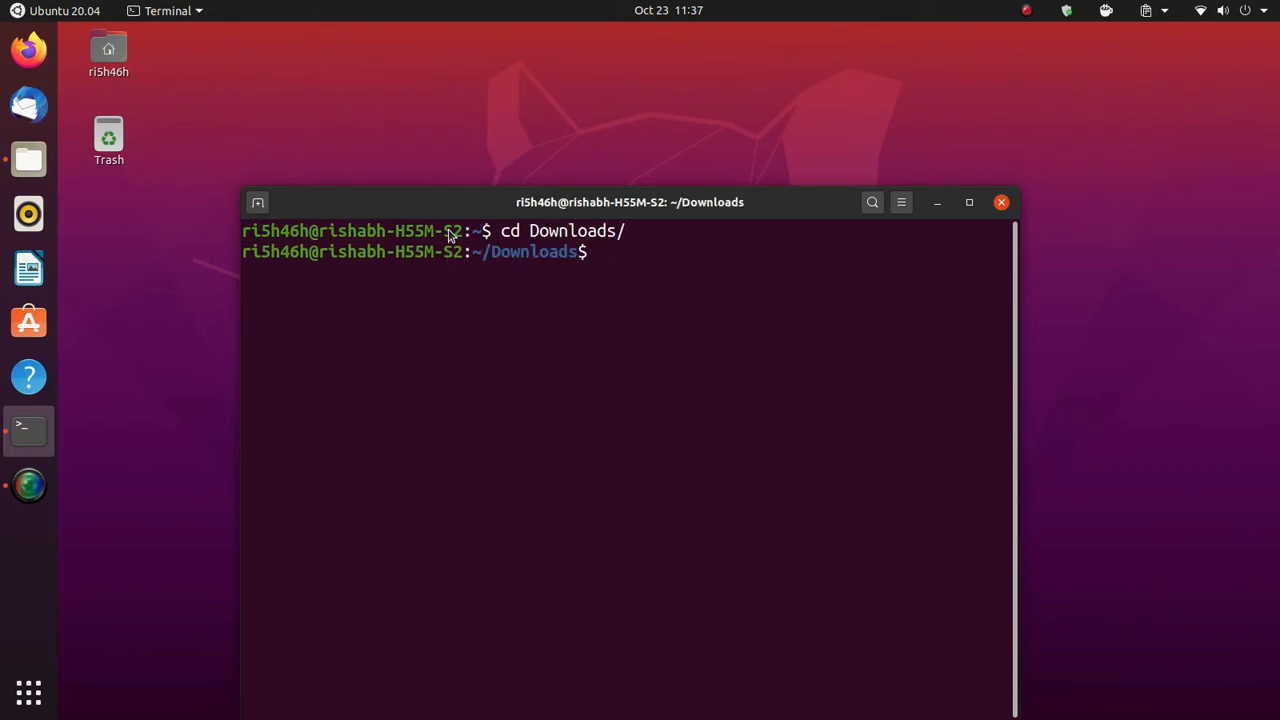
{"action": "type", "text": "cd"}
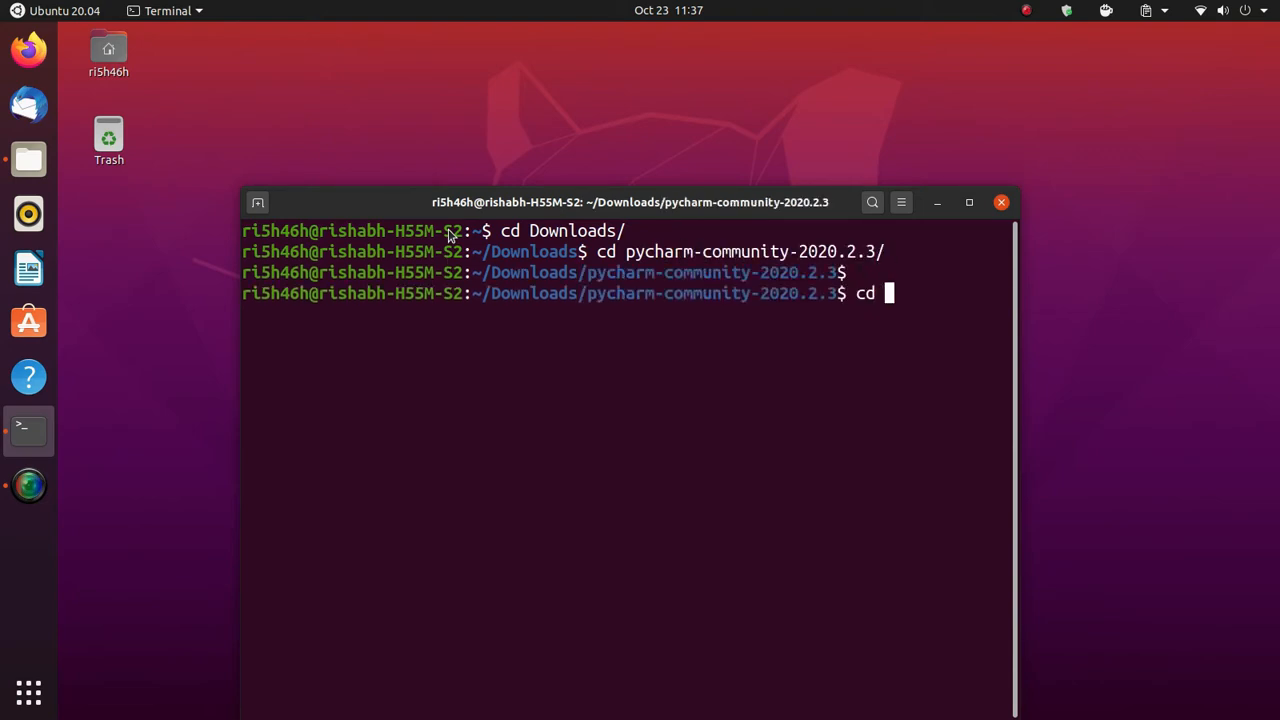
{"action": "type", "text": "bin"}
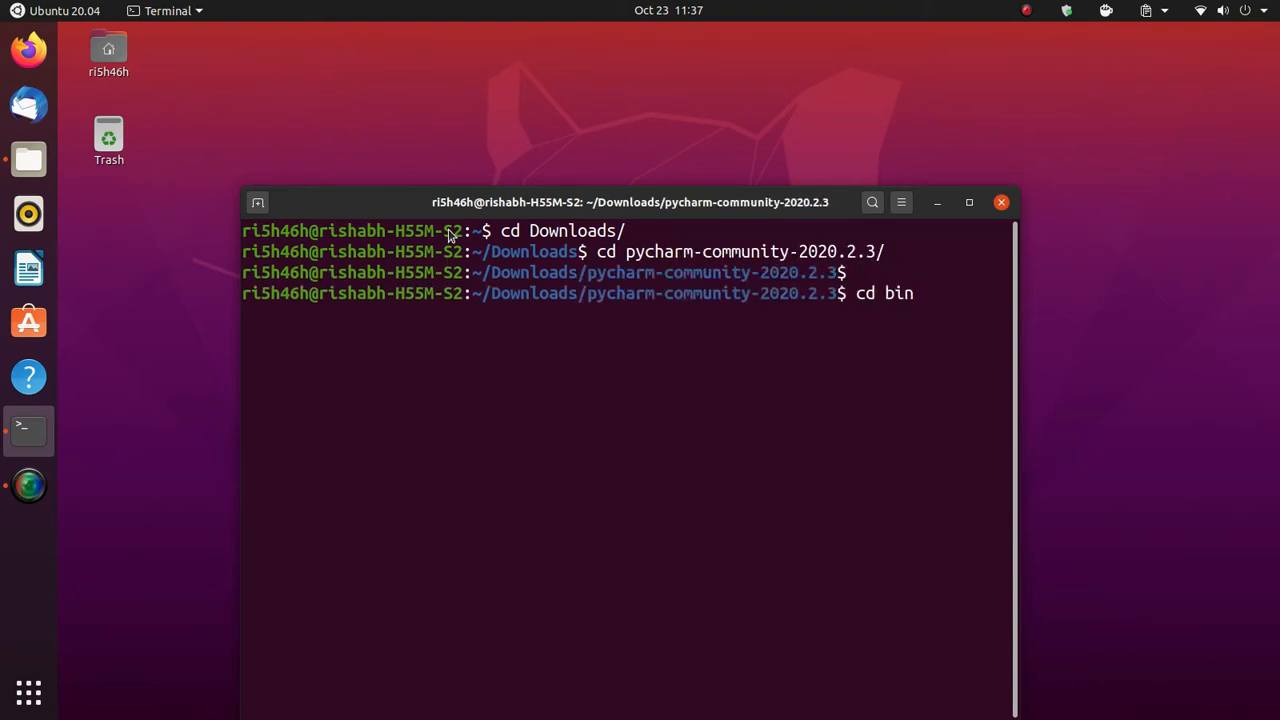
{"action": "key", "text": "Return"}
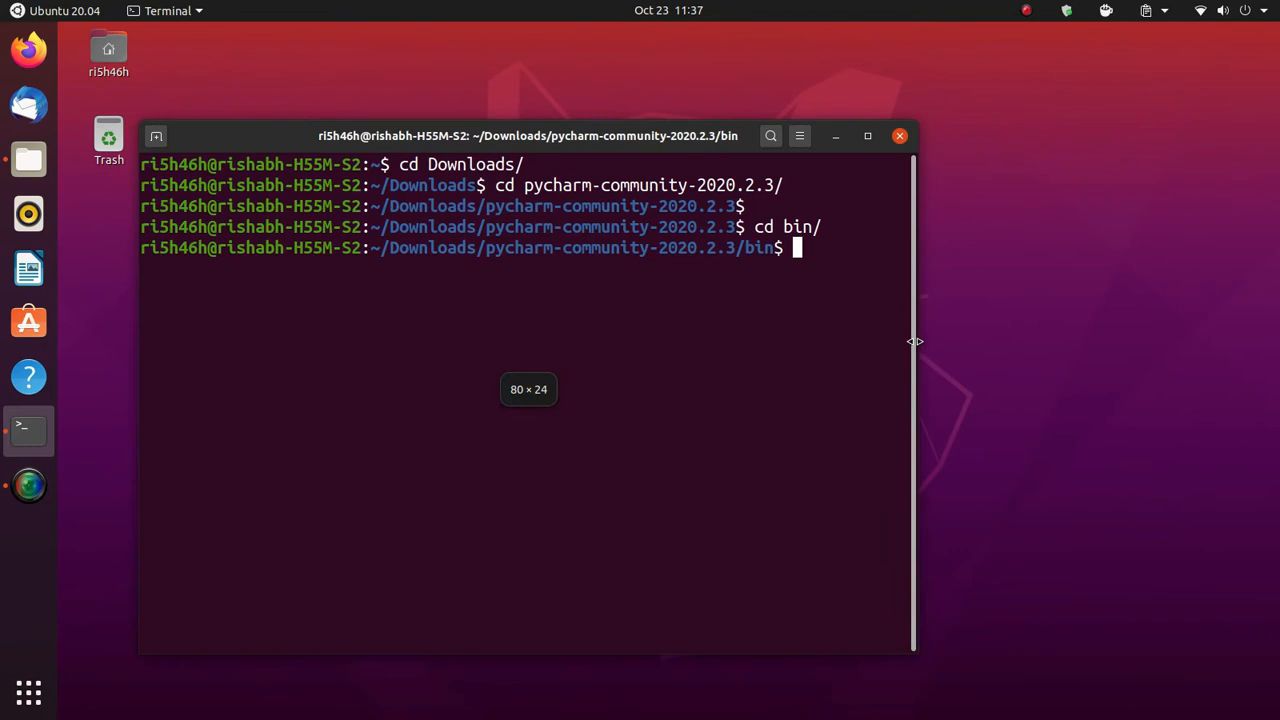
List the bin folder contents and launch ./pycharm.sh
{"action": "type", "text": "ls"}
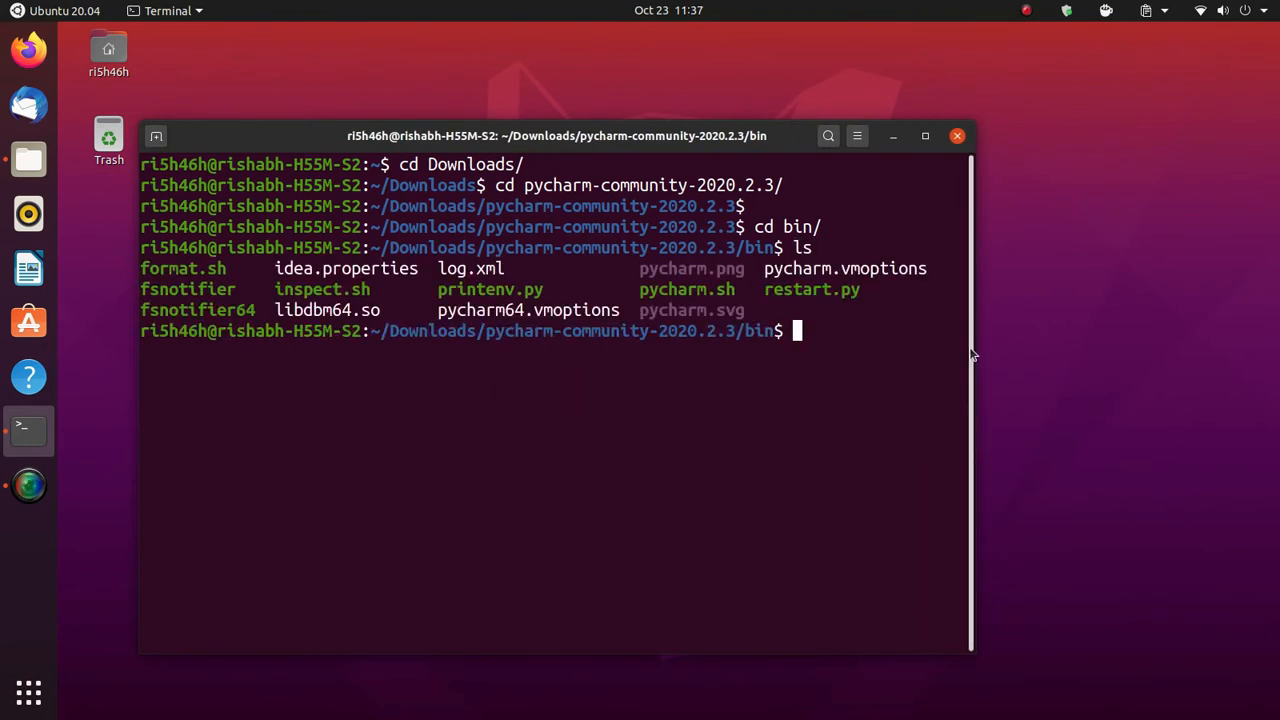
{"action": "double_click", "coordinate": [688, 288]}
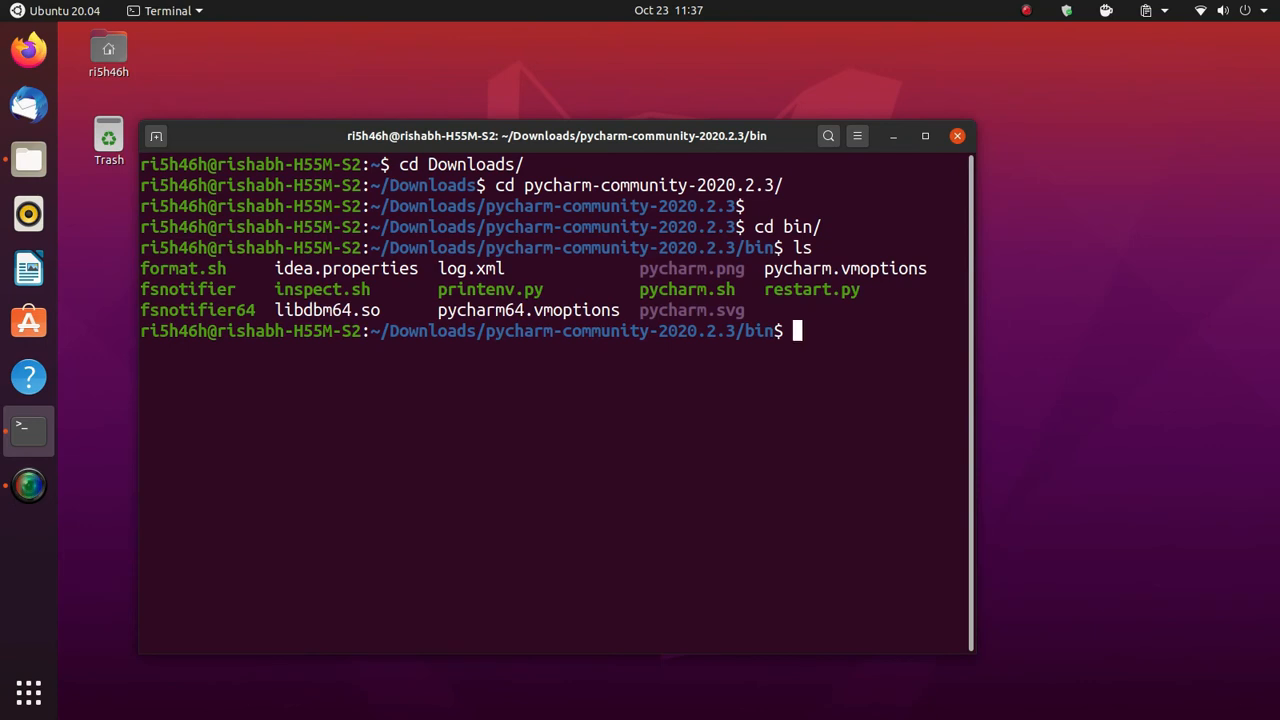
{"action": "type", "text": "./pyc"}
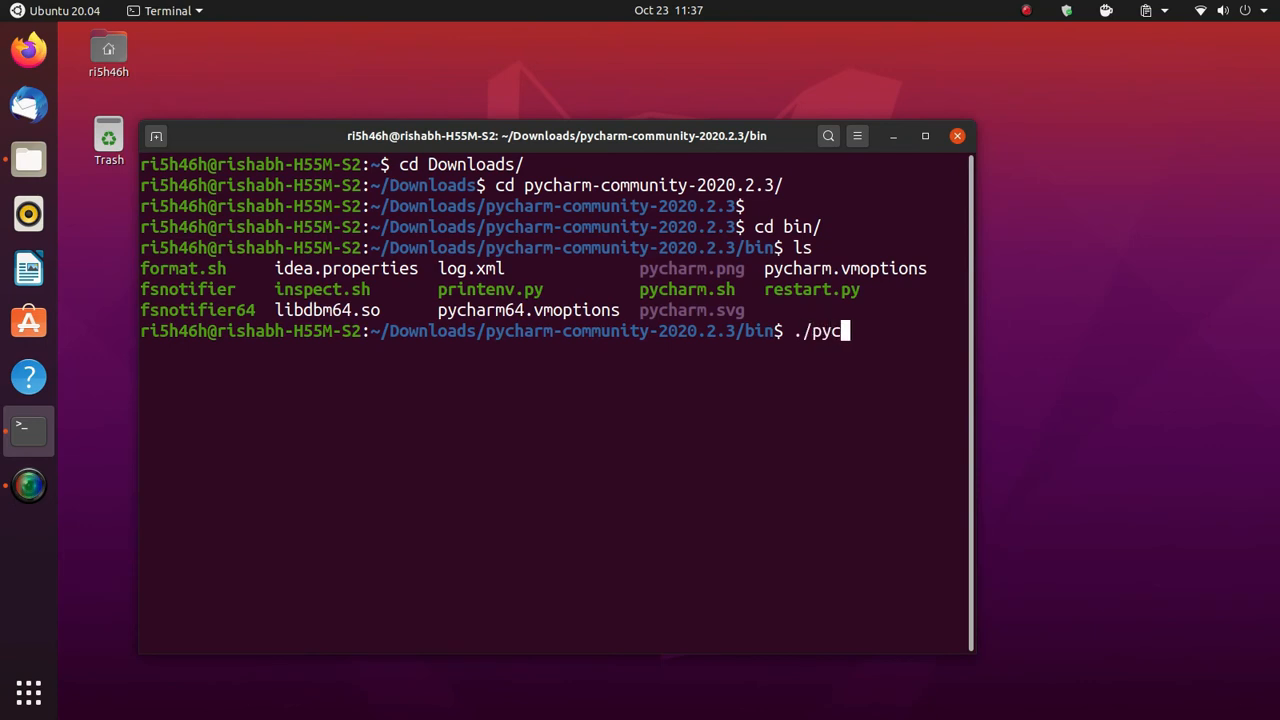
{"action": "type", "text": "harm."}
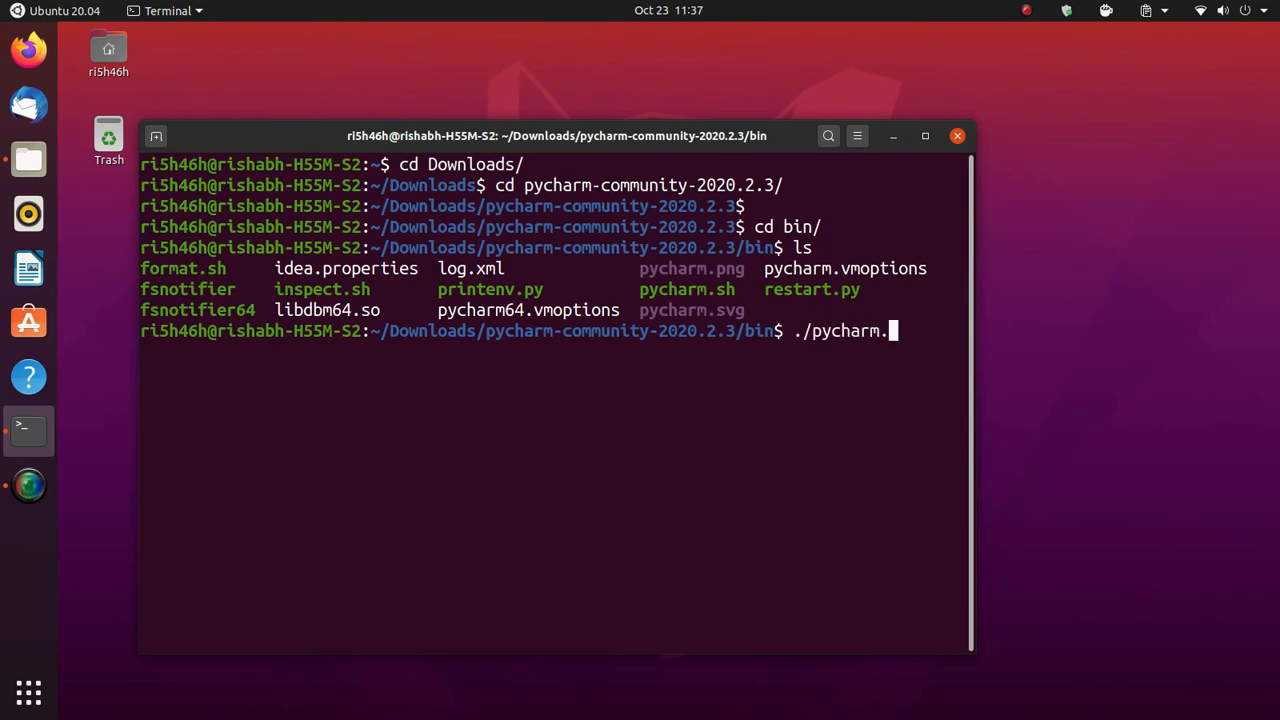
{"action": "type", "text": "sh"}
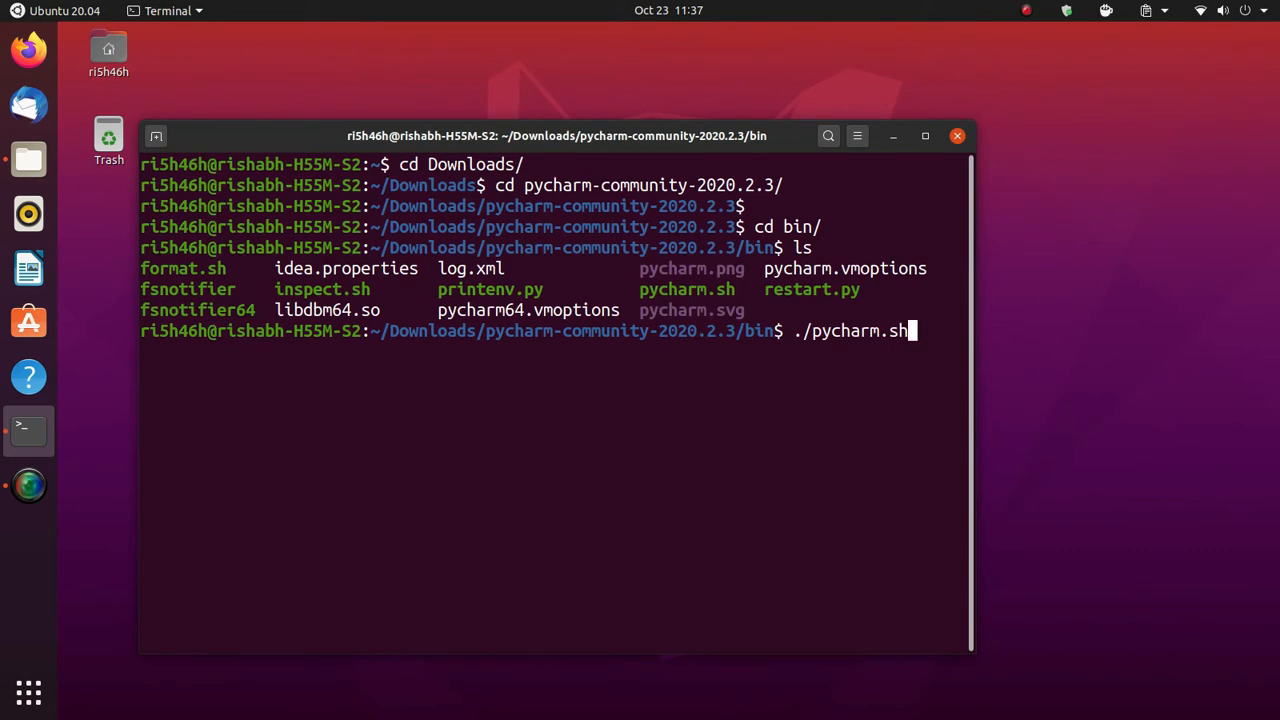
{"action": "key", "text": "Return"}
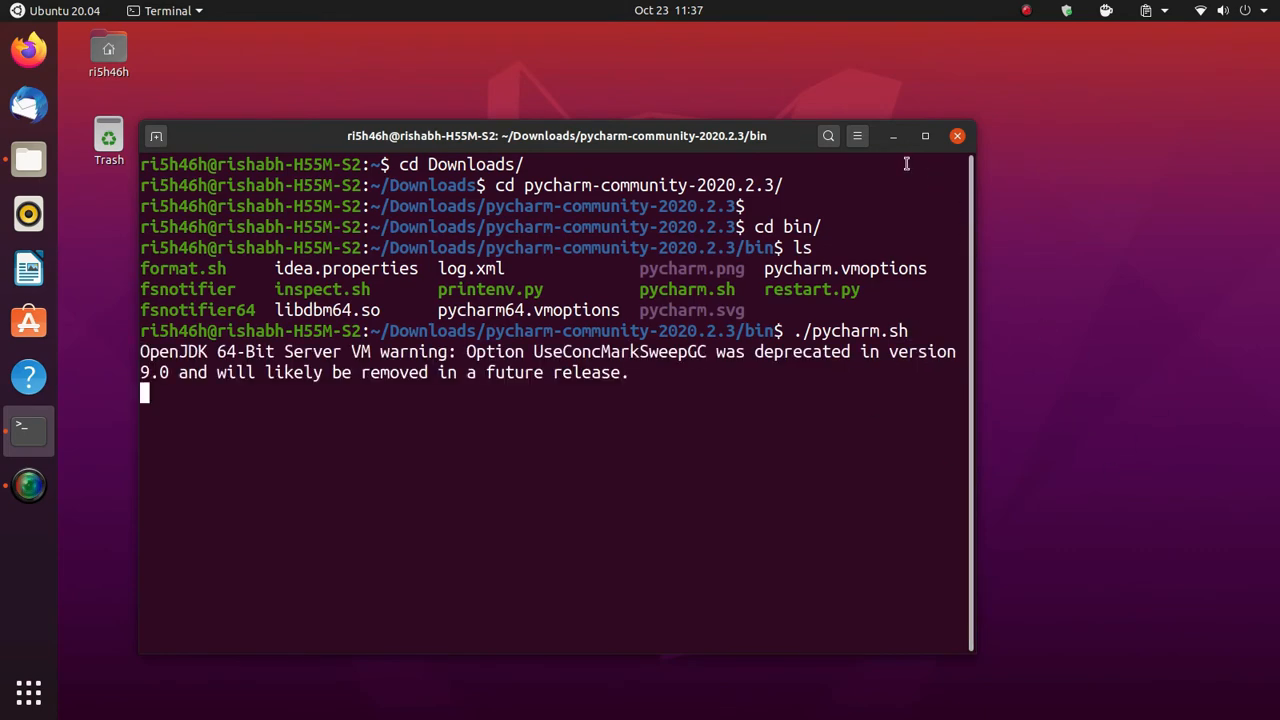
Choose 'Do not import settings' at PyCharm's first-launch prompt
{"action": "left_click", "coordinate": [956, 136]}
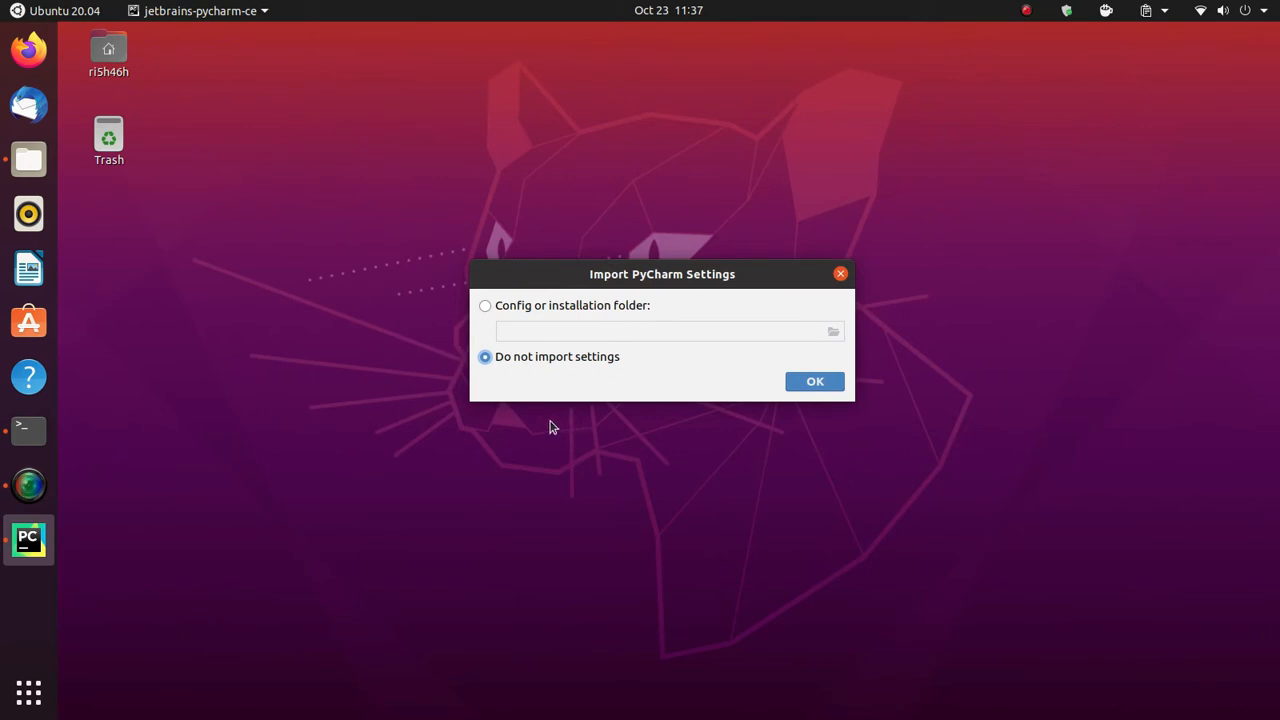
{"action": "mouse_move", "coordinate": [560, 388]}
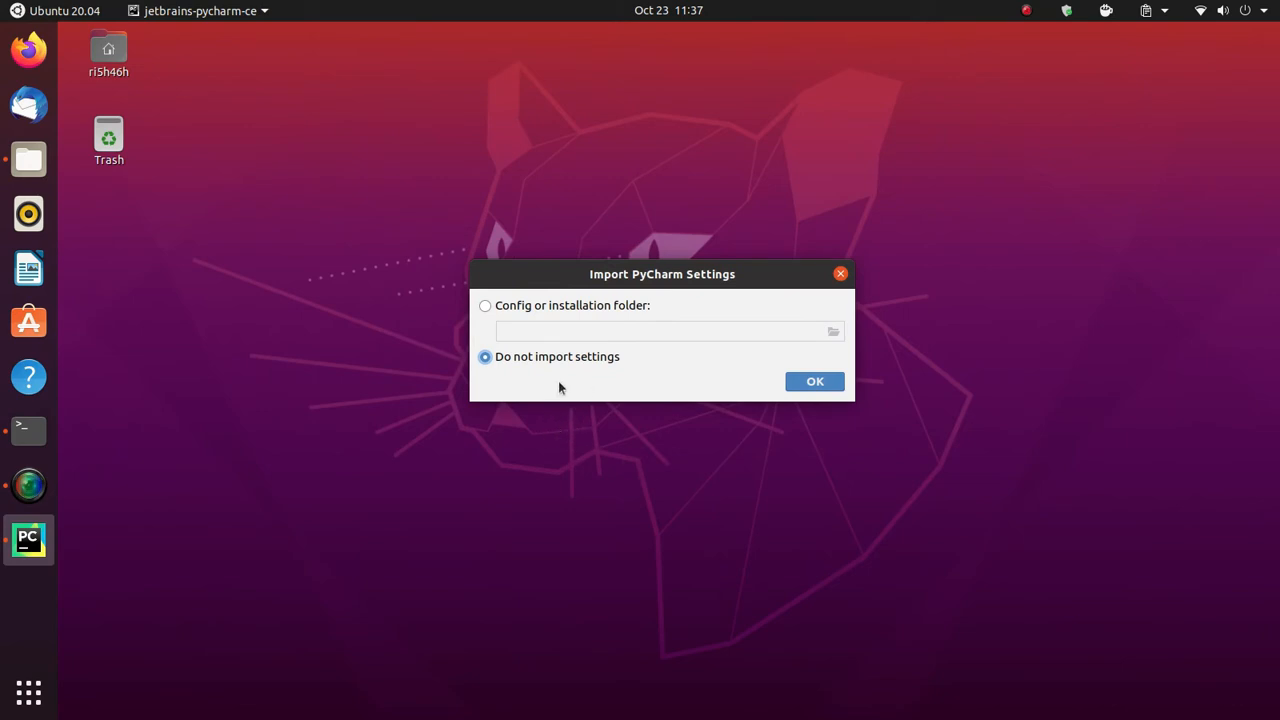
{"action": "mouse_move", "coordinate": [648, 284]}
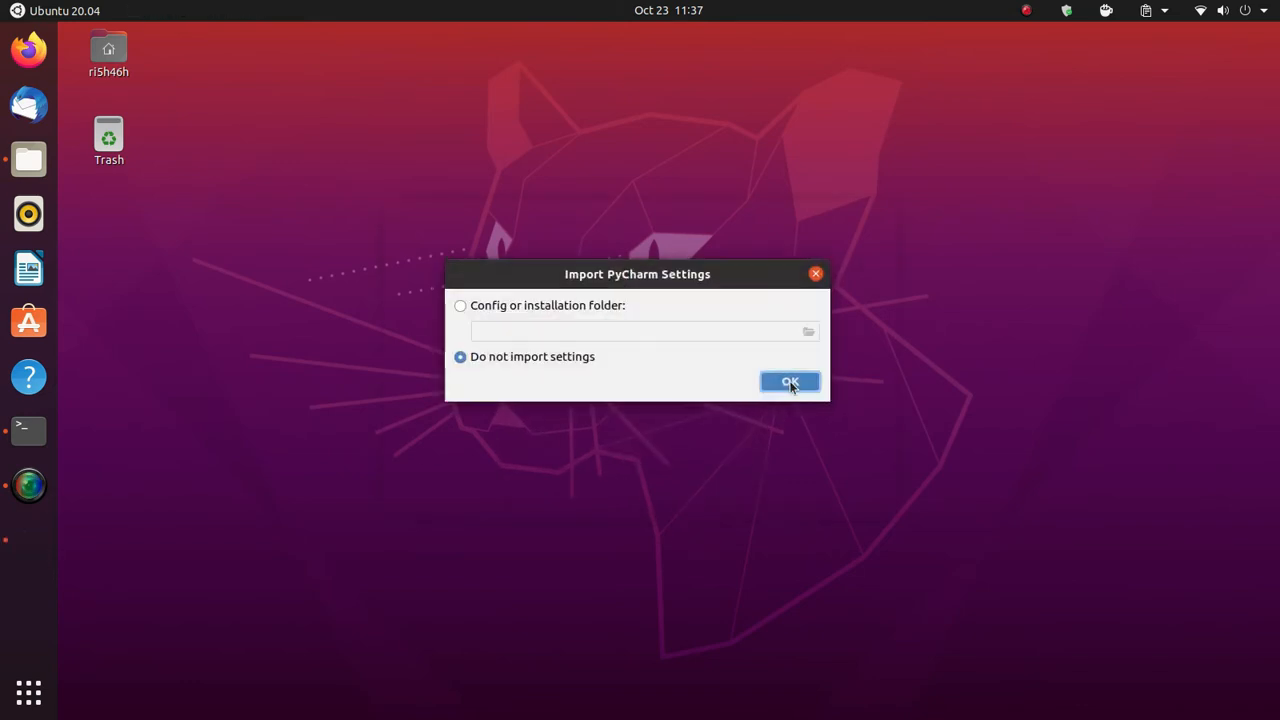
Keep the Darcula theme and enable the /usr/local/bin/charm launcher script, reaching the featured plugins step
{"action": "left_click", "coordinate": [790, 382]}
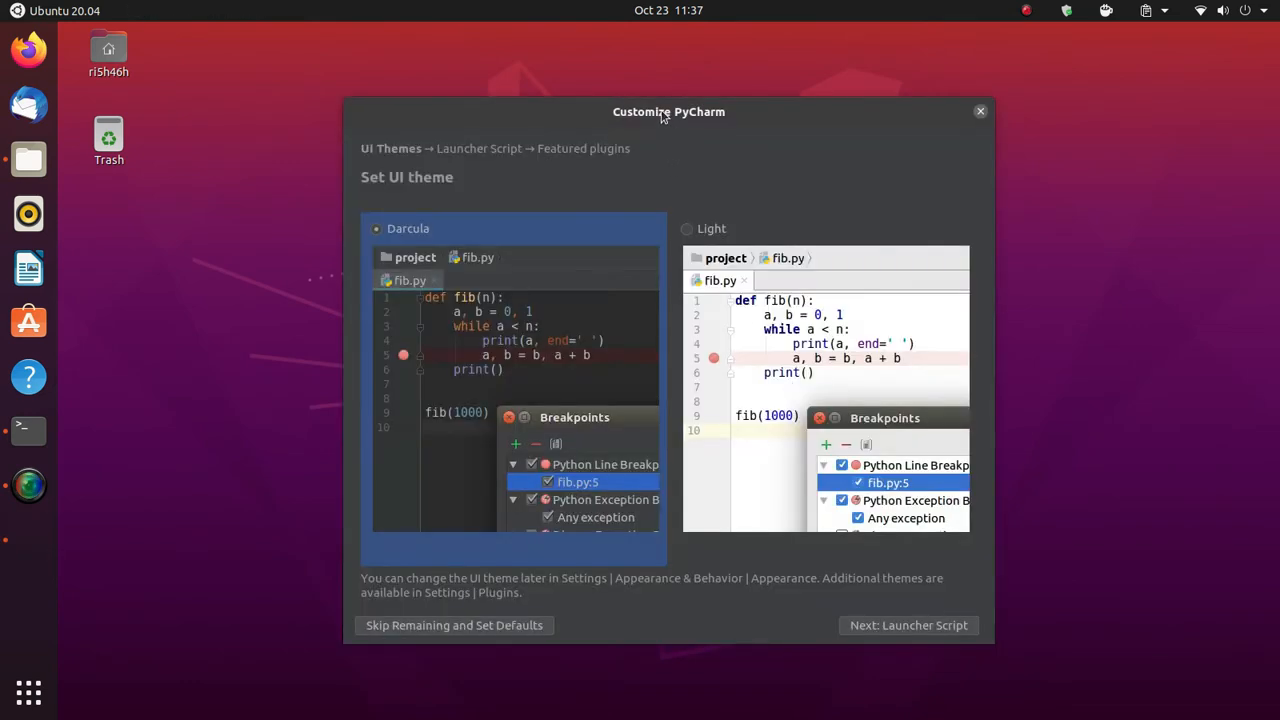
{"action": "left_click_drag", "start_coordinate": [668, 112], "coordinate": [610, 80]}
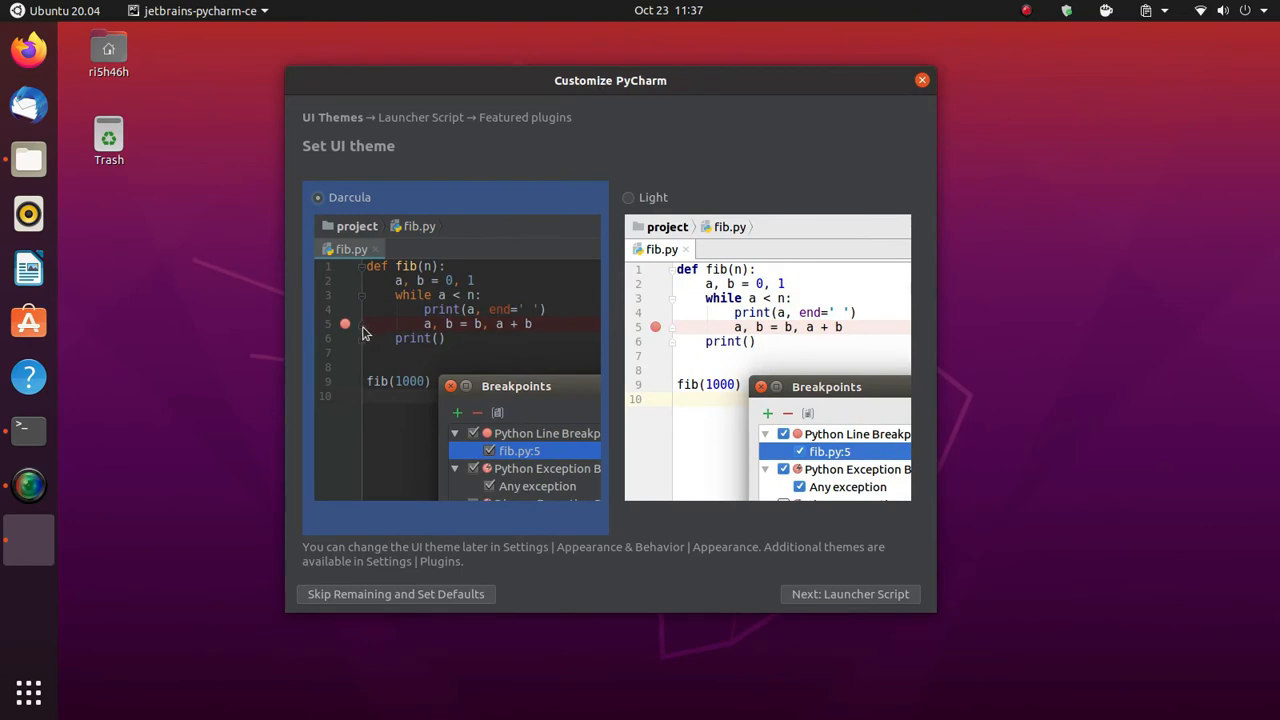
{"action": "mouse_move", "coordinate": [344, 248]}
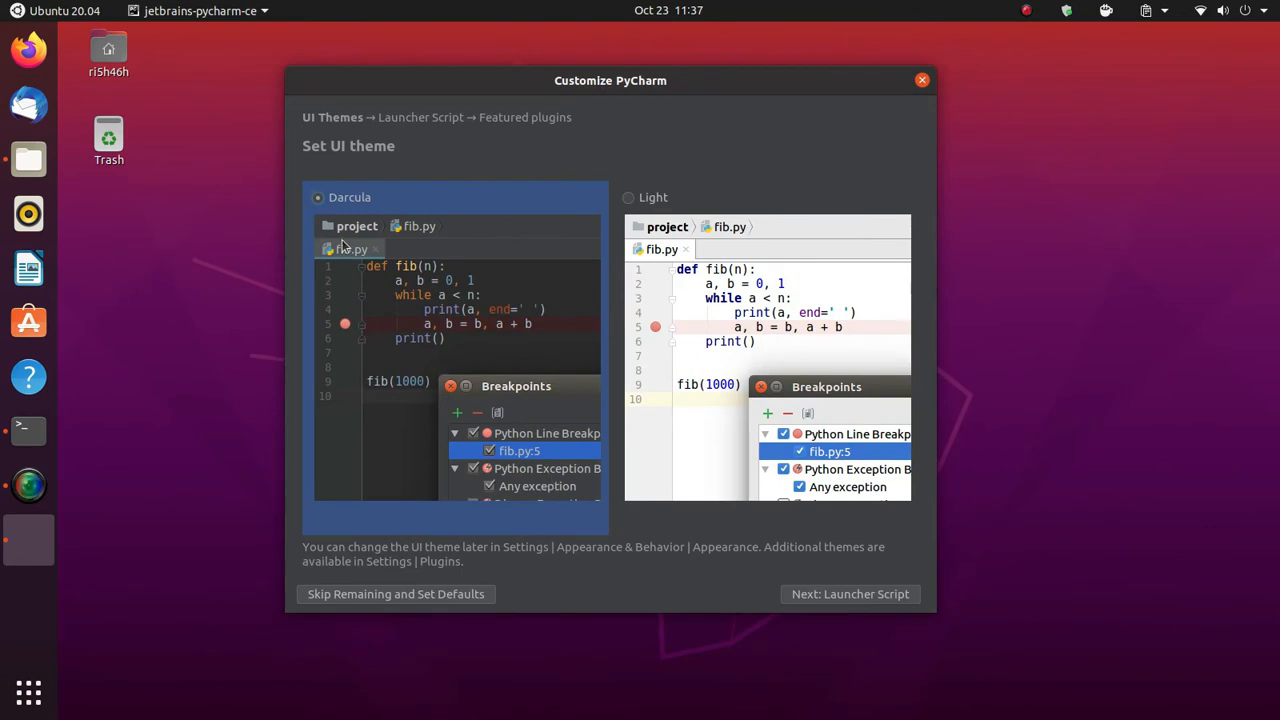
{"action": "mouse_move", "coordinate": [832, 360]}
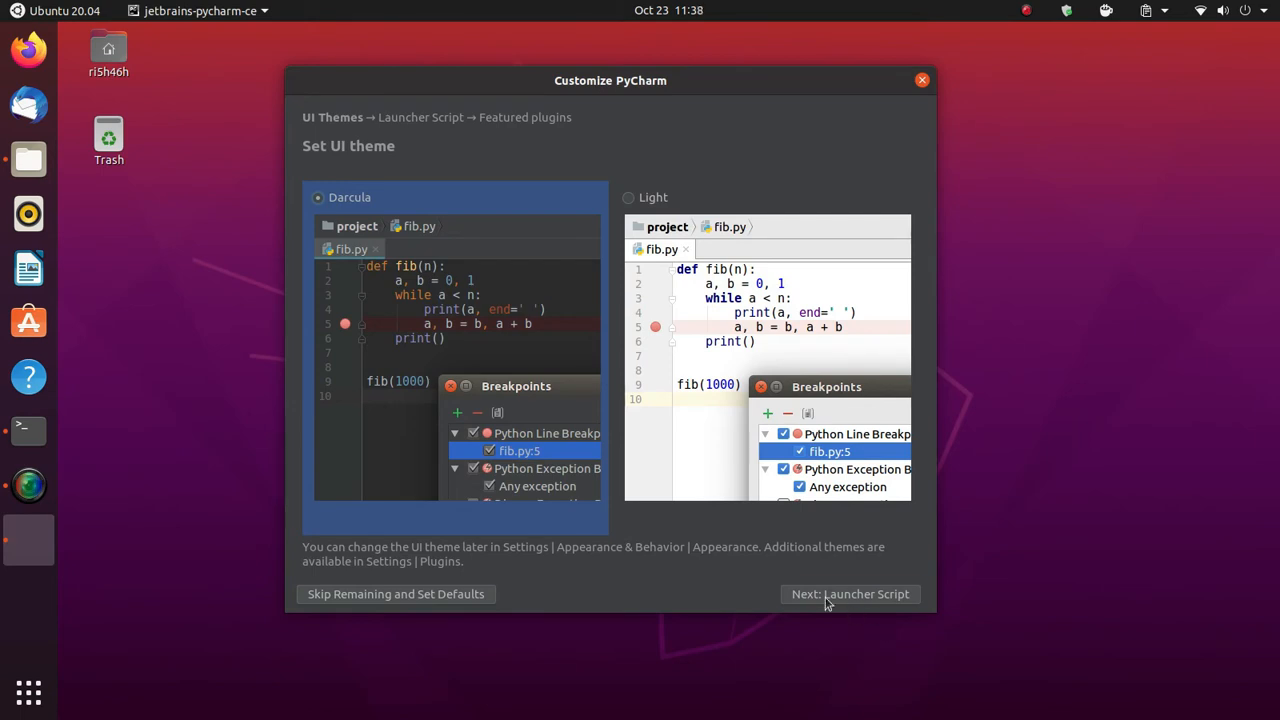
{"action": "left_click", "coordinate": [848, 592]}
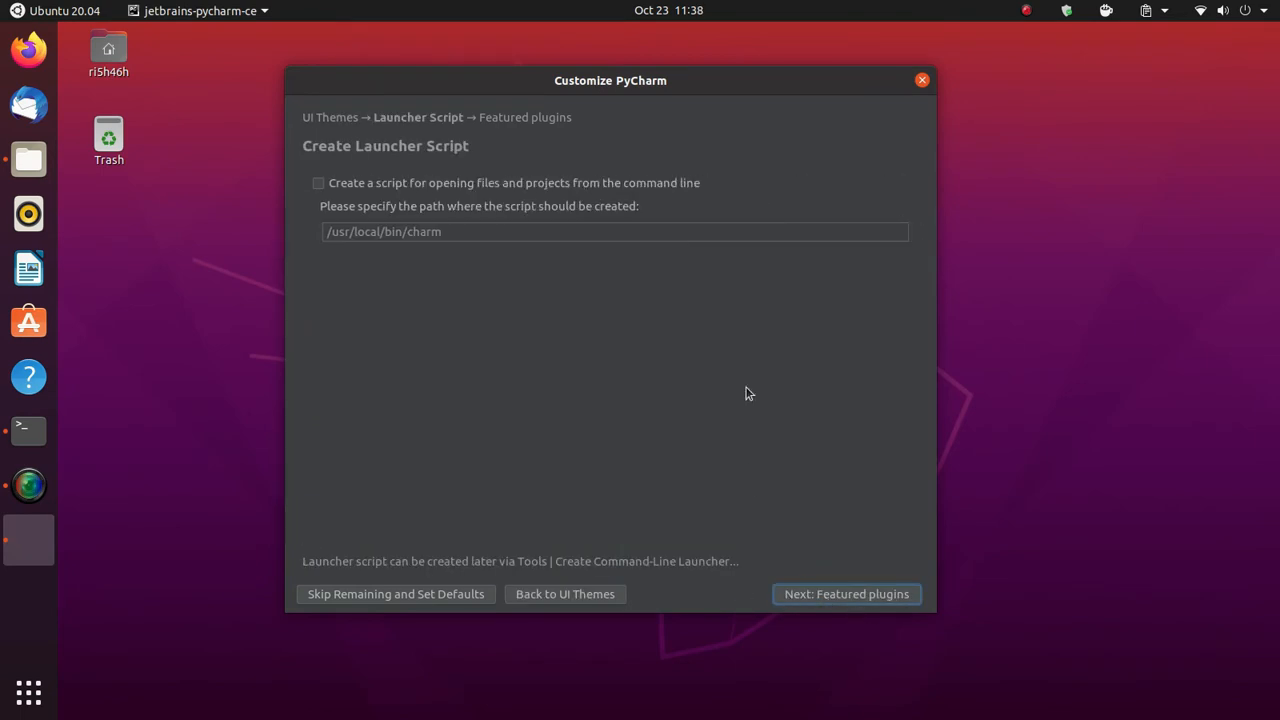
{"action": "mouse_move", "coordinate": [520, 264]}
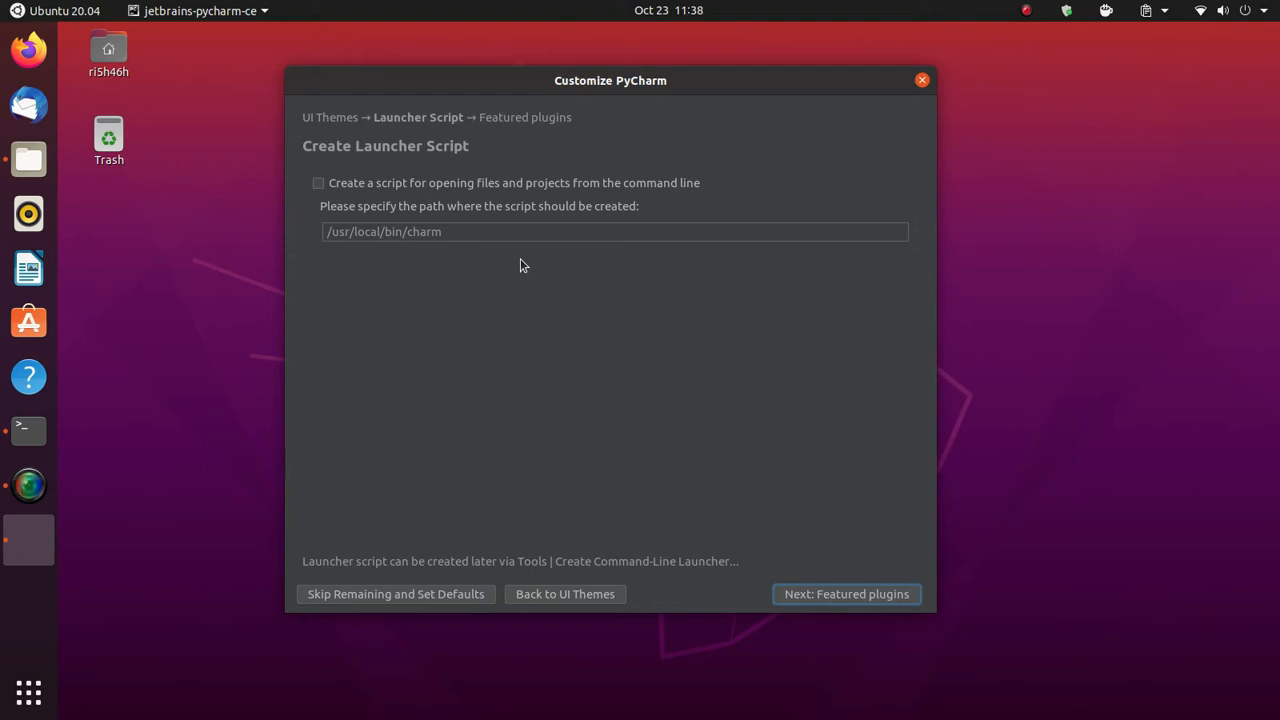
{"action": "mouse_move", "coordinate": [418, 446]}
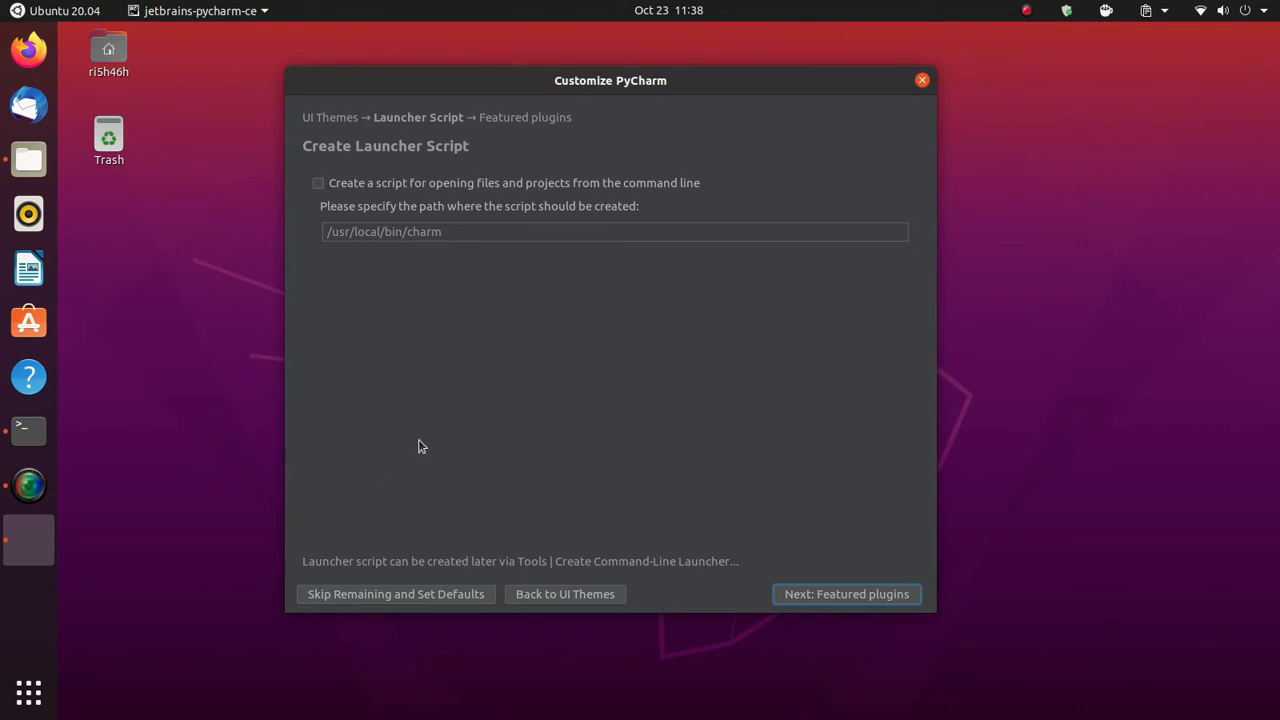
{"action": "left_click", "coordinate": [318, 182]}
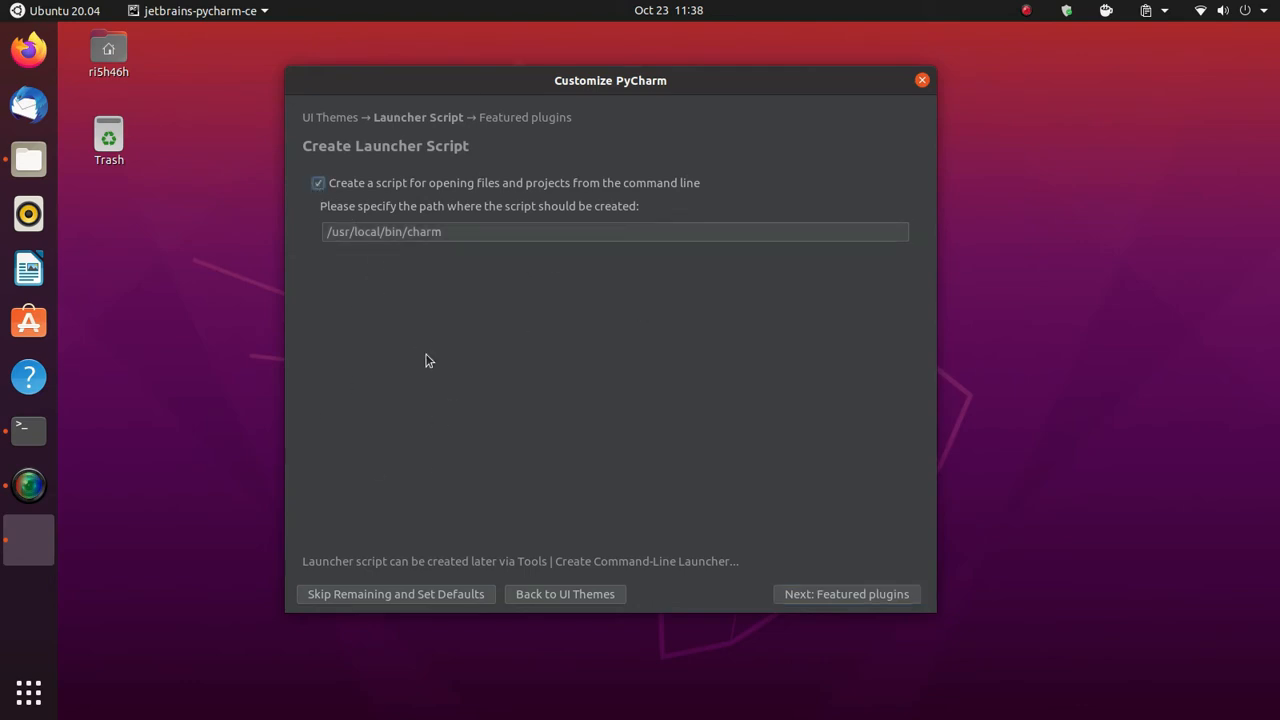
{"action": "mouse_move", "coordinate": [404, 244]}
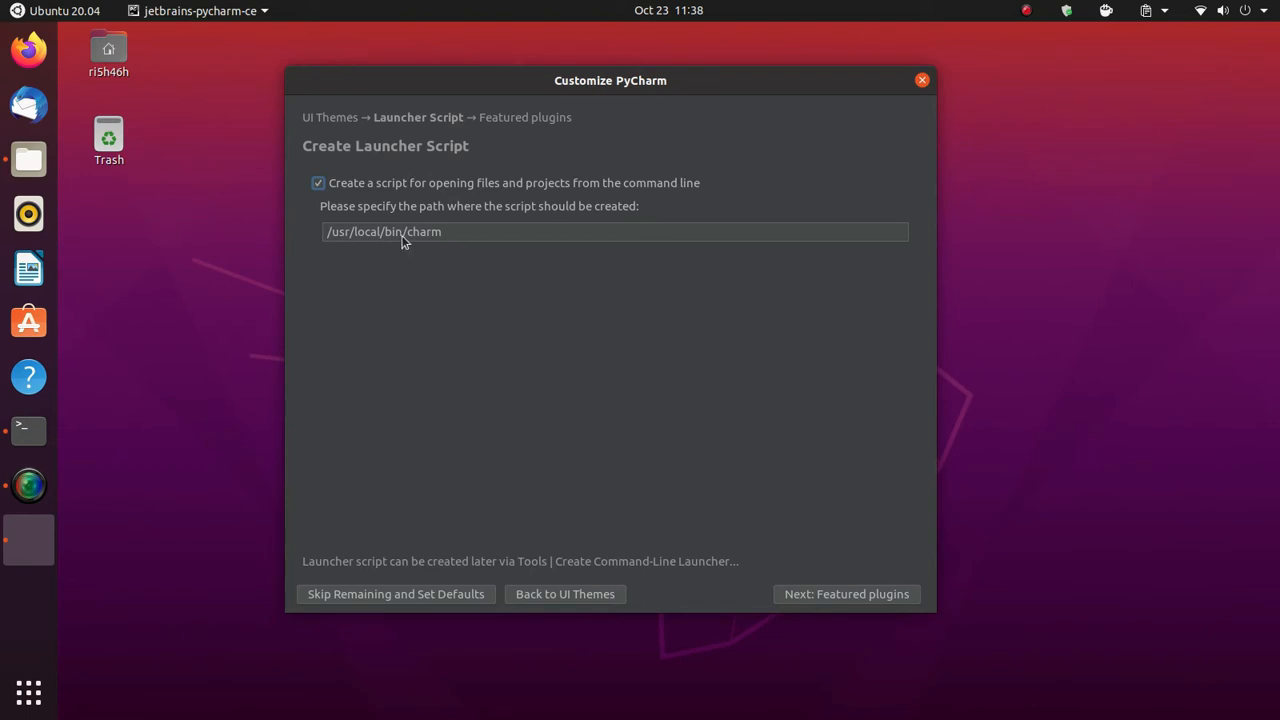
{"action": "left_click_drag", "start_coordinate": [610, 80], "coordinate": [624, 74]}
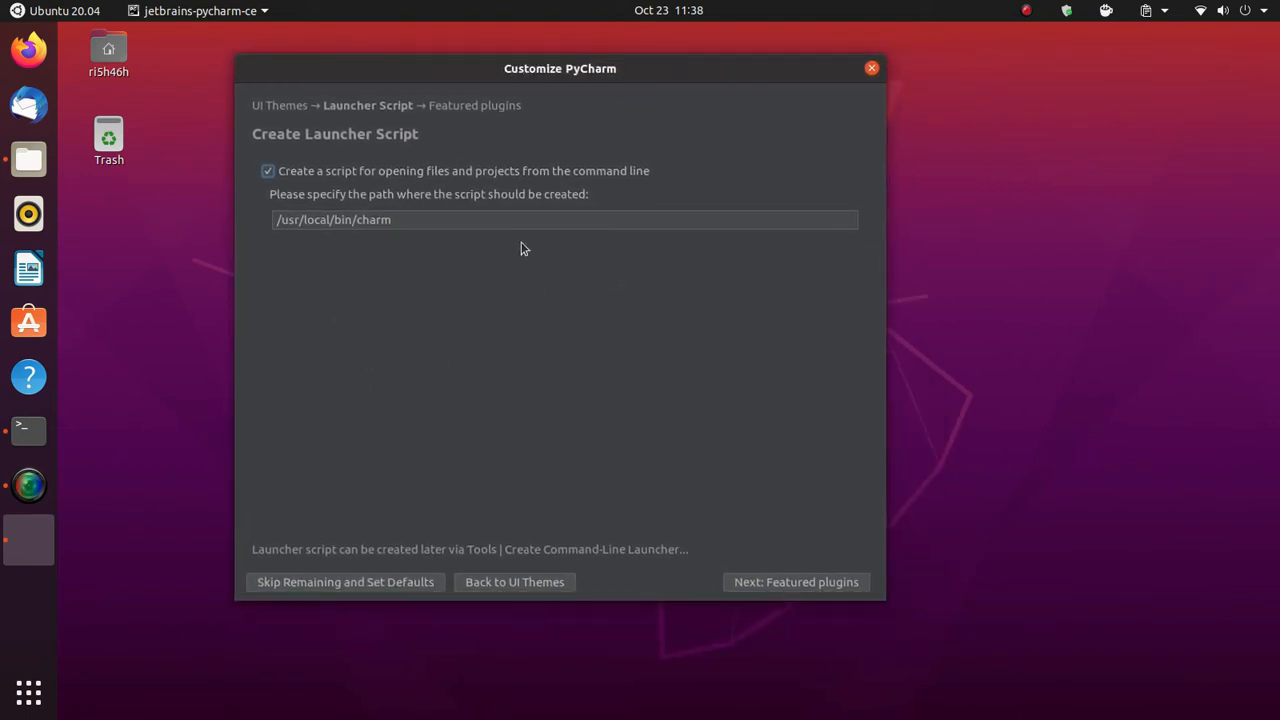
{"action": "mouse_move", "coordinate": [796, 582]}
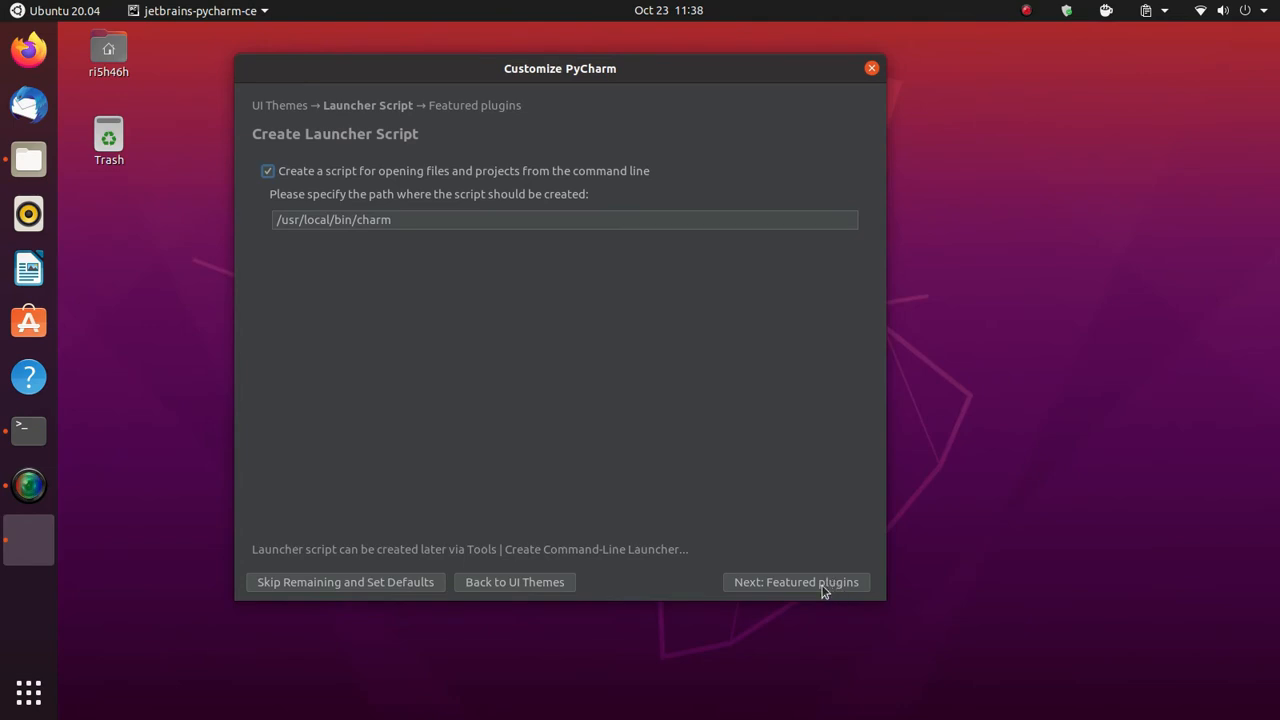
{"action": "left_click", "coordinate": [796, 582]}
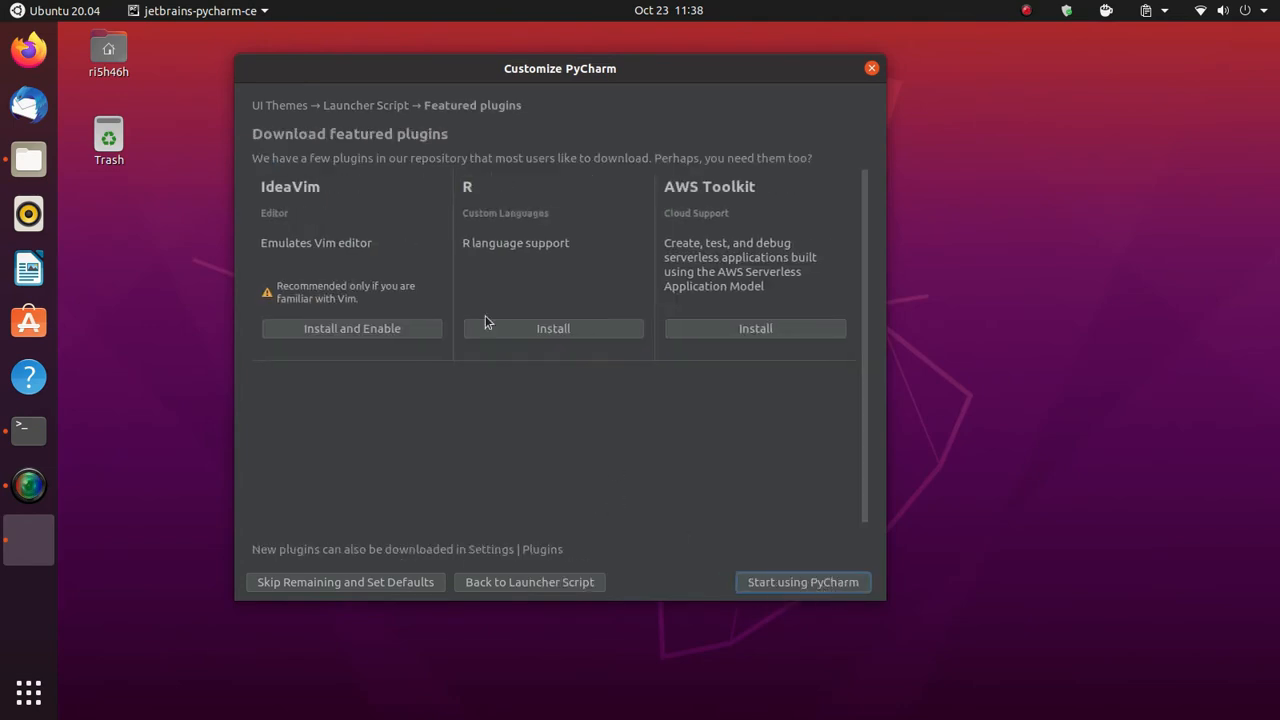
{"action": "mouse_move", "coordinate": [628, 468]}
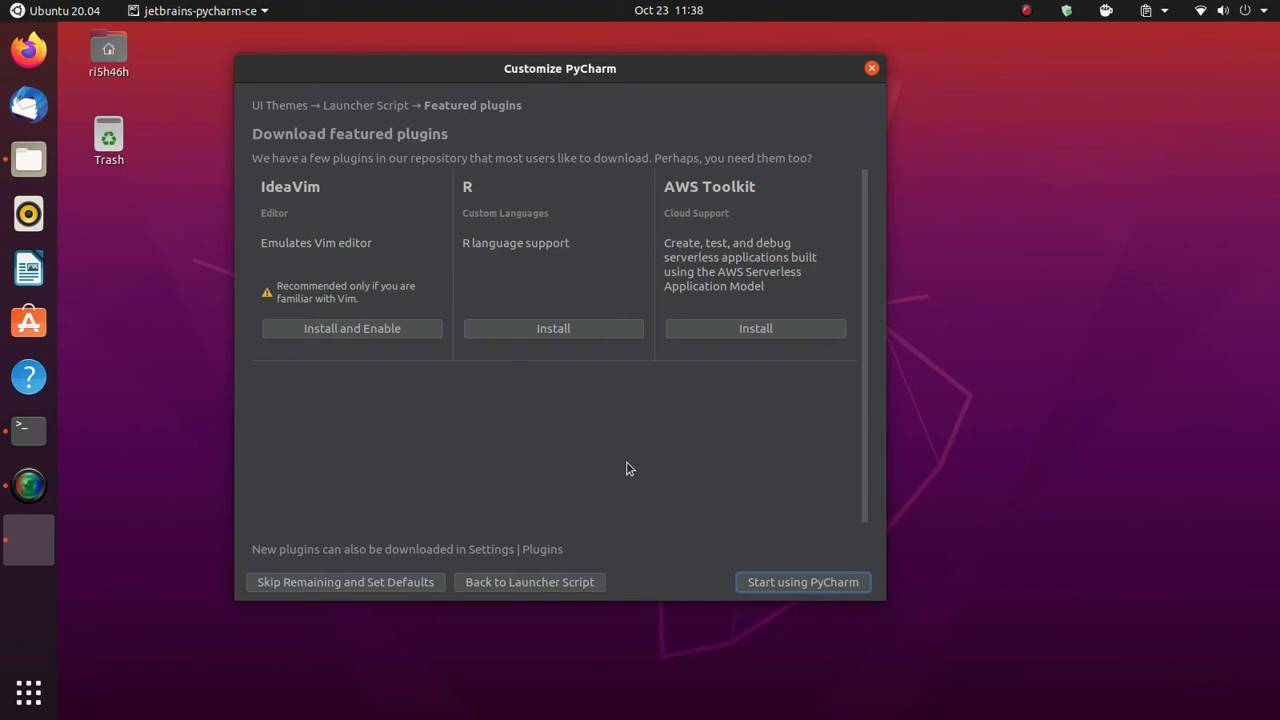
{"action": "mouse_move", "coordinate": [252, 554]}
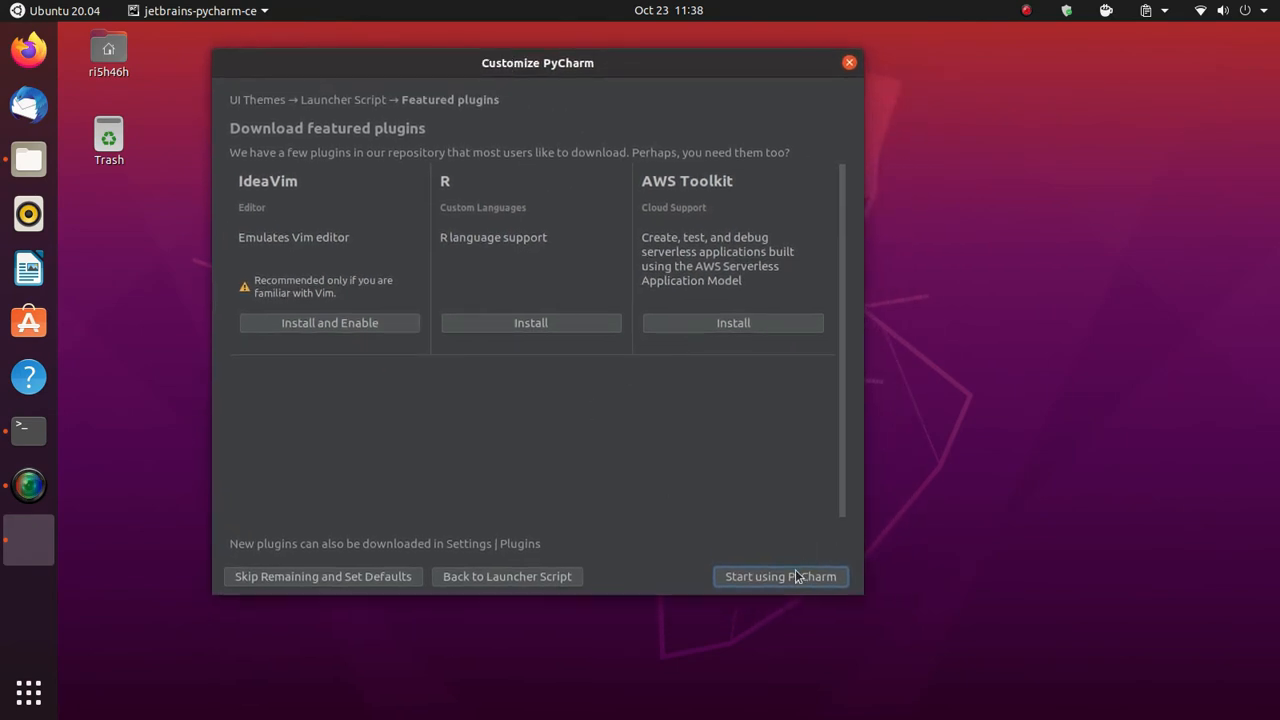
Start using PyCharm, entering the password to authorise the launcher script install
{"action": "left_click", "coordinate": [780, 576]}
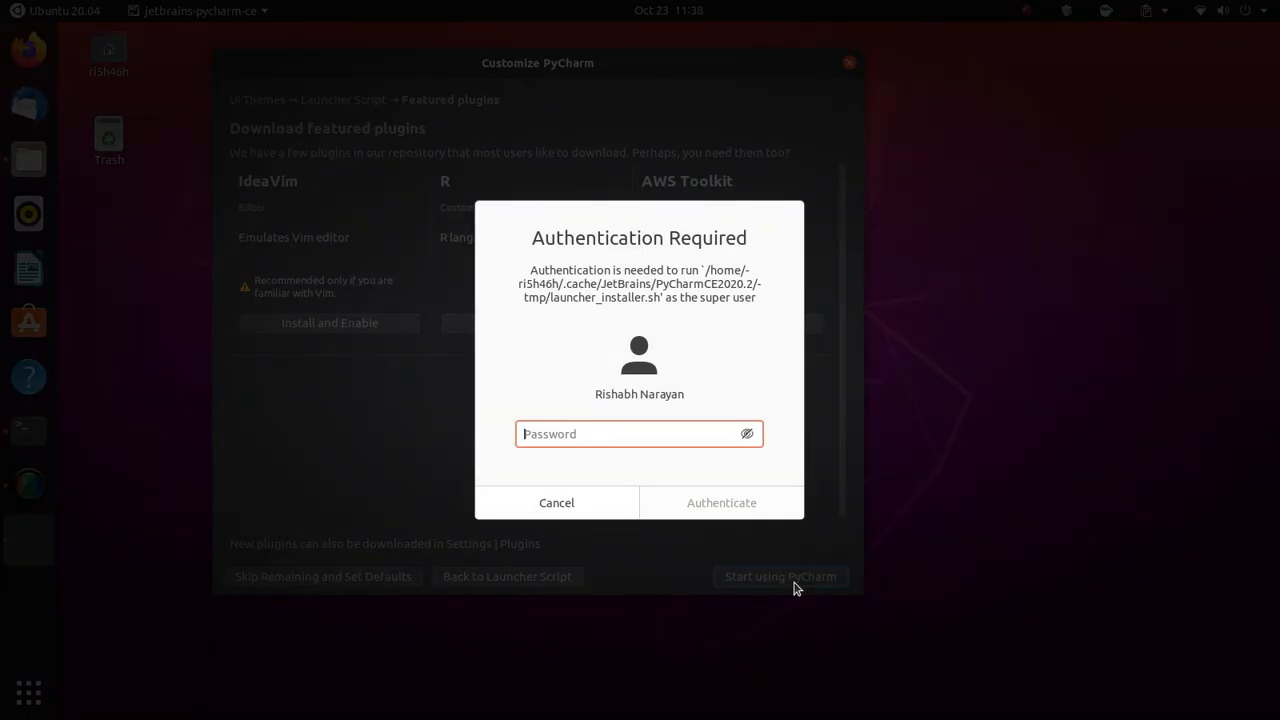
{"action": "type", "text": "••"}
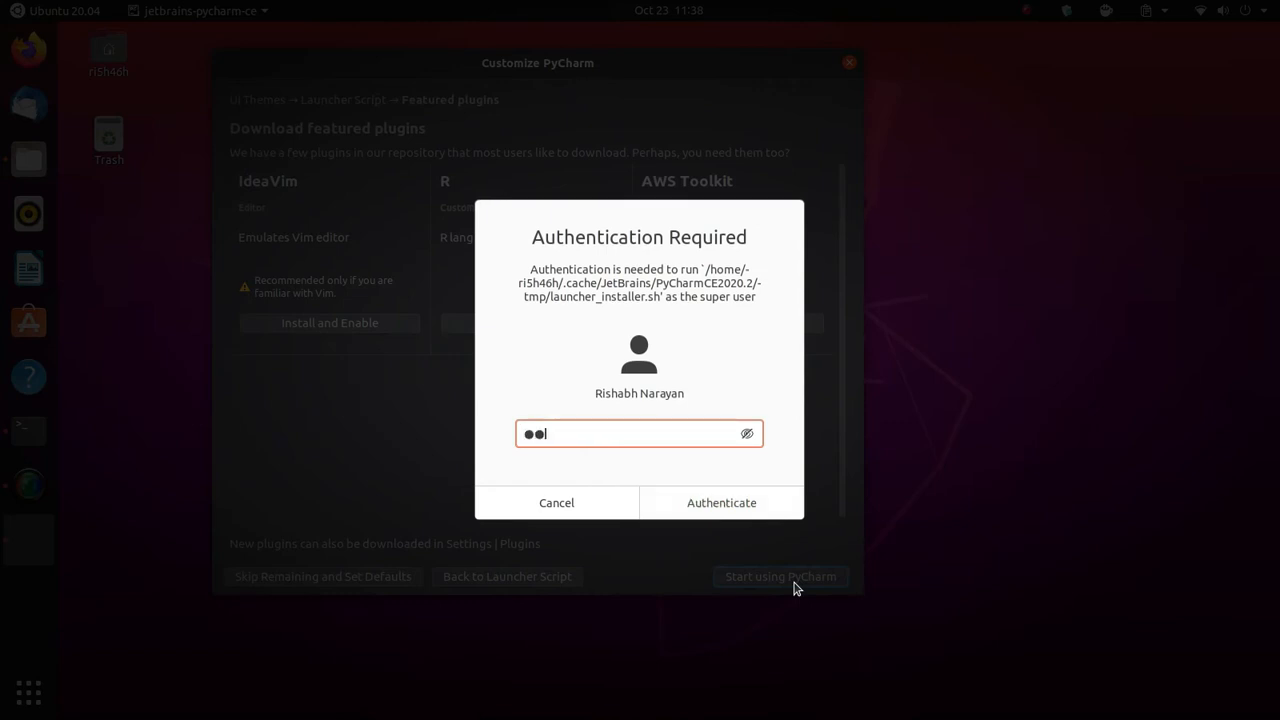
{"action": "type", "text": "password"}
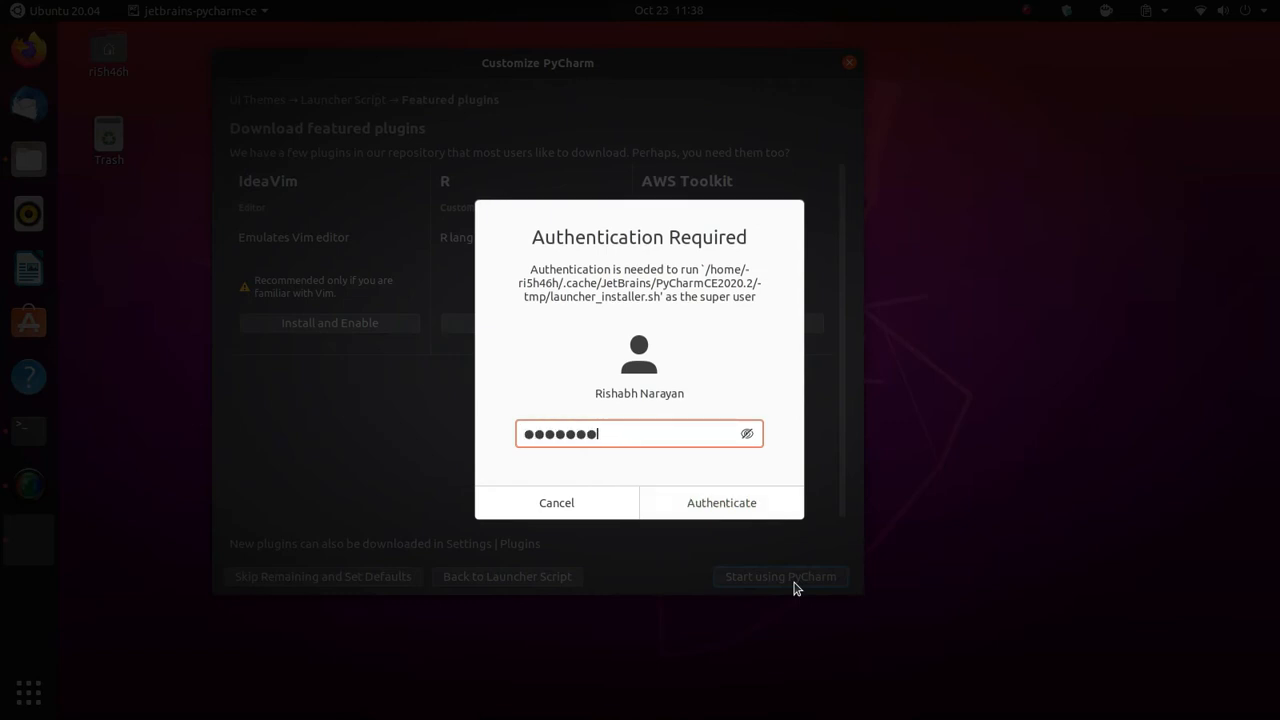
{"action": "left_click", "coordinate": [720, 502]}
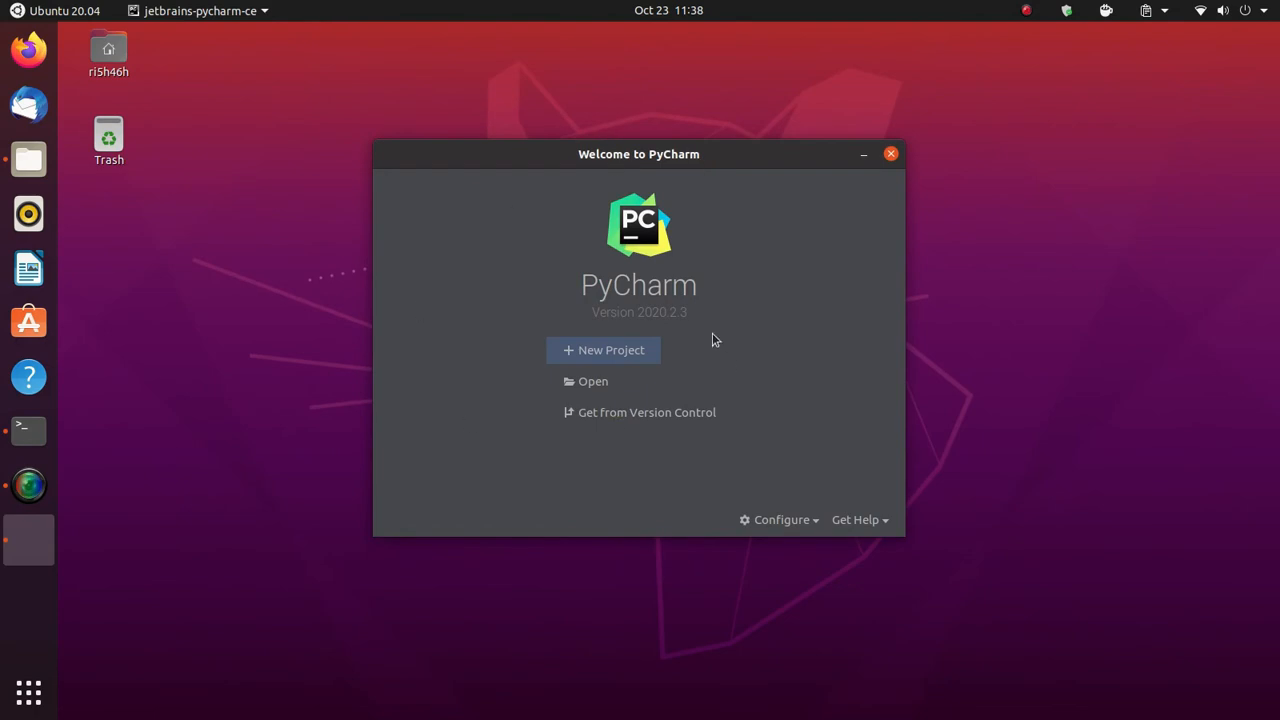
{"action": "mouse_move", "coordinate": [818, 528]}
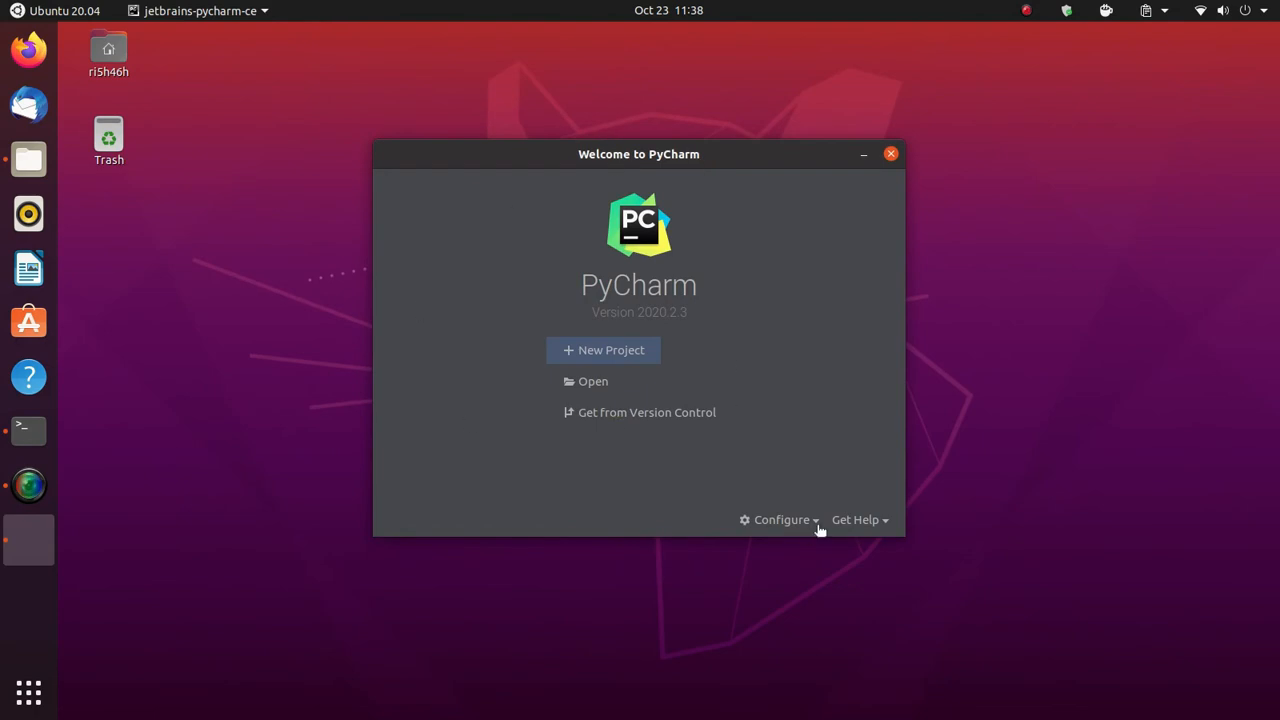
{"action": "mouse_move", "coordinate": [10, 710]}
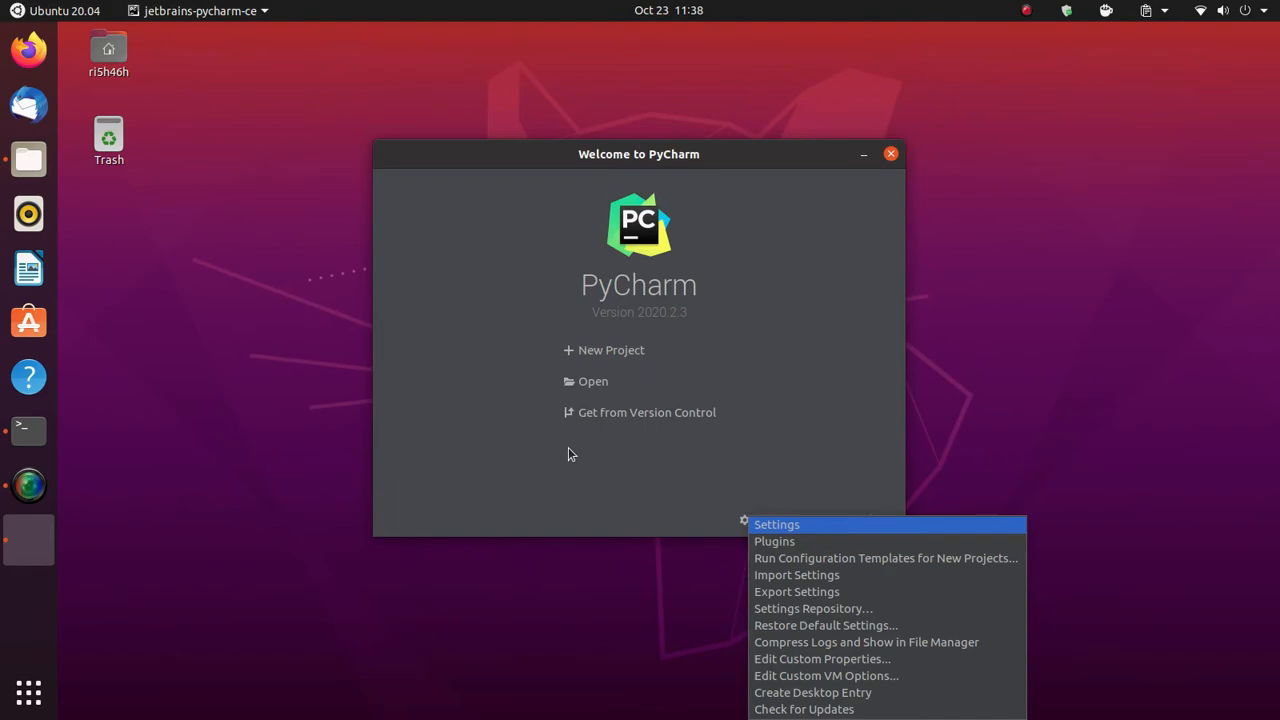
{"action": "left_click", "coordinate": [28, 692]}
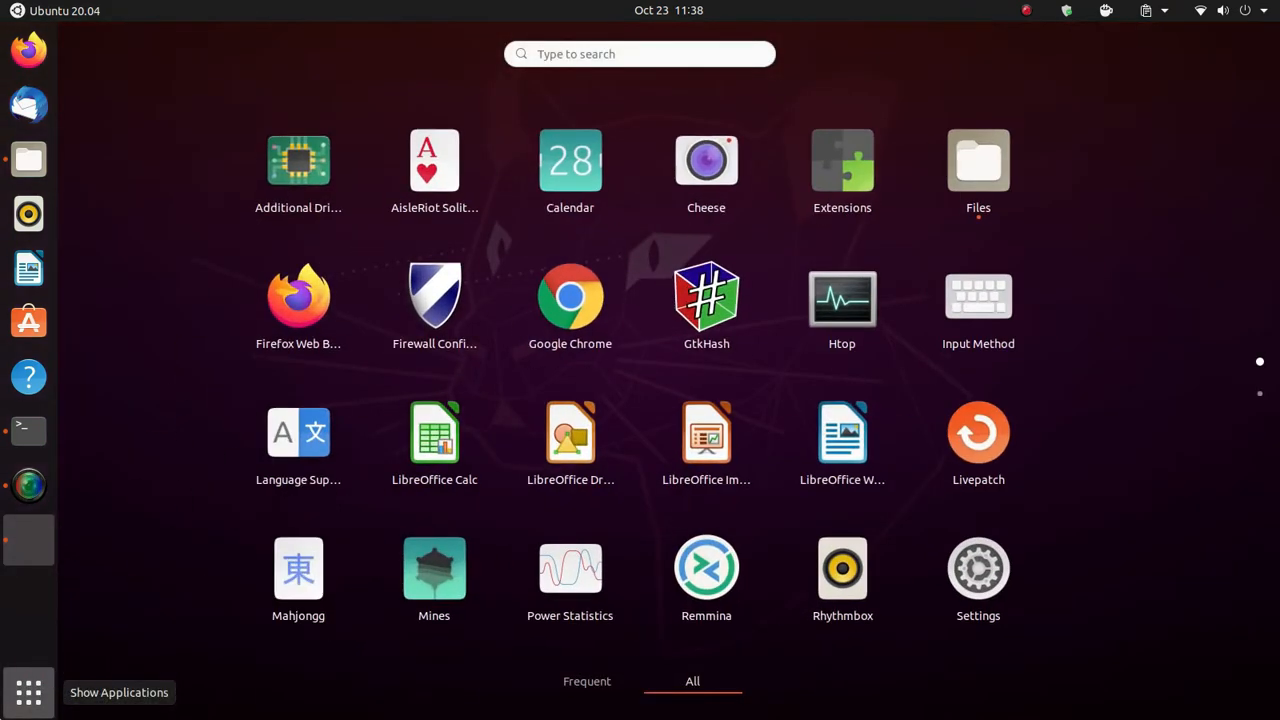
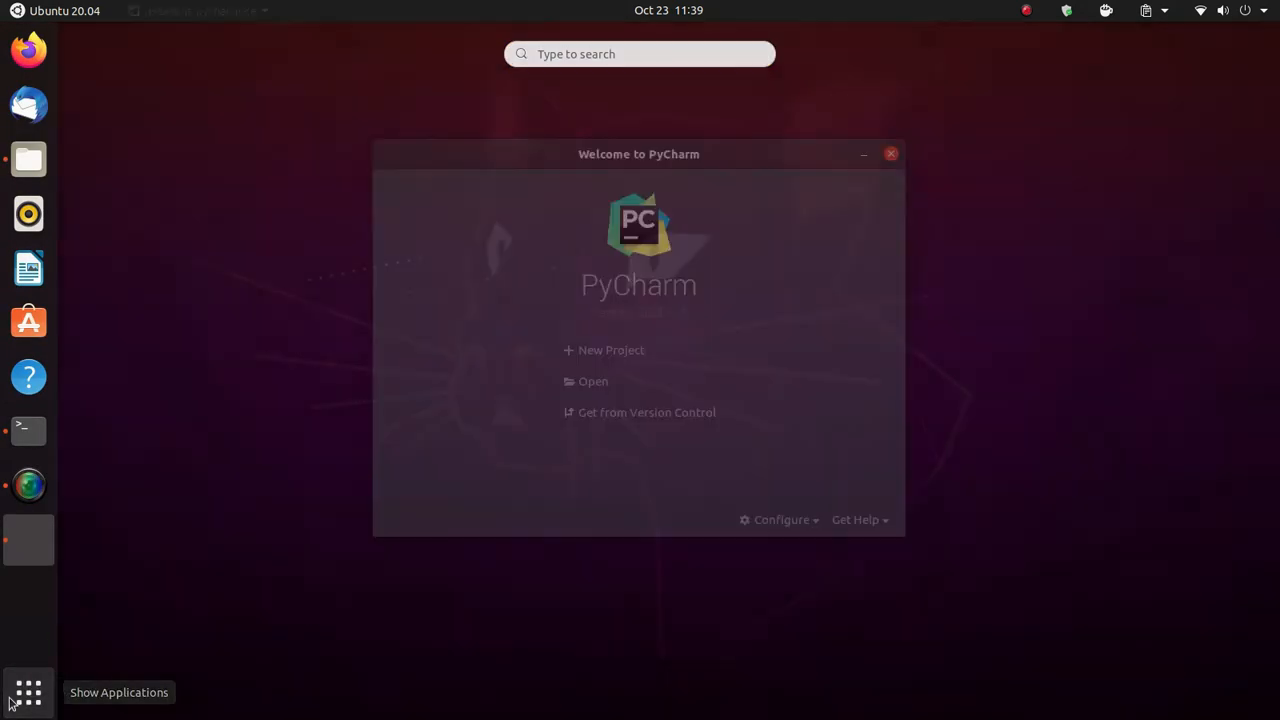
{"action": "left_click", "coordinate": [628, 416]}
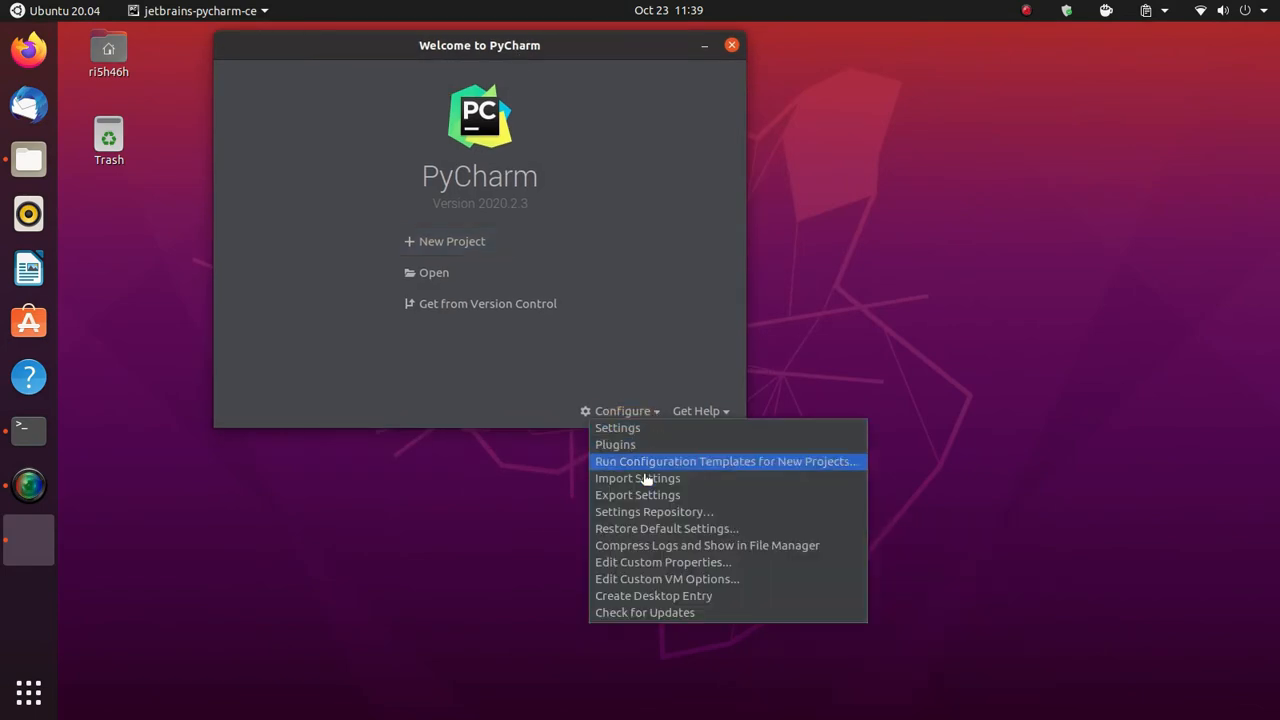
{"action": "mouse_move", "coordinate": [676, 644]}
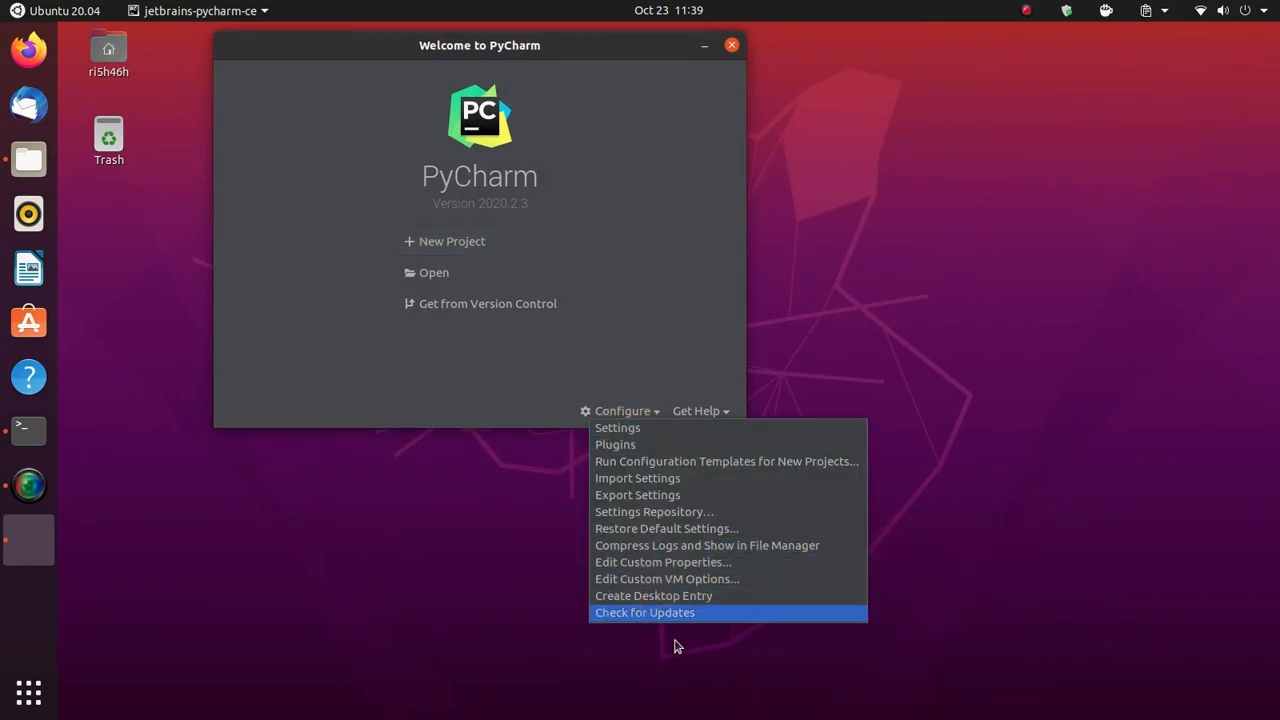
{"action": "mouse_move", "coordinate": [652, 596]}
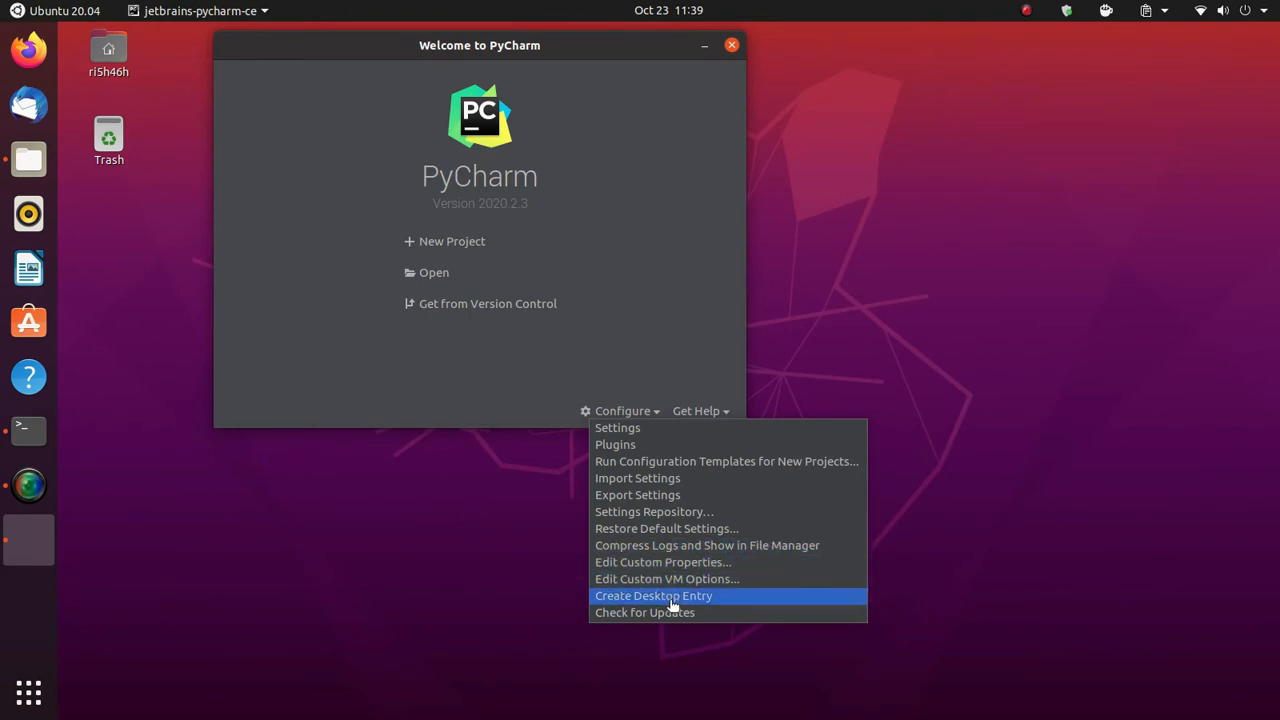
Create a PyCharm desktop entry for the current user only
{"action": "left_click", "coordinate": [652, 596]}
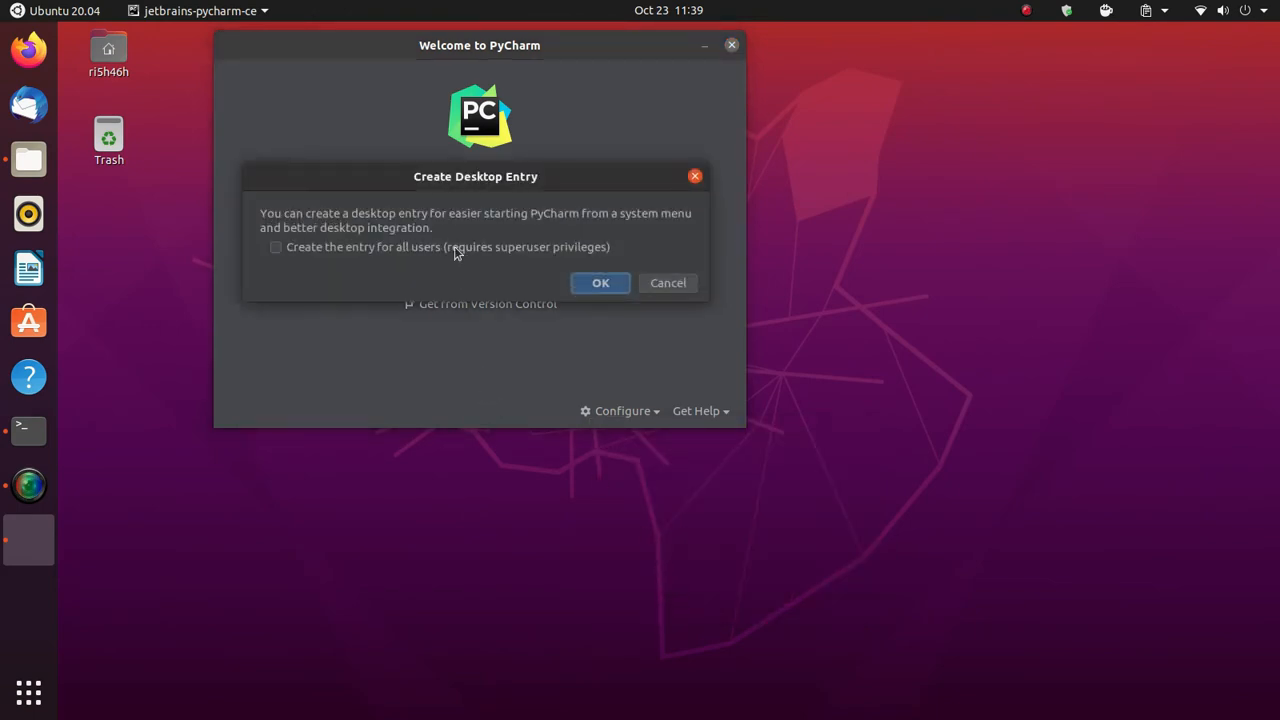
{"action": "mouse_move", "coordinate": [466, 156]}
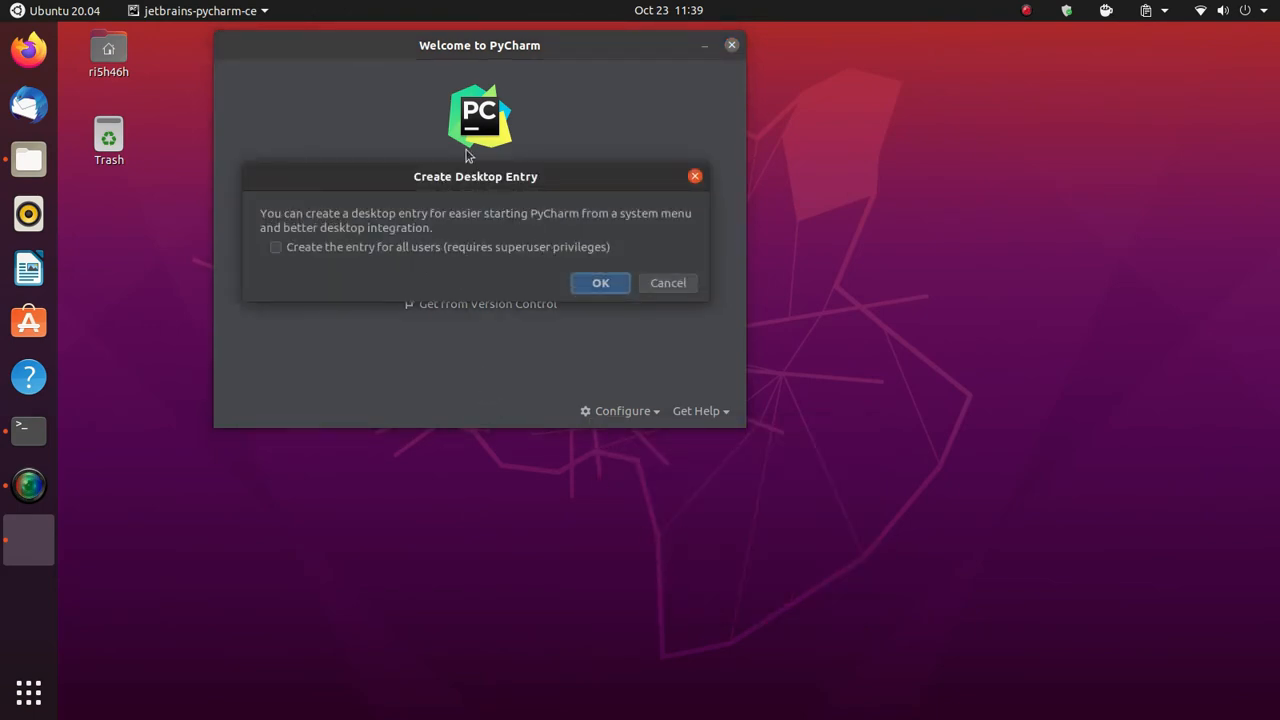
{"action": "left_click_drag", "start_coordinate": [480, 44], "coordinate": [584, 136]}
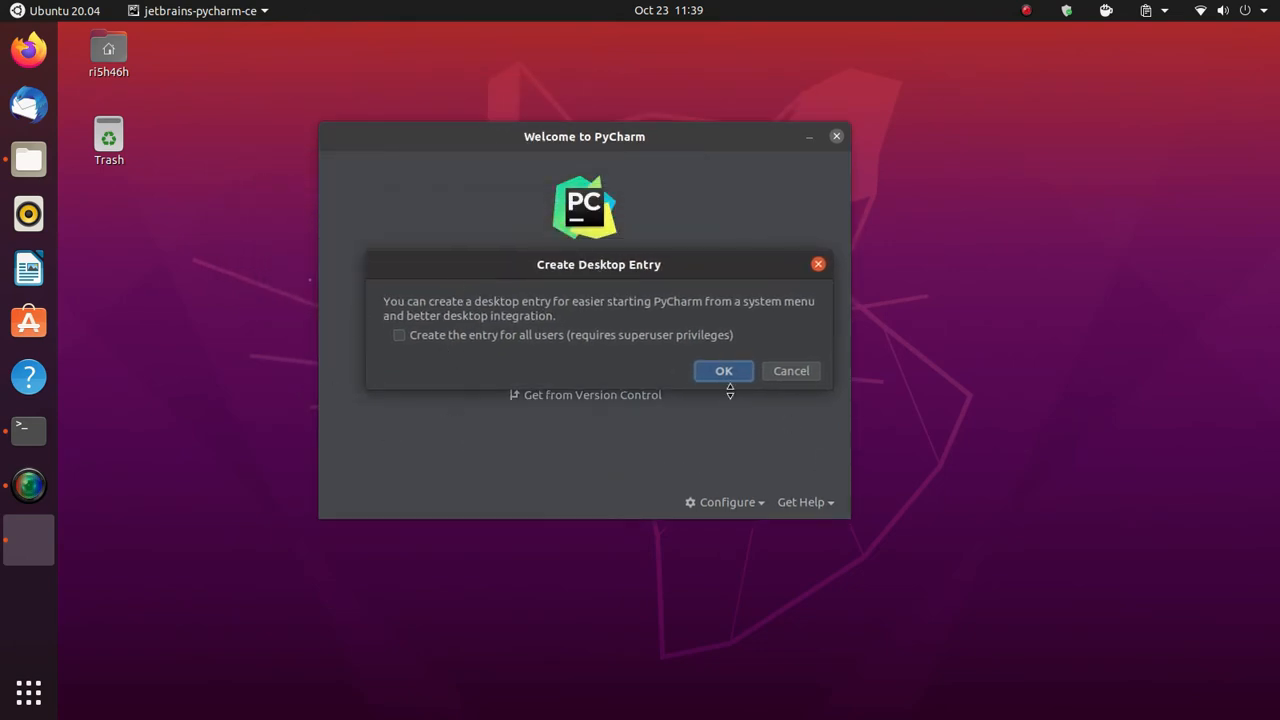
{"action": "left_click", "coordinate": [724, 370]}
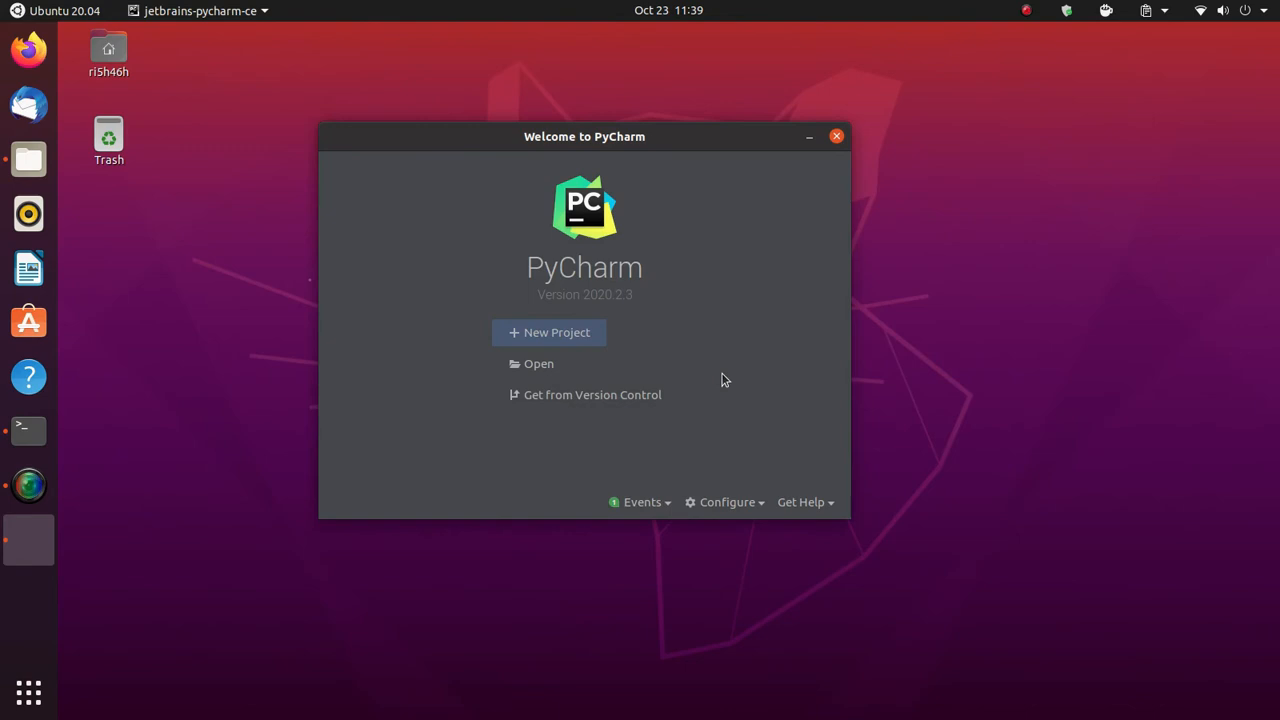
{"action": "mouse_move", "coordinate": [336, 664]}
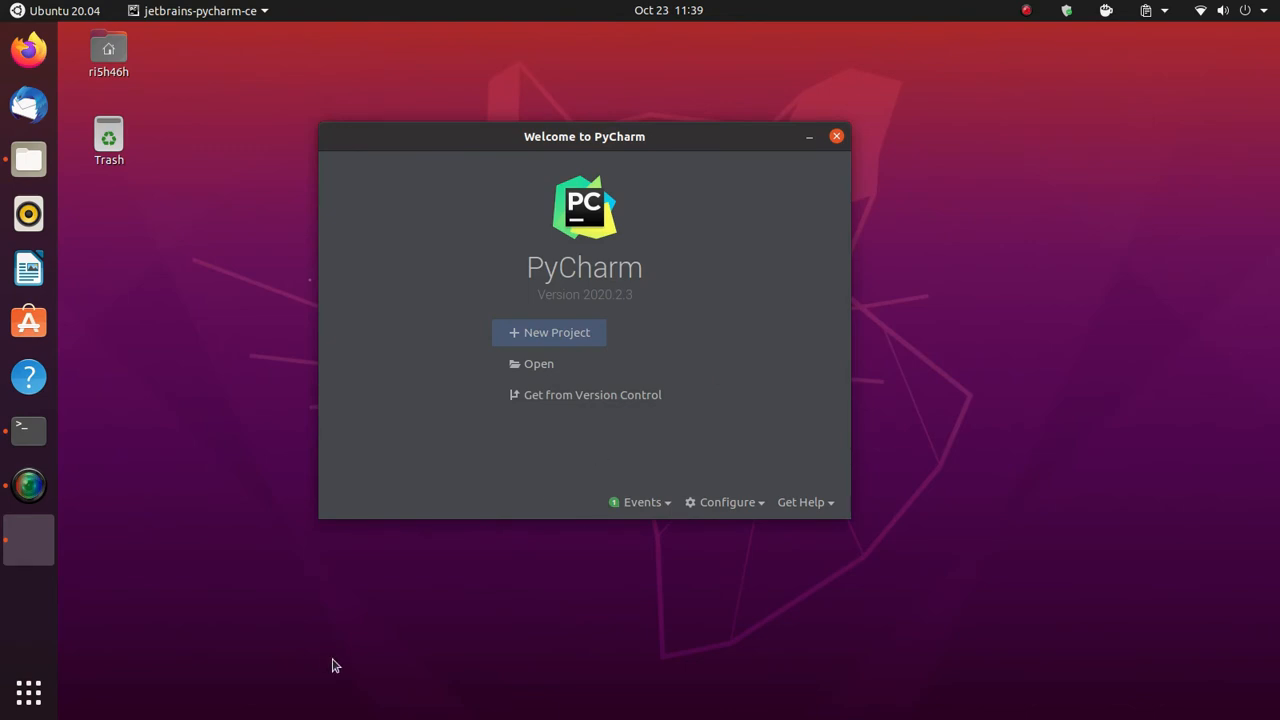
{"action": "mouse_move", "coordinate": [668, 504]}
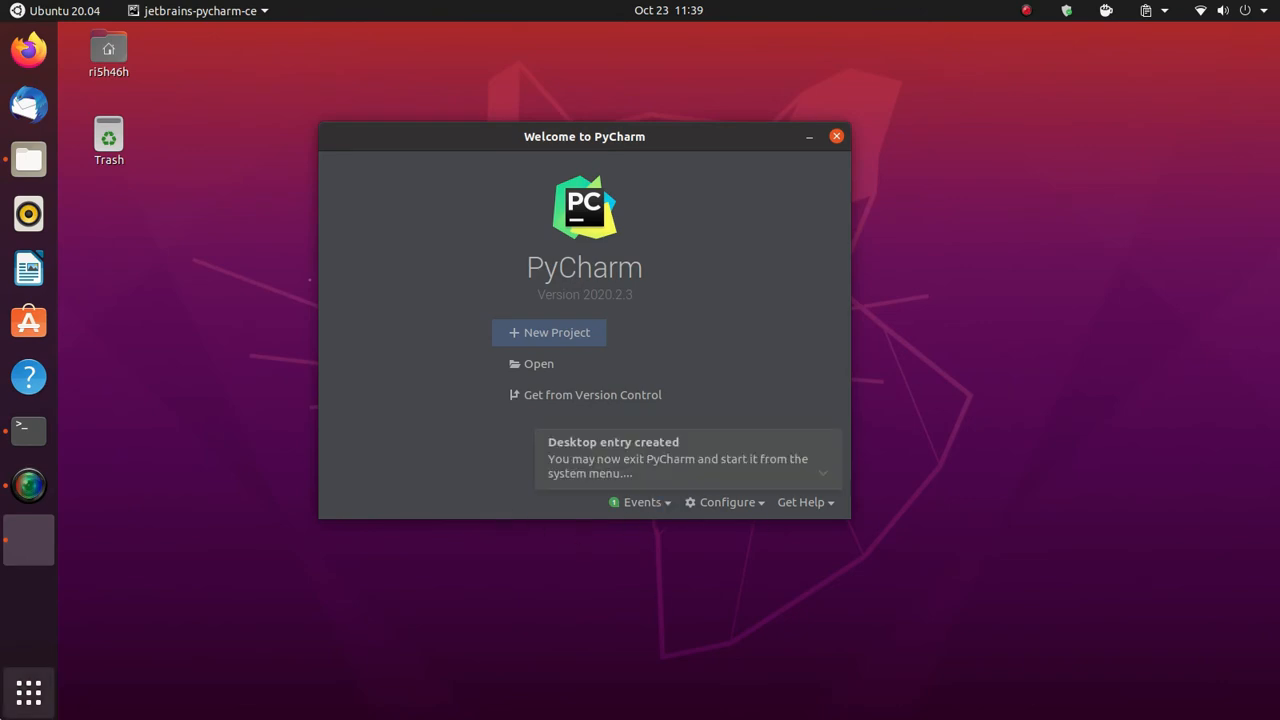
Launch PyCharm Community from the Ubuntu applications grid and start a new project
{"action": "left_click", "coordinate": [28, 692]}
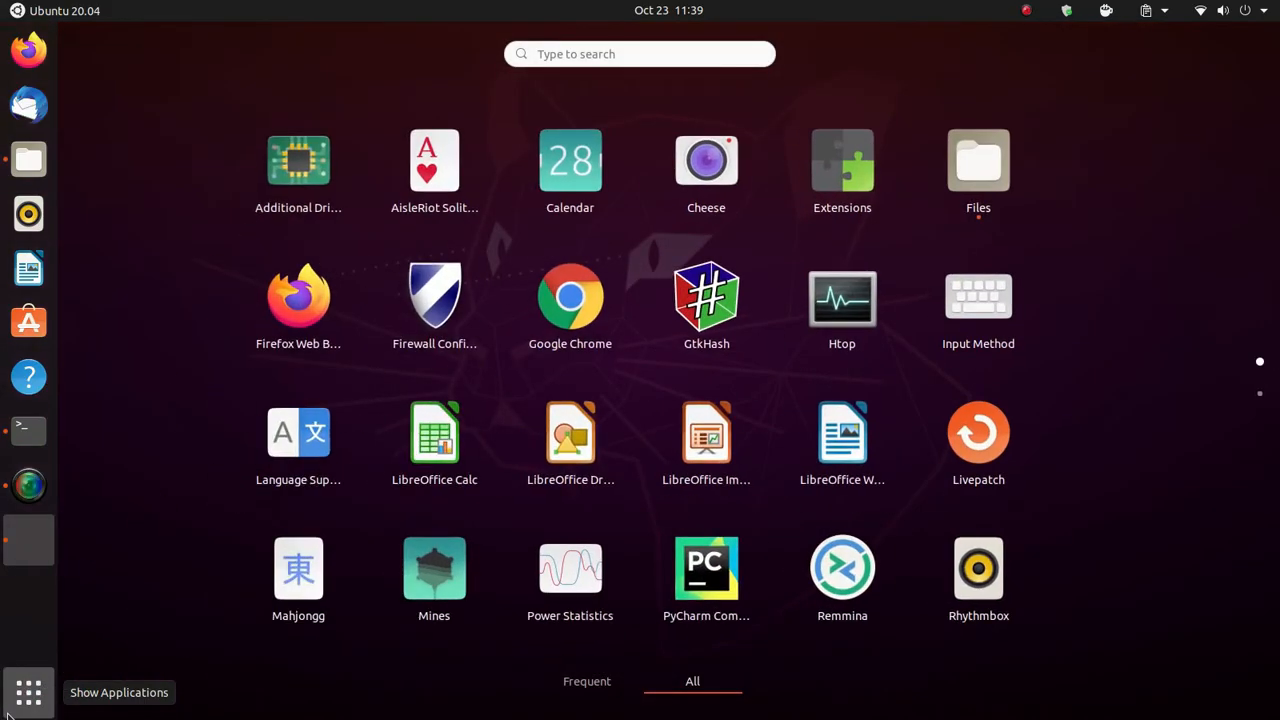
{"action": "mouse_move", "coordinate": [706, 568]}
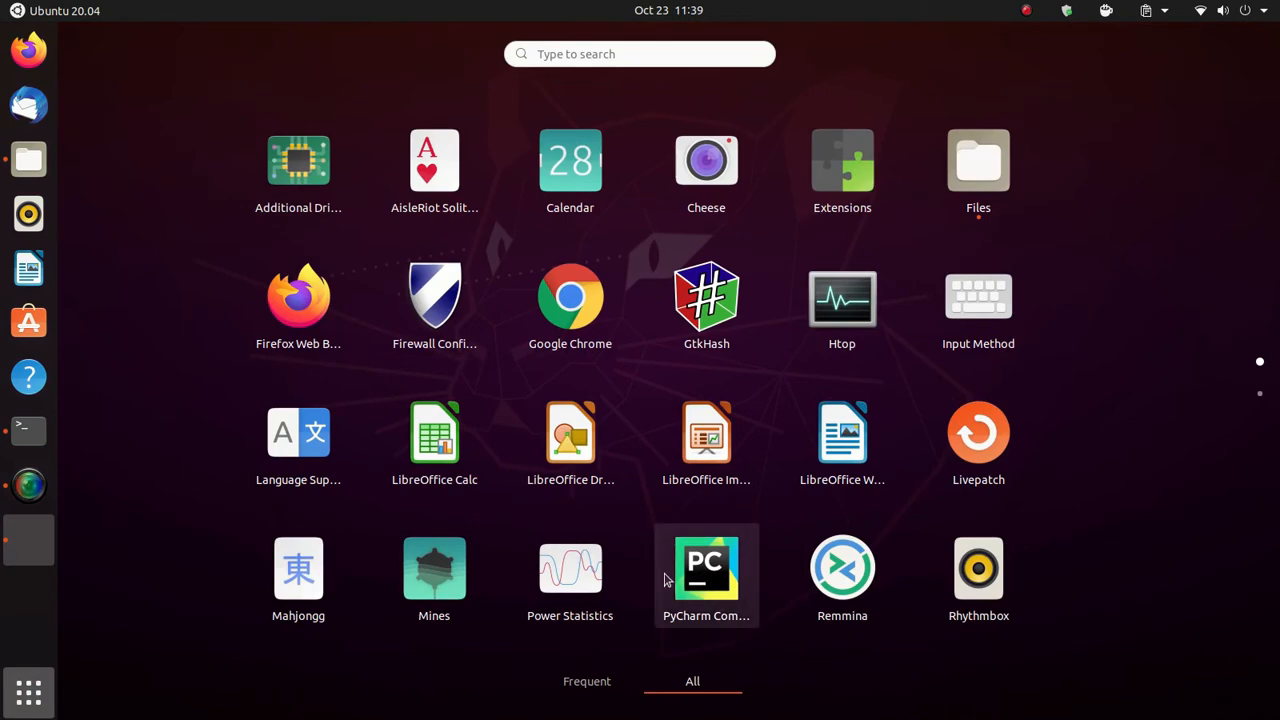
{"action": "left_click", "coordinate": [706, 568]}
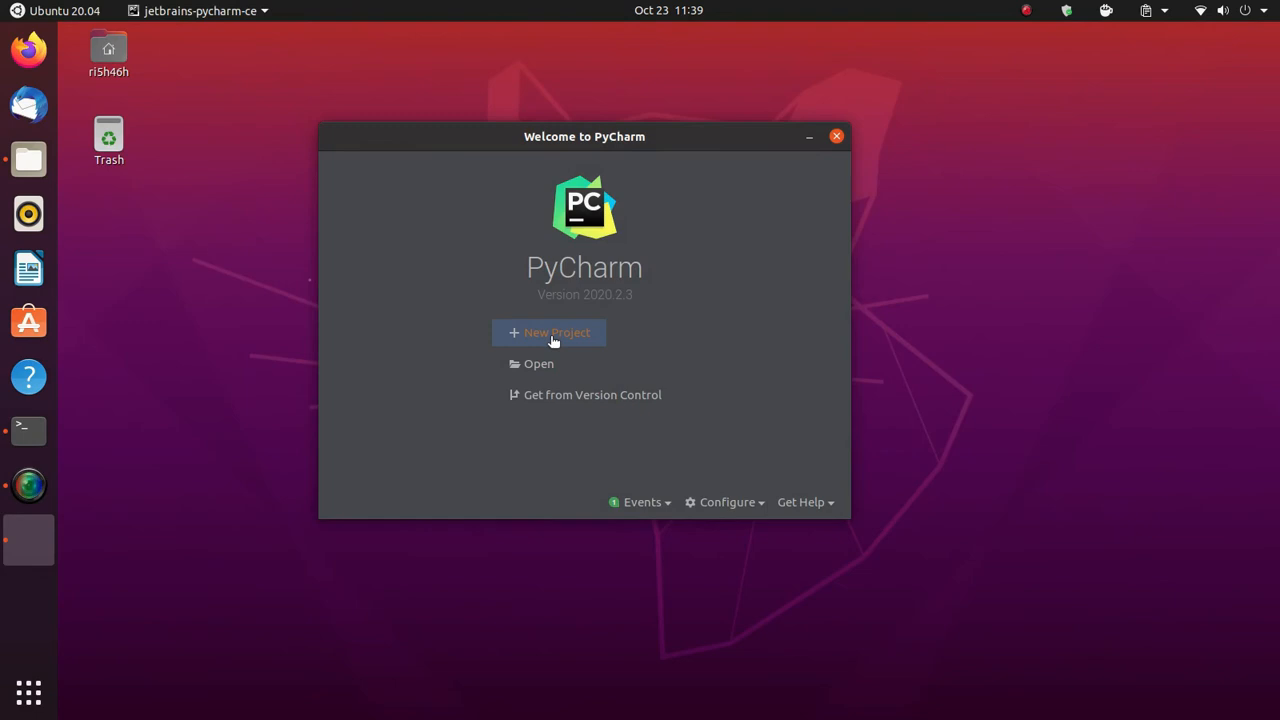
{"action": "left_click", "coordinate": [548, 332]}
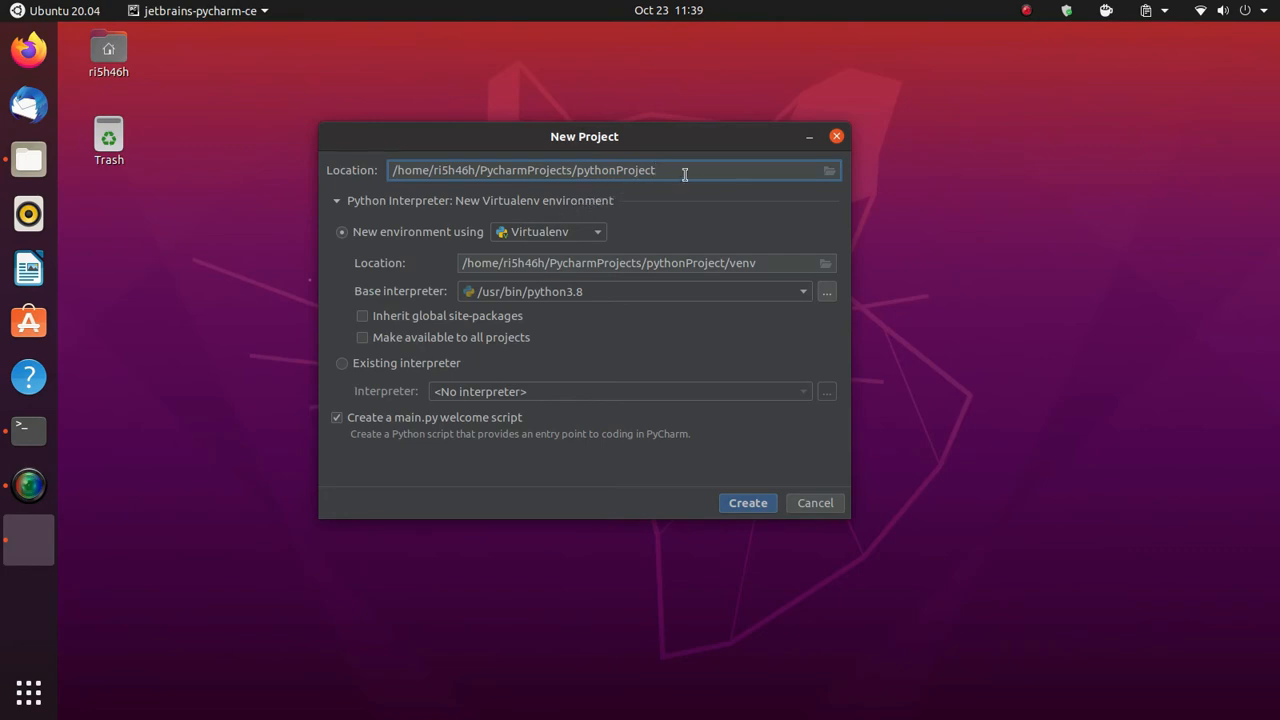
{"action": "mouse_move", "coordinate": [716, 252]}
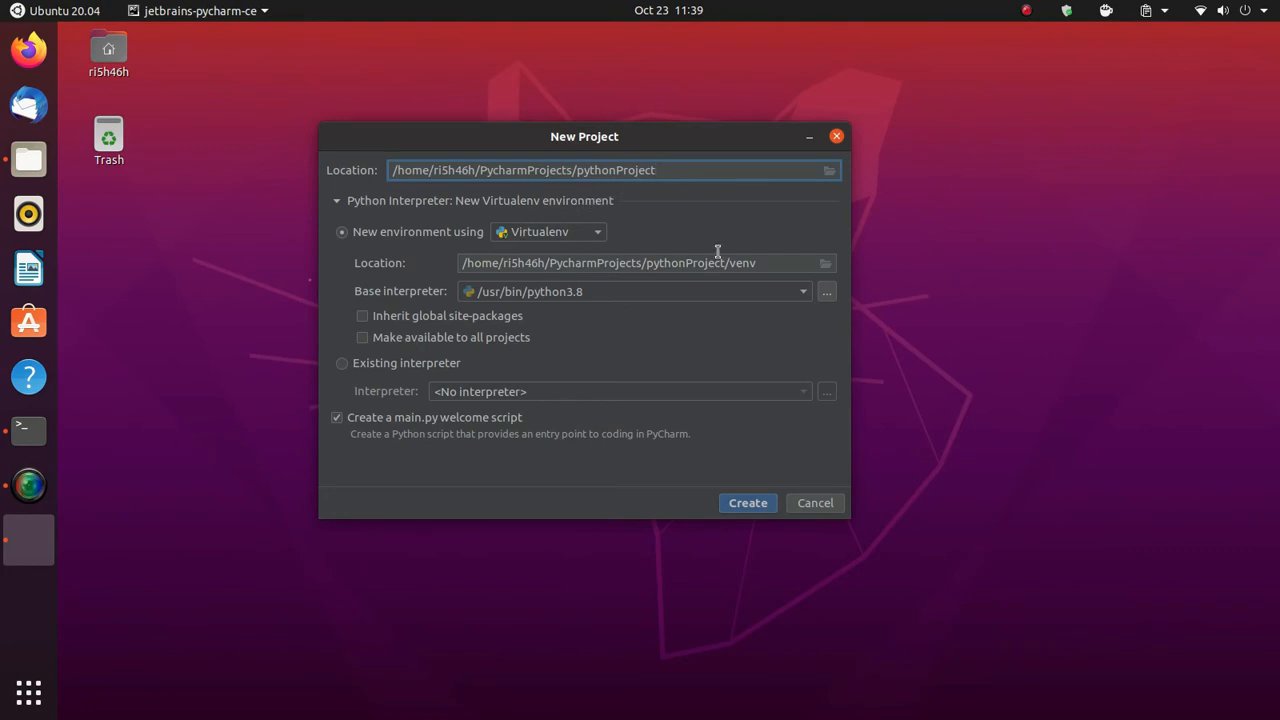
{"action": "mouse_move", "coordinate": [612, 140]}
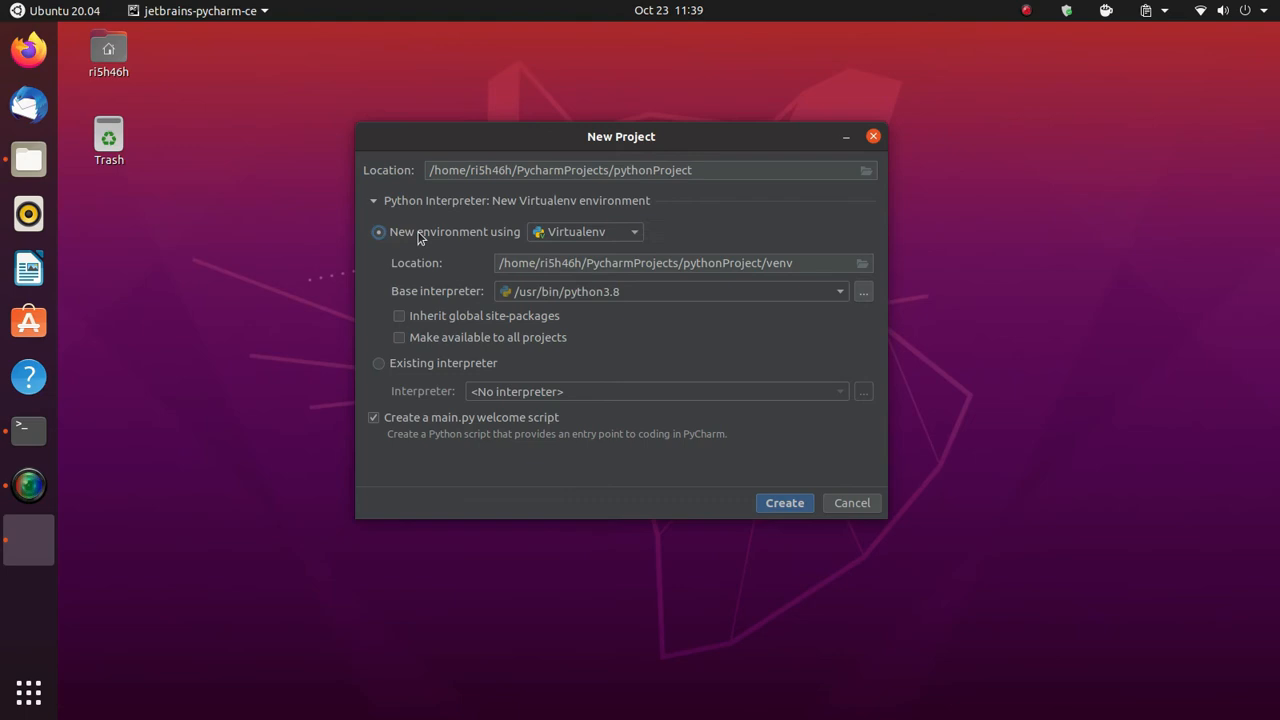
{"action": "mouse_move", "coordinate": [610, 236]}
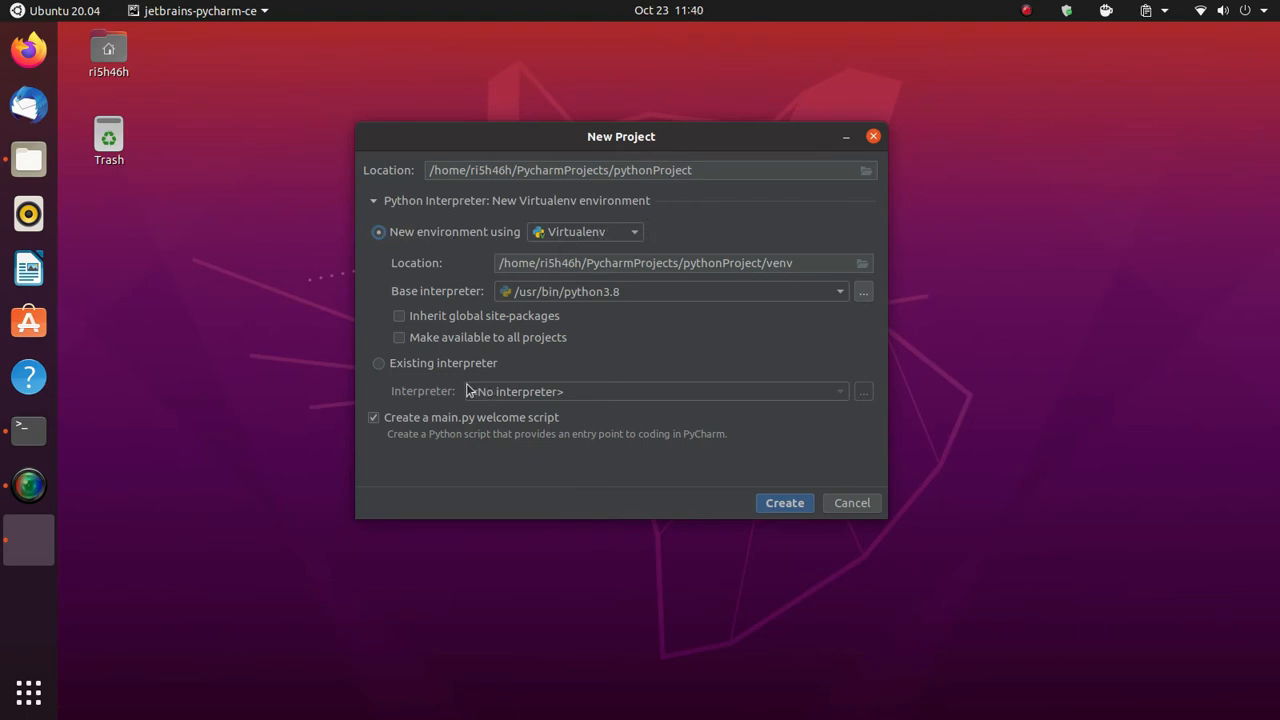
{"action": "mouse_move", "coordinate": [464, 370]}
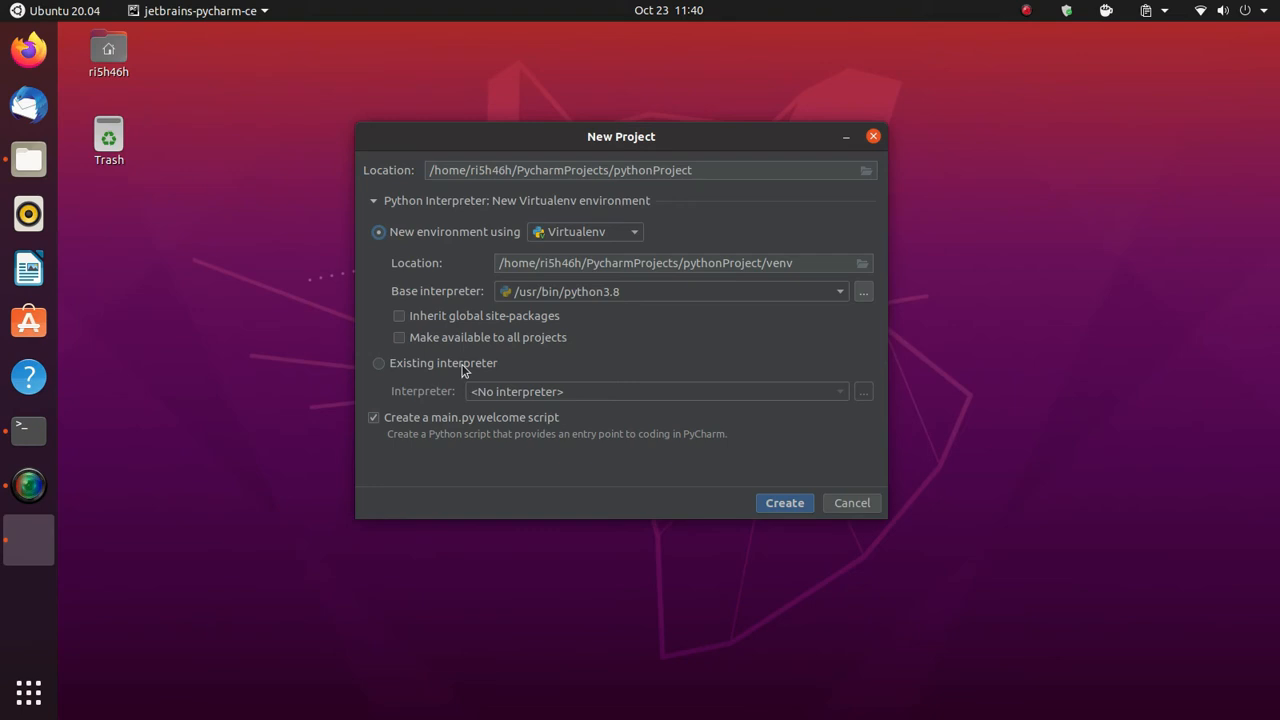
{"action": "mouse_move", "coordinate": [412, 374]}
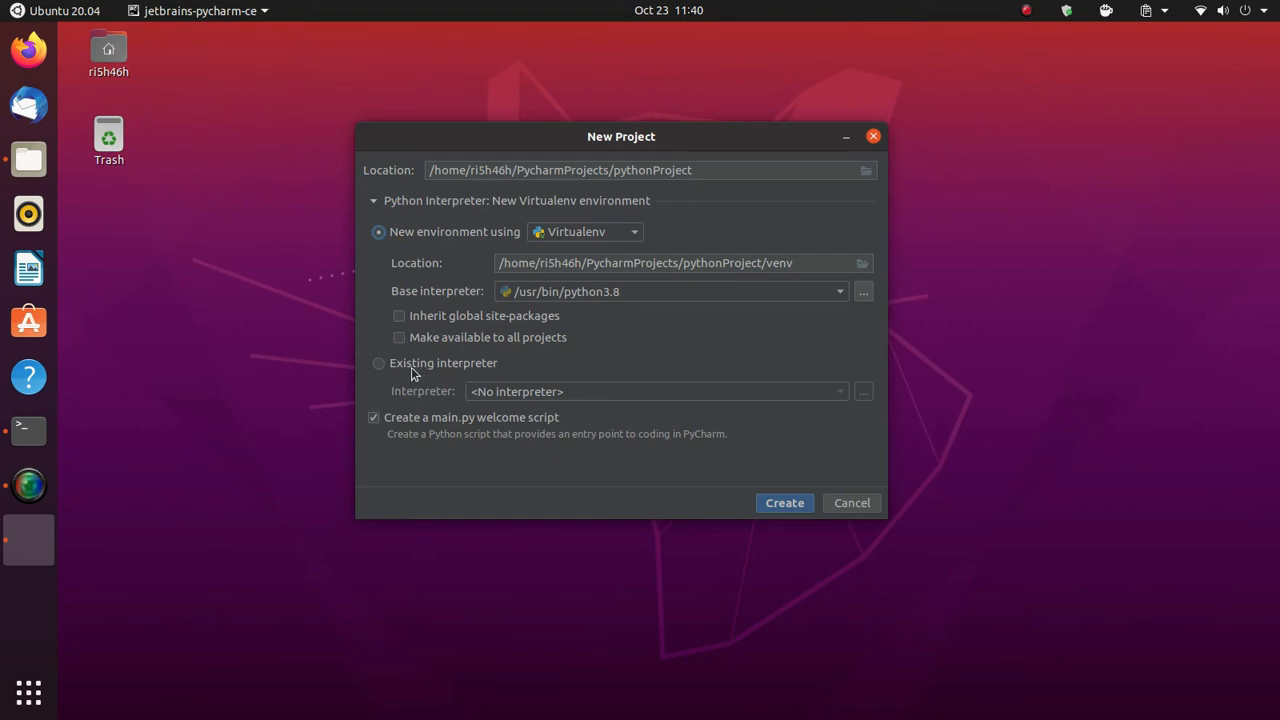
Choose an existing interpreter for the new project and list the system Python binaries
{"action": "left_click", "coordinate": [378, 362]}
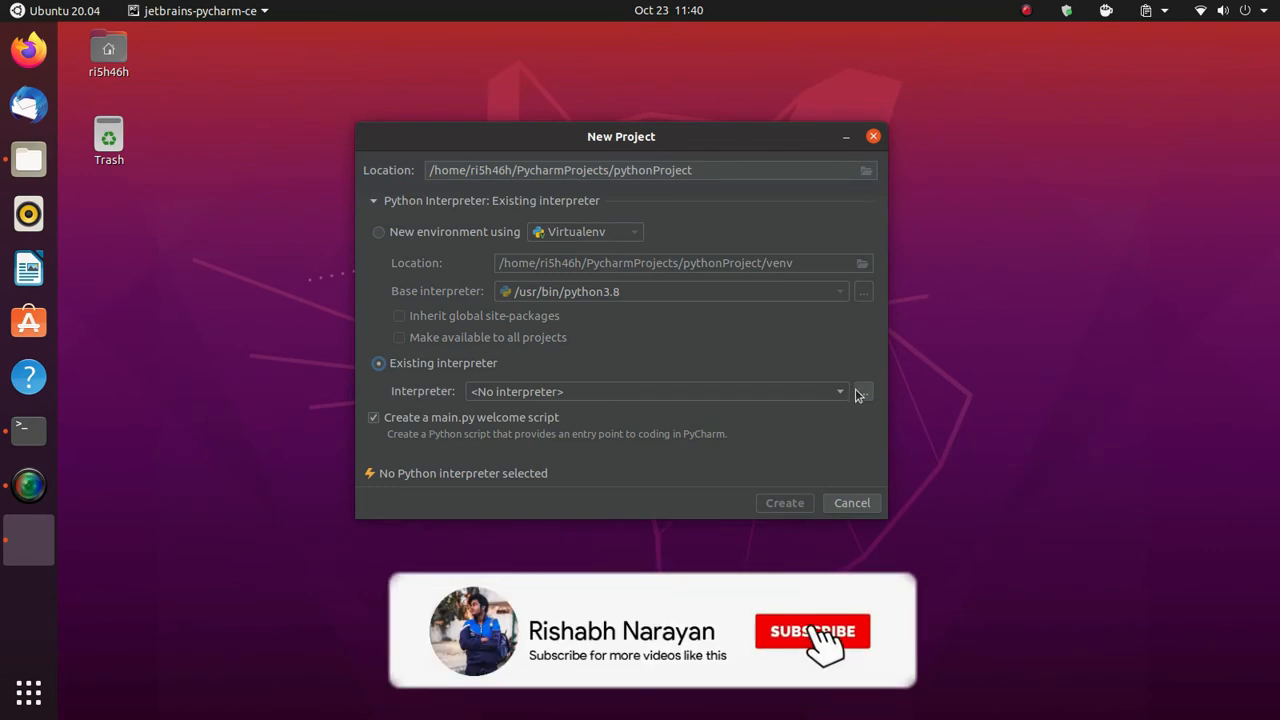
{"action": "left_click", "coordinate": [862, 390]}
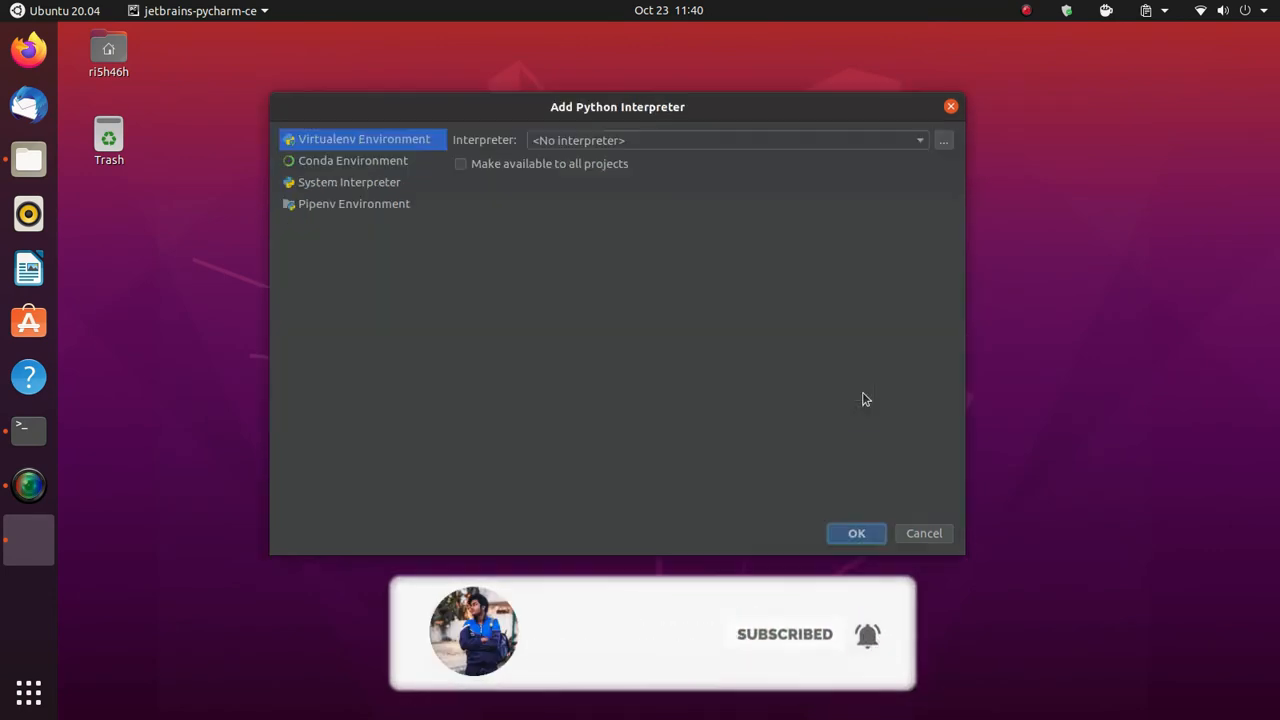
{"action": "left_click", "coordinate": [348, 182]}
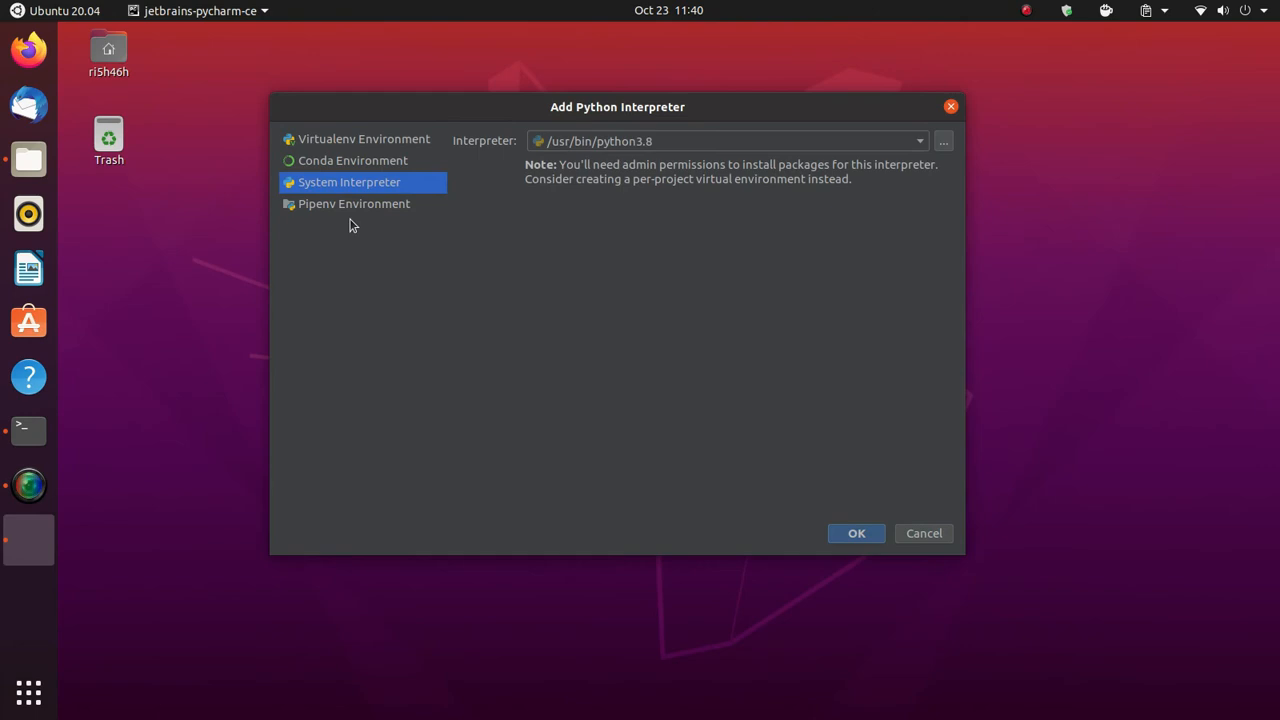
{"action": "mouse_move", "coordinate": [888, 140]}
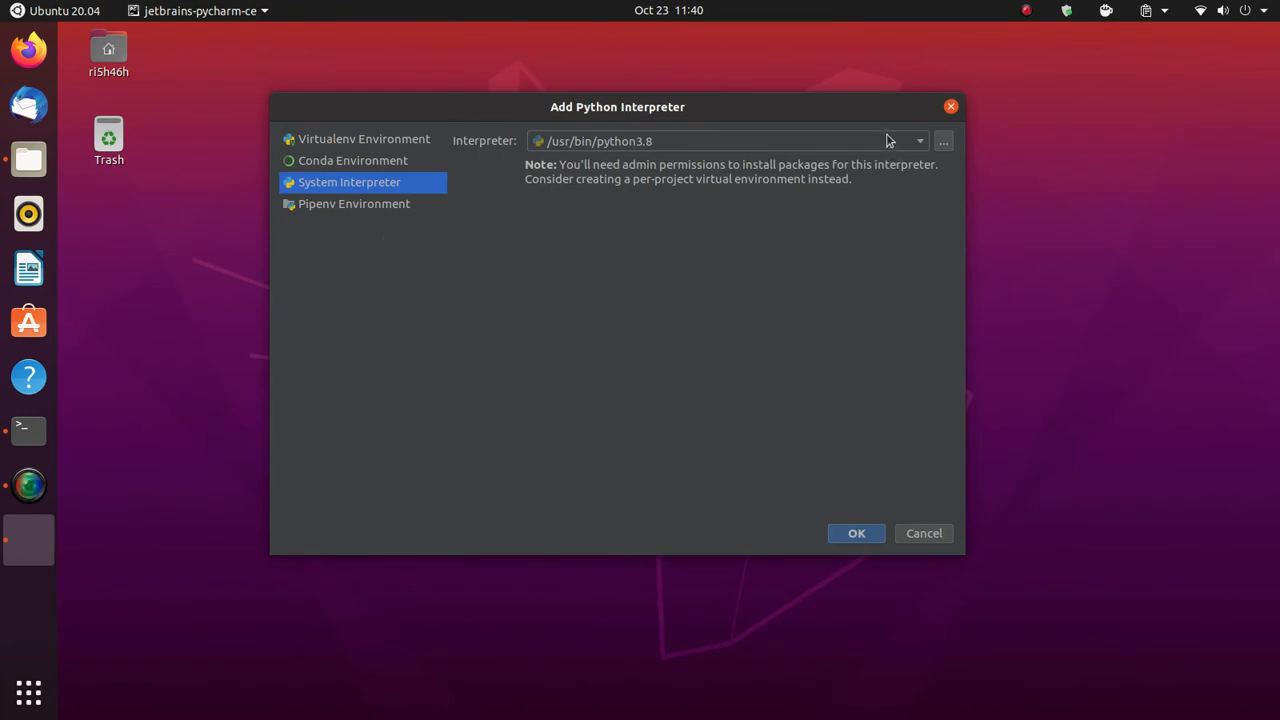
{"action": "left_click", "coordinate": [918, 140]}
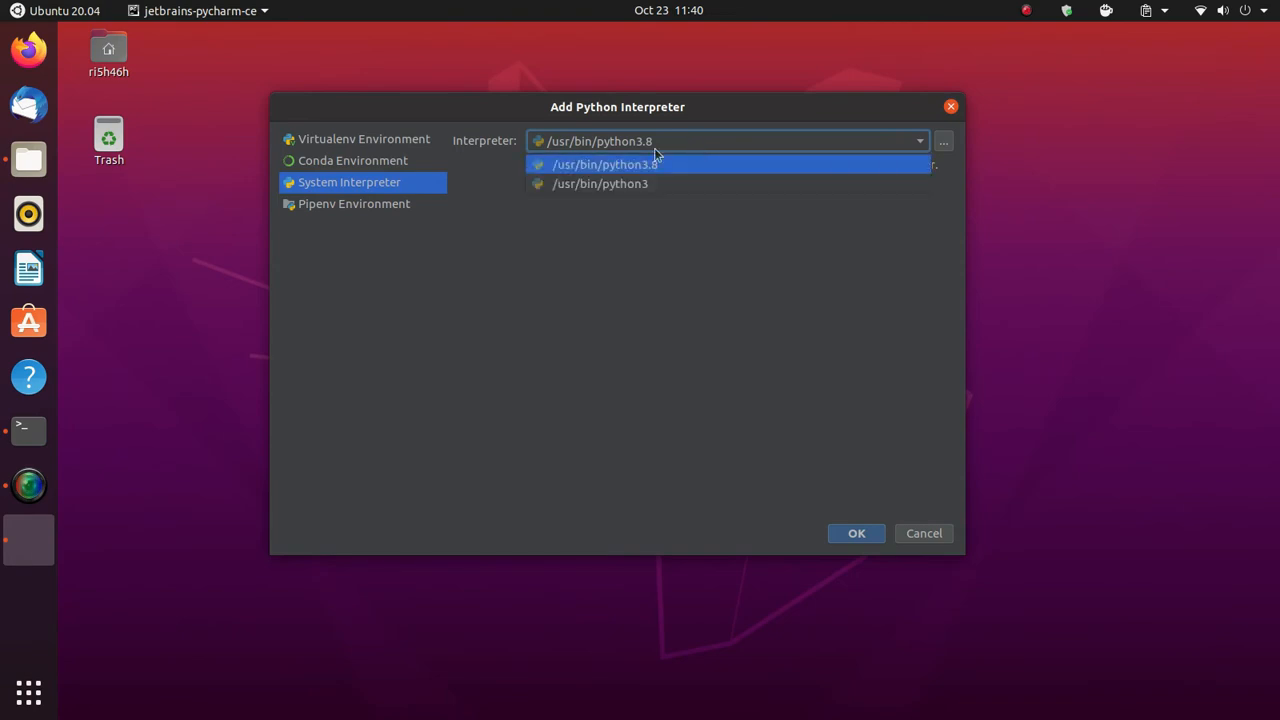
{"action": "mouse_move", "coordinate": [728, 140]}
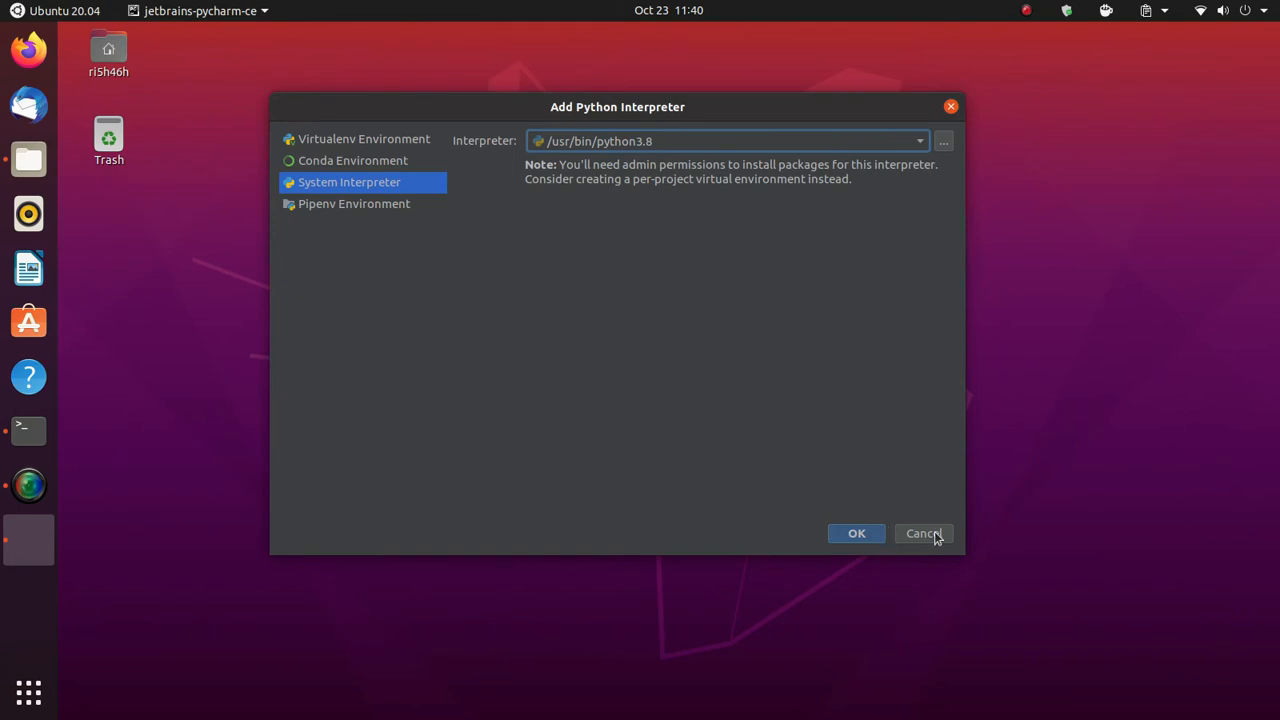
{"action": "mouse_move", "coordinate": [624, 122]}
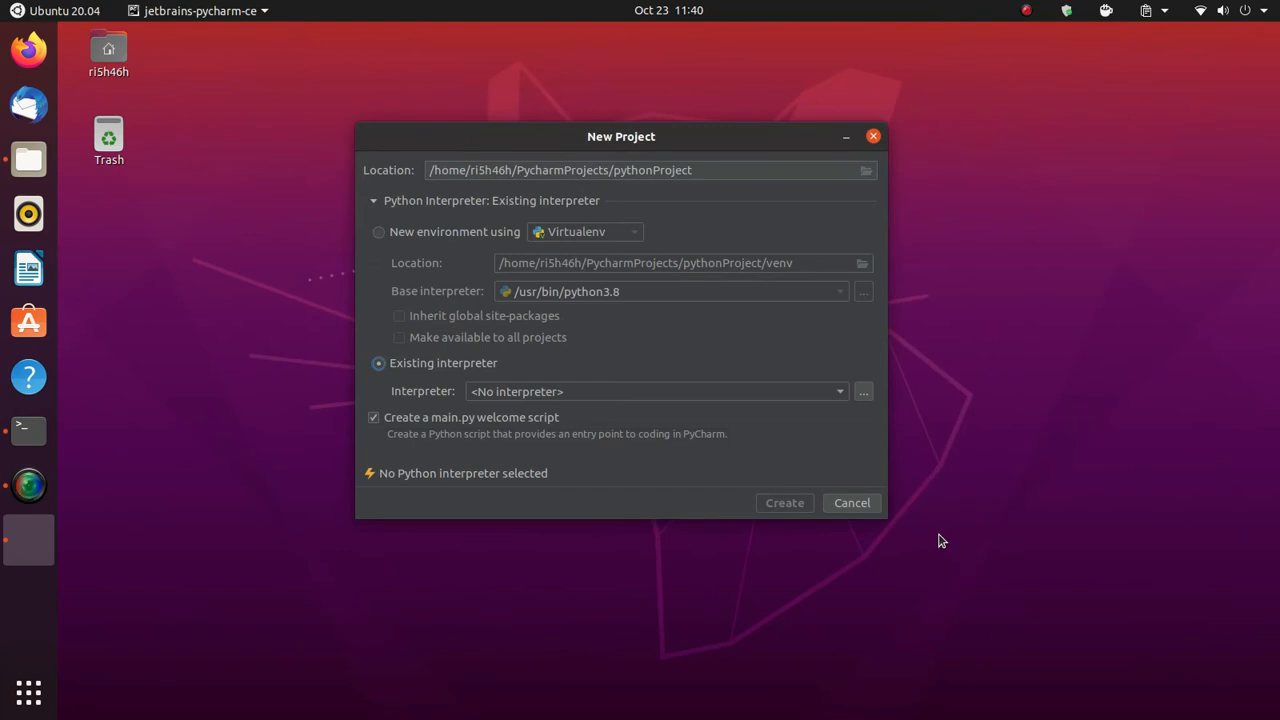
{"action": "mouse_move", "coordinate": [796, 410]}
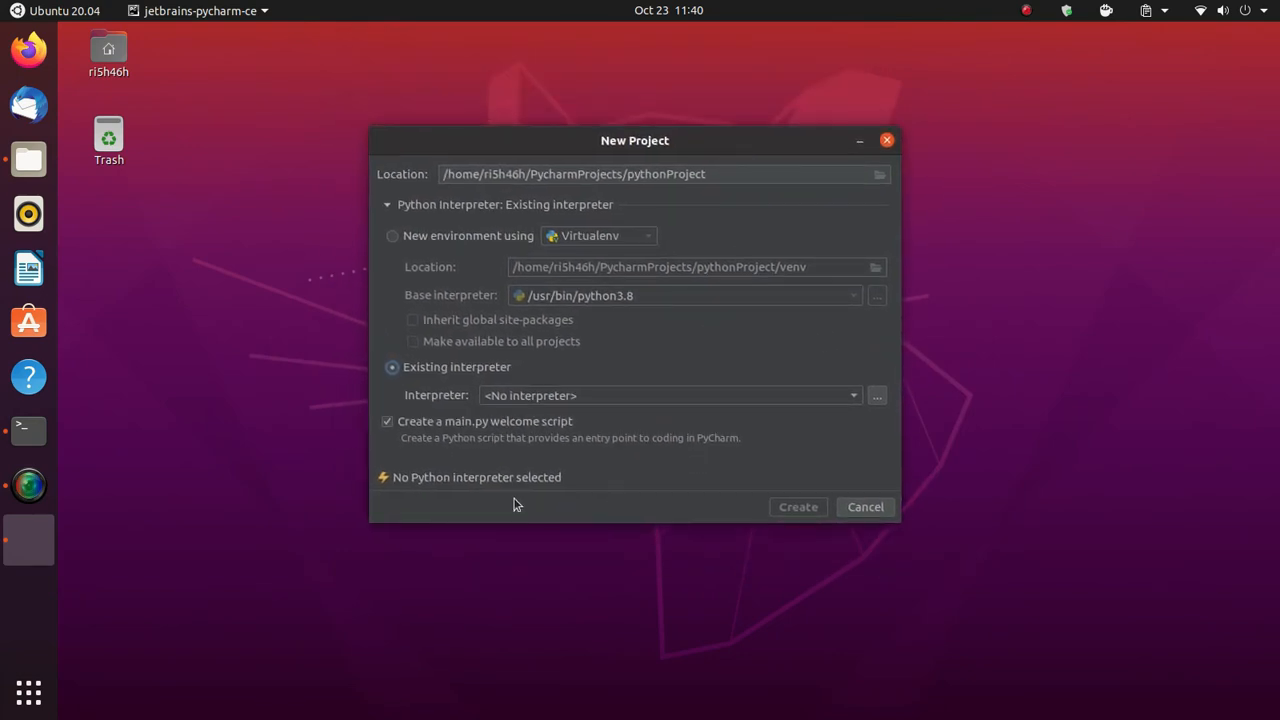
{"action": "mouse_move", "coordinate": [656, 148]}
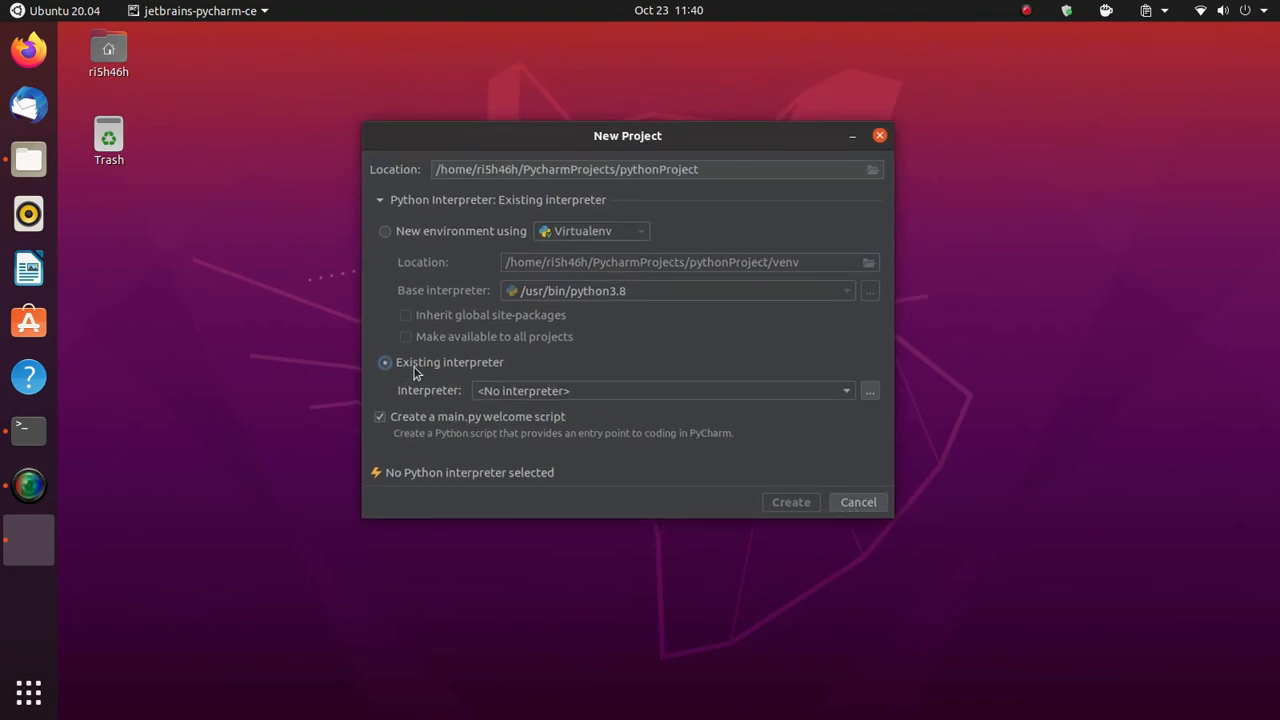
{"action": "mouse_move", "coordinate": [800, 508]}
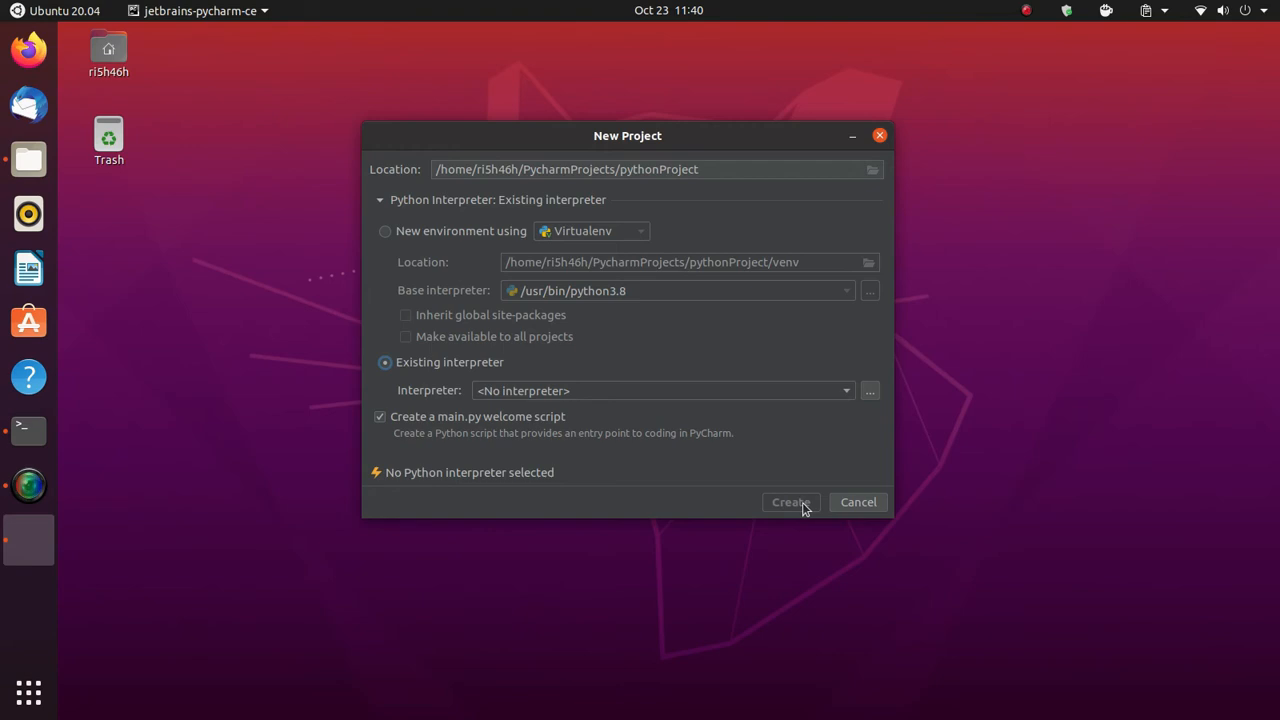
{"action": "mouse_move", "coordinate": [870, 390]}
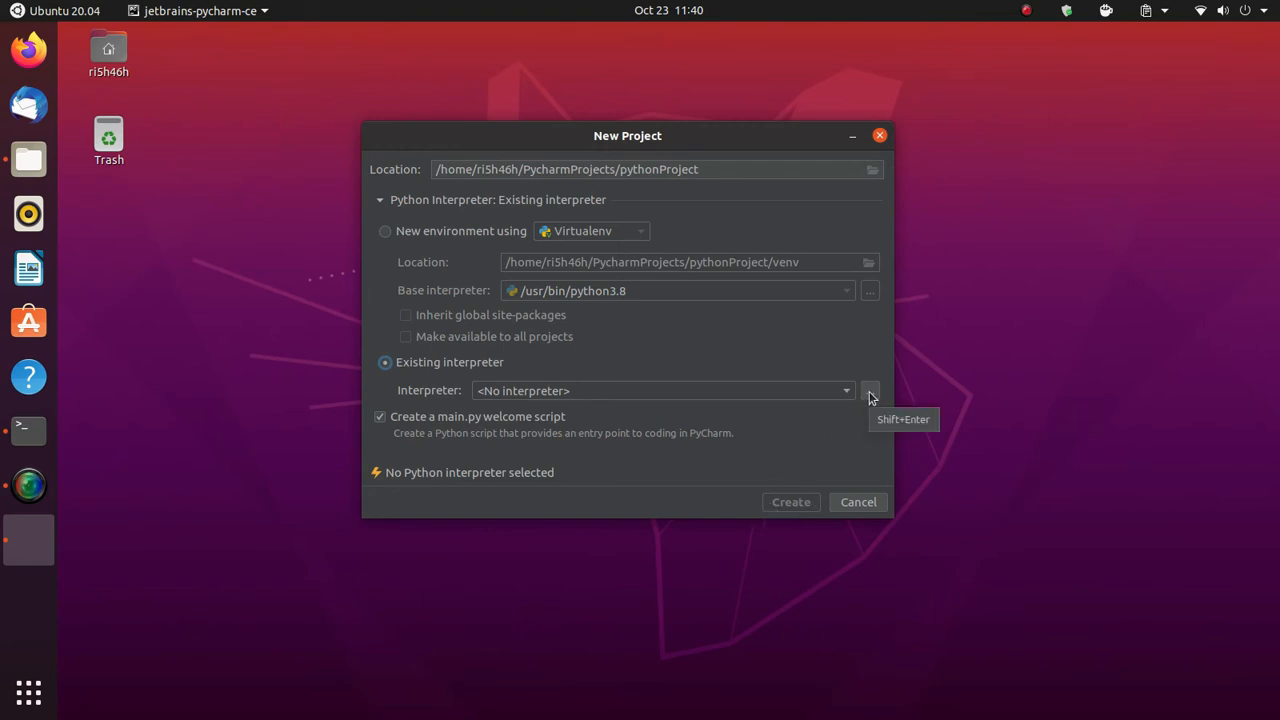
Select the system interpreter /usr/bin/python3.8 for the new project
{"action": "left_click", "coordinate": [868, 390]}
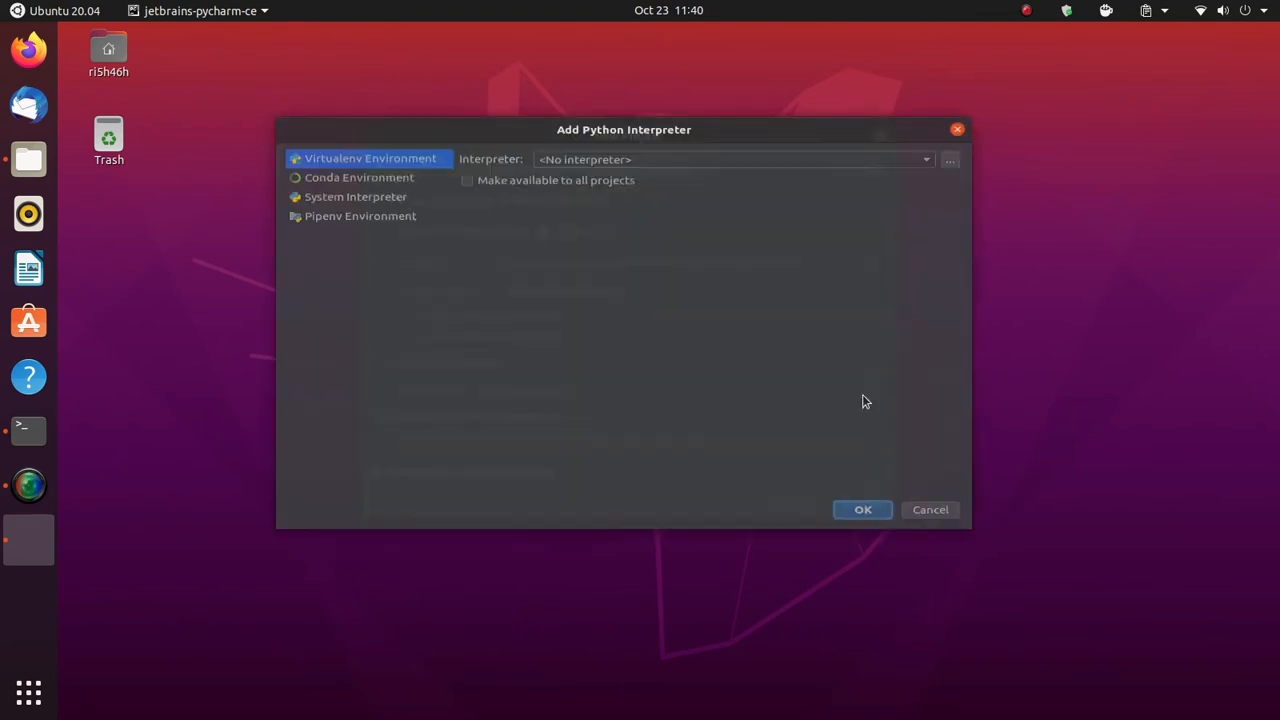
{"action": "left_click", "coordinate": [356, 196]}
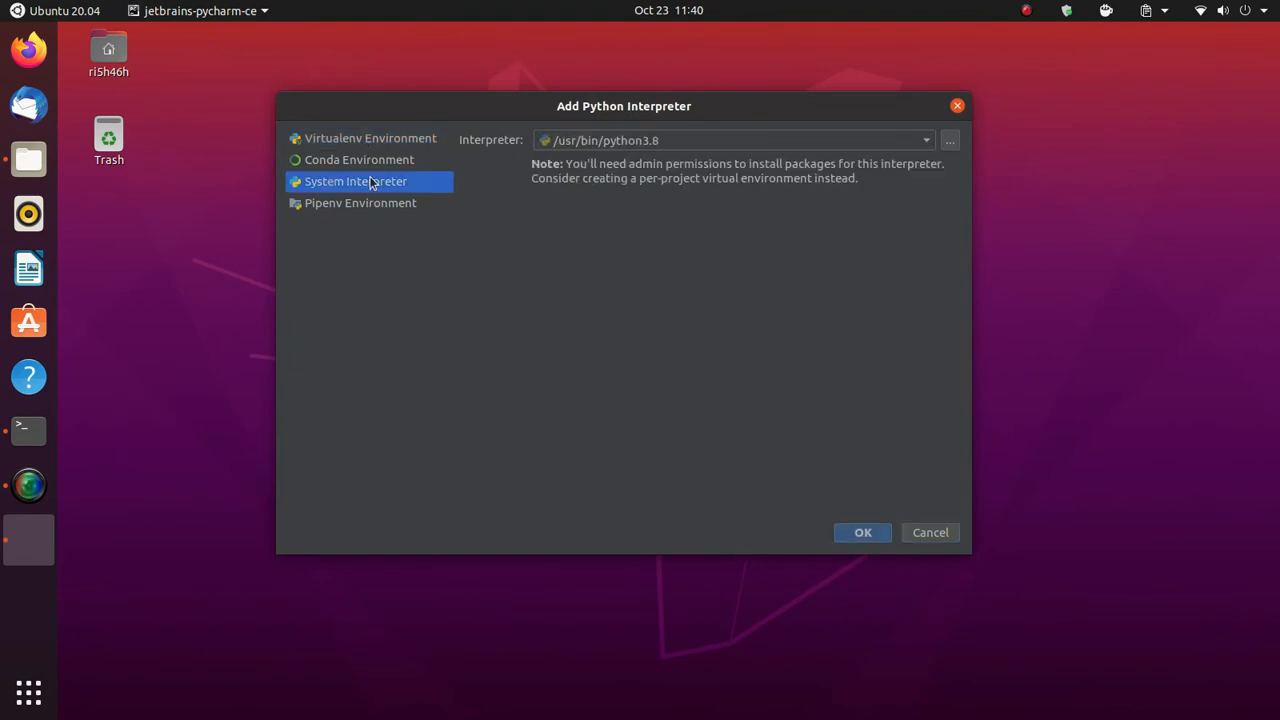
{"action": "left_click", "coordinate": [862, 532]}
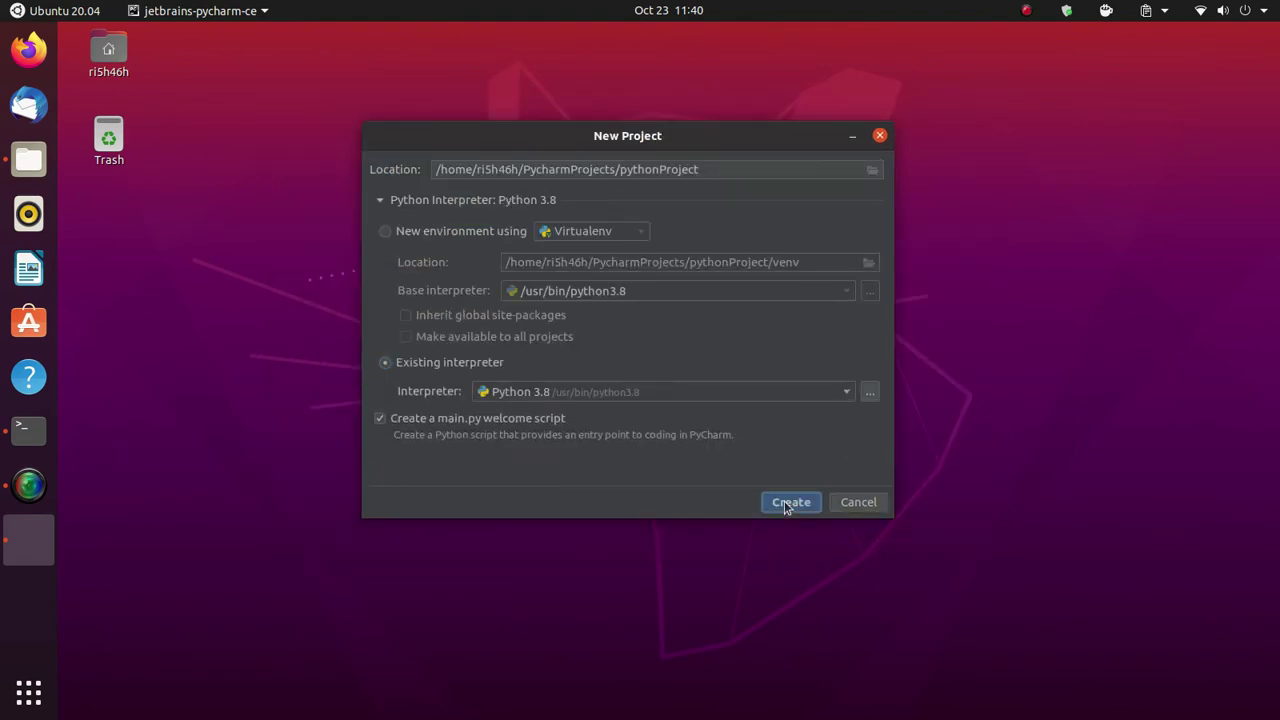
Create the pythonProject, maximize PyCharm and dismiss the Tip of the Day
{"action": "left_click", "coordinate": [790, 502]}
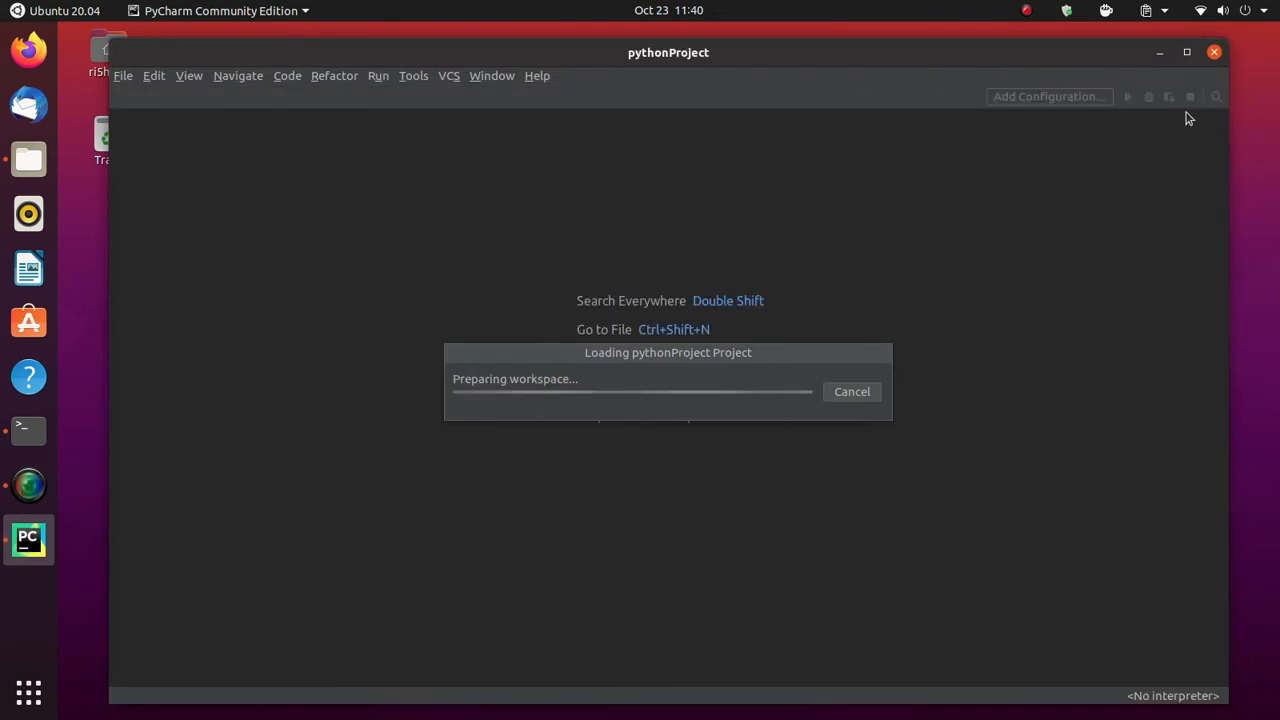
{"action": "mouse_move", "coordinate": [1148, 118]}
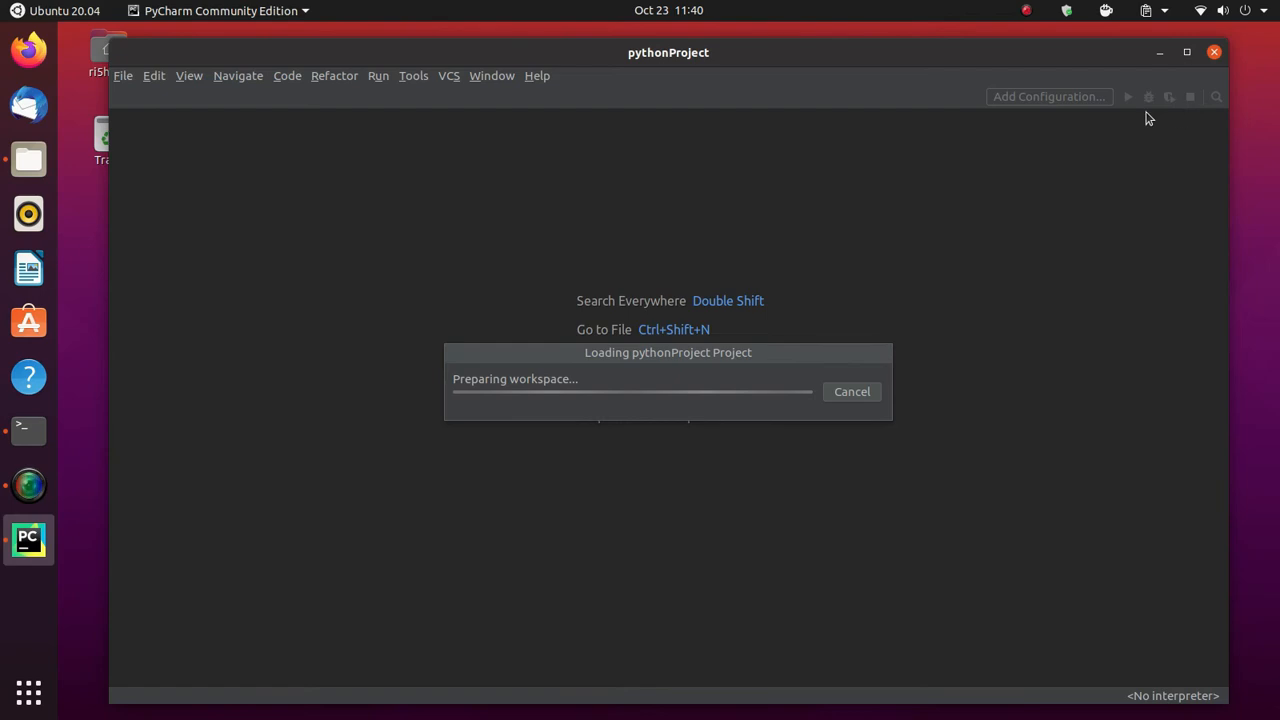
{"action": "mouse_move", "coordinate": [1188, 52]}
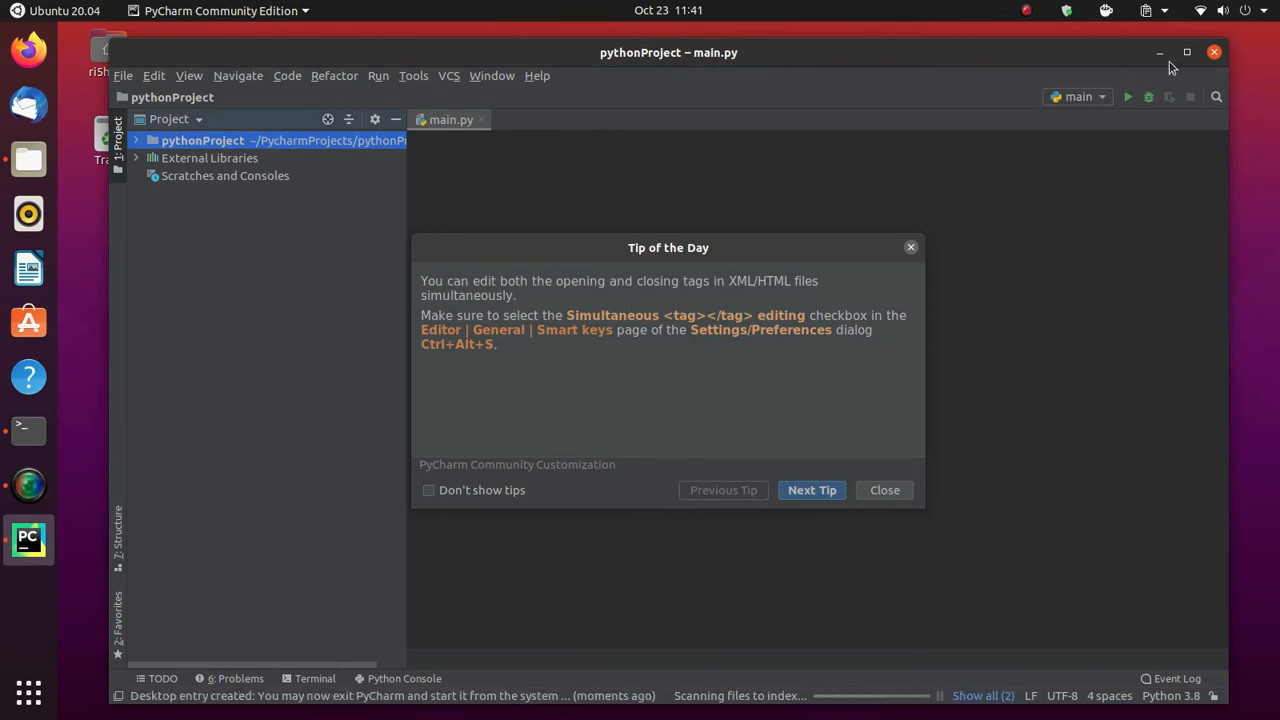
{"action": "left_click", "coordinate": [1186, 52]}
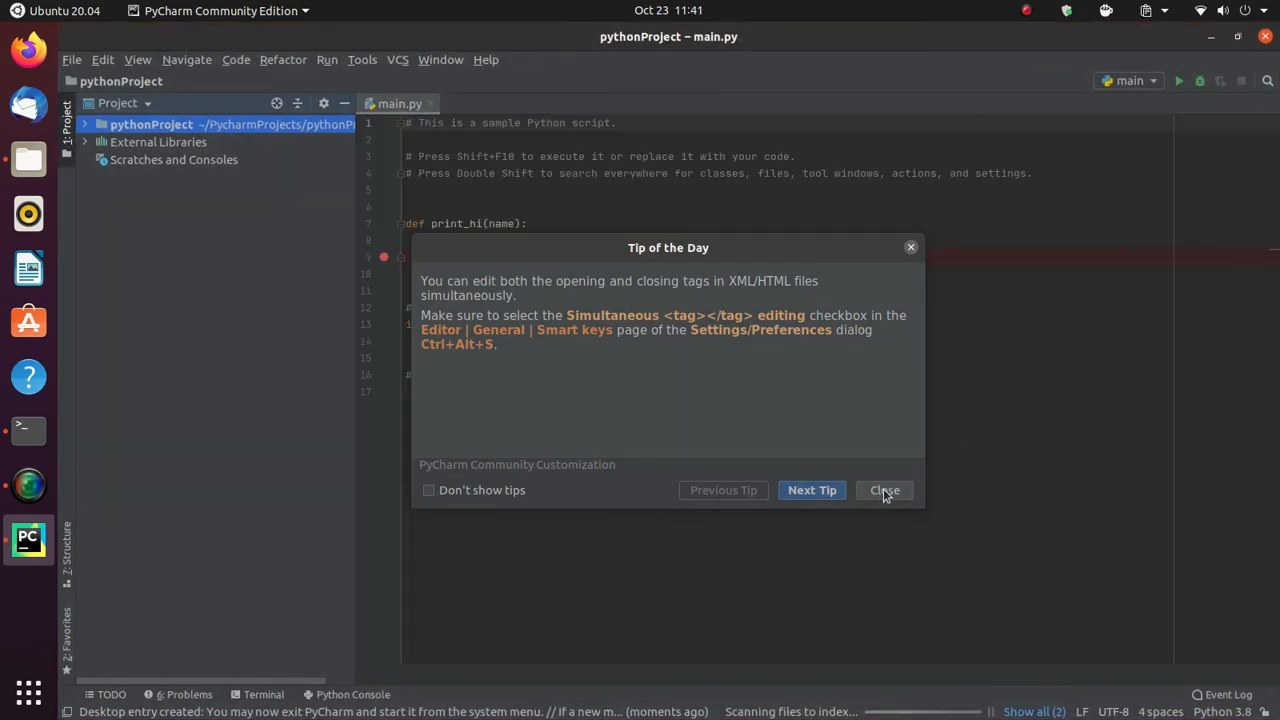
{"action": "left_click", "coordinate": [884, 490]}
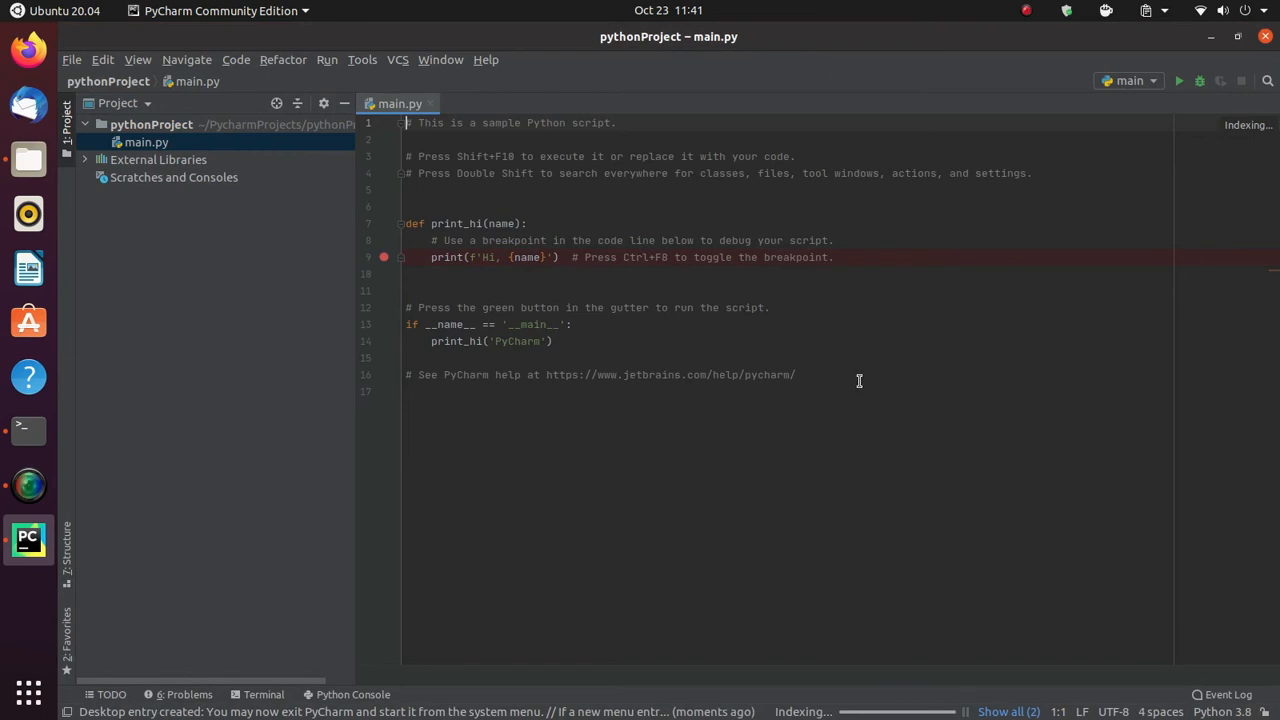
{"action": "mouse_move", "coordinate": [744, 350]}
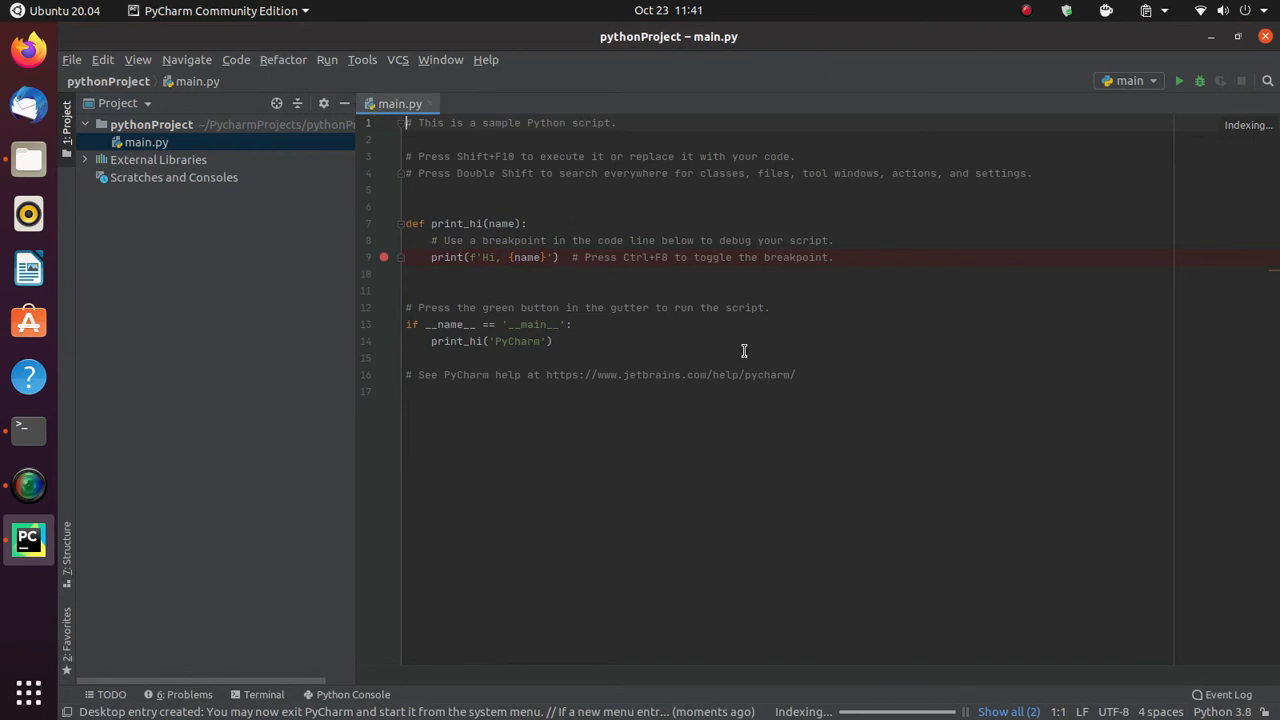
Select all of the generated sample code in main.py to clear it
{"action": "left_click", "coordinate": [796, 374]}
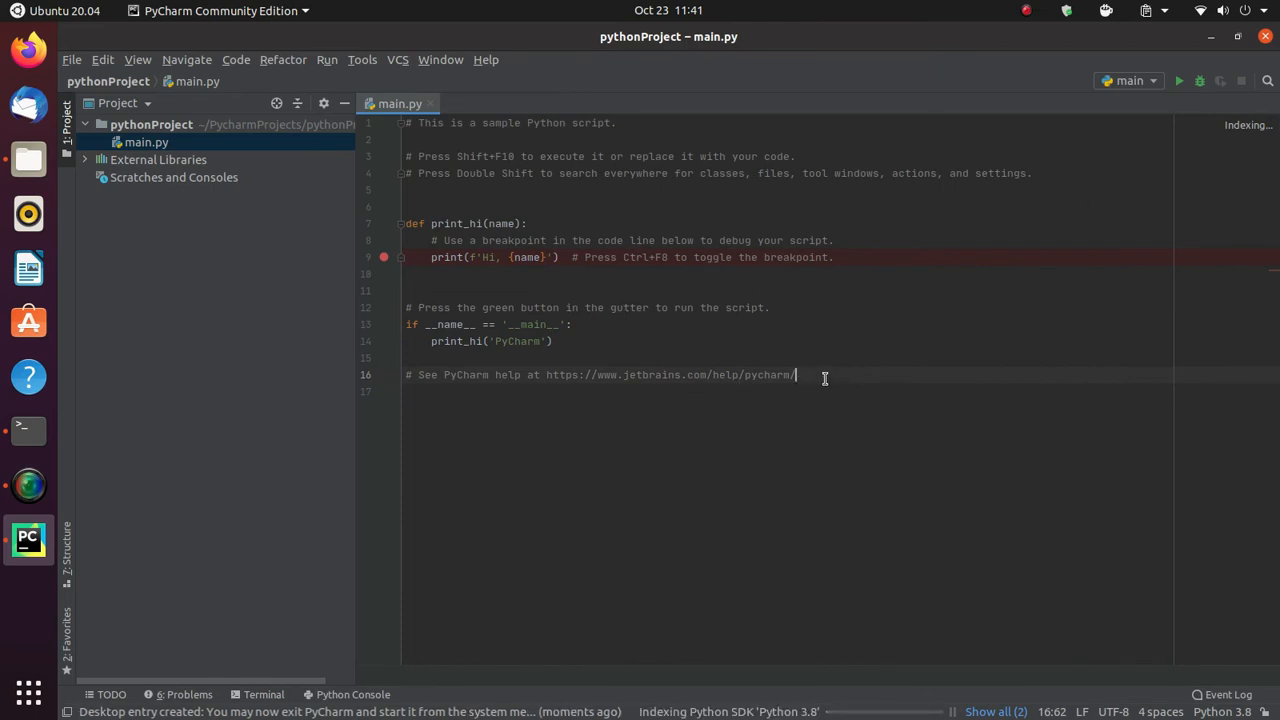
{"action": "mouse_move", "coordinate": [528, 312]}
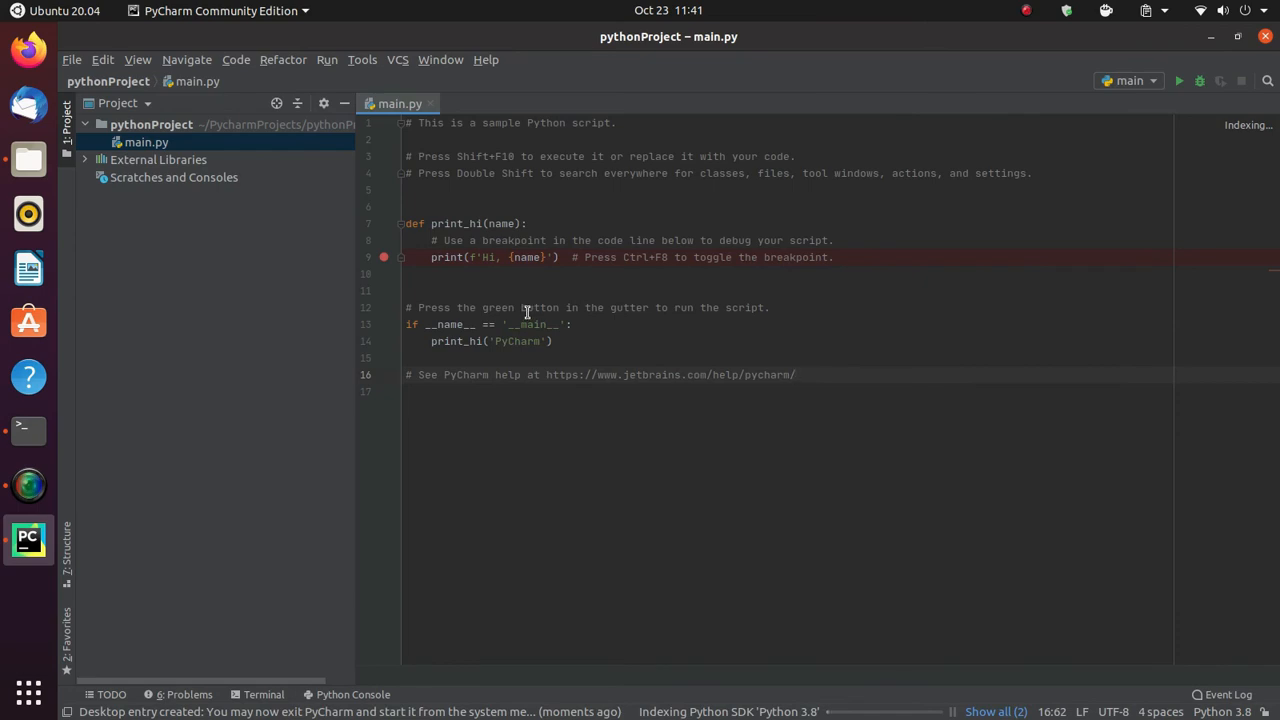
{"action": "mouse_move", "coordinate": [740, 328]}
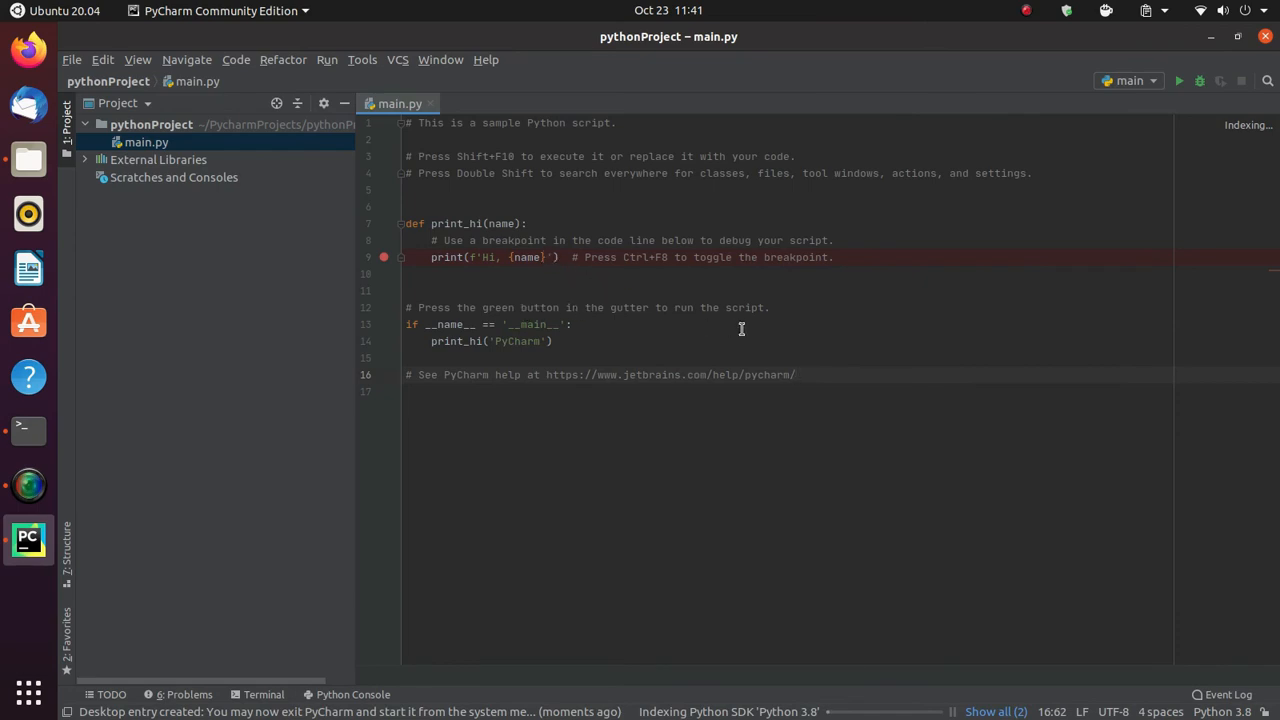
{"action": "mouse_move", "coordinate": [1164, 118]}
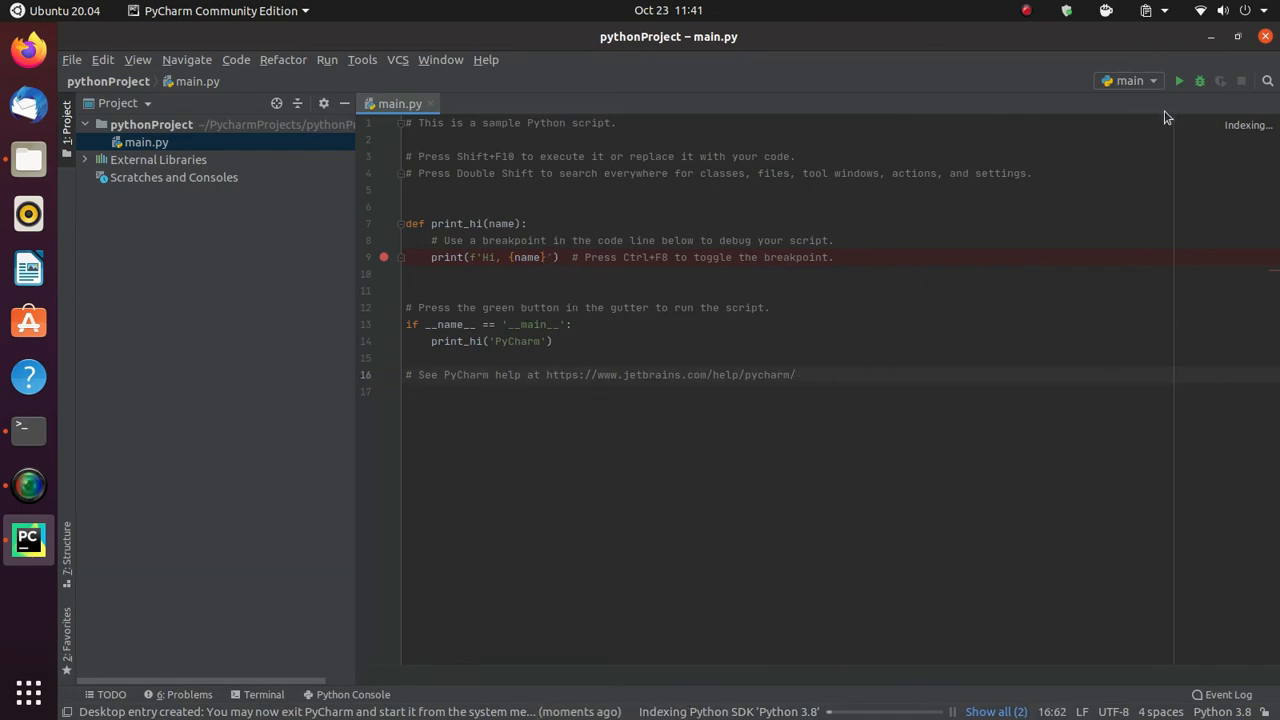
{"action": "key", "text": "ctrl+a"}
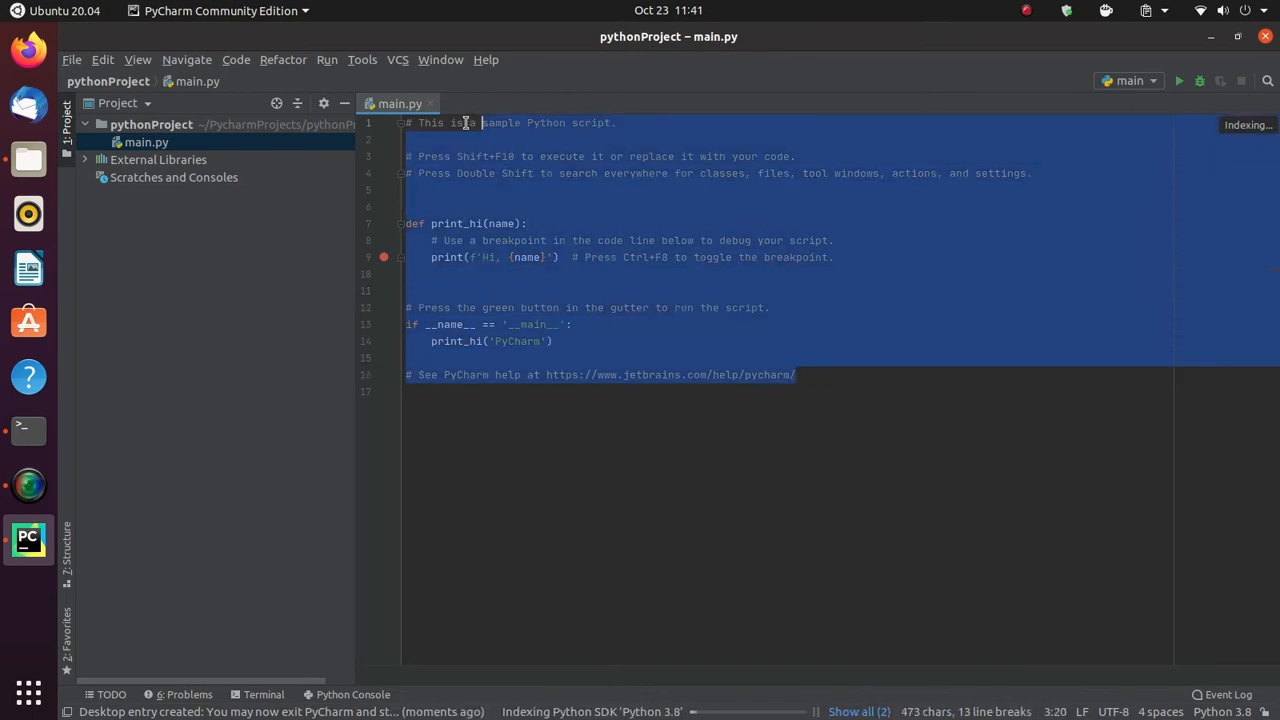
{"action": "left_click", "coordinate": [952, 400]}
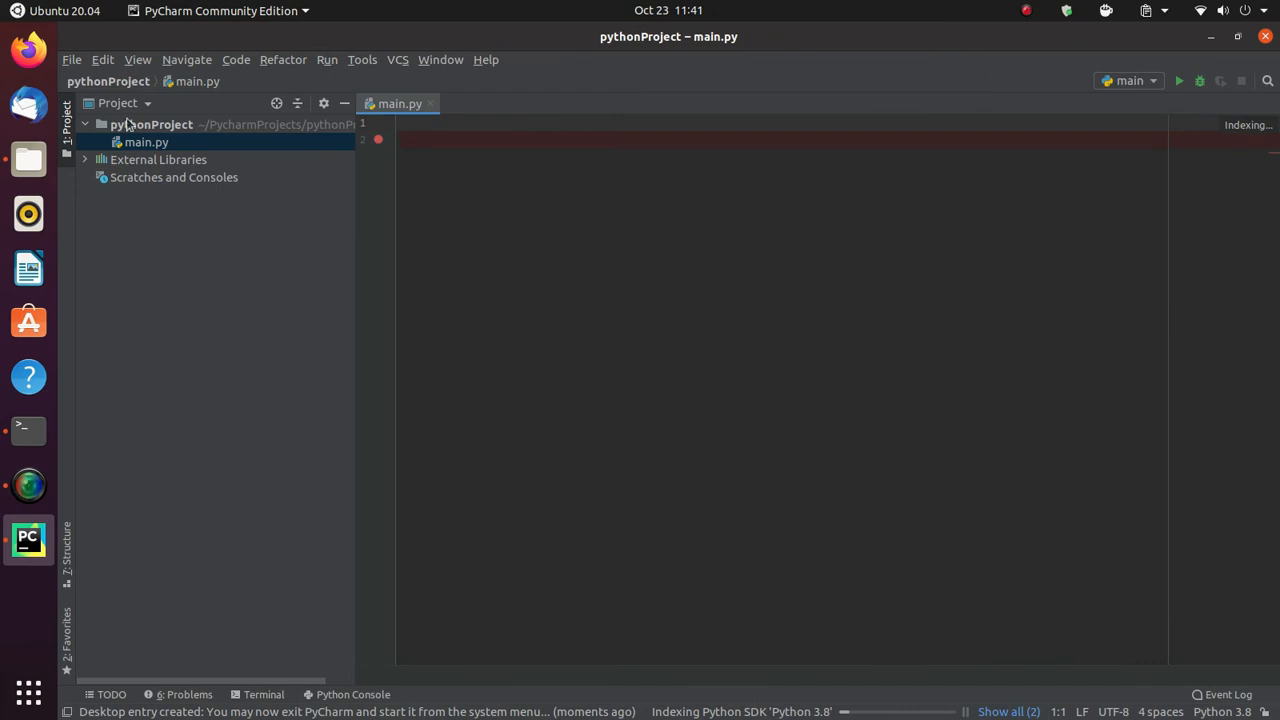
In Settings > Editor > General, enable changing font size with Ctrl+Mouse Wheel
{"action": "left_click", "coordinate": [72, 60]}
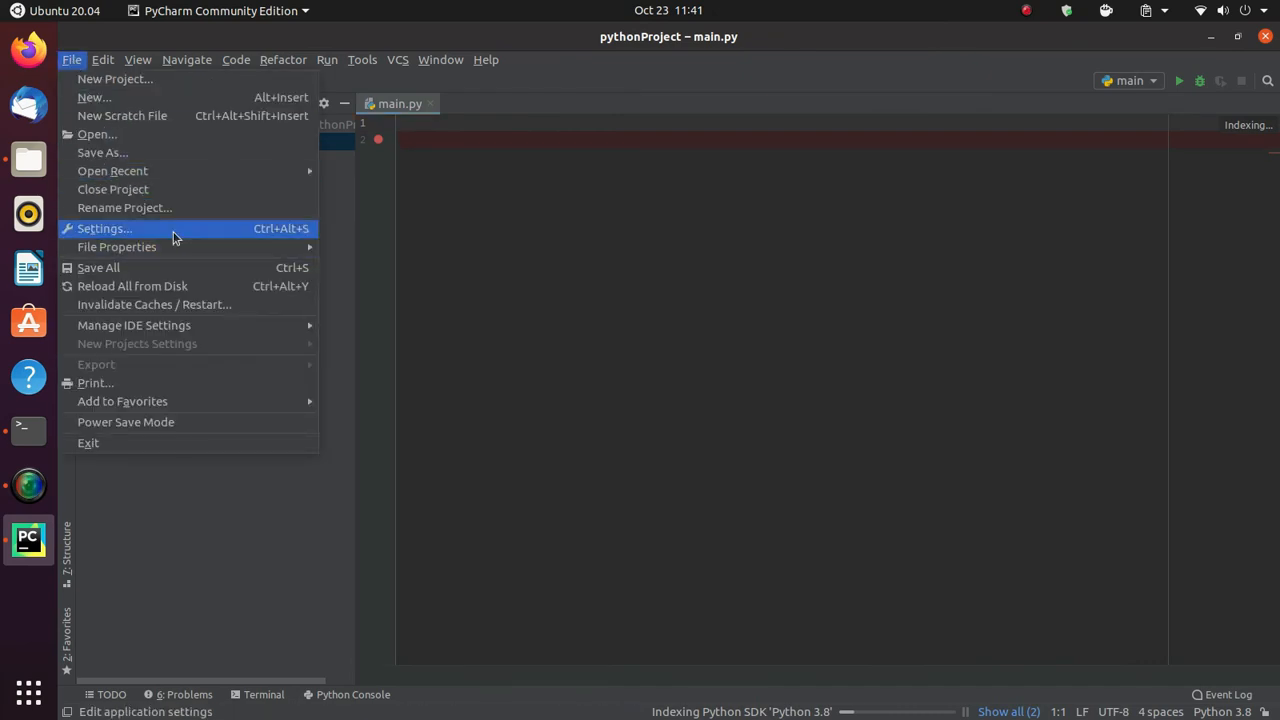
{"action": "mouse_move", "coordinate": [168, 238]}
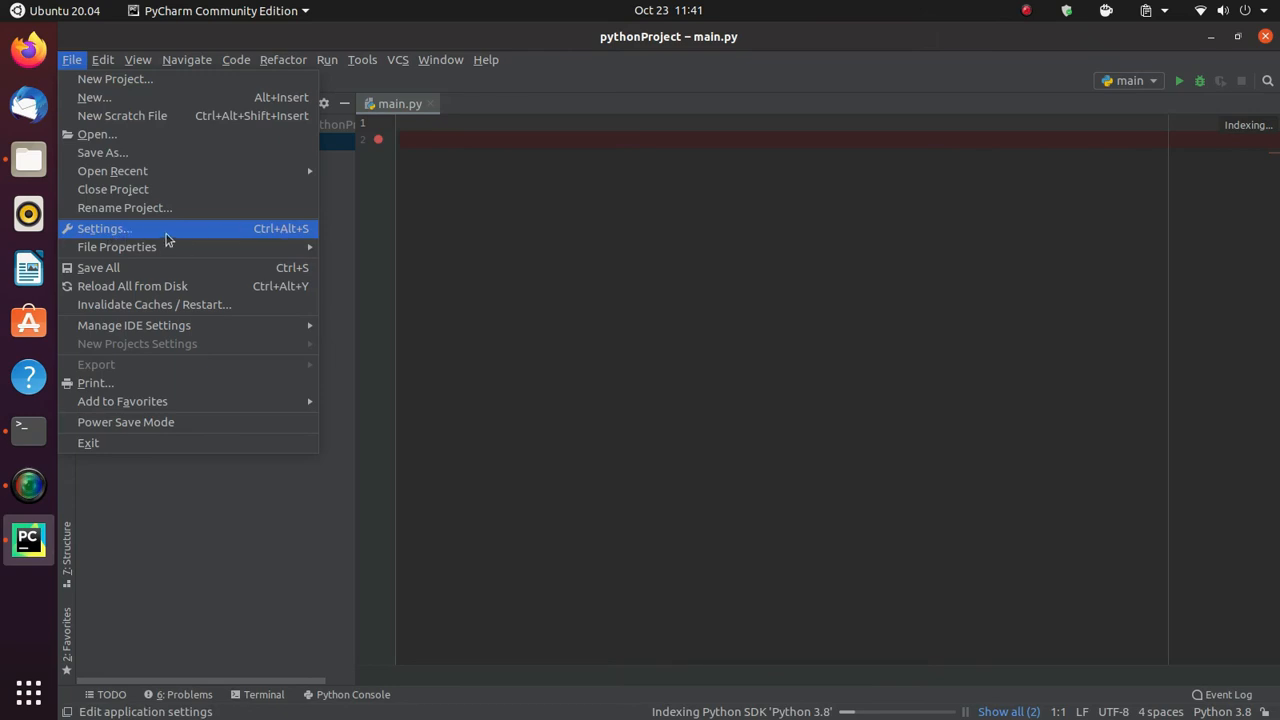
{"action": "left_click", "coordinate": [104, 228]}
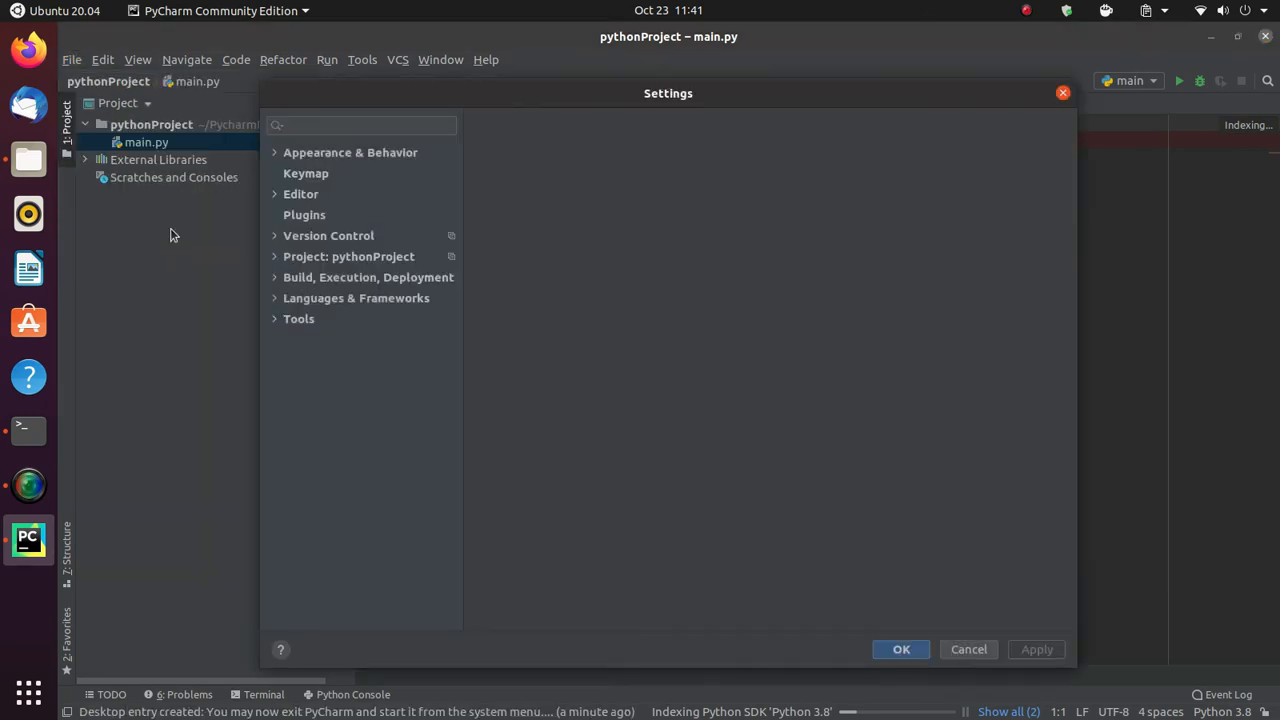
{"action": "left_click", "coordinate": [350, 152]}
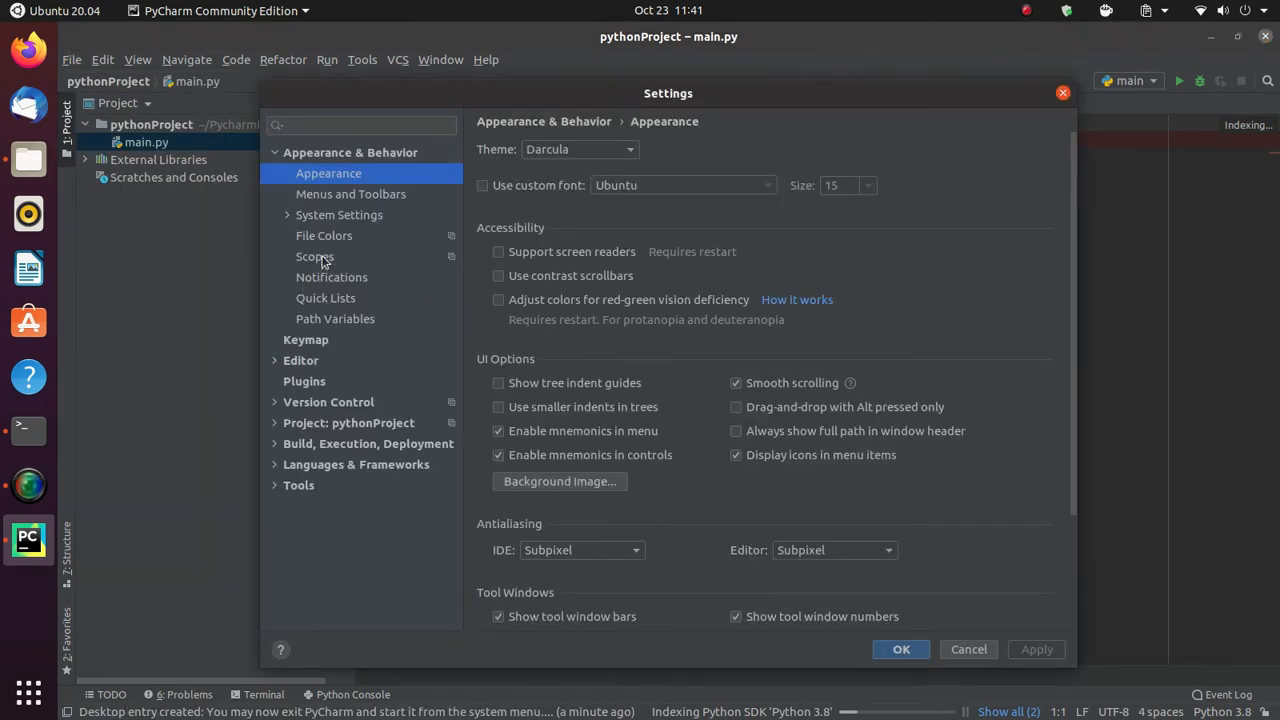
{"action": "left_click", "coordinate": [300, 360]}
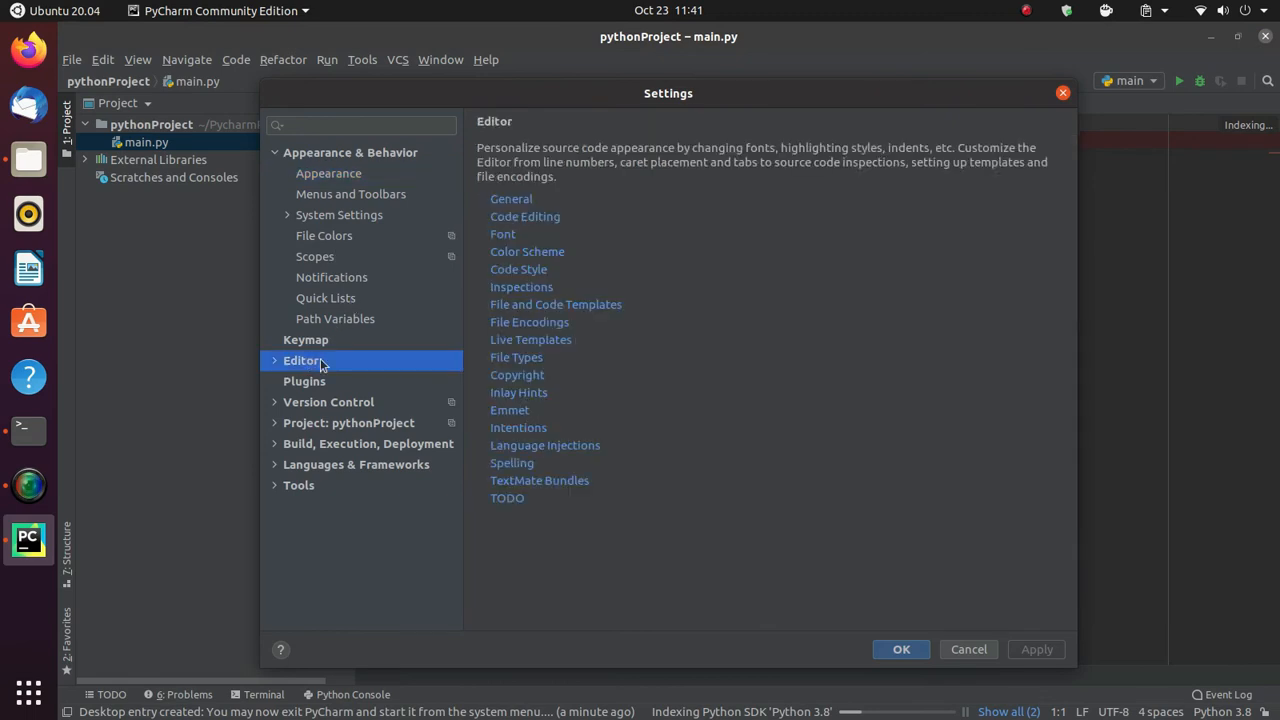
{"action": "left_click", "coordinate": [512, 198]}
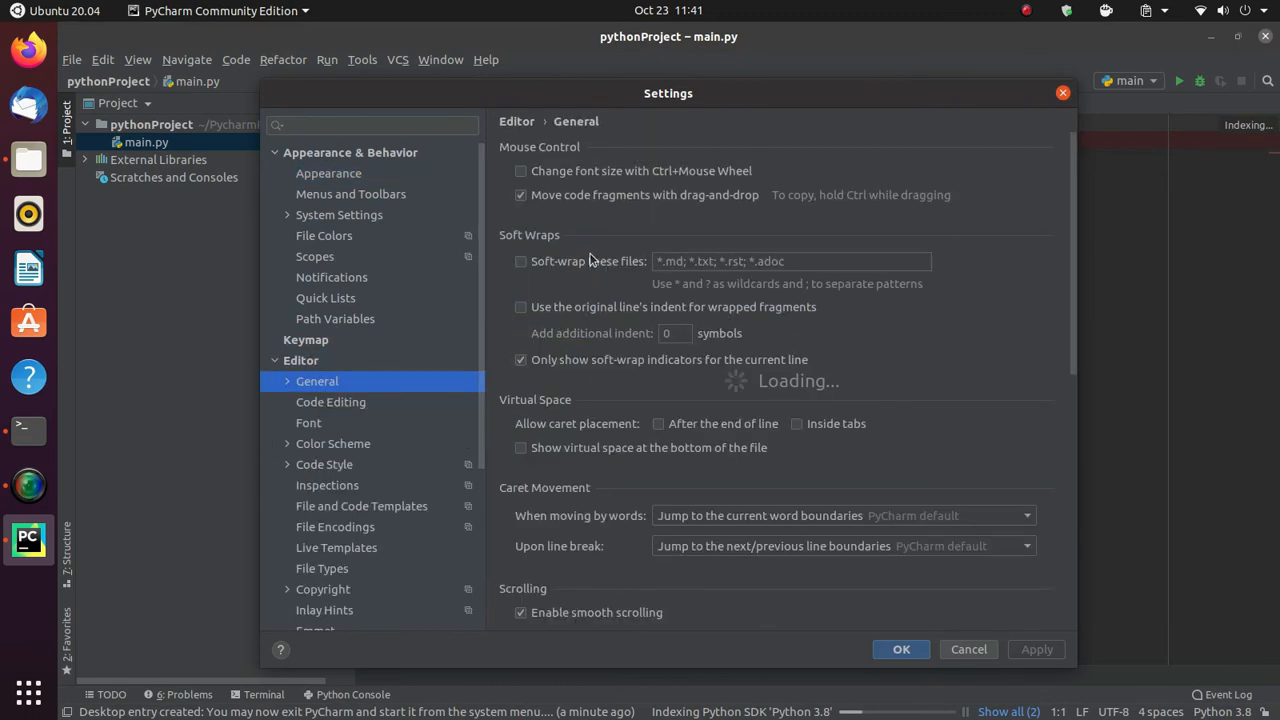
{"action": "left_click", "coordinate": [520, 170]}
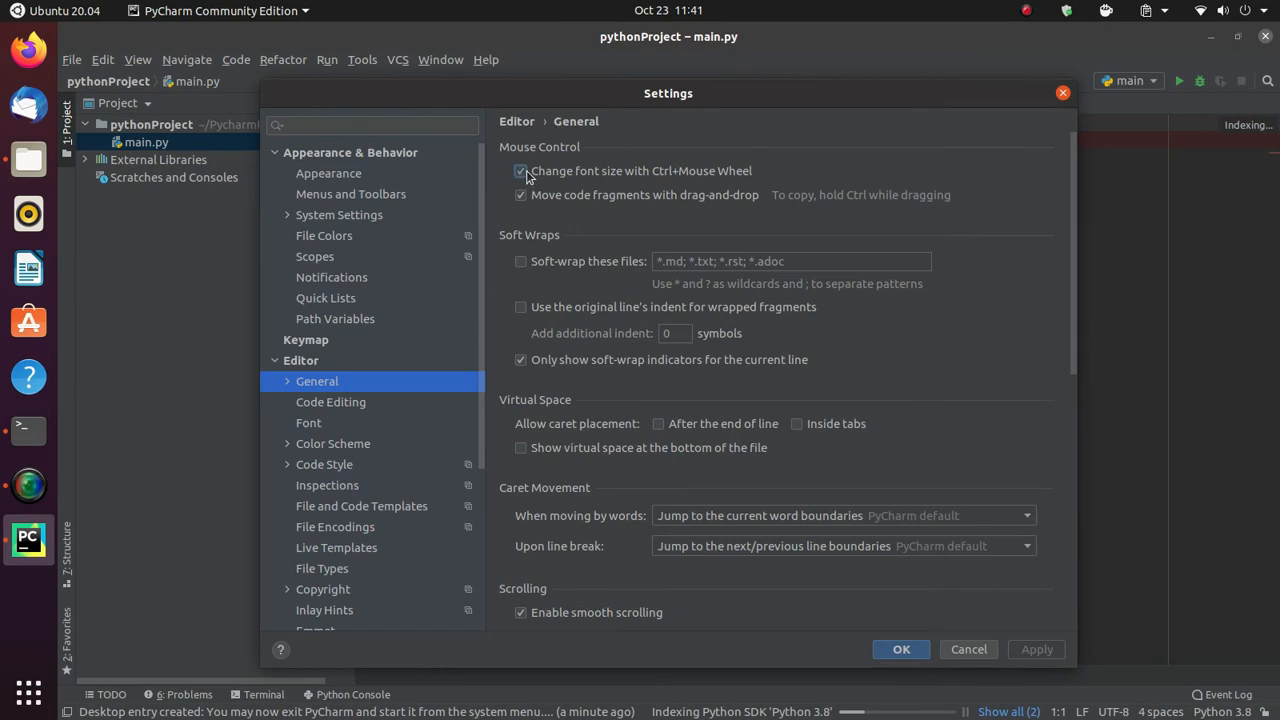
{"action": "left_click", "coordinate": [520, 170]}
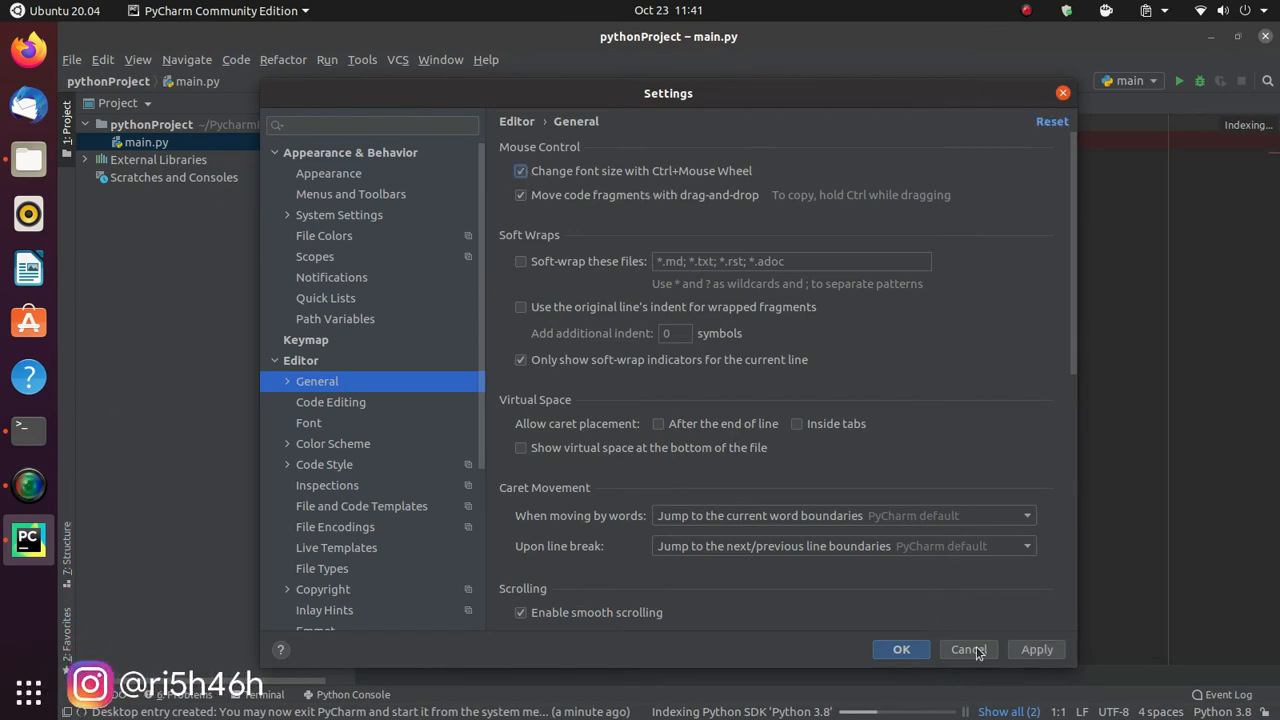
{"action": "mouse_move", "coordinate": [900, 648]}
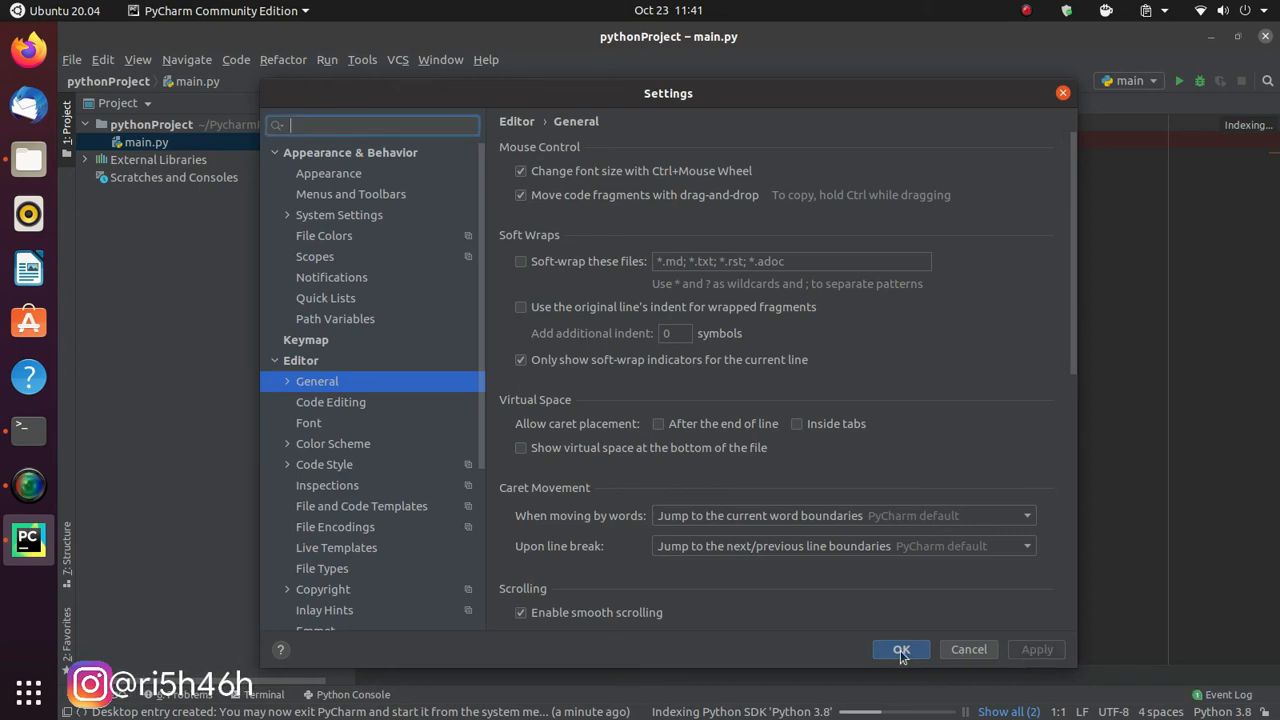
{"action": "left_click", "coordinate": [900, 648]}
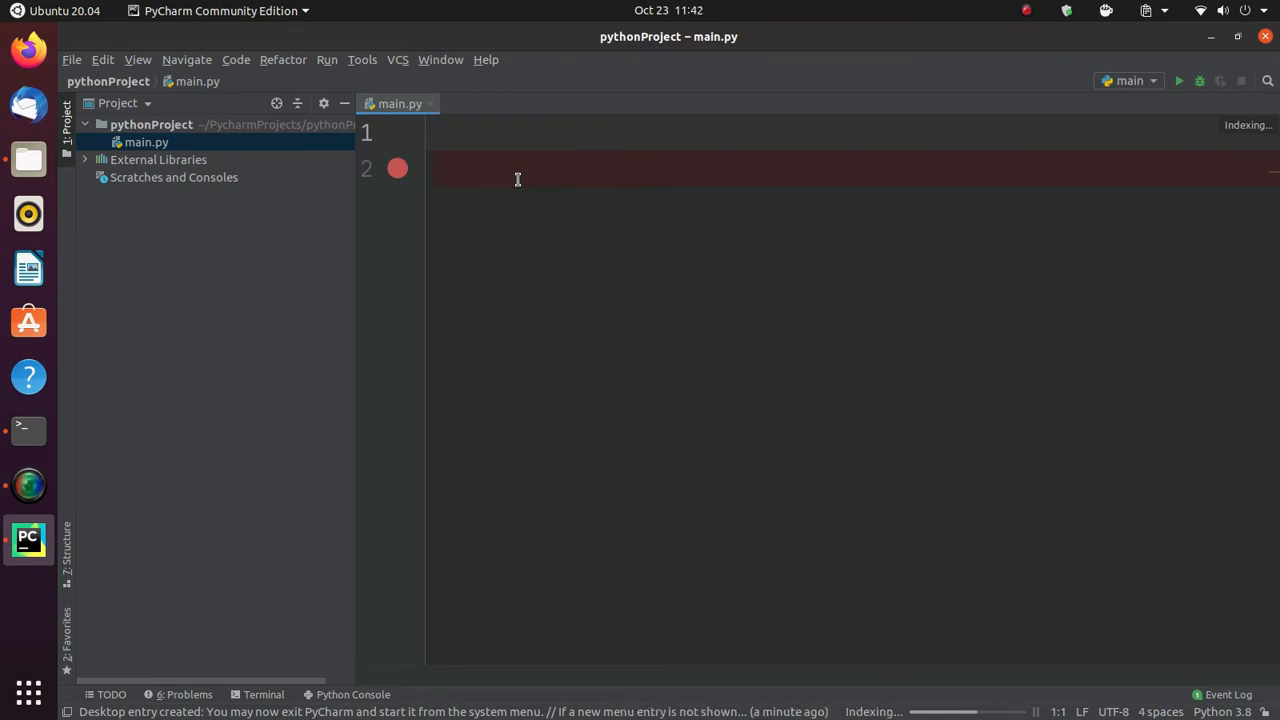
Write print("Hello World") on the first line of main.py
{"action": "type", "text": "print"}
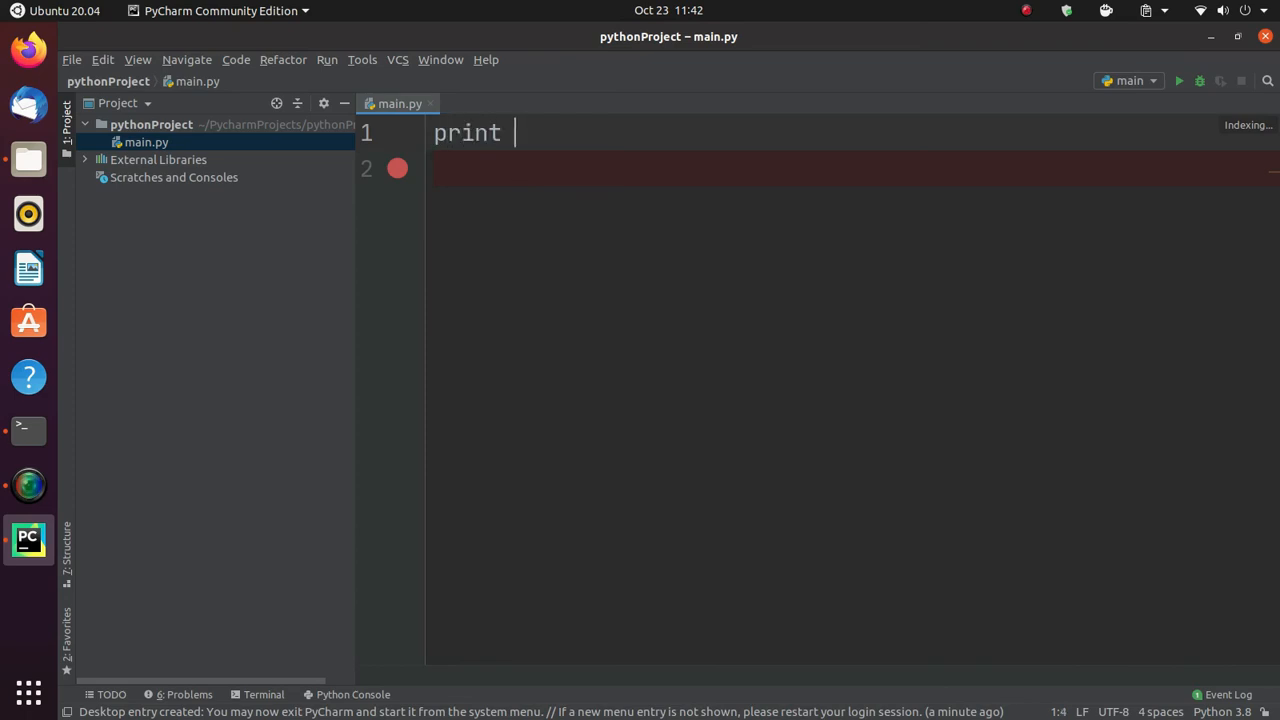
{"action": "key", "text": "BackSpace"}
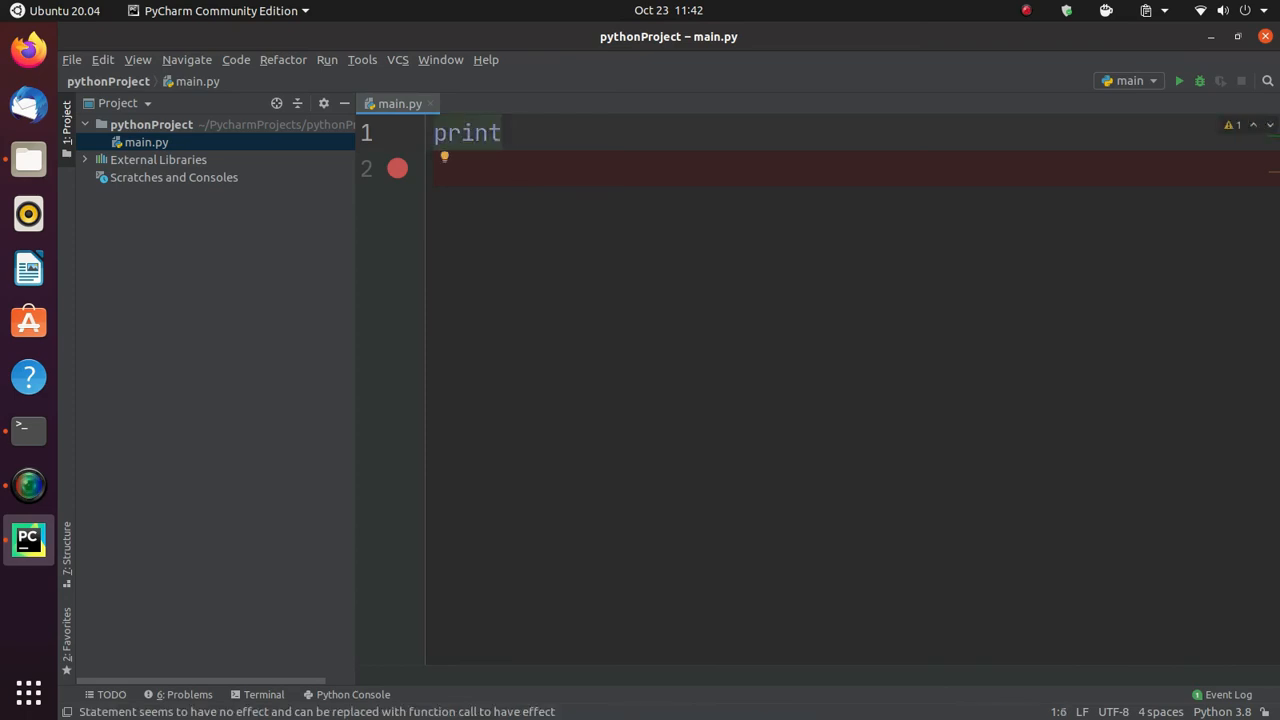
{"action": "type", "text": "()"}
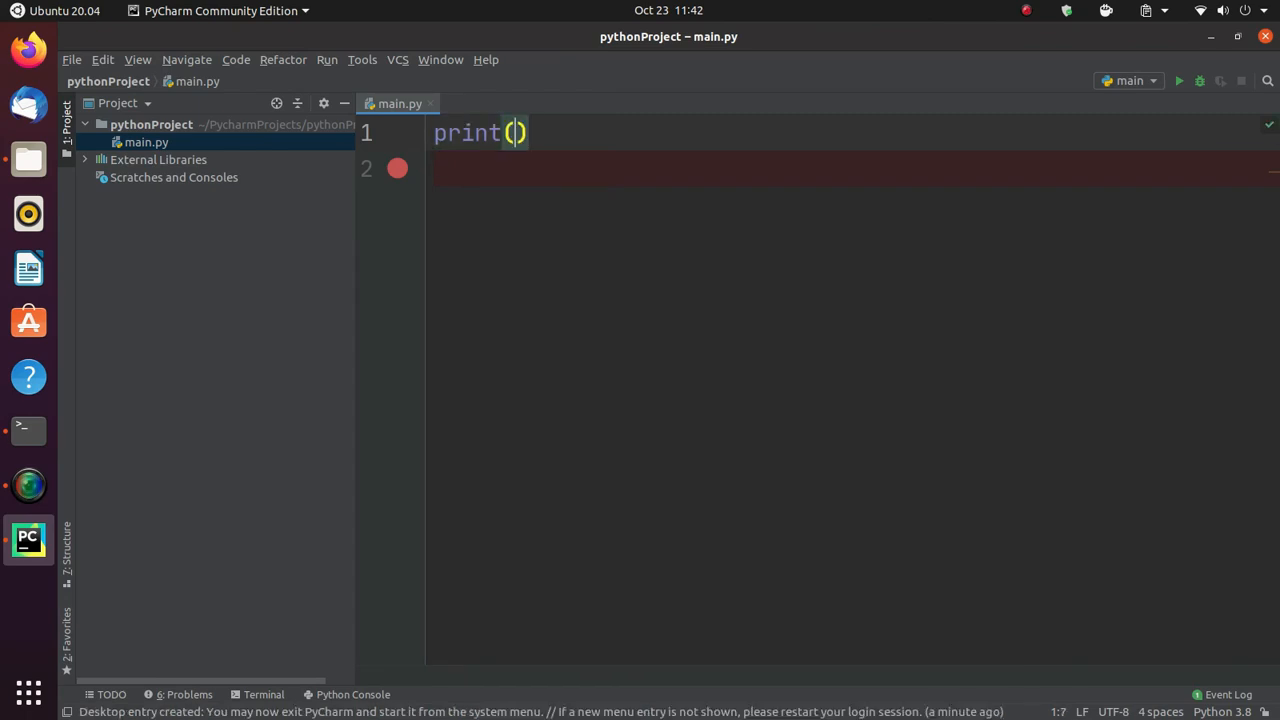
{"action": "type", "text": "\"e\""}
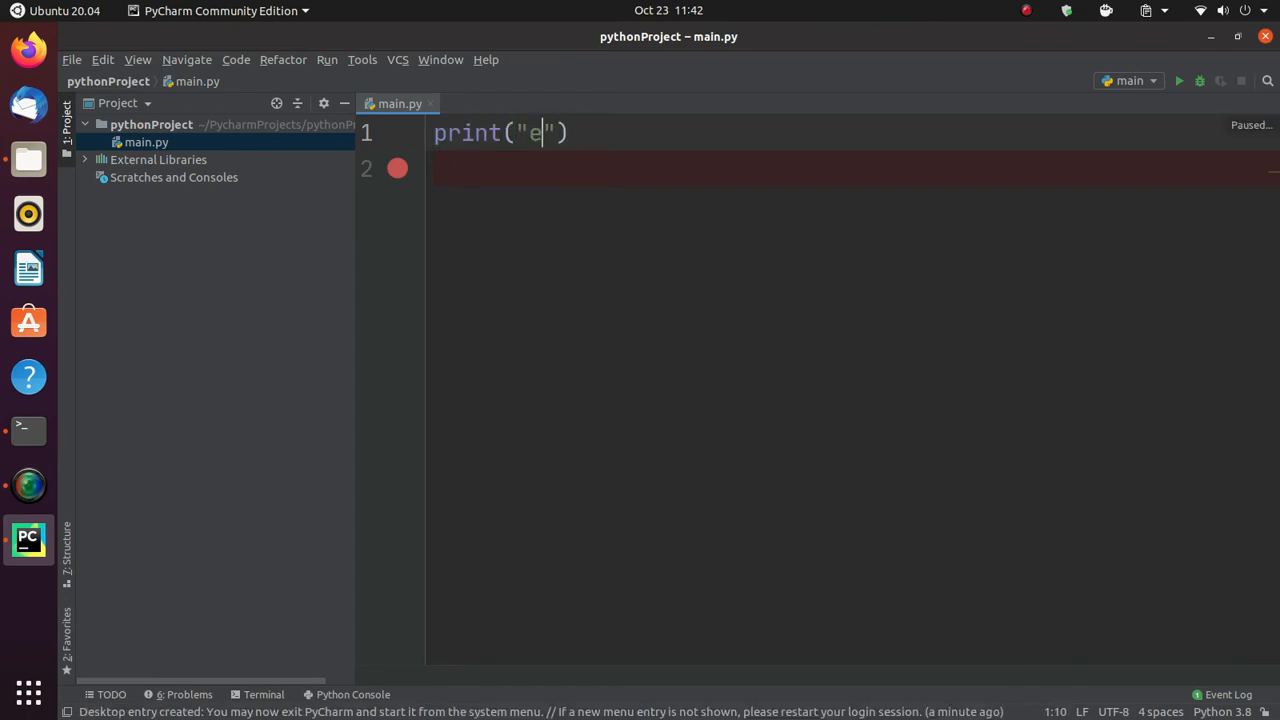
{"action": "type", "text": "Hello World"}
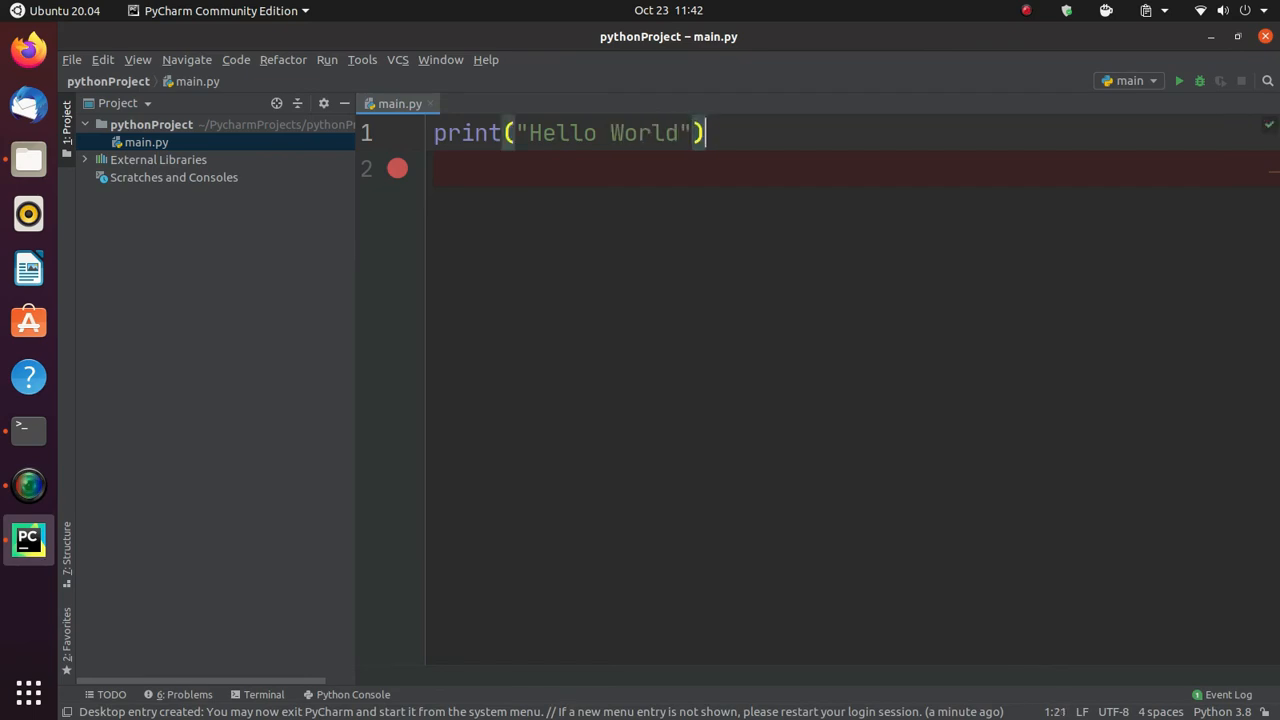
Add a second line print(2+3) below it
{"action": "key", "text": "Return"}
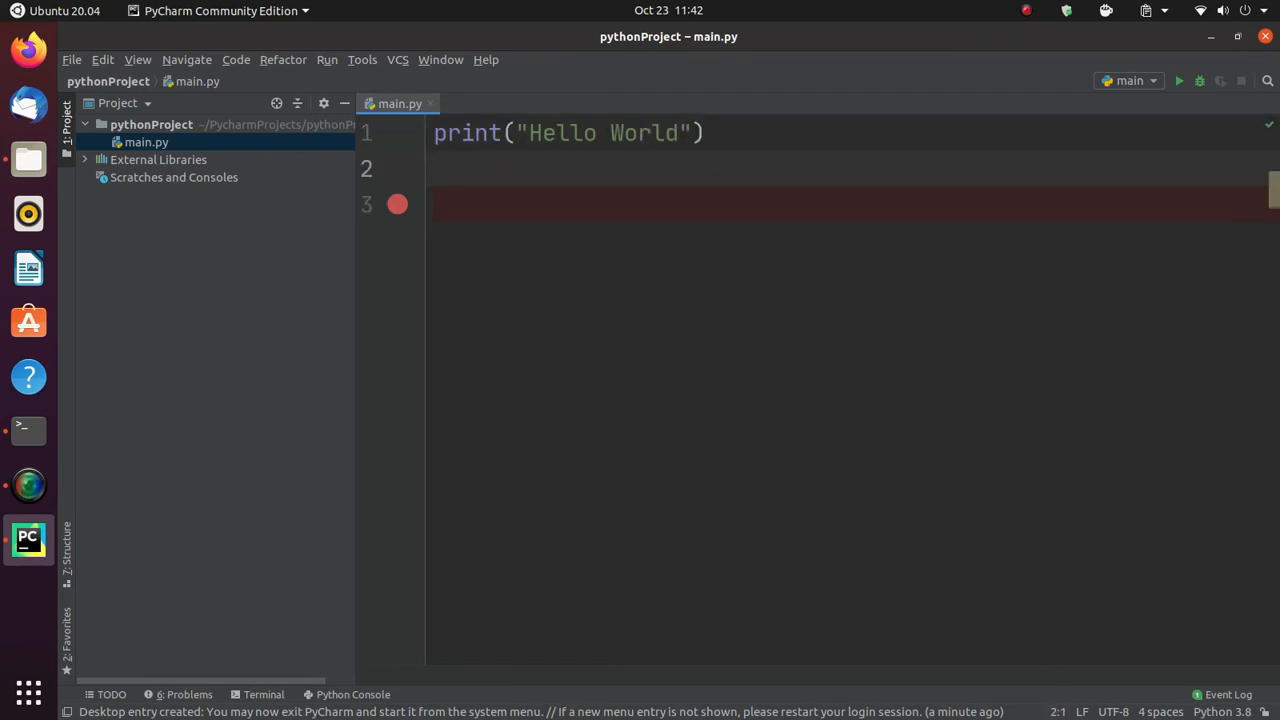
{"action": "type", "text": "print"}
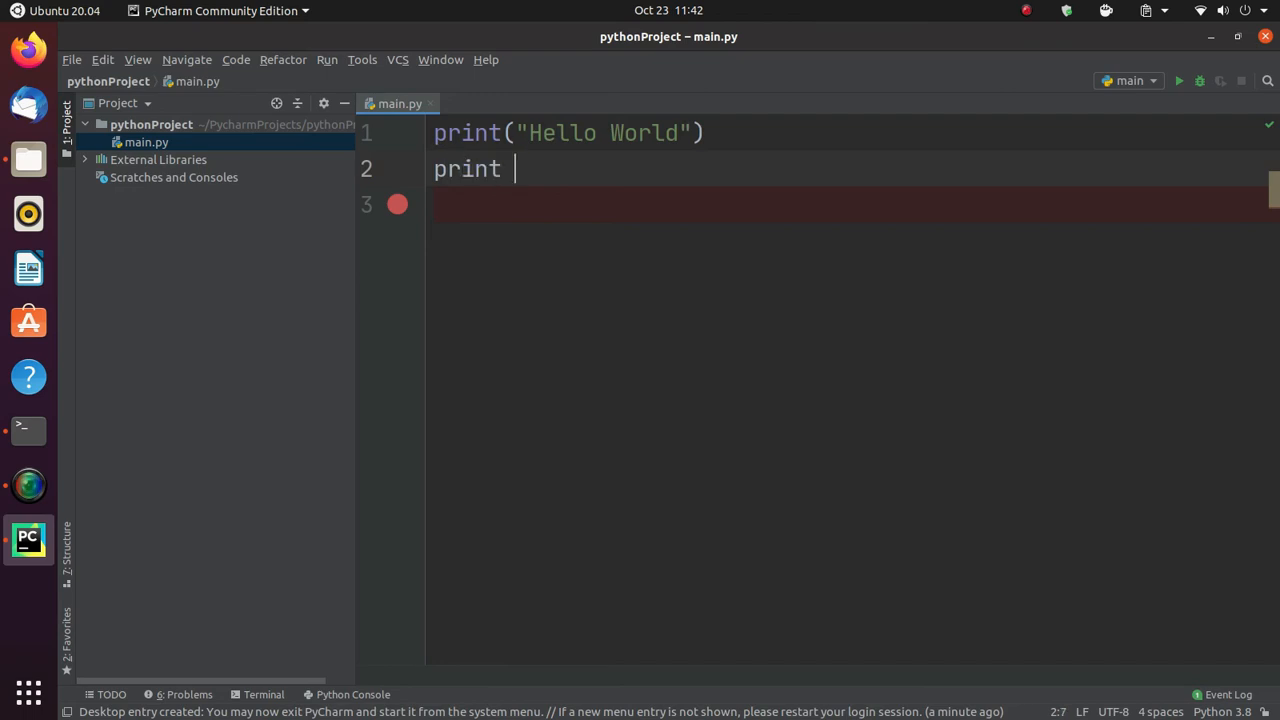
{"action": "type", "text": "("}
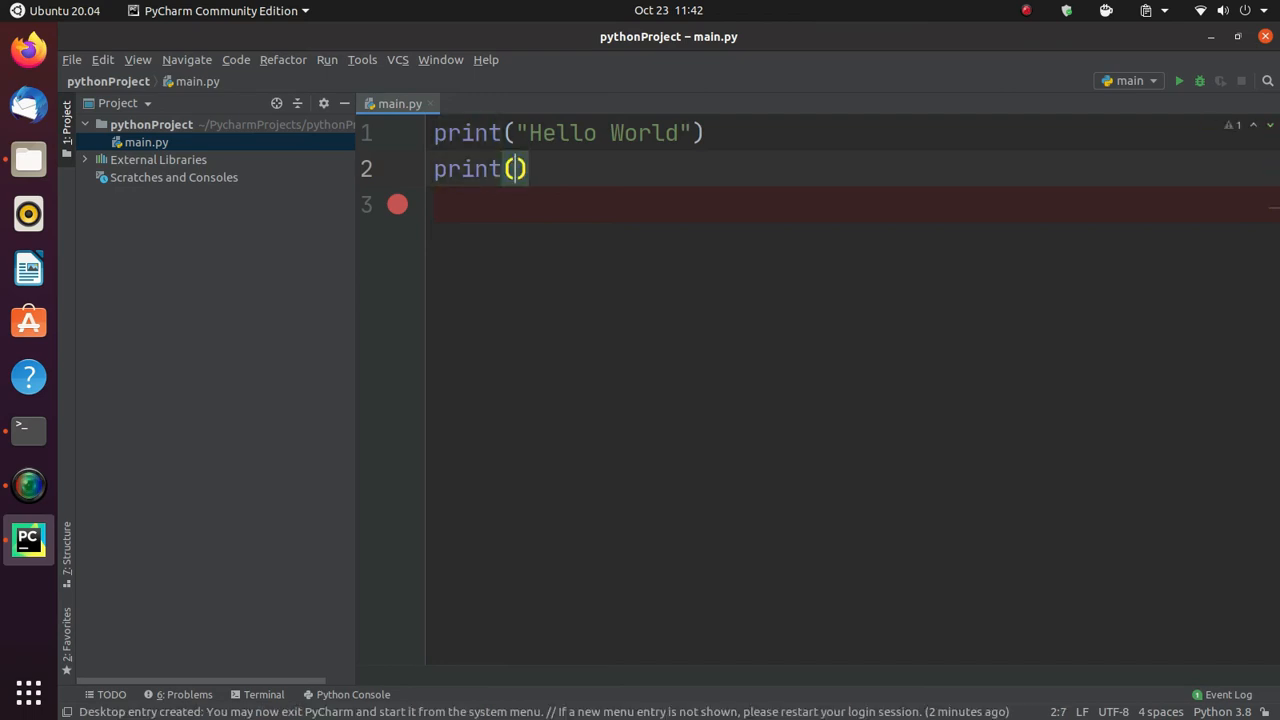
{"action": "type", "text": "2"}
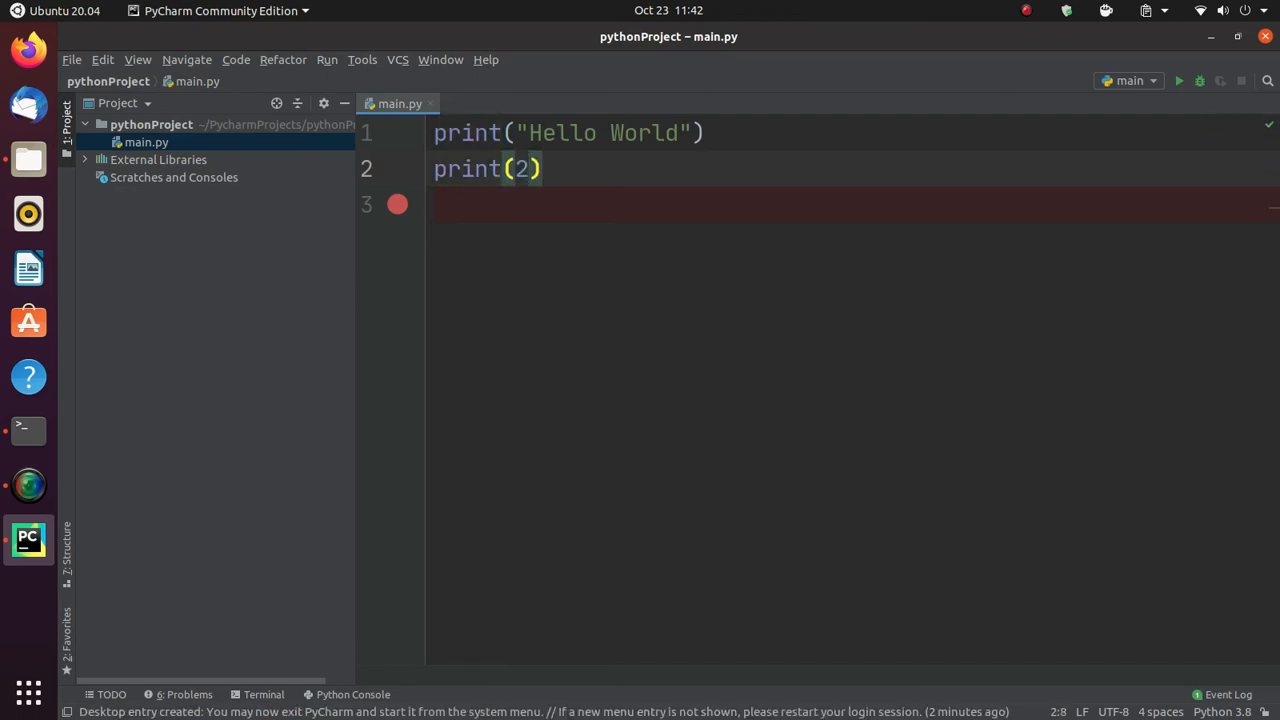
{"action": "type", "text": "+3"}
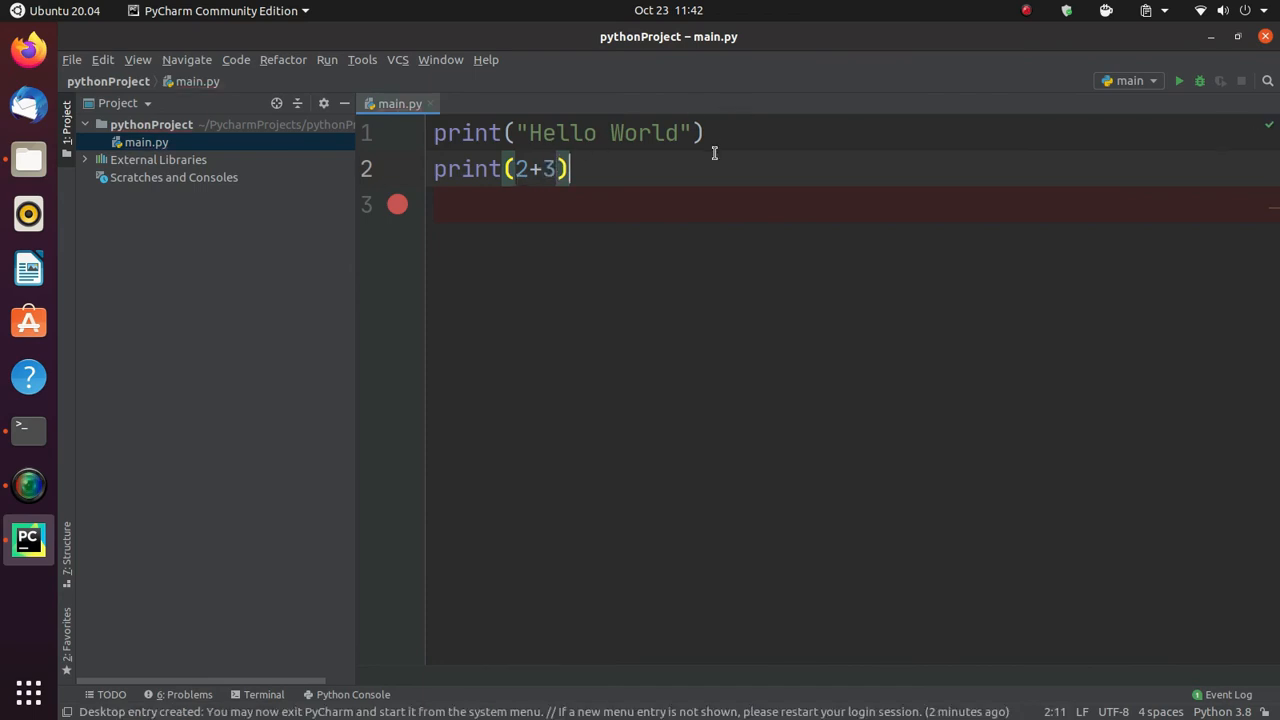
Run main.py to output Hello World and 5, then hide the Run panel
{"action": "left_click", "coordinate": [1180, 80]}
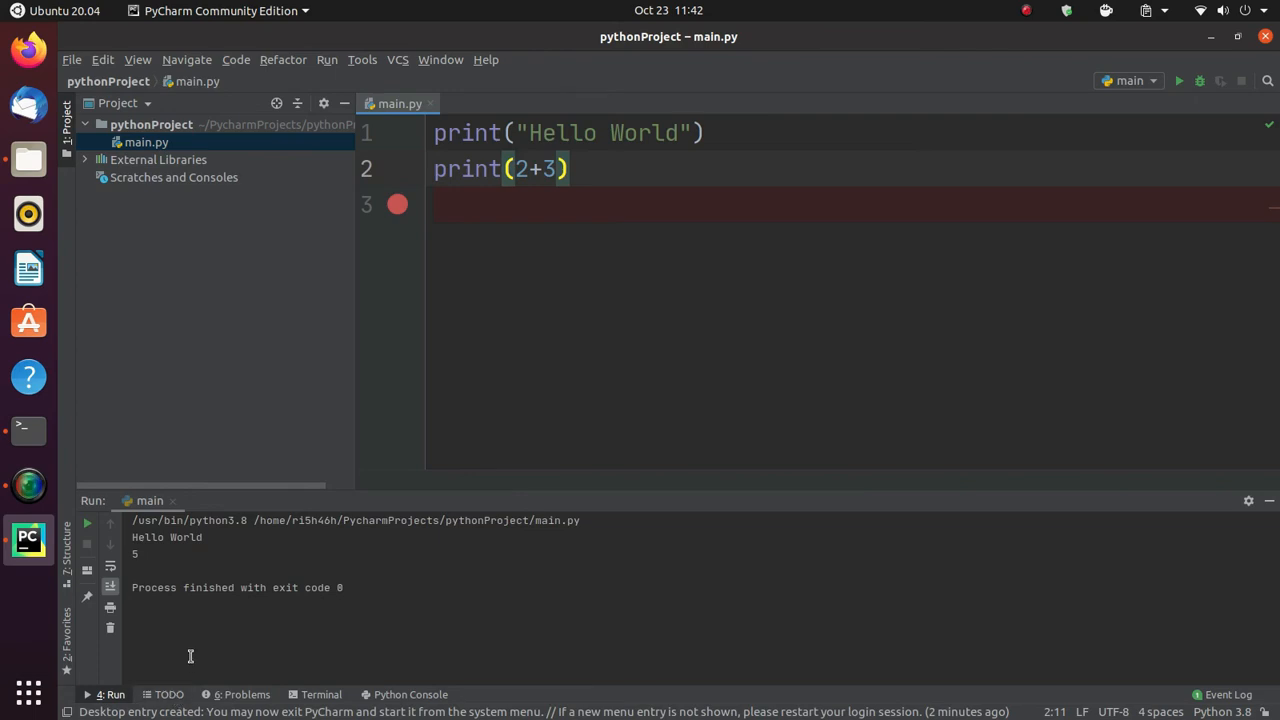
{"action": "left_click_drag", "start_coordinate": [474, 500], "coordinate": [474, 490]}
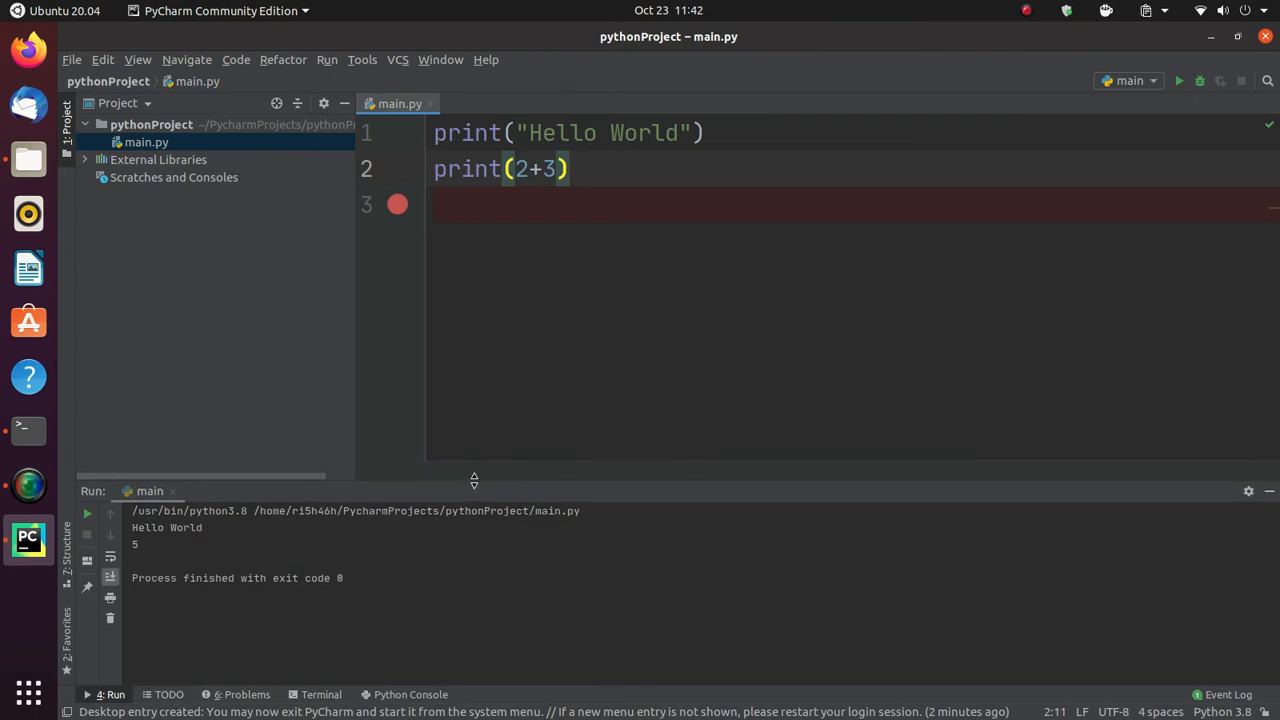
{"action": "left_click_drag", "start_coordinate": [474, 480], "coordinate": [474, 448]}
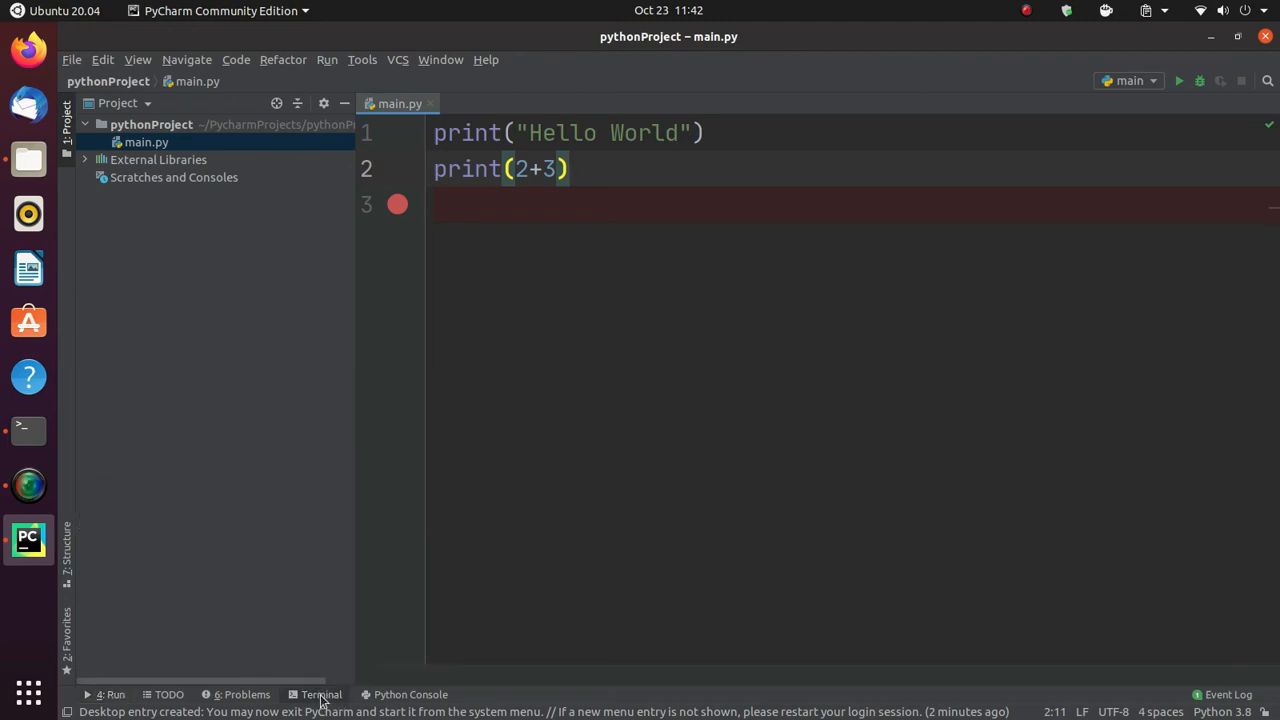
In the project terminal, attempt python -m venv sample, which fails
{"action": "left_click", "coordinate": [320, 694]}
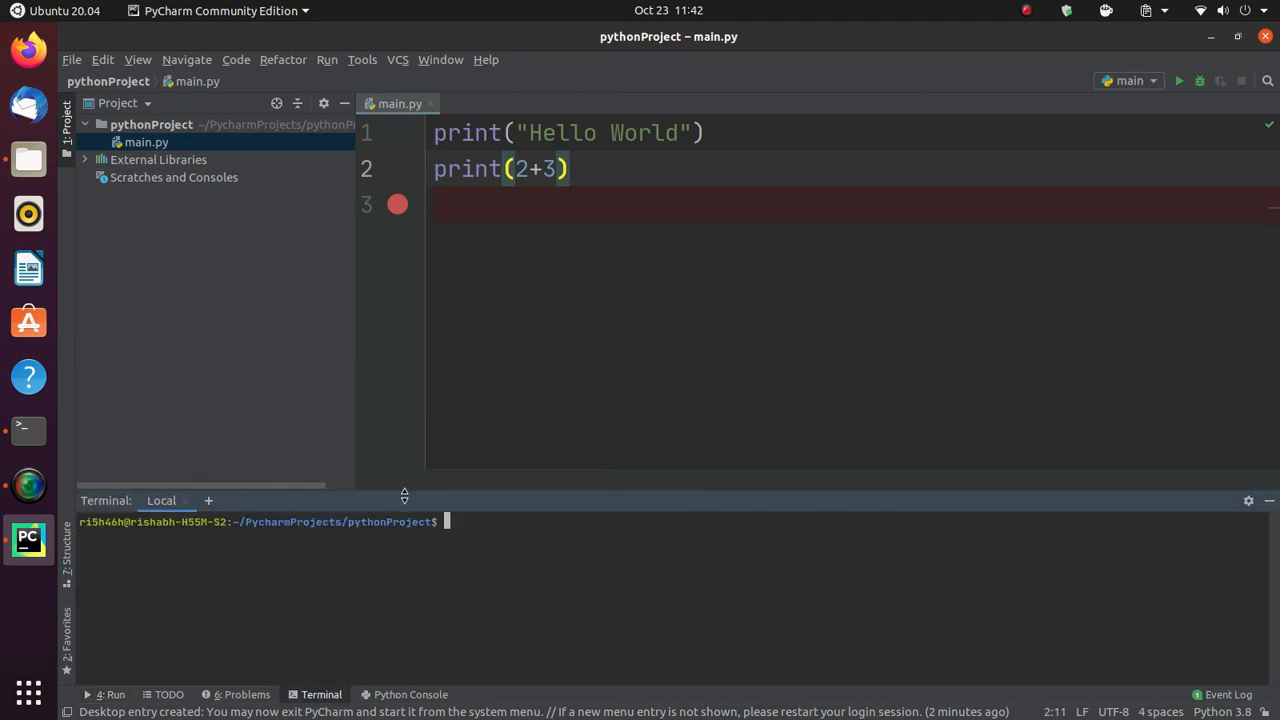
{"action": "left_click_drag", "start_coordinate": [404, 500], "coordinate": [404, 464]}
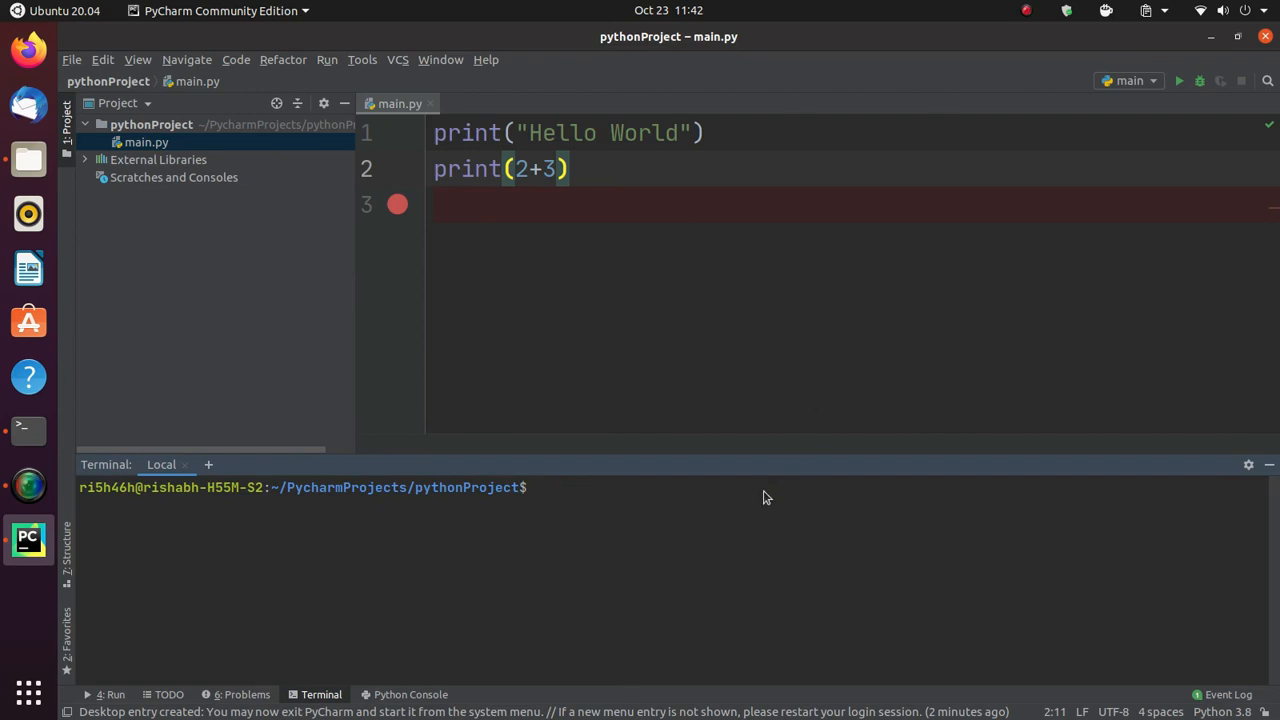
{"action": "left_click", "coordinate": [540, 488]}
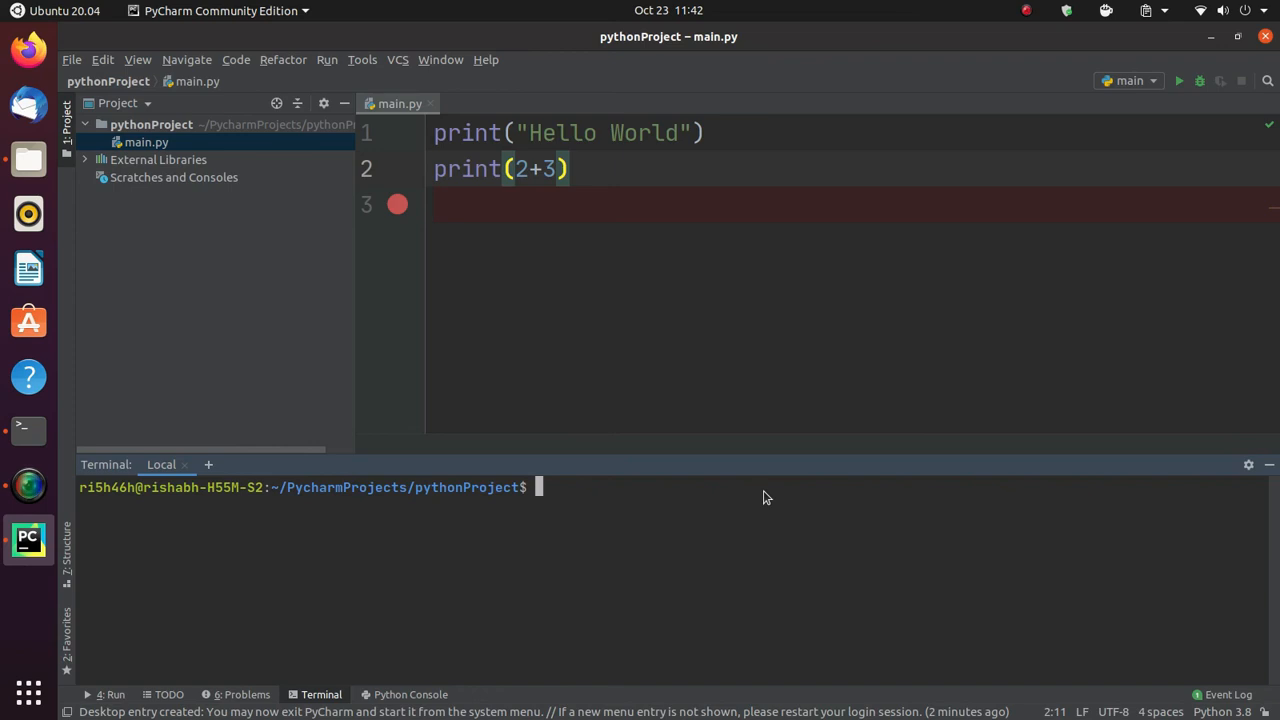
{"action": "type", "text": "pyt"}
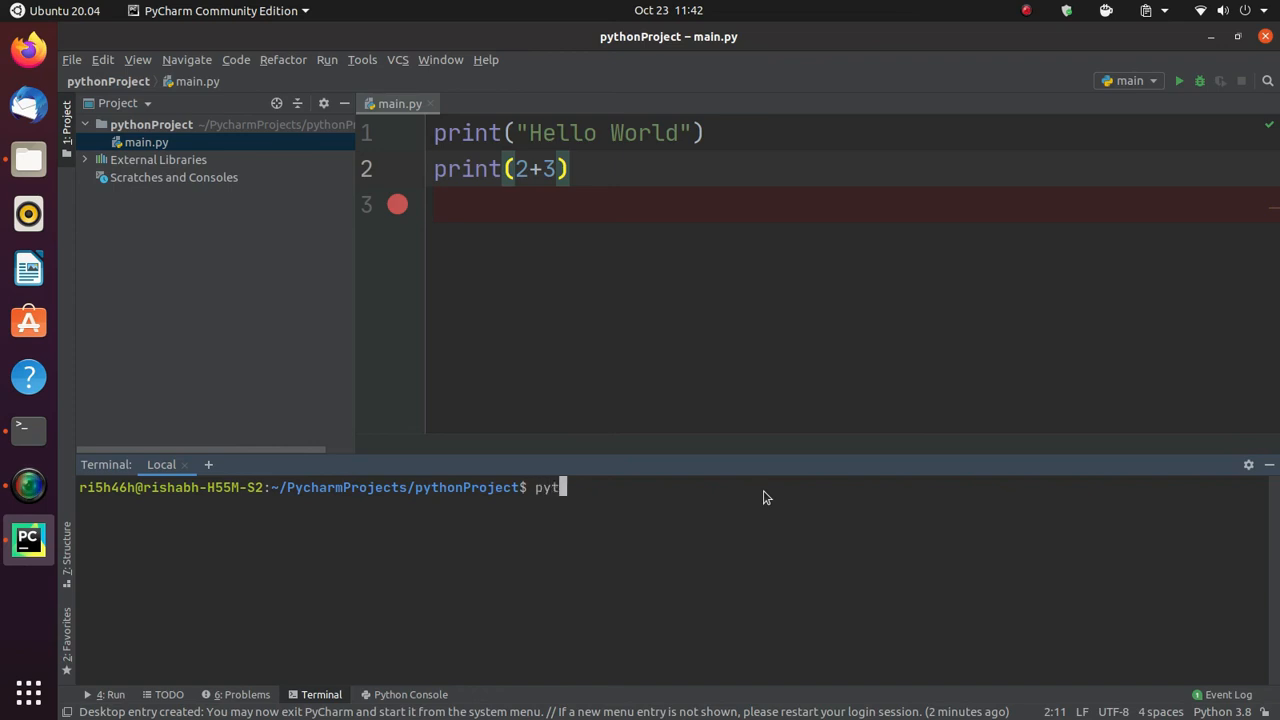
{"action": "type", "text": "hon"}
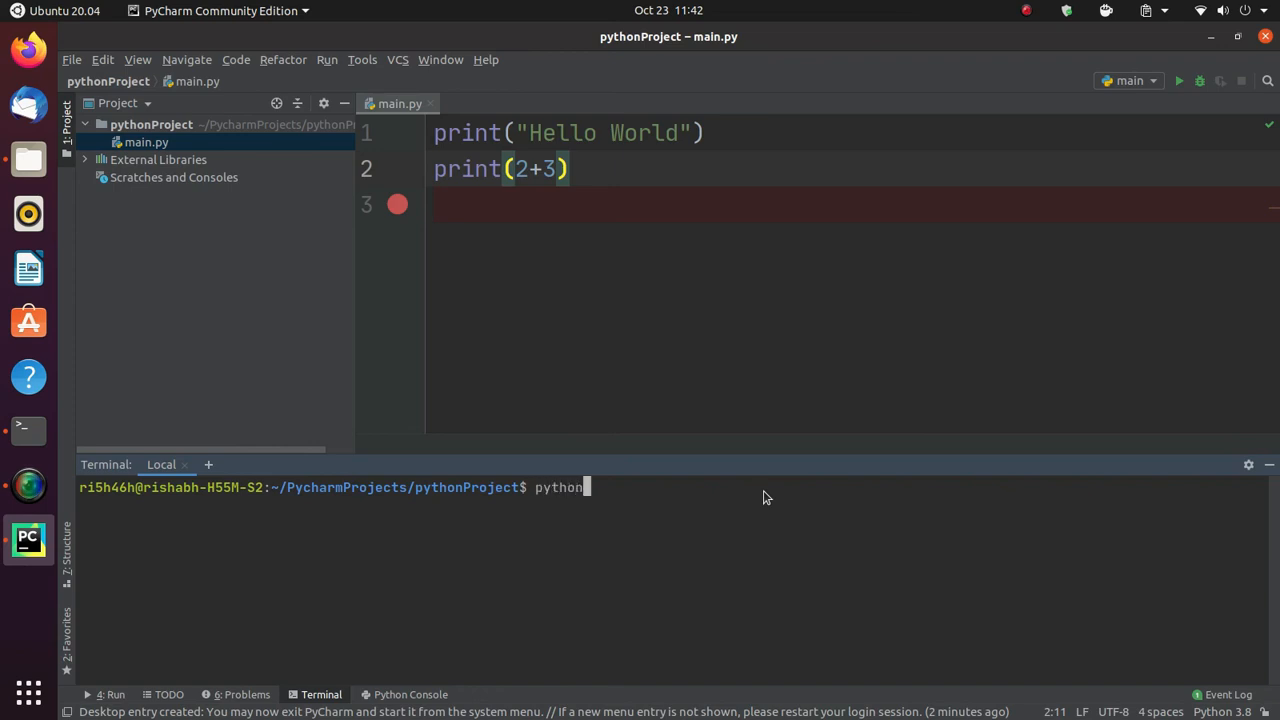
{"action": "type", "text": "-m"}
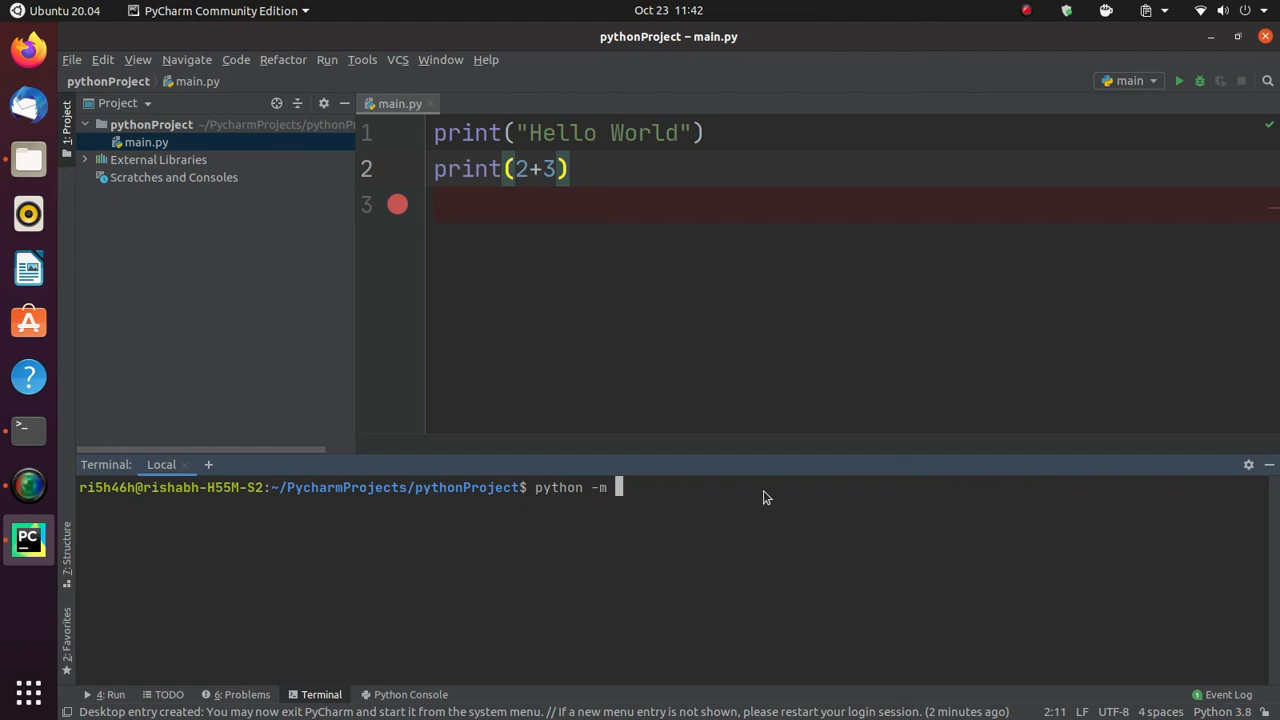
{"action": "type", "text": "venv"}
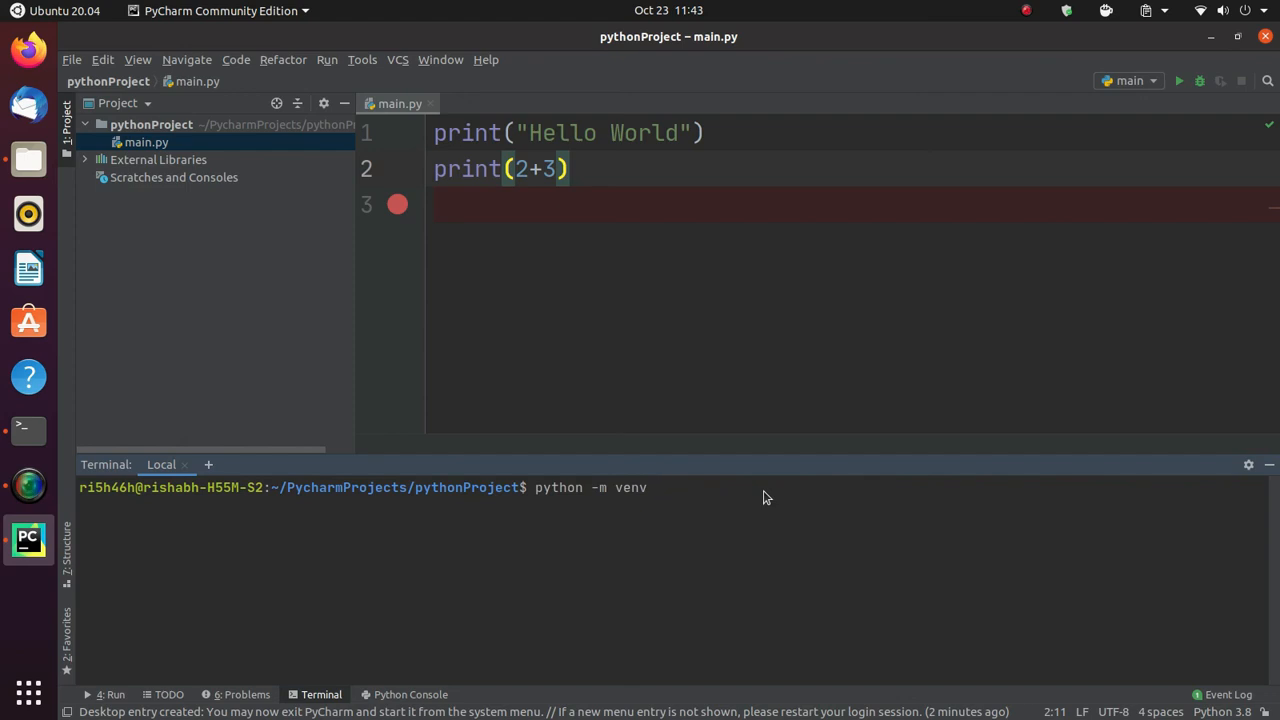
{"action": "type", "text": "sa"}
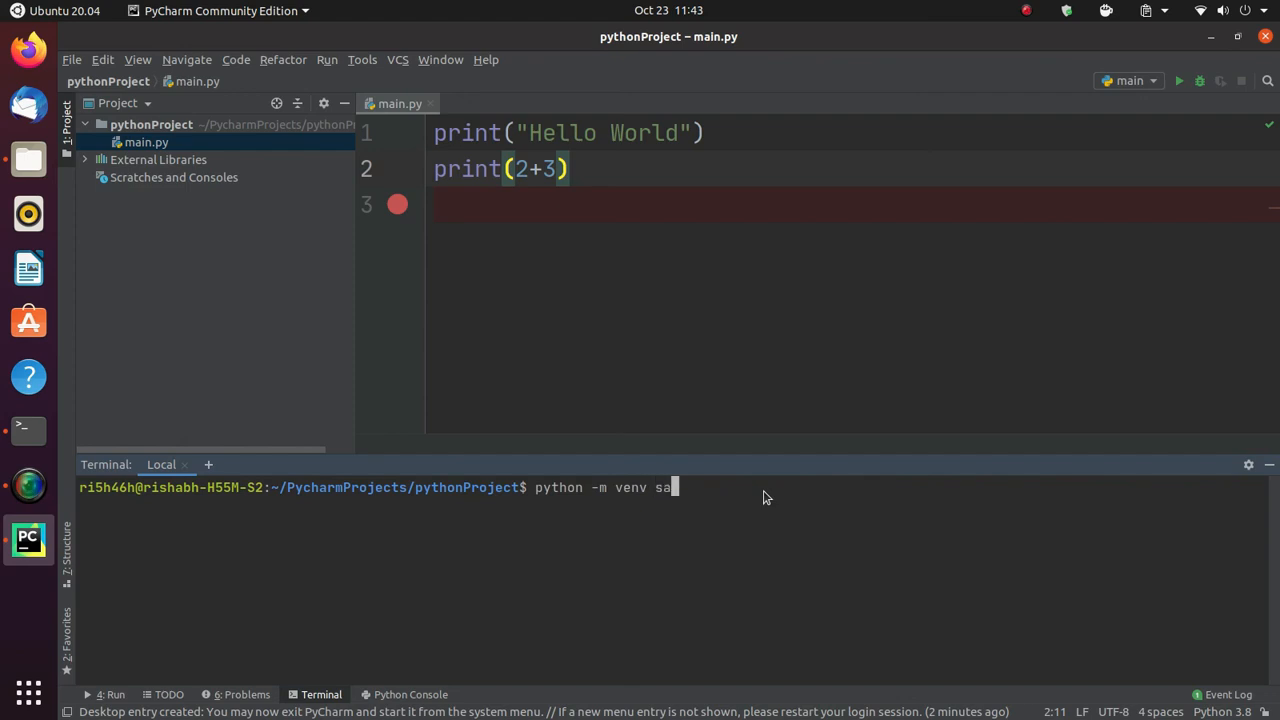
{"action": "key", "text": "Return"}
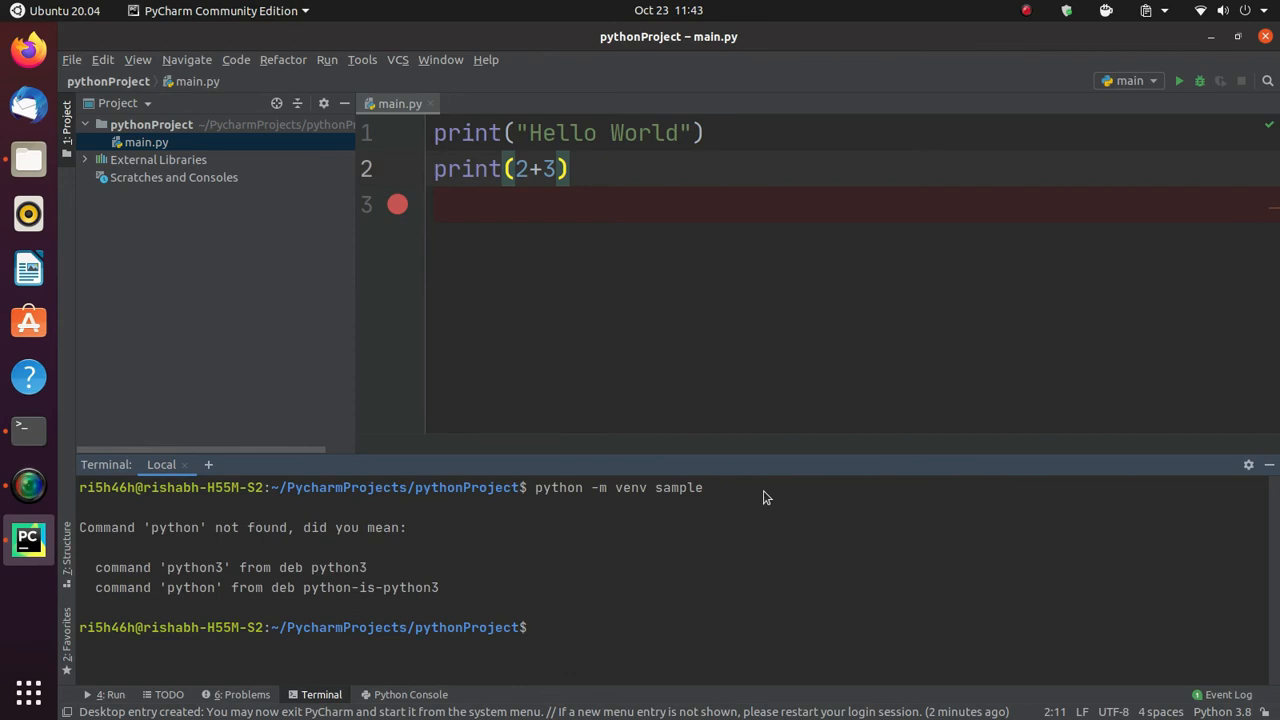
{"action": "mouse_move", "coordinate": [470, 444]}
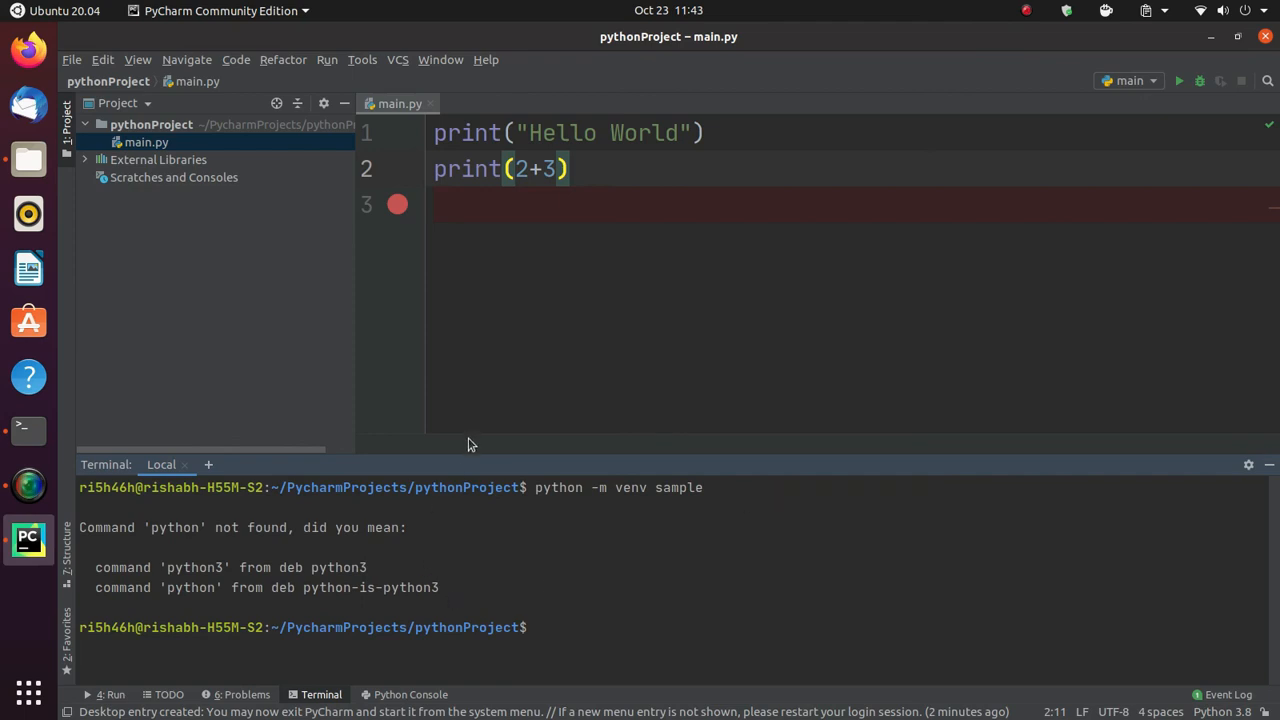
Create the venv with python3 -m venv sample and list the folder with ls
{"action": "type", "text": "python -m venv sample"}
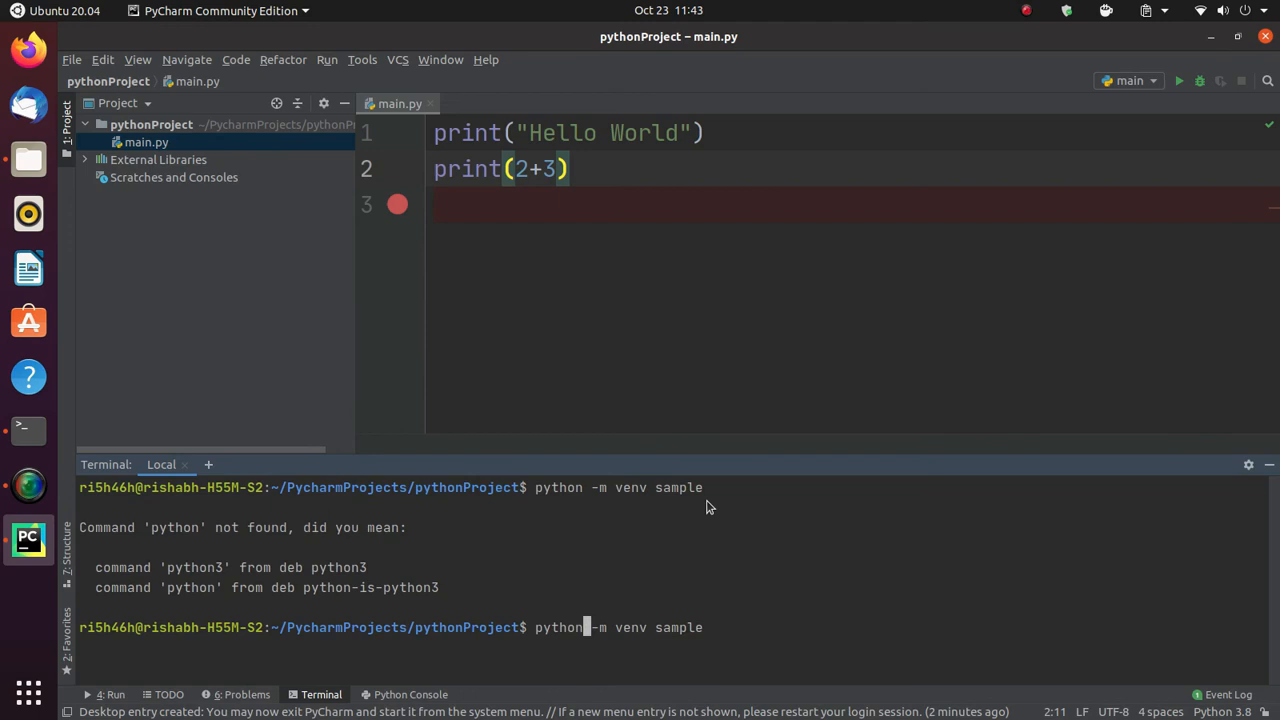
{"action": "type", "text": "3"}
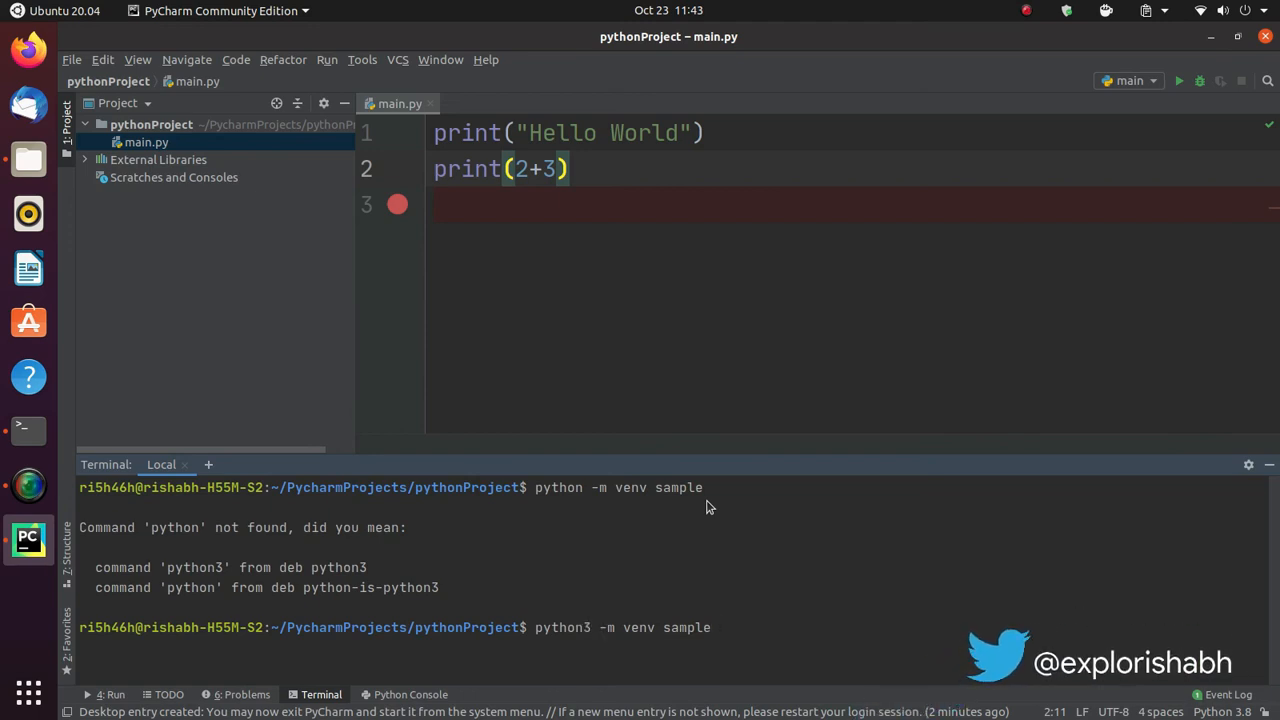
{"action": "key", "text": "Return"}
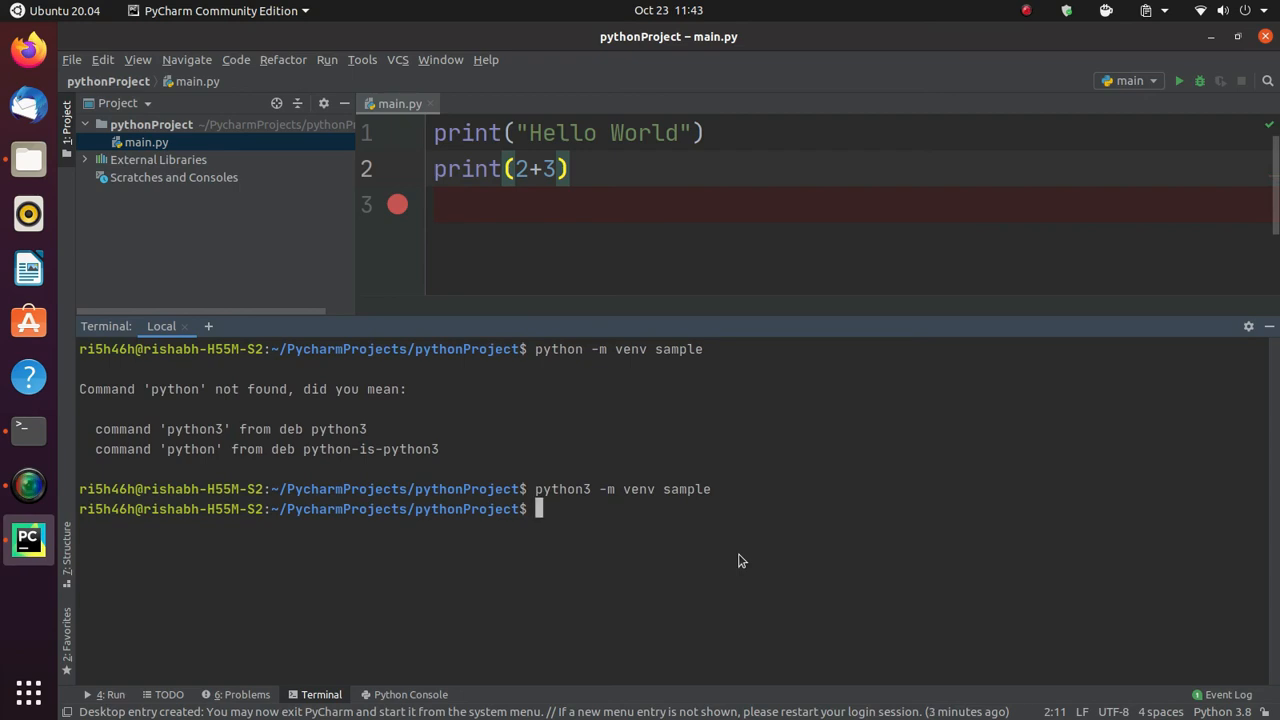
{"action": "type", "text": "ls"}
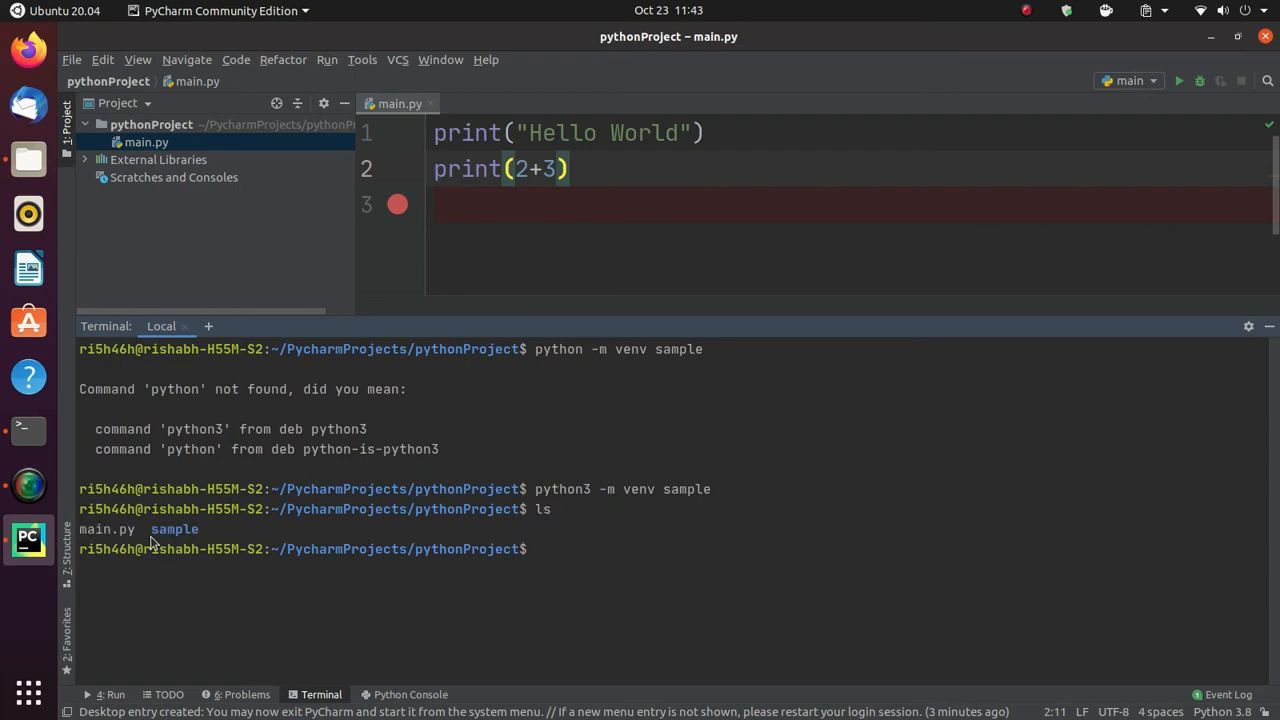
{"action": "mouse_move", "coordinate": [674, 336]}
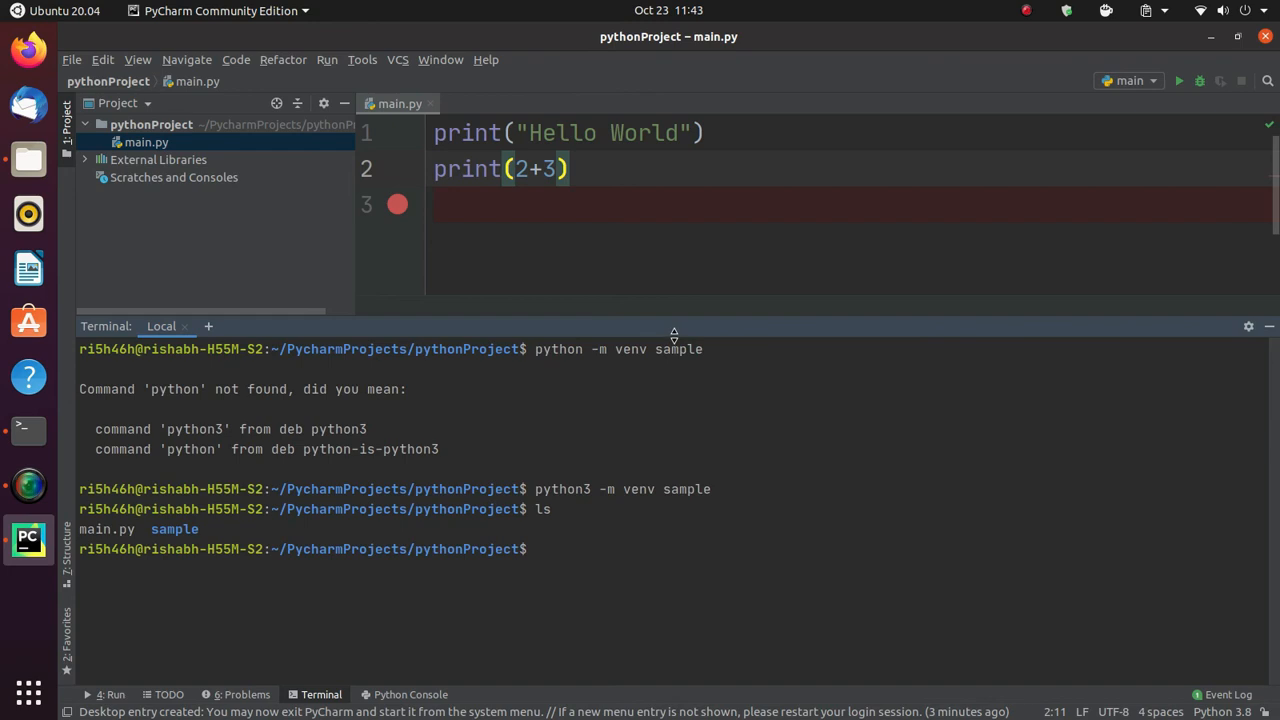
{"action": "mouse_move", "coordinate": [956, 380]}
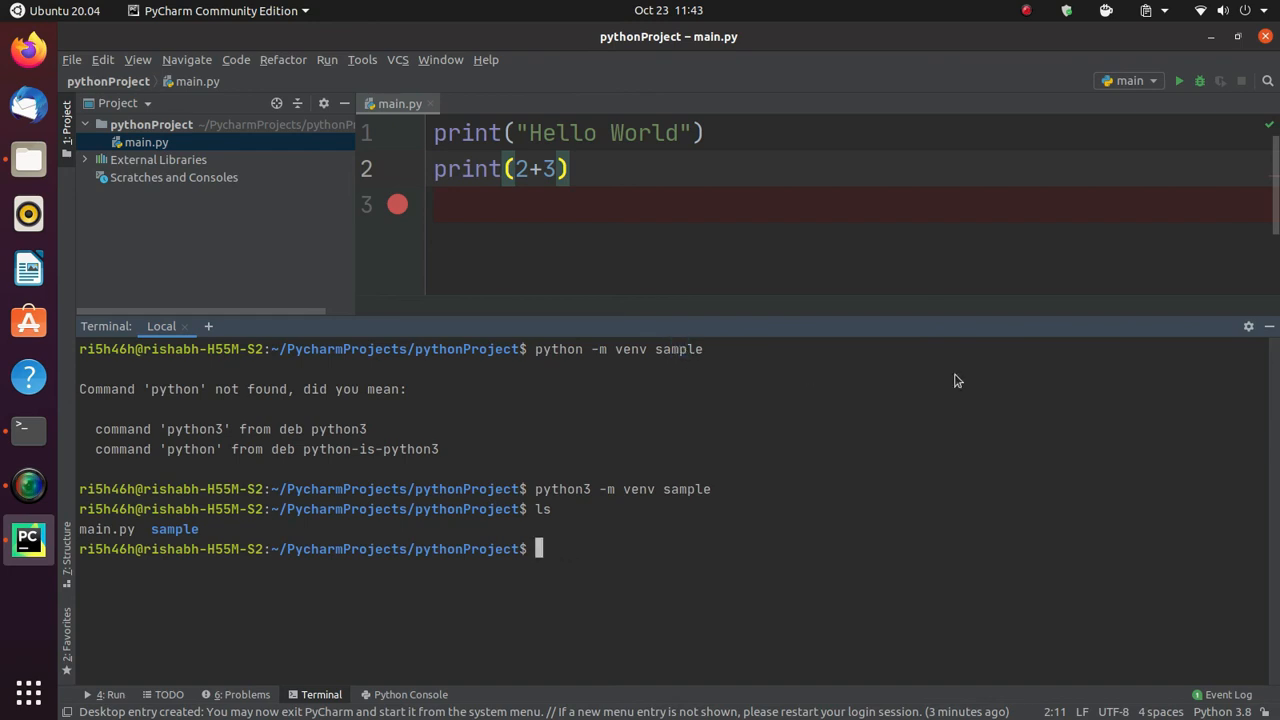
Activate the sample environment via source sample/bin/activate
{"action": "type", "text": "source"}
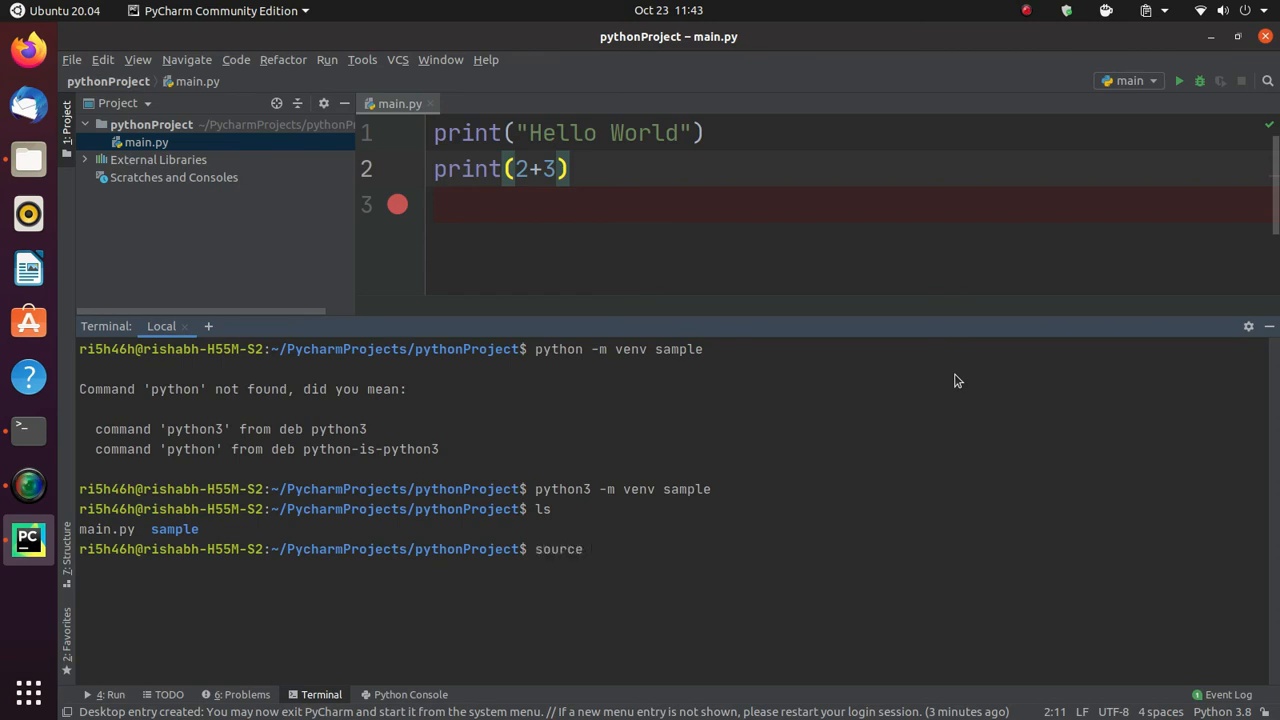
{"action": "type", "text": "sample/bin/"}
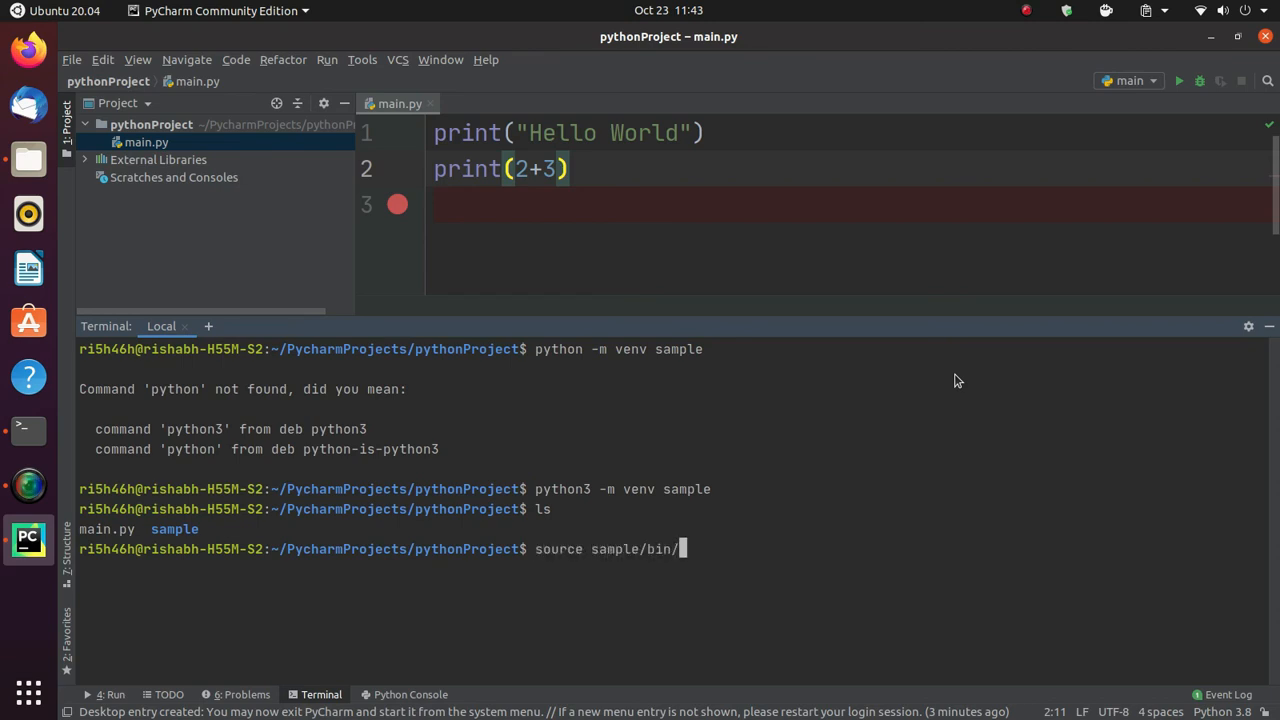
{"action": "key", "text": "Return"}
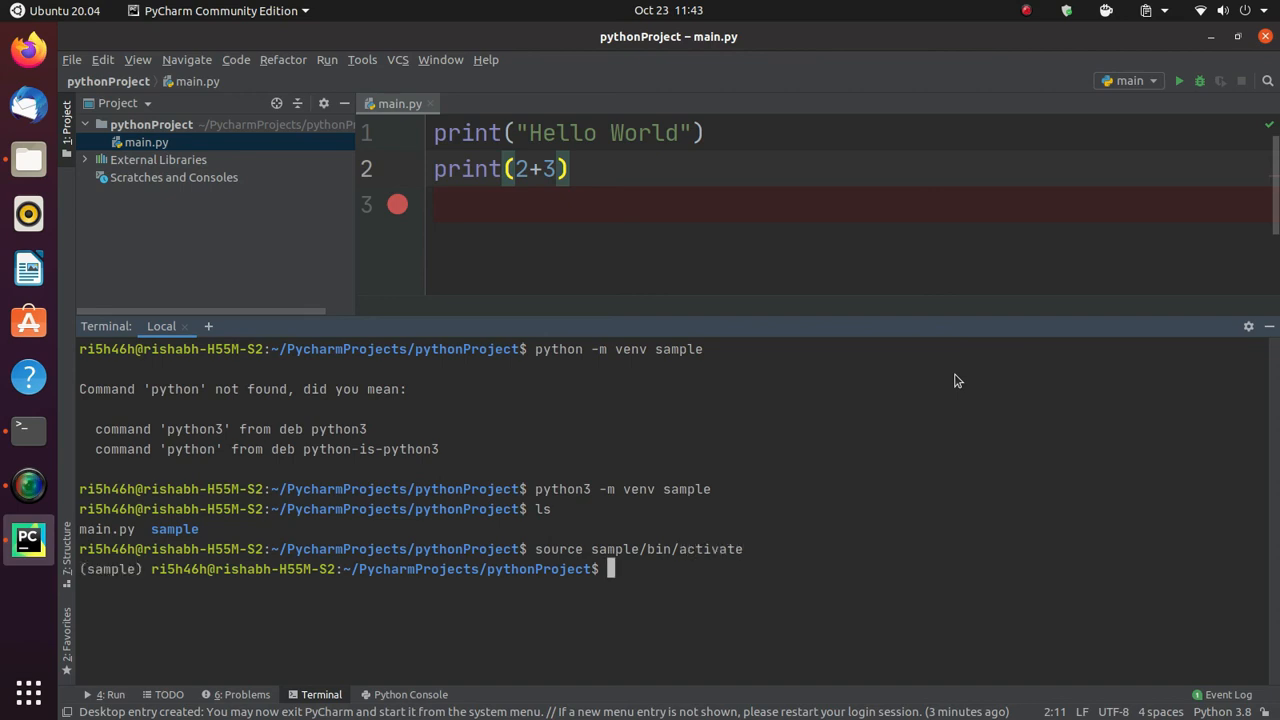
{"action": "mouse_move", "coordinate": [76, 578]}
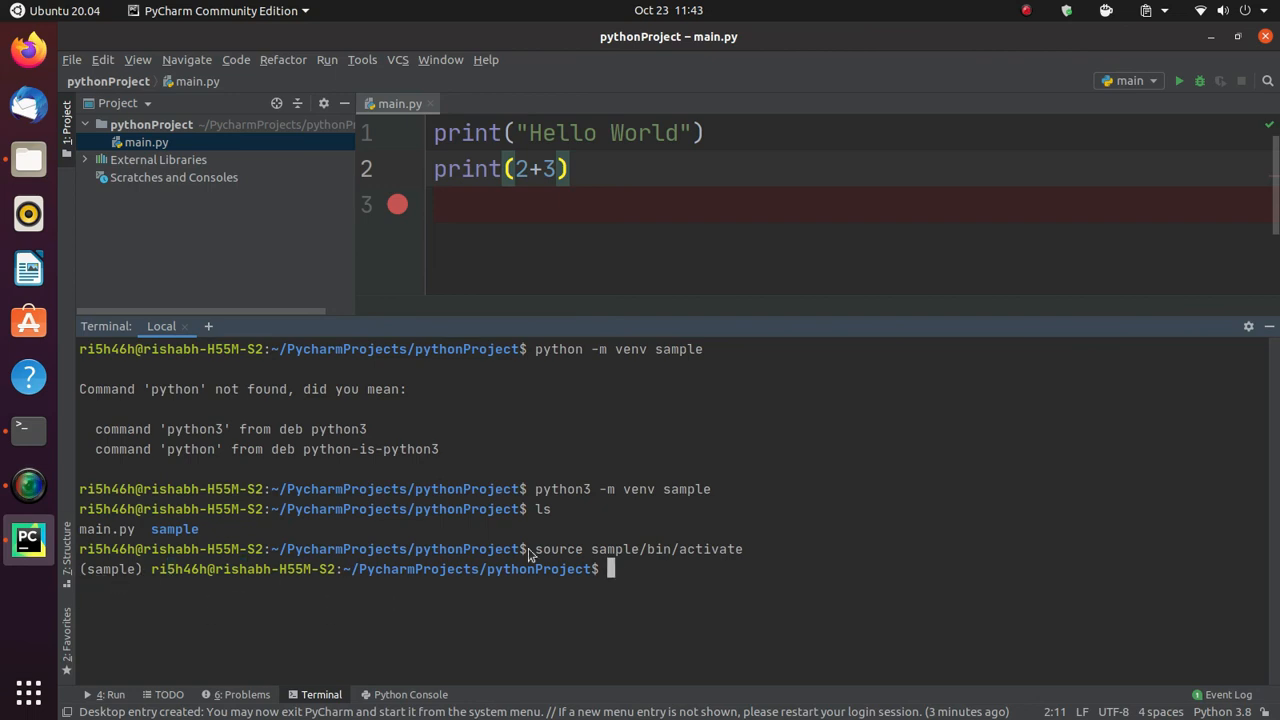
{"action": "mouse_move", "coordinate": [612, 548]}
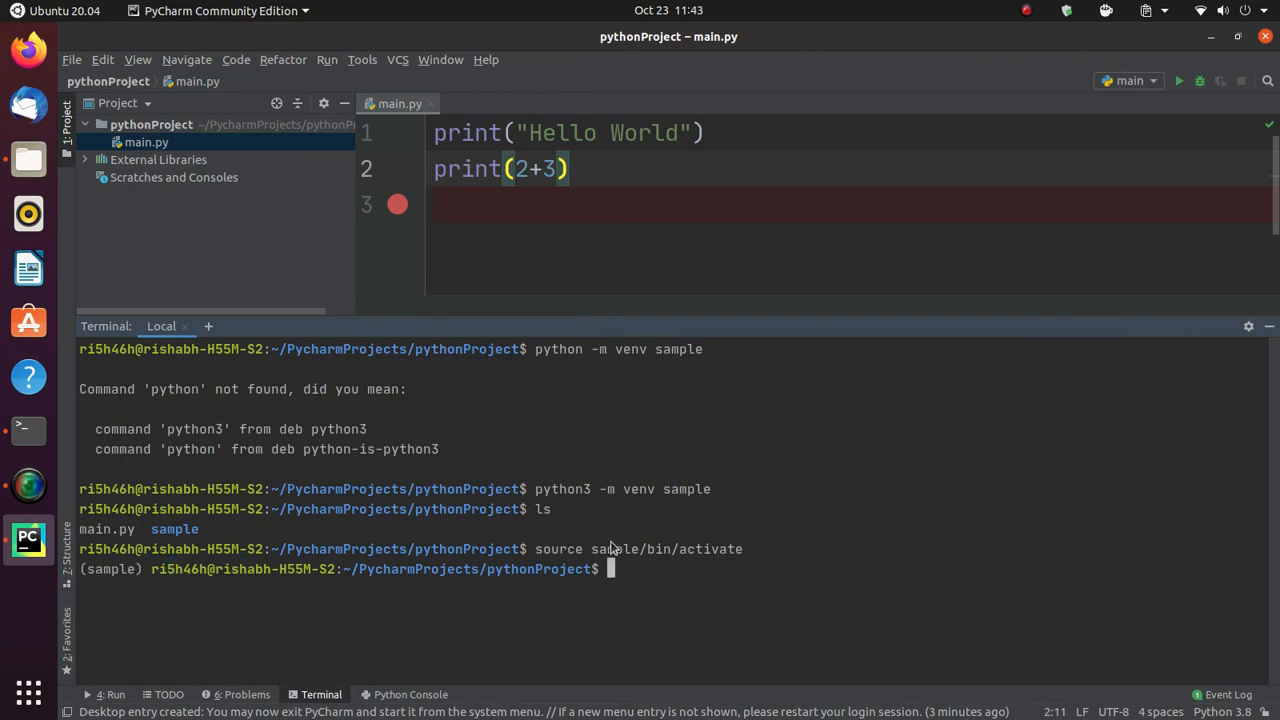
Run deactivate to leave the sample environment
{"action": "type", "text": "de"}
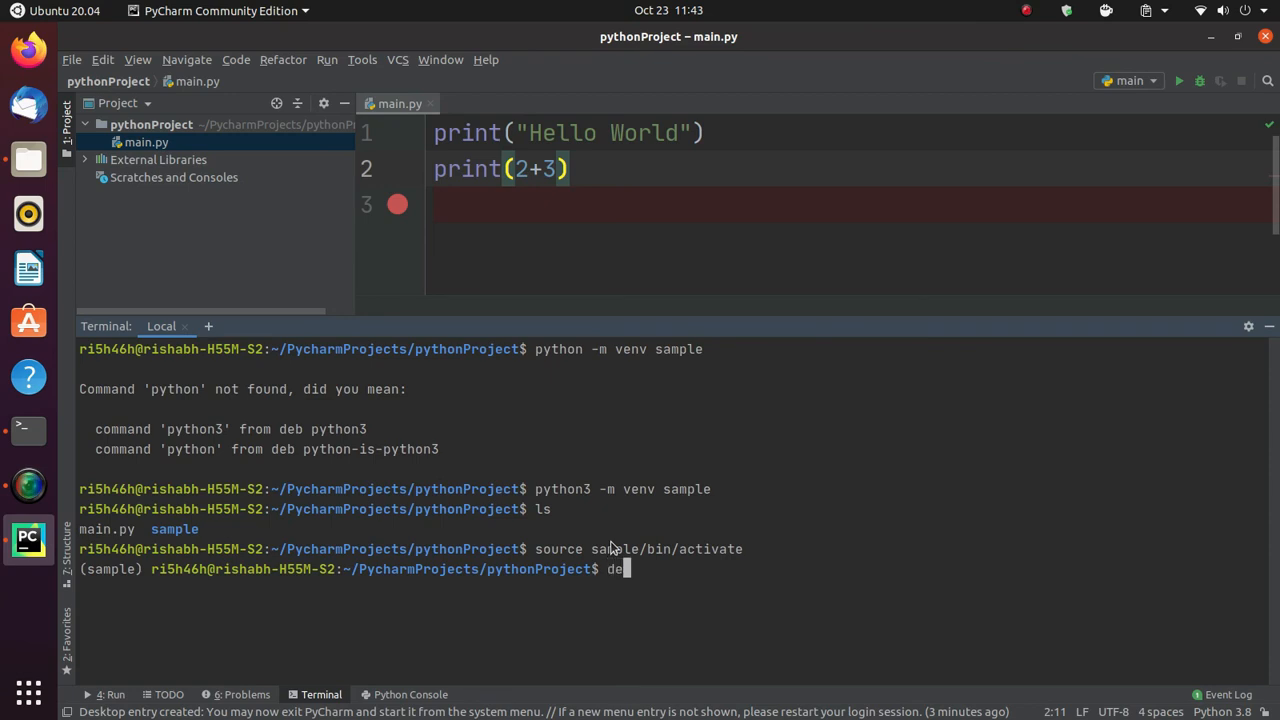
{"action": "type", "text": "avtiu"}
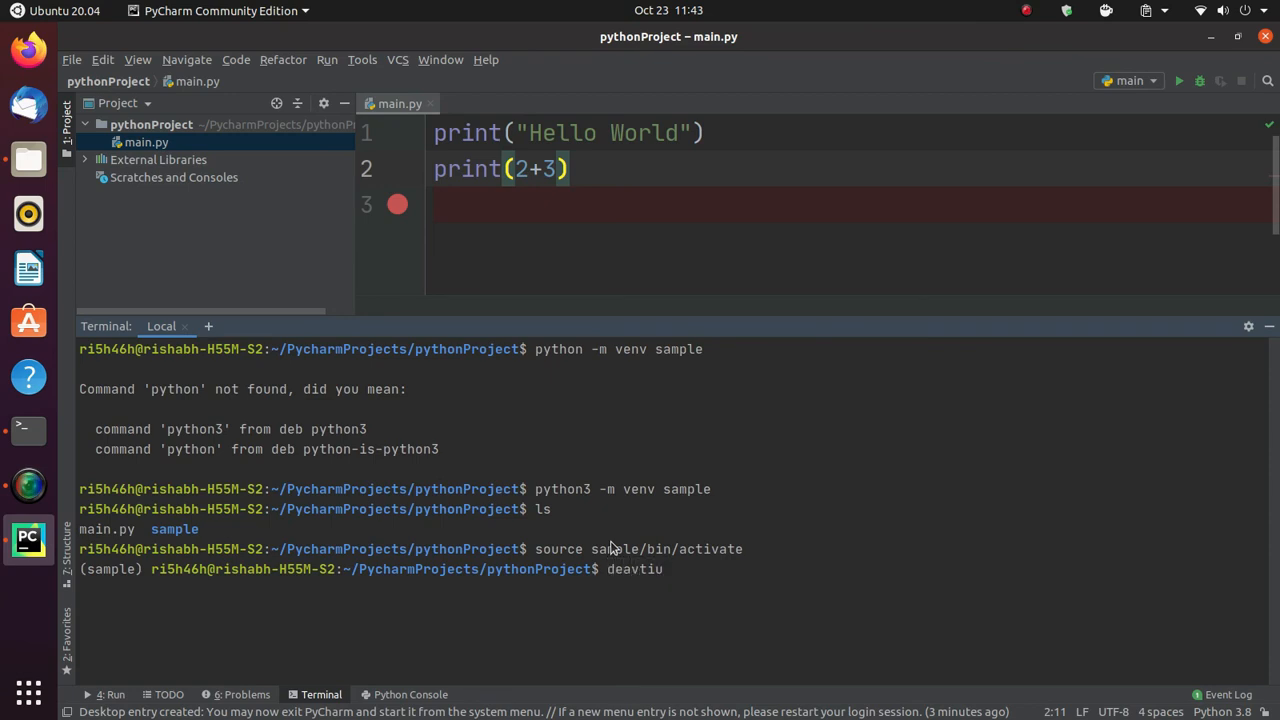
{"action": "key", "text": "BackSpace"}
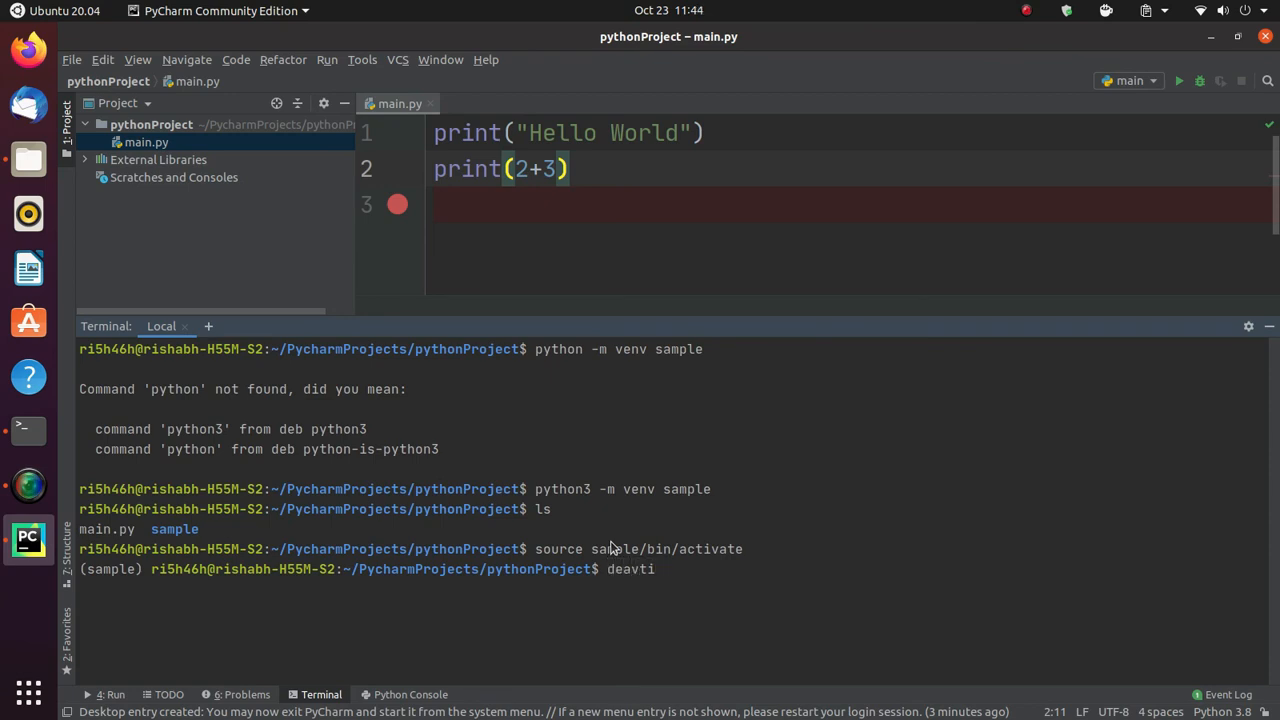
{"action": "type", "text": "vate"}
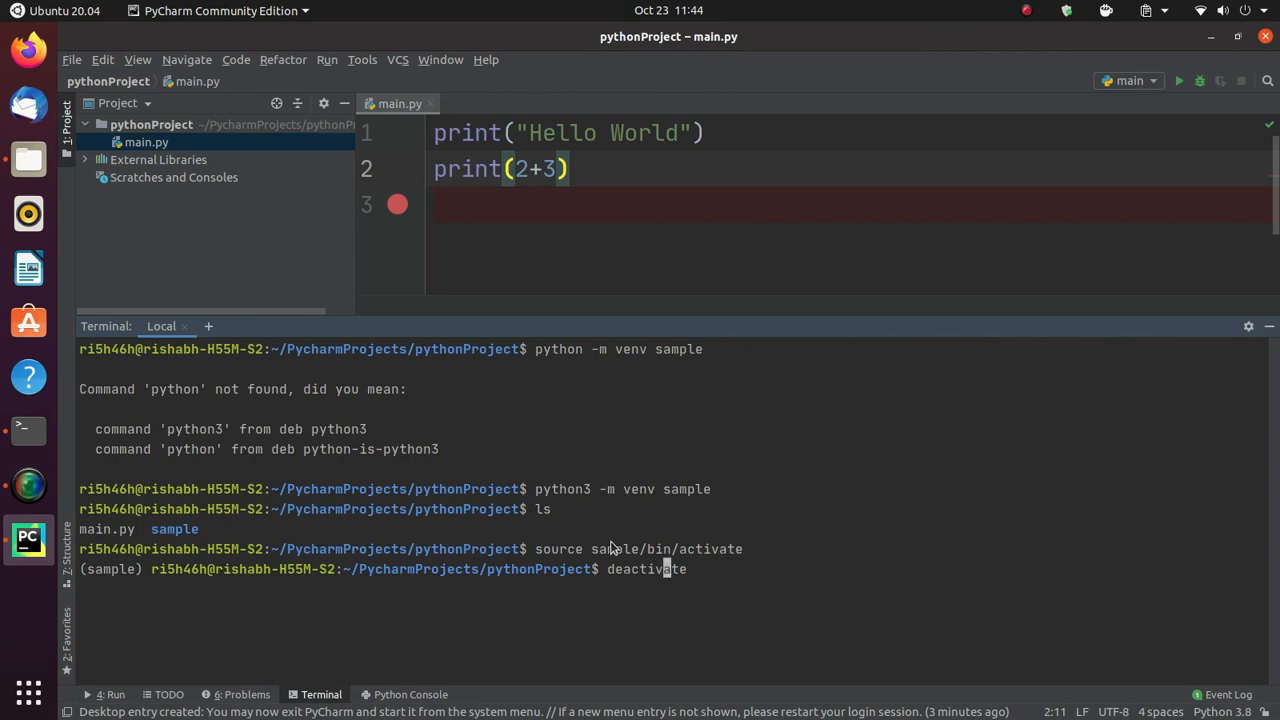
{"action": "key", "text": "Return"}
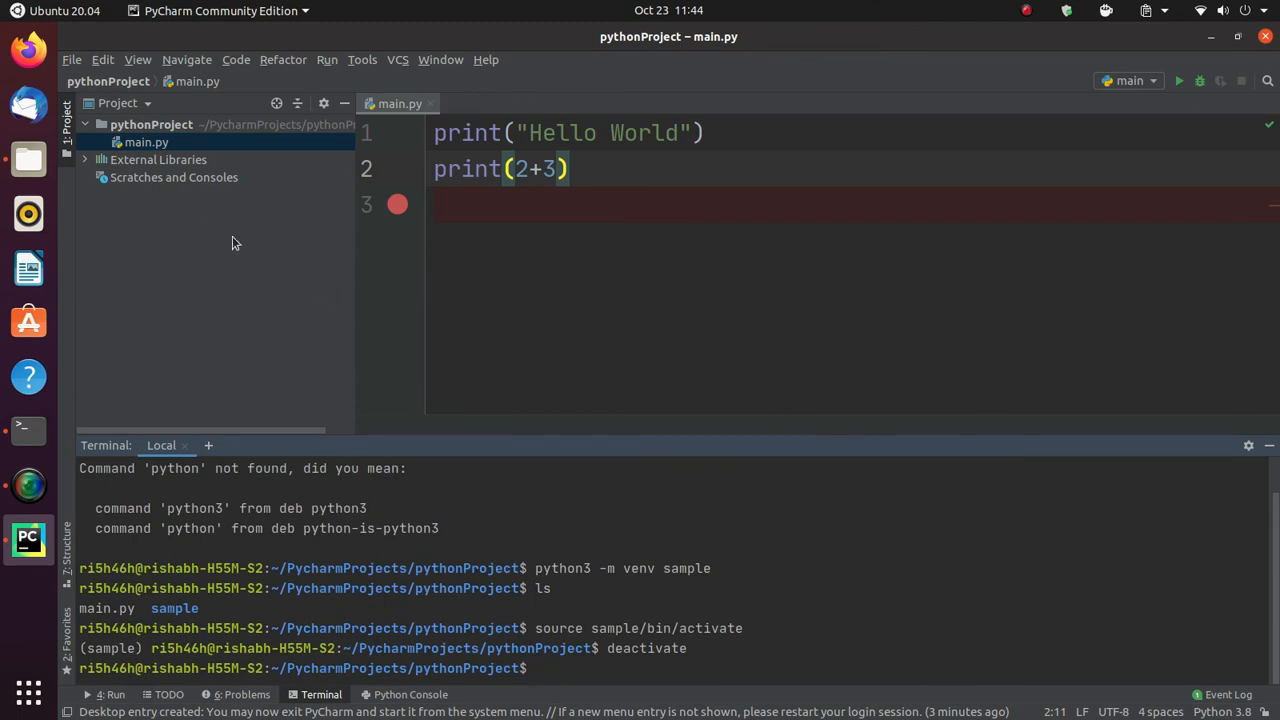
{"action": "mouse_move", "coordinate": [1178, 80]}
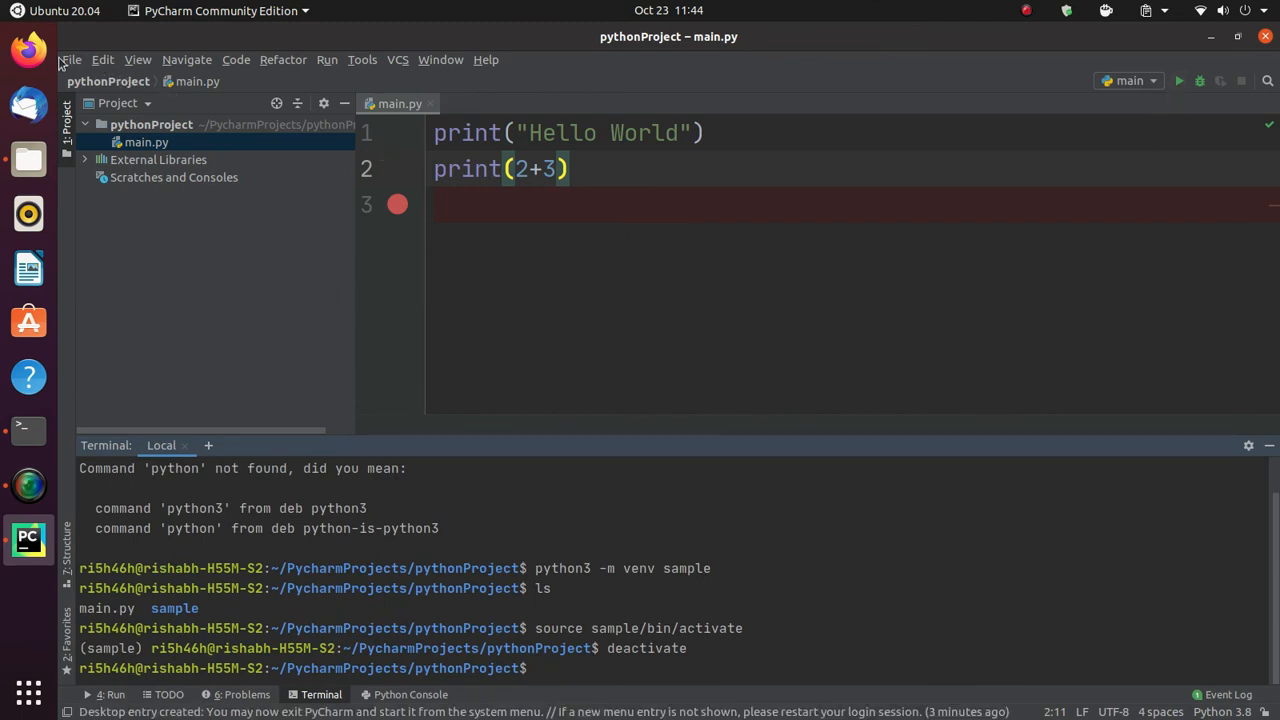
In Settings > Project > Python Interpreter, start adding a new interpreter
{"action": "left_click", "coordinate": [72, 60]}
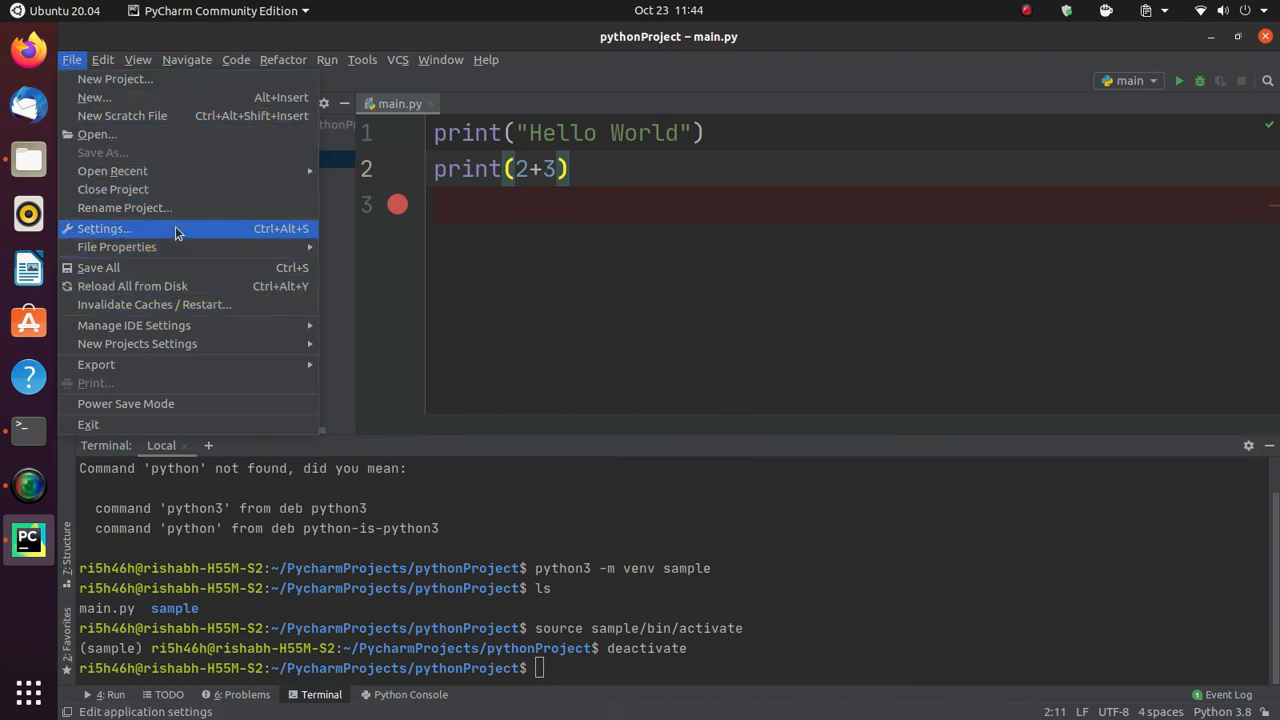
{"action": "left_click", "coordinate": [104, 228]}
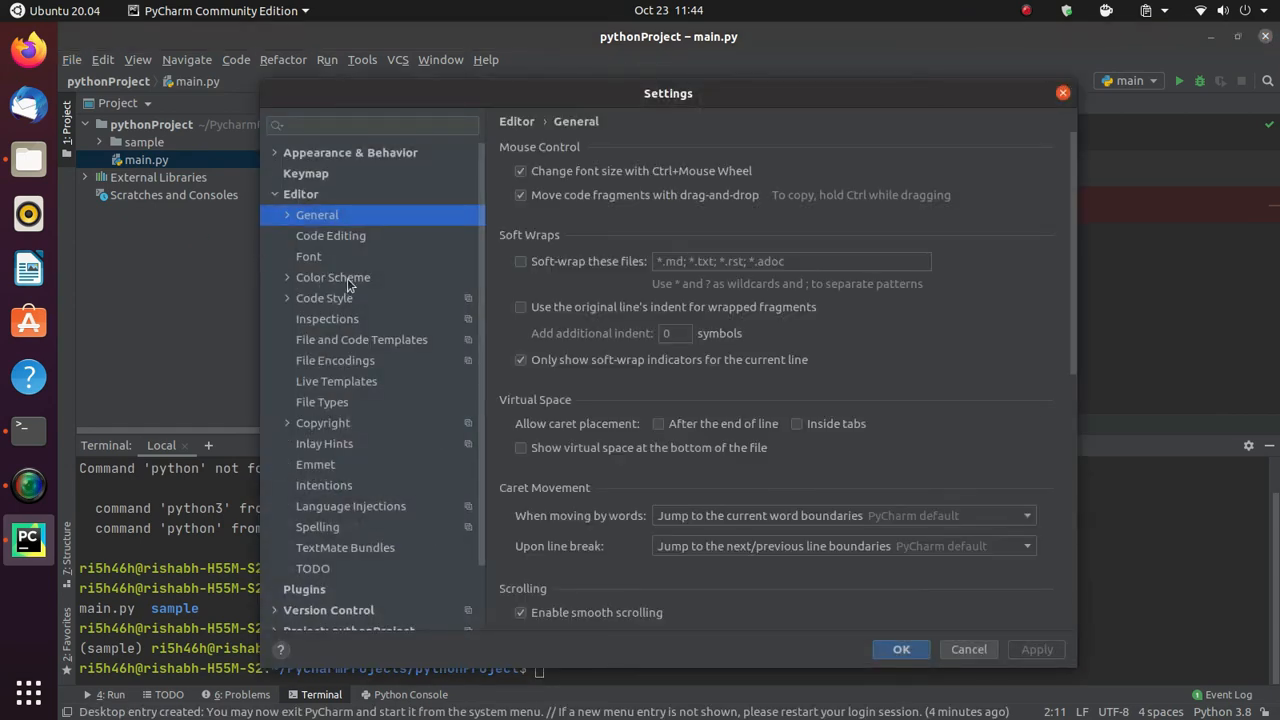
{"action": "scroll", "scroll_direction": "down", "scroll_amount": 3}
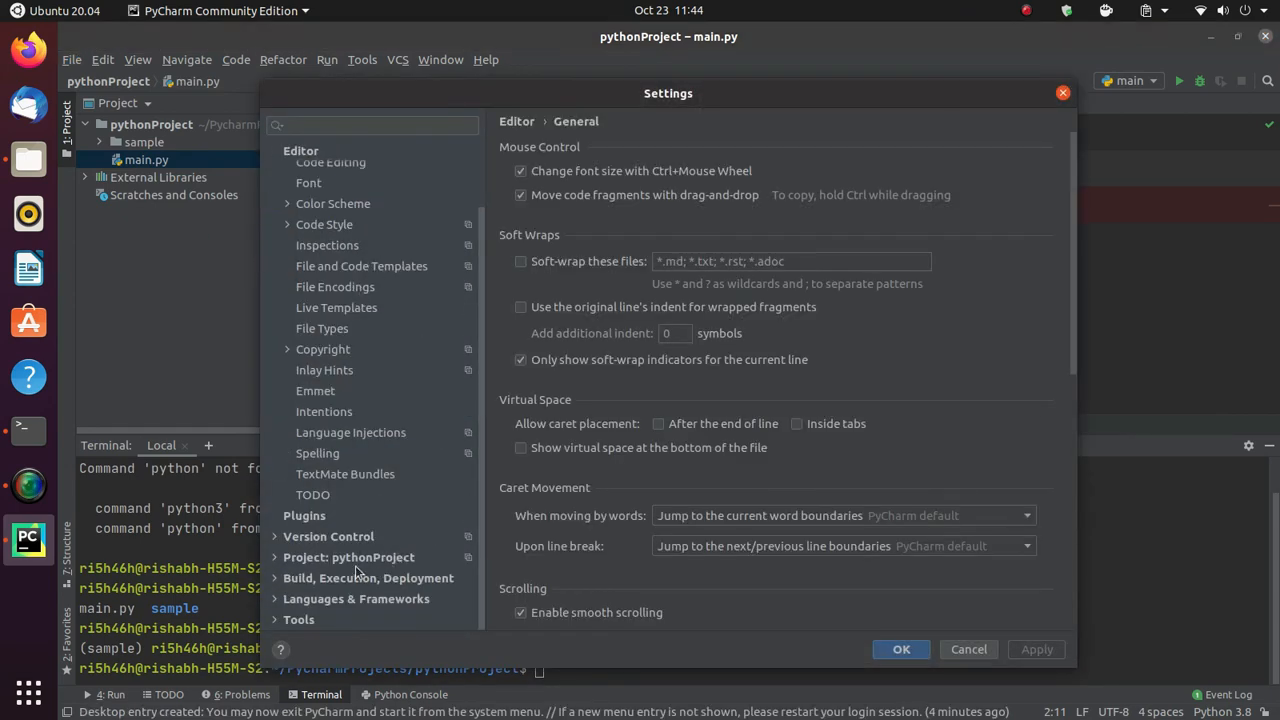
{"action": "left_click", "coordinate": [348, 556]}
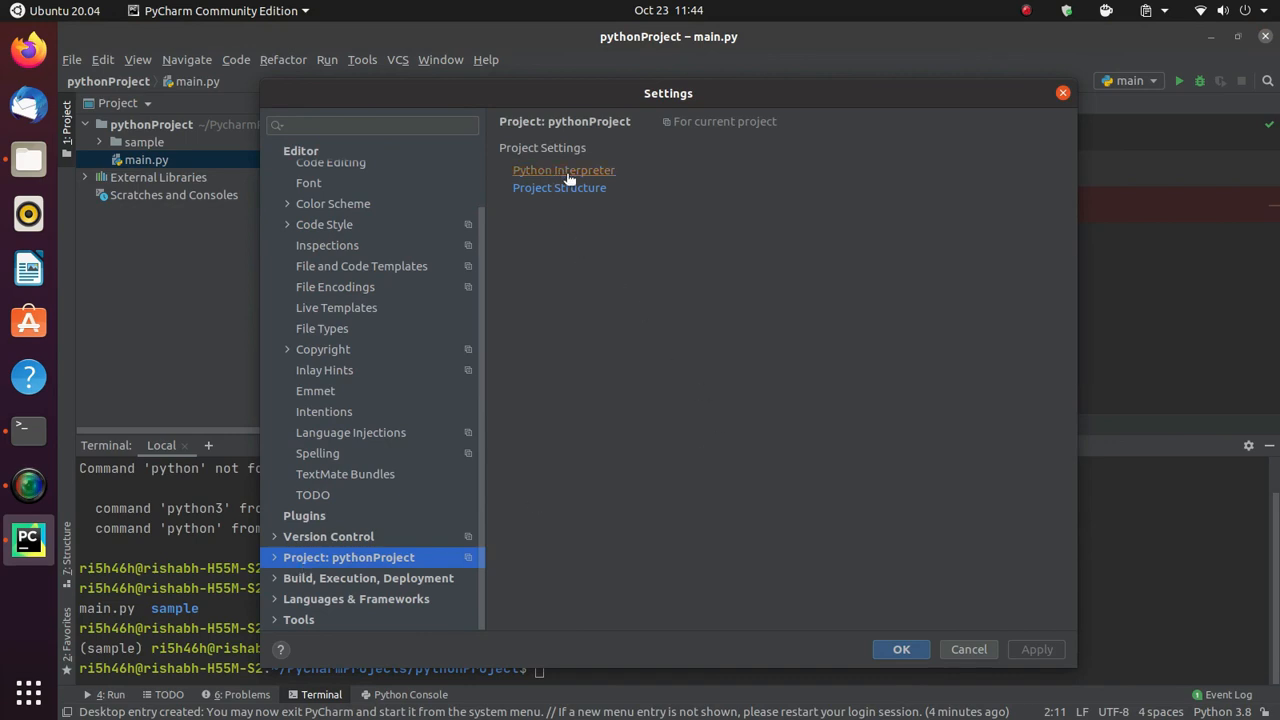
{"action": "left_click", "coordinate": [564, 168]}
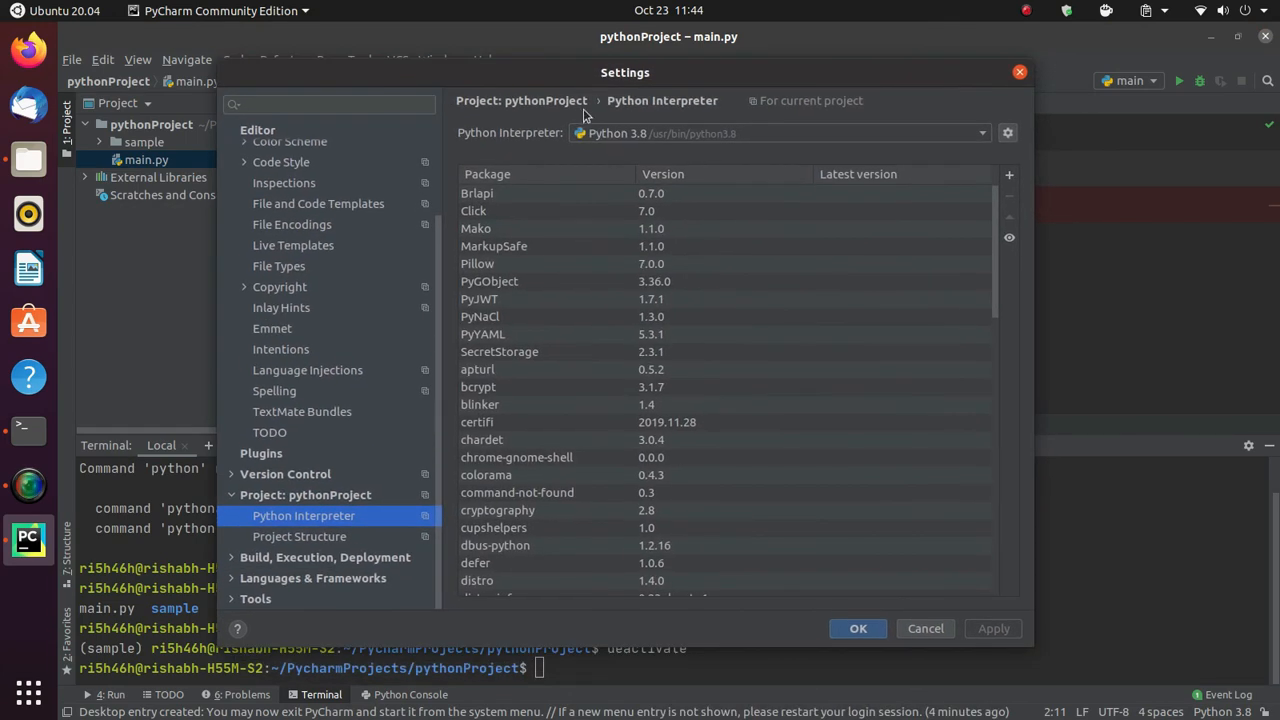
{"action": "left_click", "coordinate": [980, 132]}
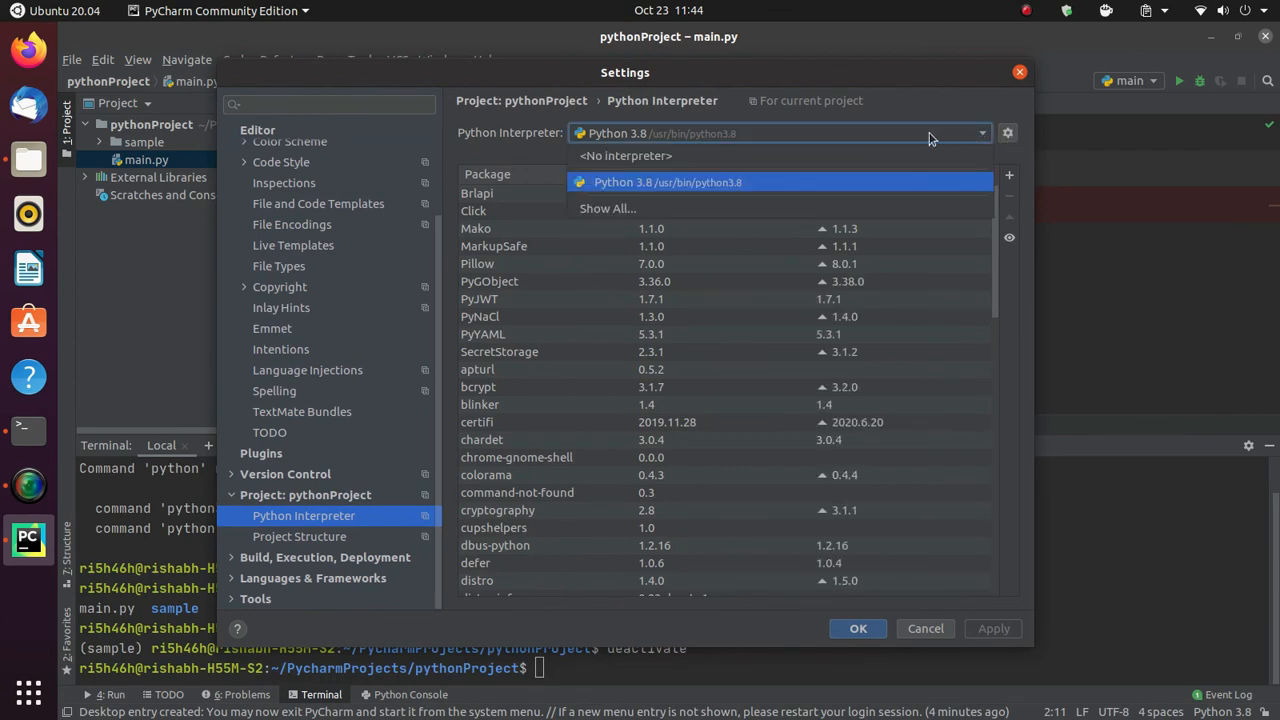
{"action": "left_click", "coordinate": [1008, 132]}
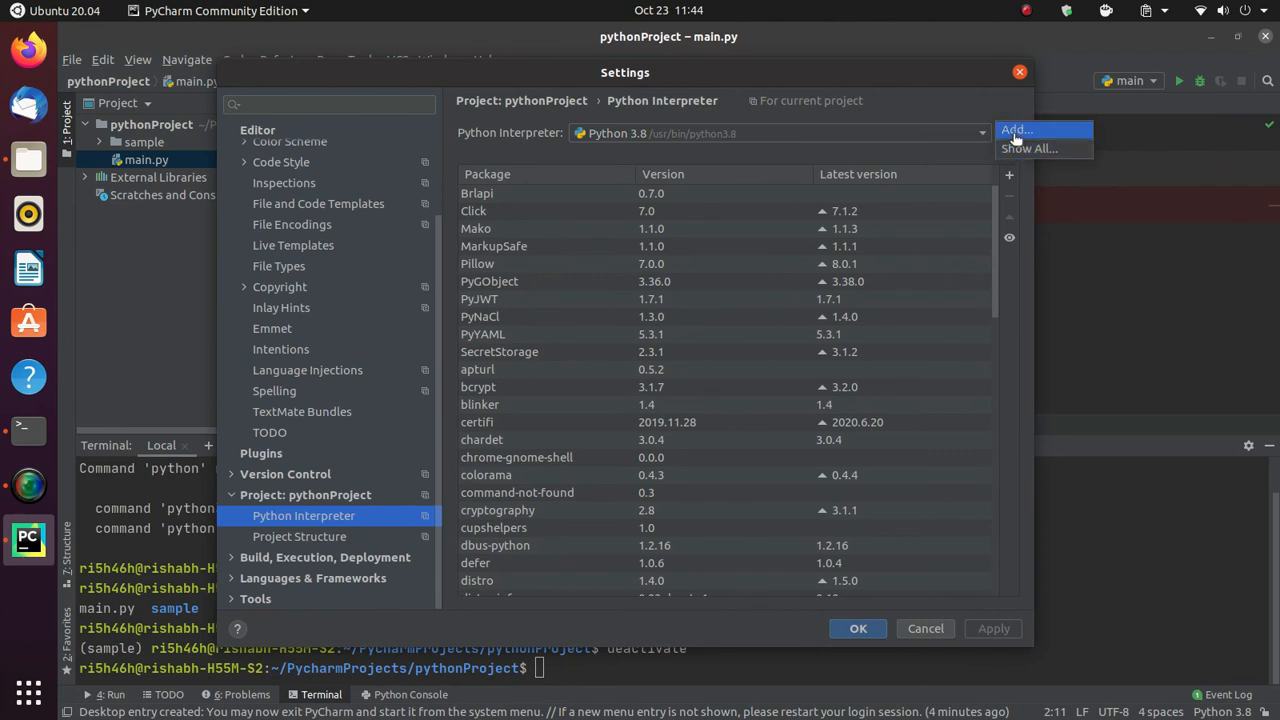
{"action": "left_click", "coordinate": [1016, 128]}
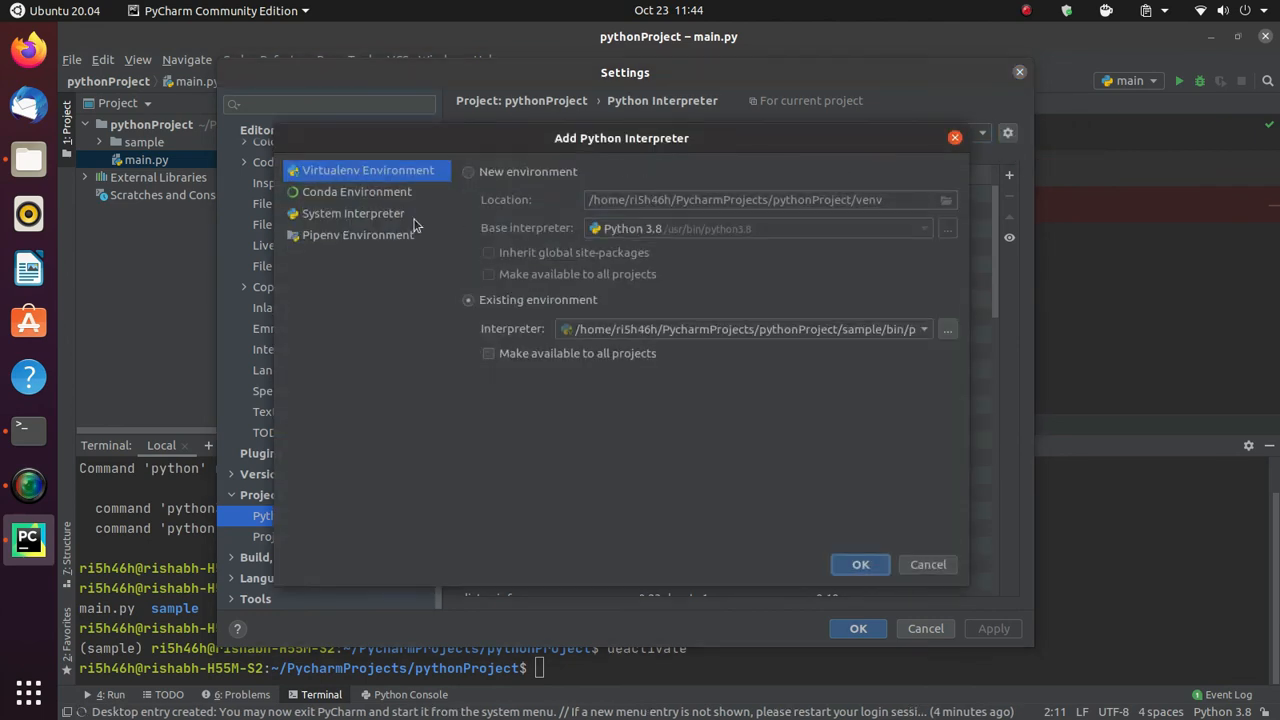
{"action": "mouse_move", "coordinate": [362, 224]}
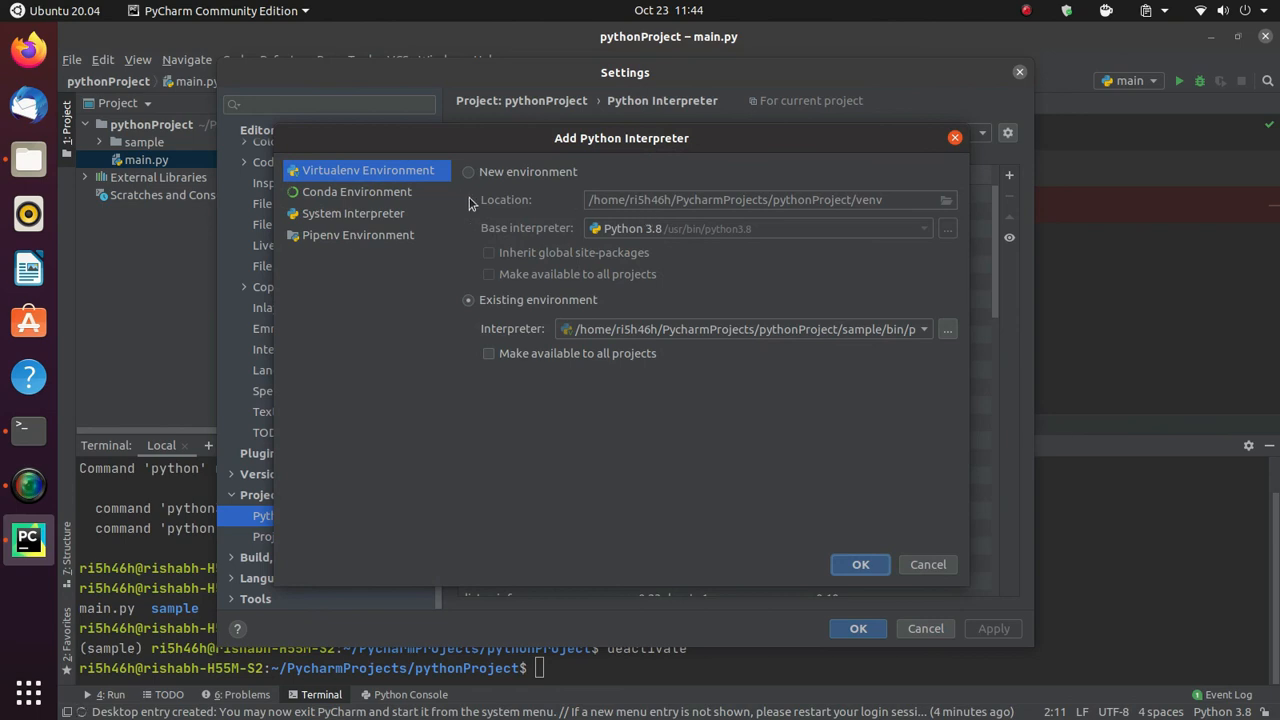
{"action": "mouse_move", "coordinate": [716, 356]}
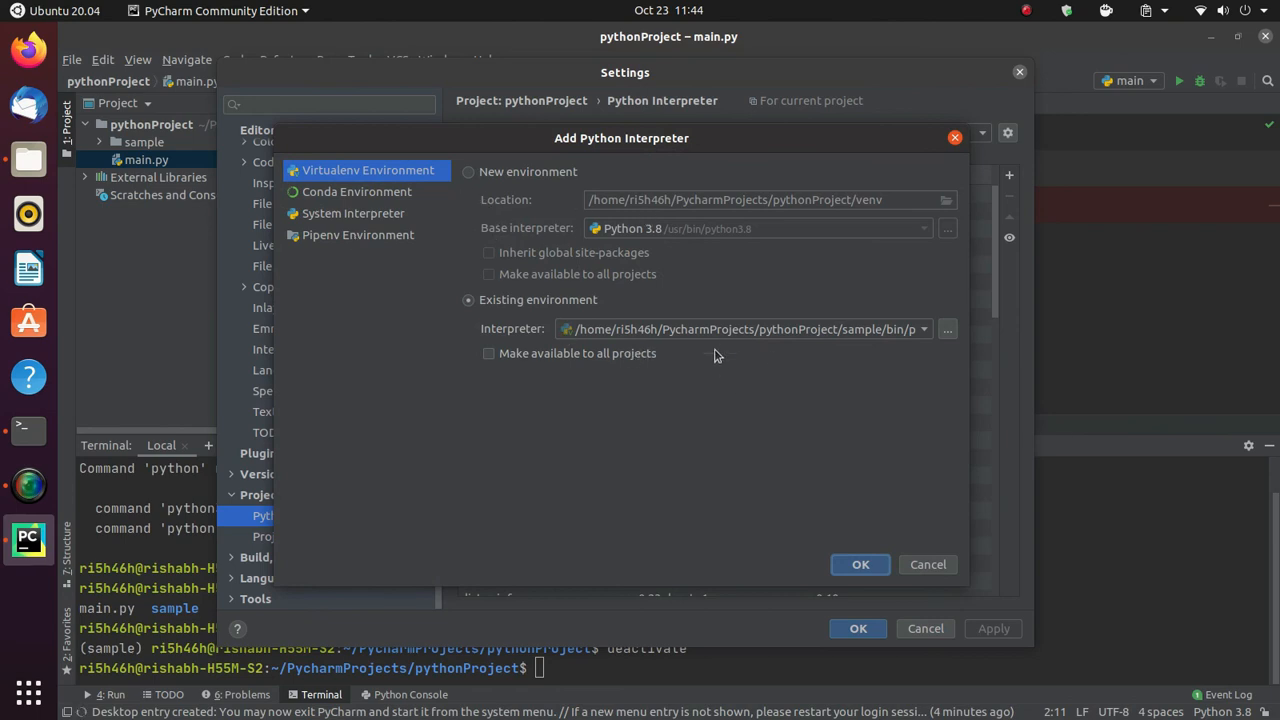
{"action": "mouse_move", "coordinate": [922, 336]}
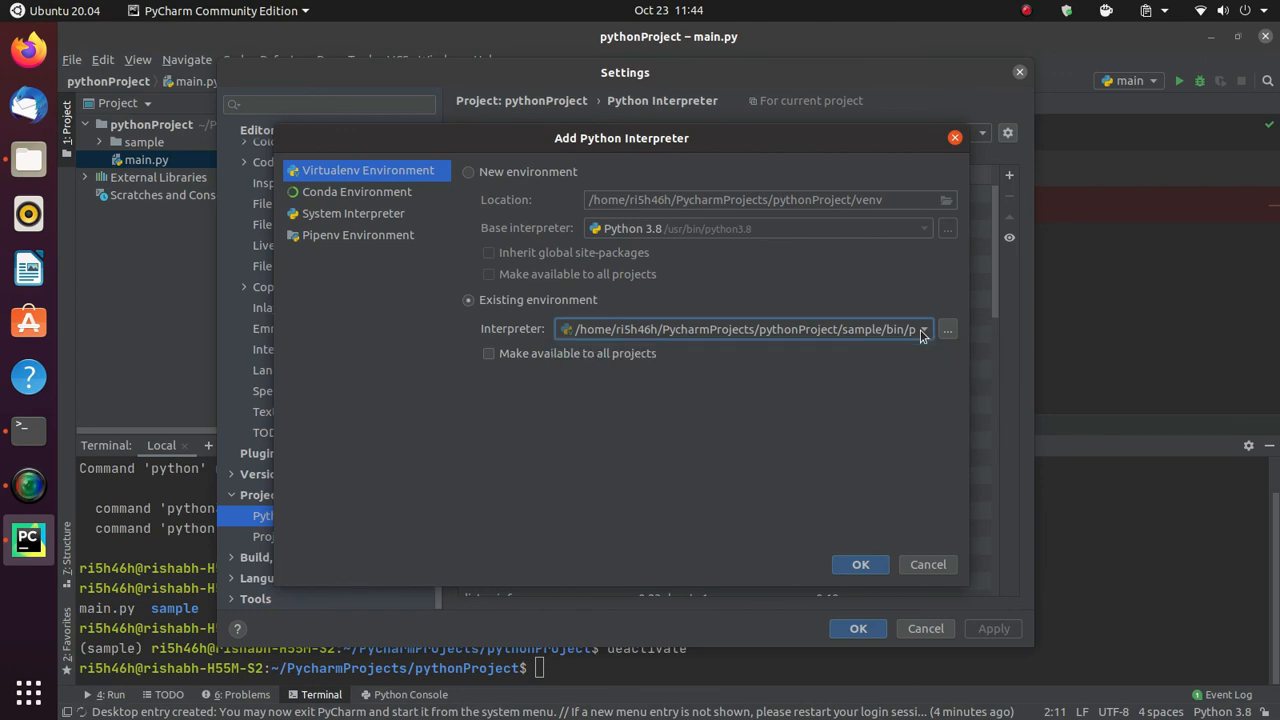
Pick the sample environment's python as an existing environment and confirm
{"action": "left_click", "coordinate": [924, 328]}
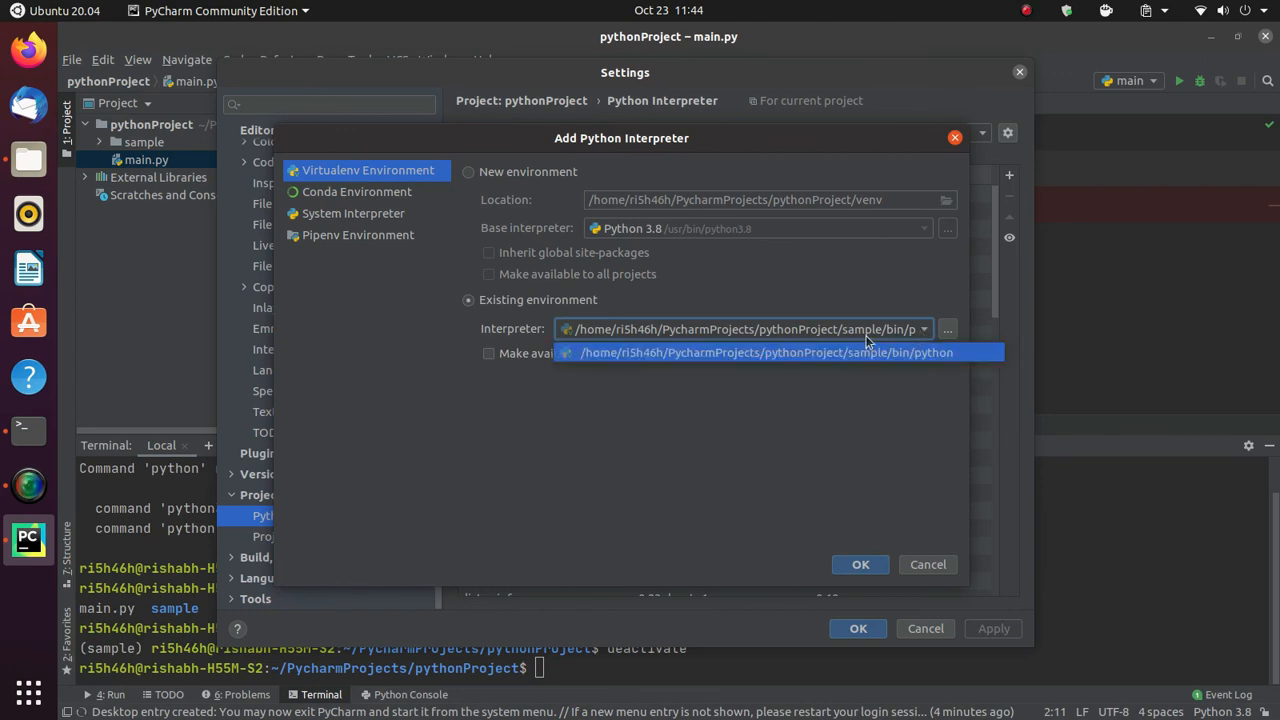
{"action": "mouse_move", "coordinate": [918, 336]}
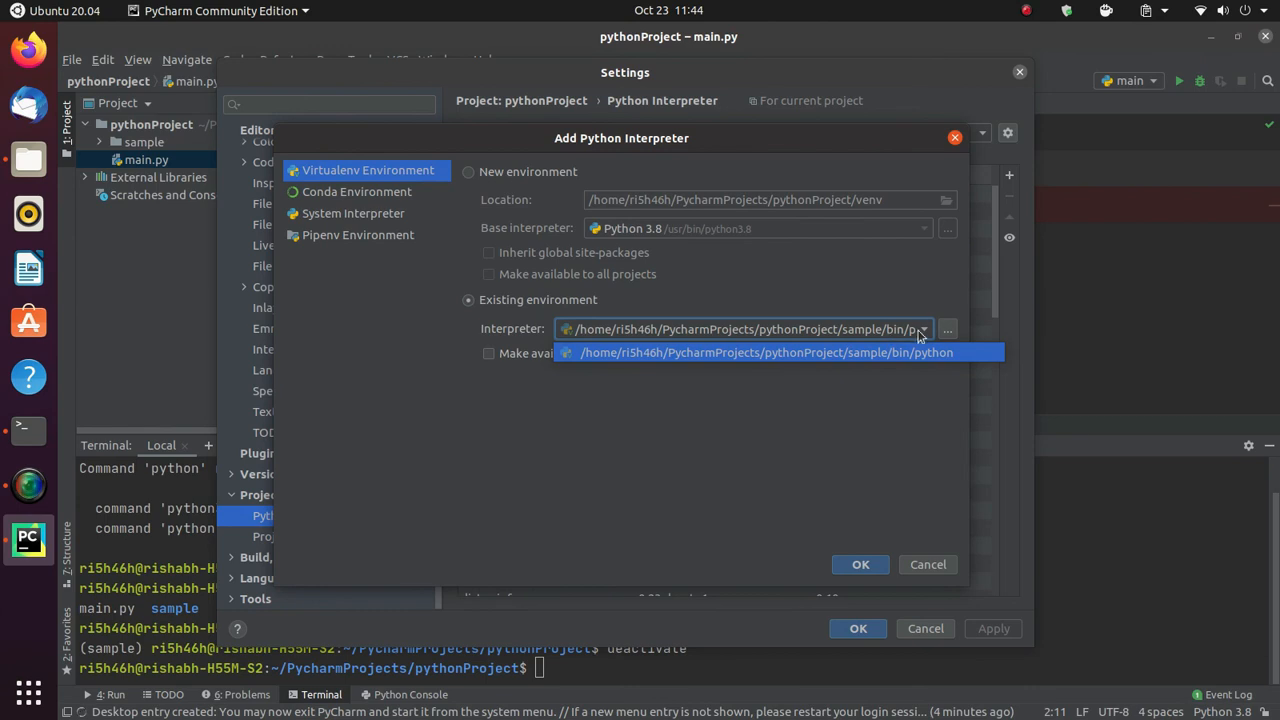
{"action": "left_click", "coordinate": [766, 352]}
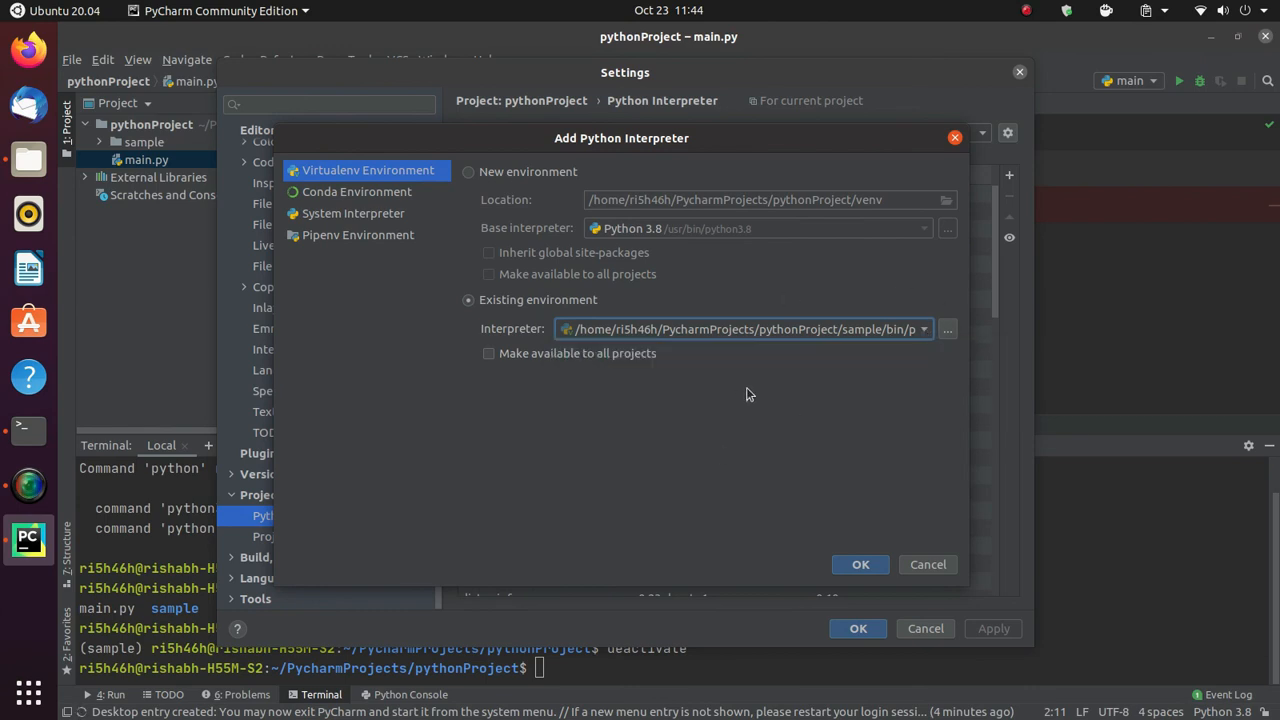
{"action": "mouse_move", "coordinate": [860, 564]}
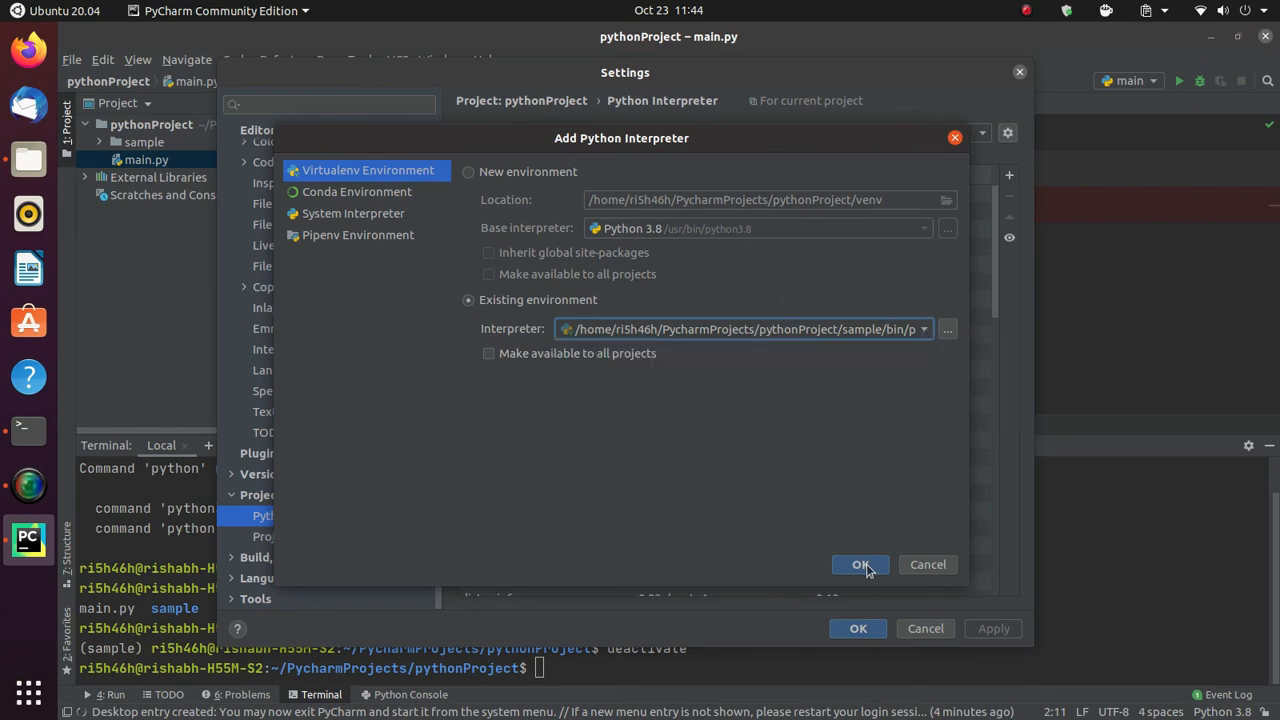
{"action": "left_click", "coordinate": [860, 564]}
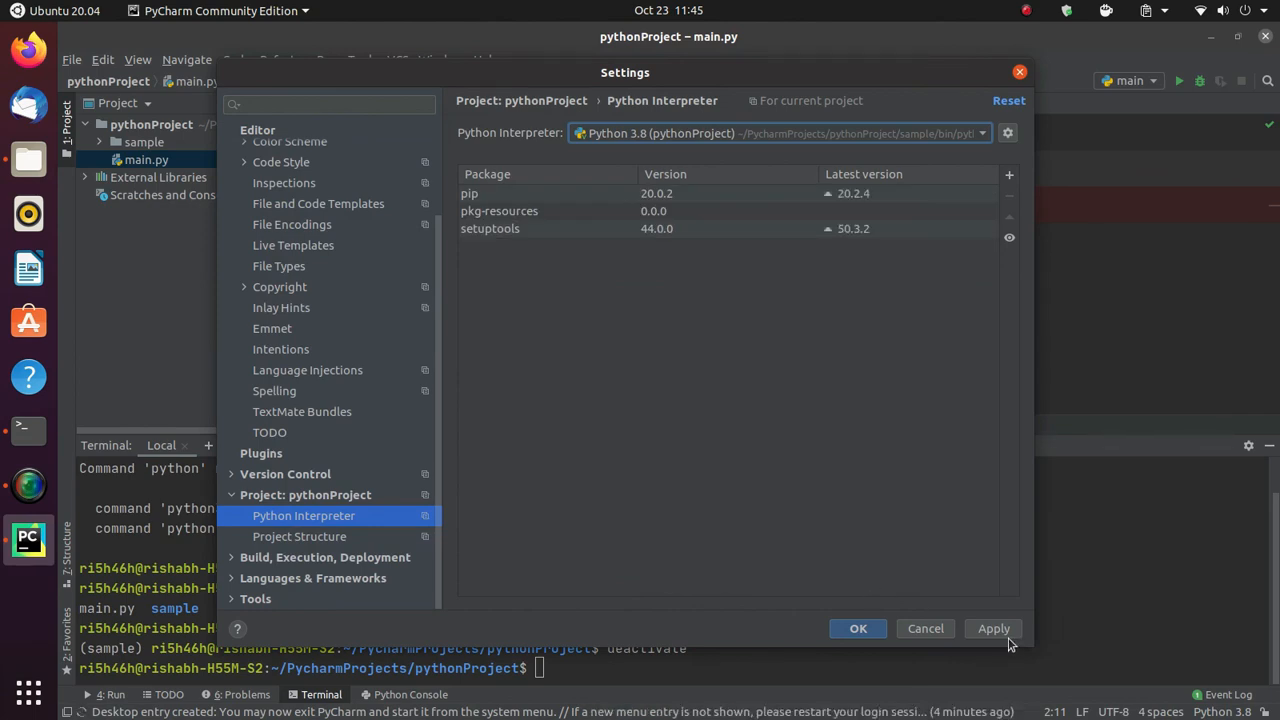
{"action": "mouse_move", "coordinate": [858, 628]}
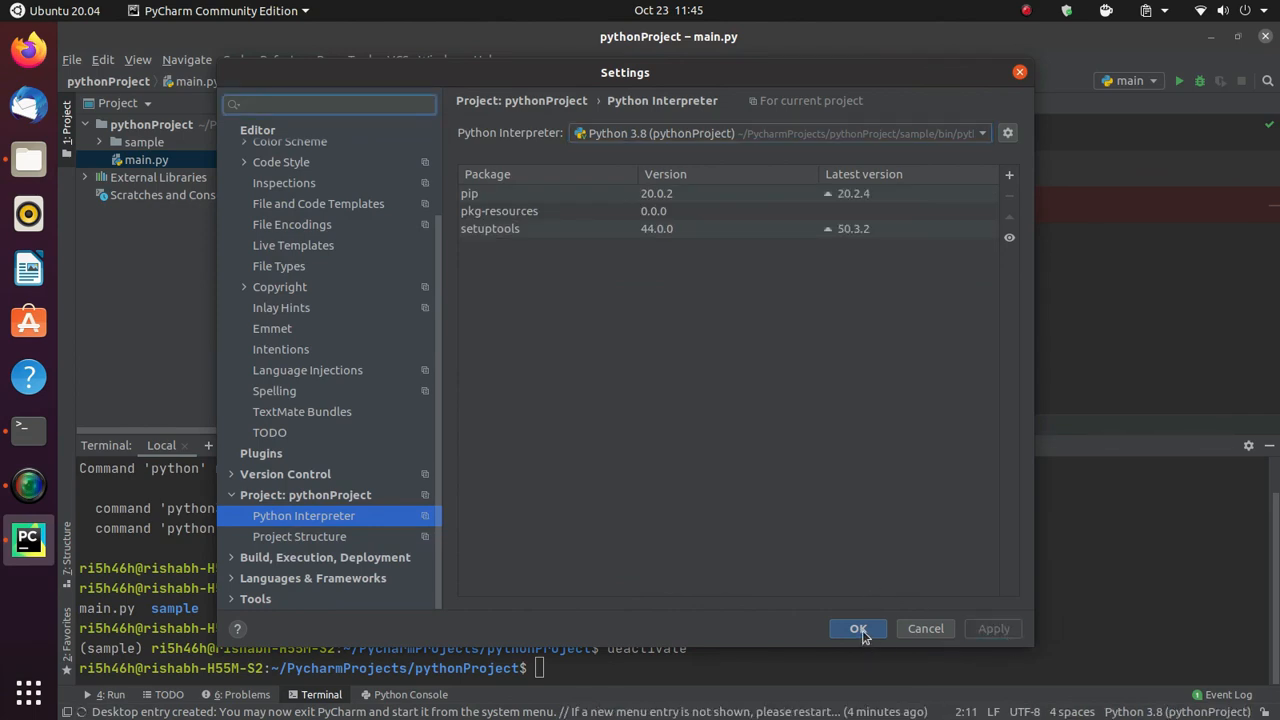
Keep the sample interpreter and run main.py, printing Hello World and 5
{"action": "left_click", "coordinate": [856, 628]}
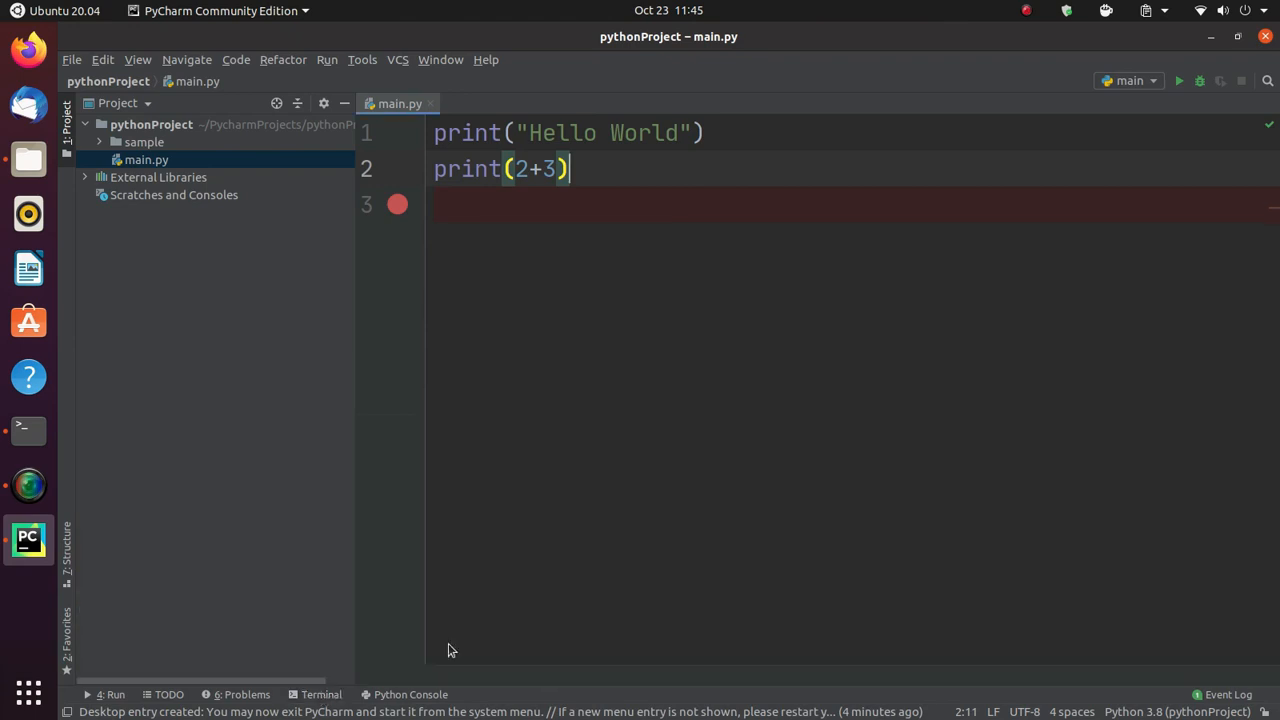
{"action": "left_click", "coordinate": [1180, 80]}
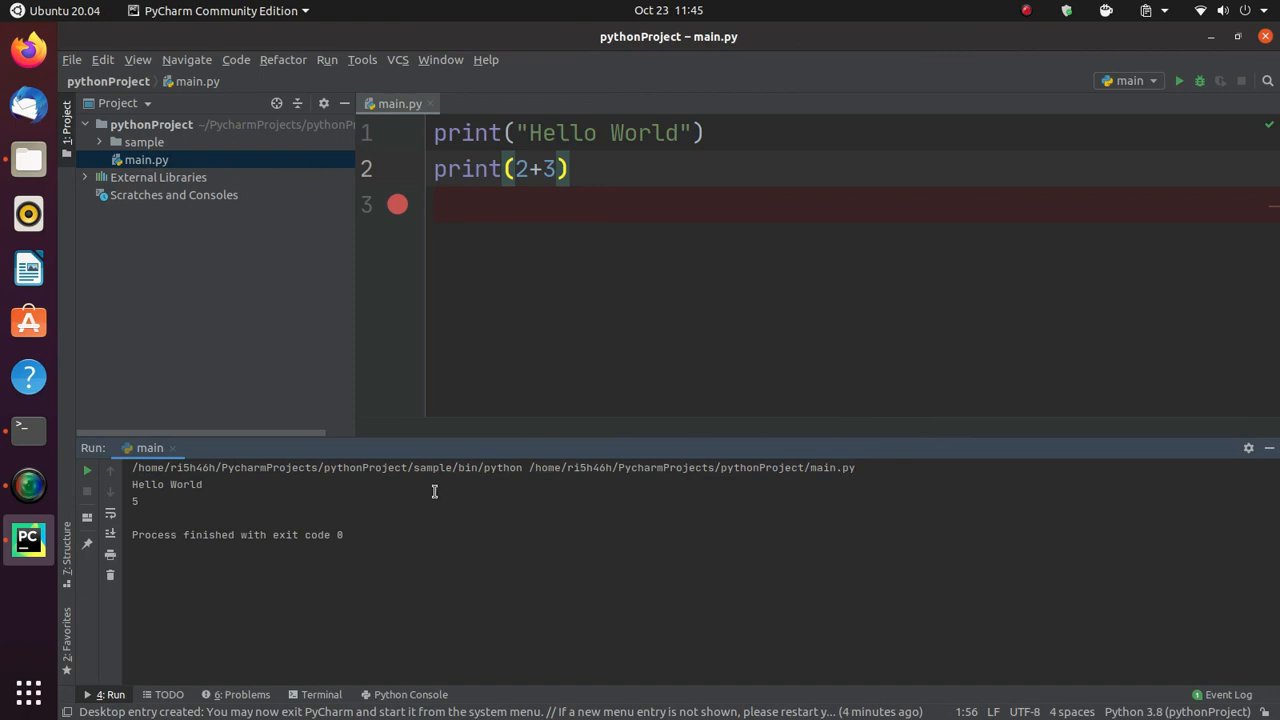
{"action": "mouse_move", "coordinate": [616, 76]}
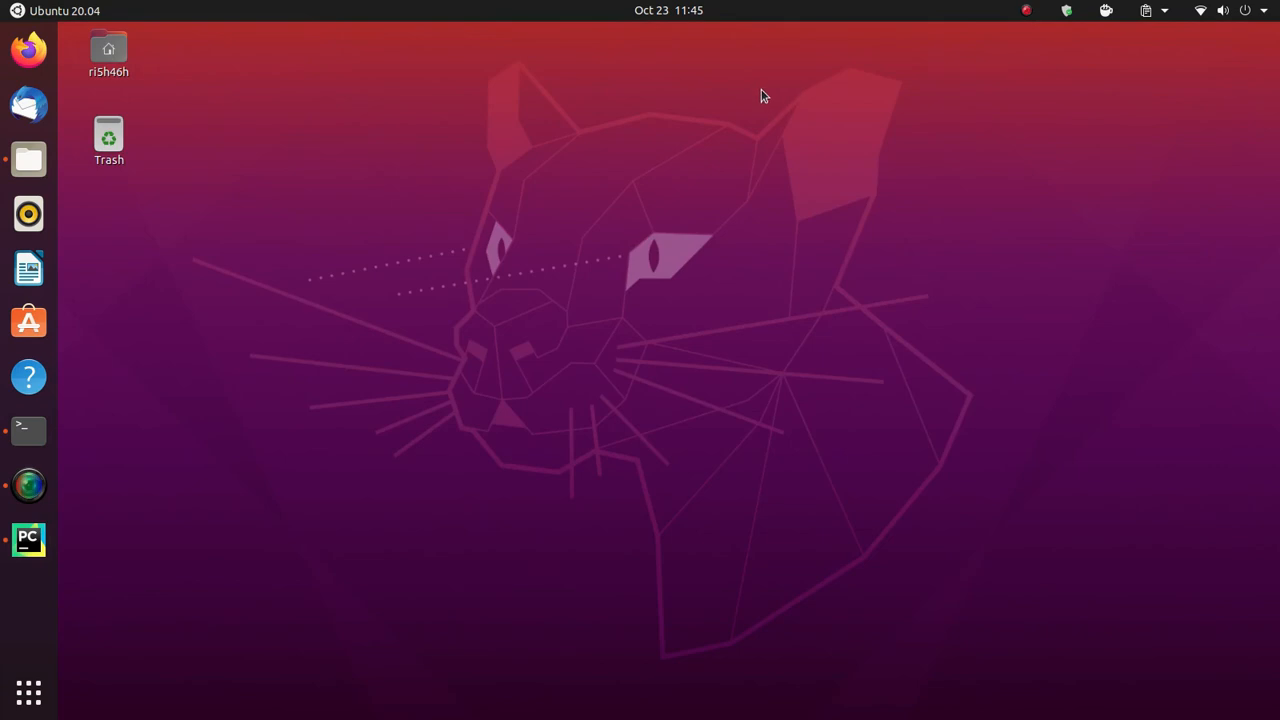
{"action": "mouse_move", "coordinate": [632, 148]}
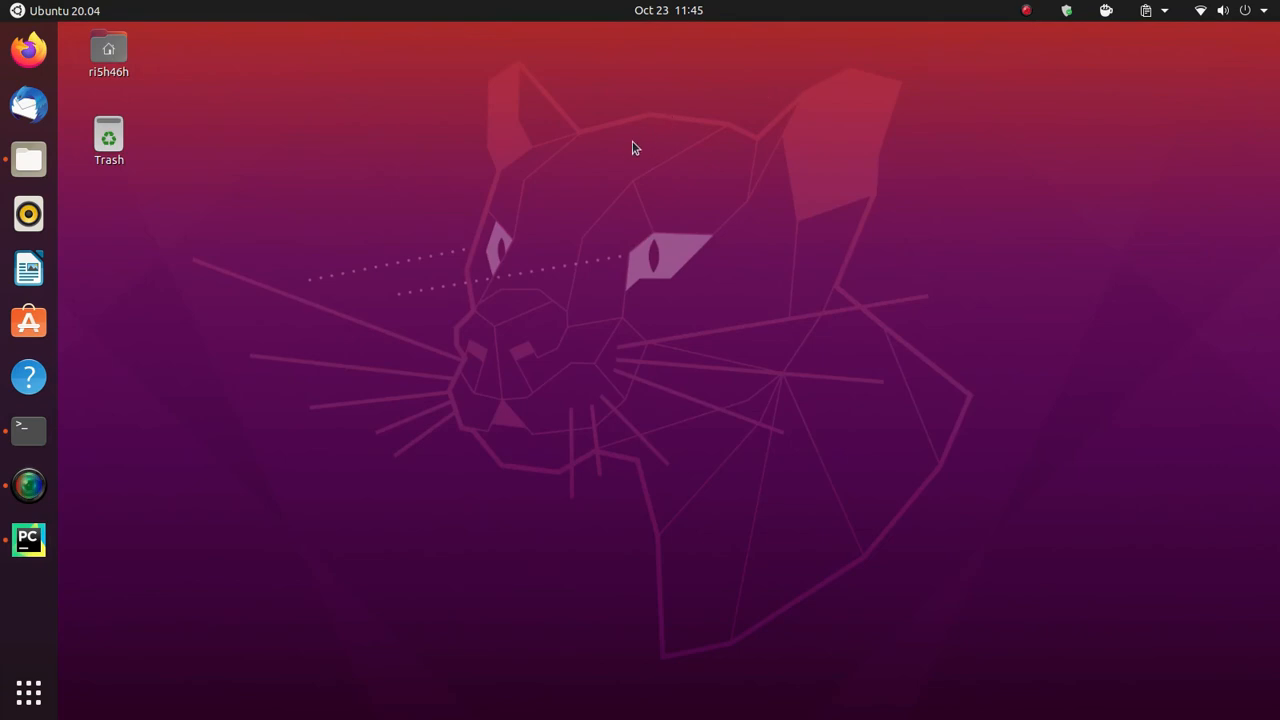